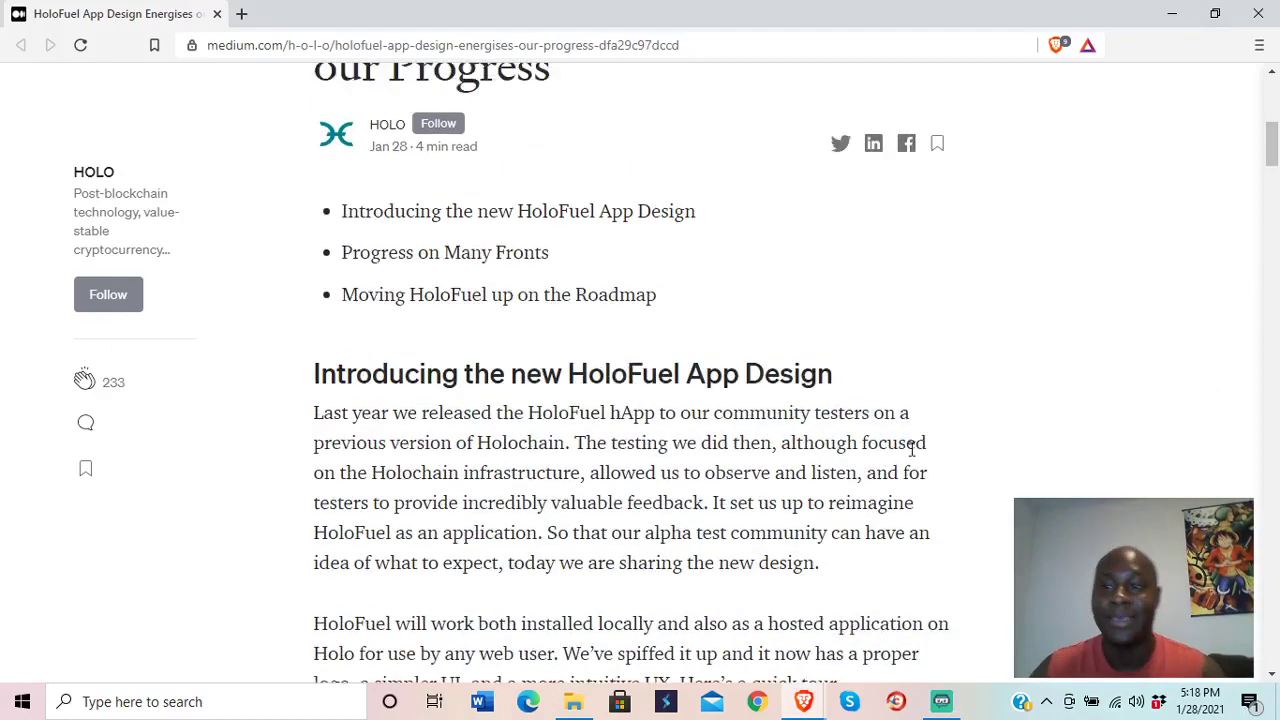
Step: Read down to the HoloFuel login screen illustration and enlarge it
{"action": "scroll", "scroll_direction": "up", "scroll_amount": 3}
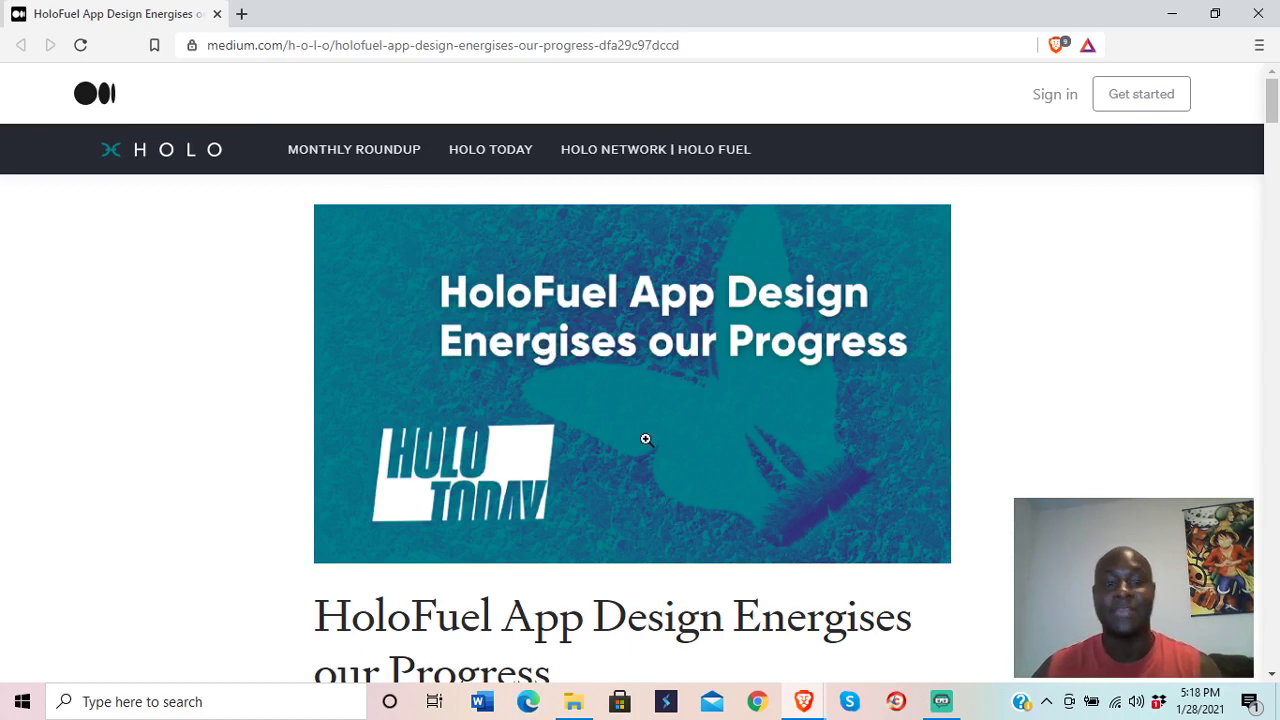
{"action": "mouse_move", "coordinate": [1044, 482]}
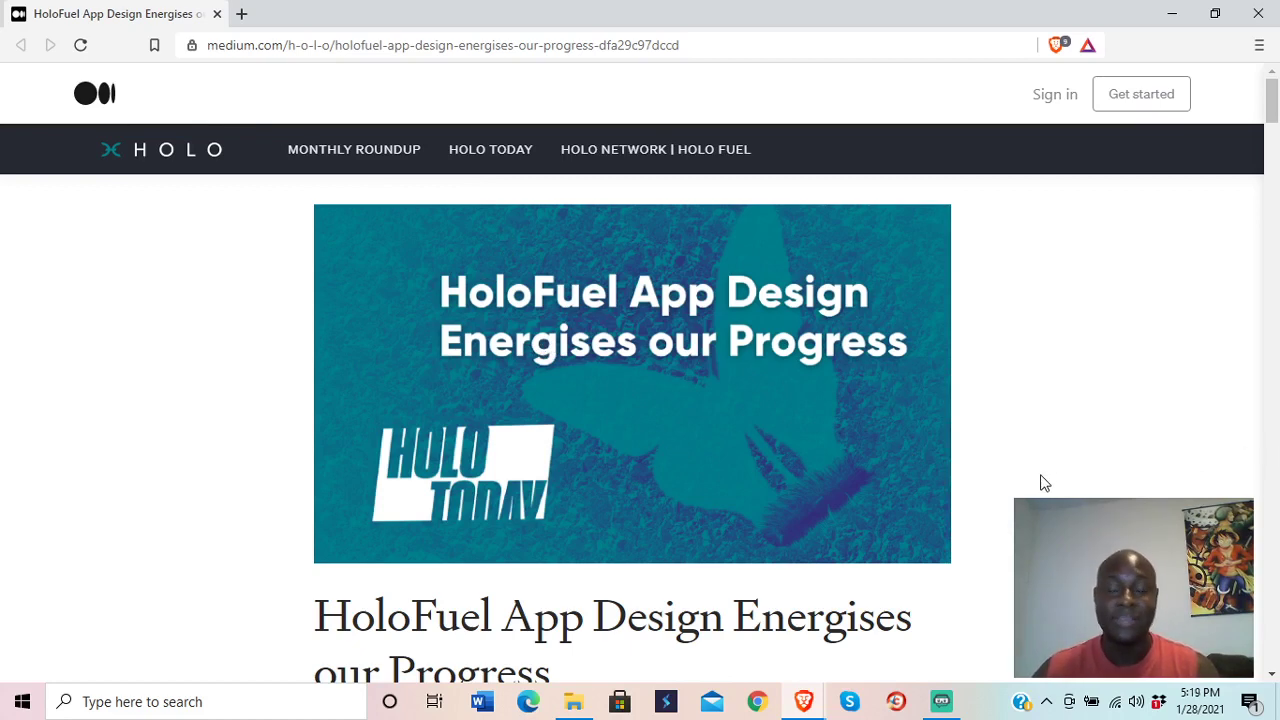
{"action": "scroll", "scroll_direction": "down", "scroll_amount": 3}
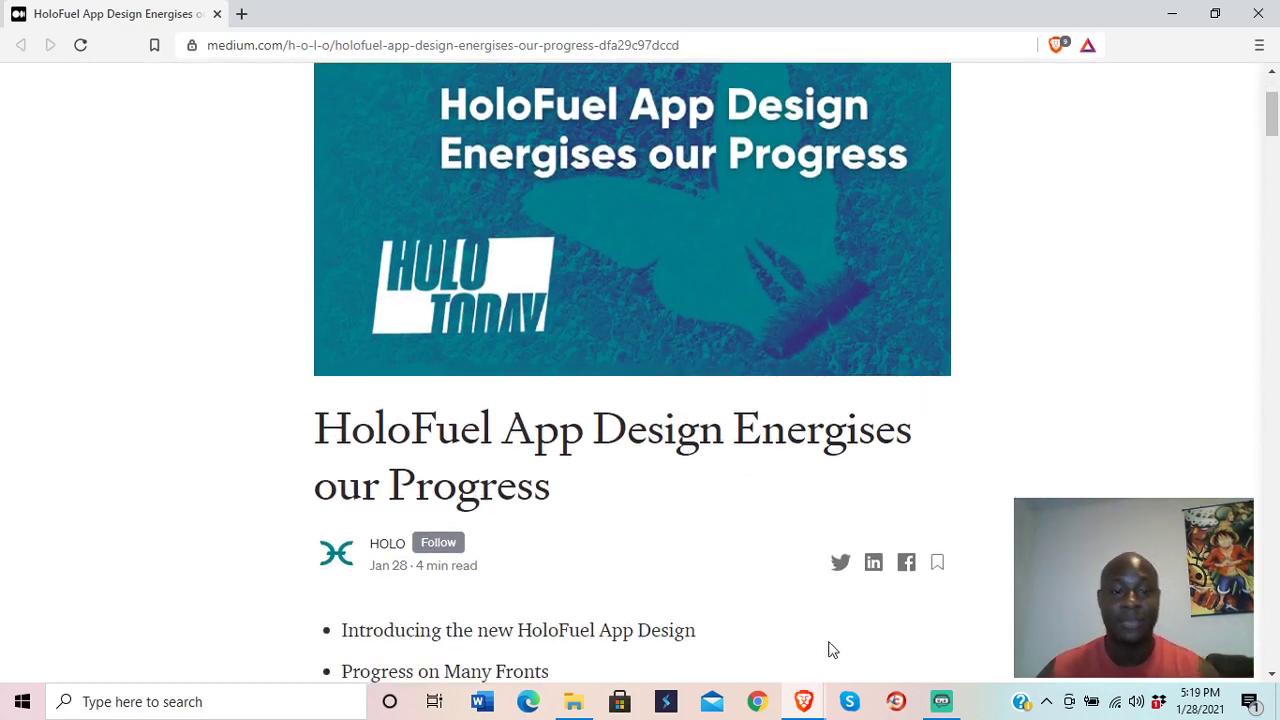
{"action": "scroll", "scroll_direction": "down", "scroll_amount": 3}
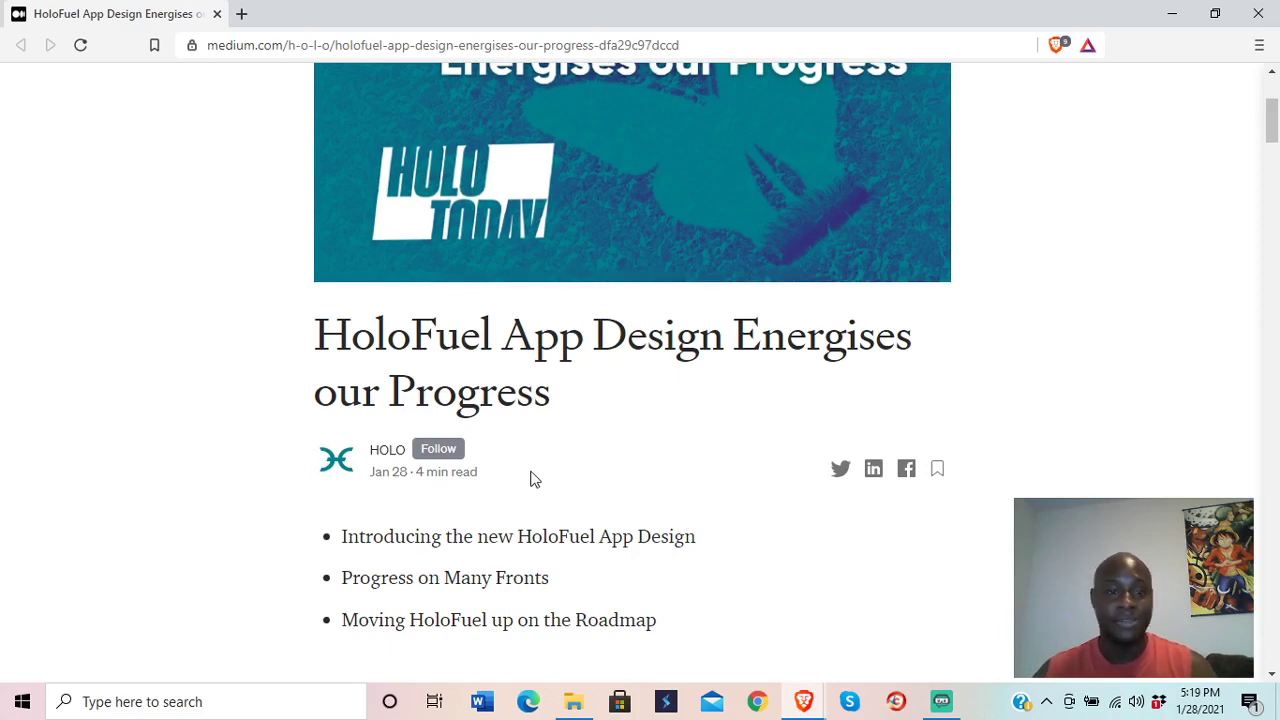
{"action": "scroll", "scroll_direction": "down", "scroll_amount": 3}
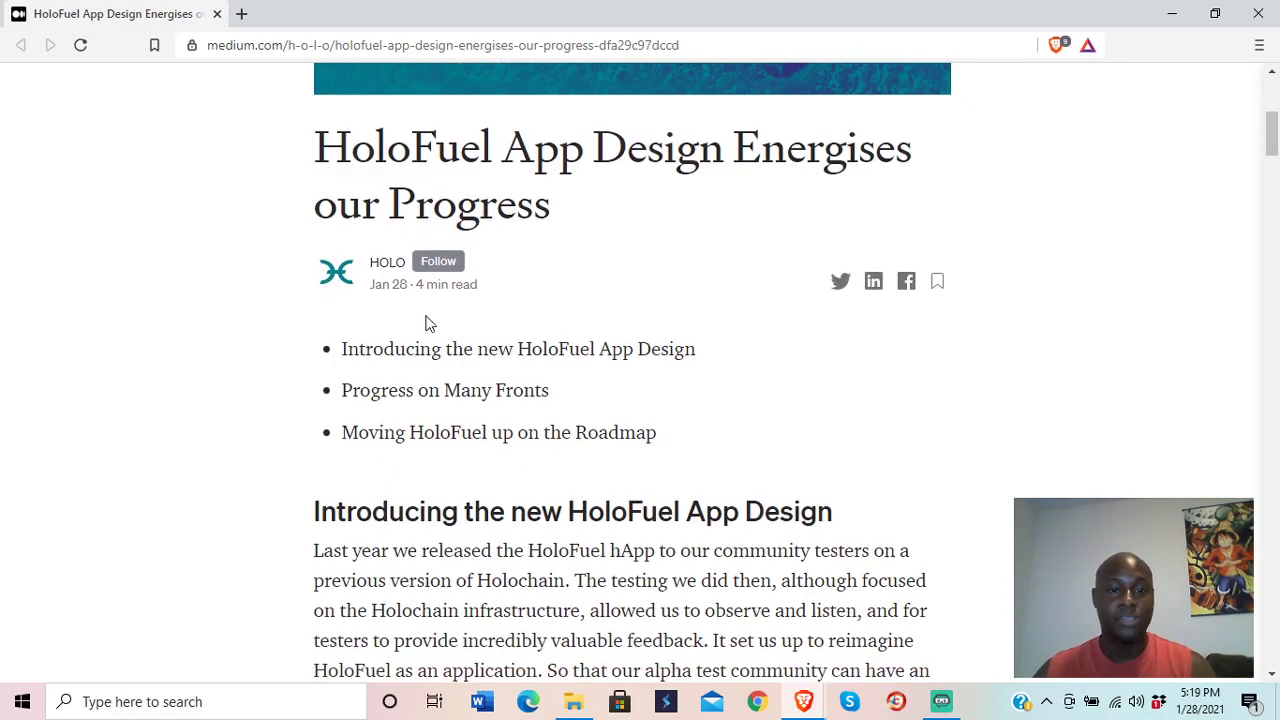
{"action": "mouse_move", "coordinate": [620, 380]}
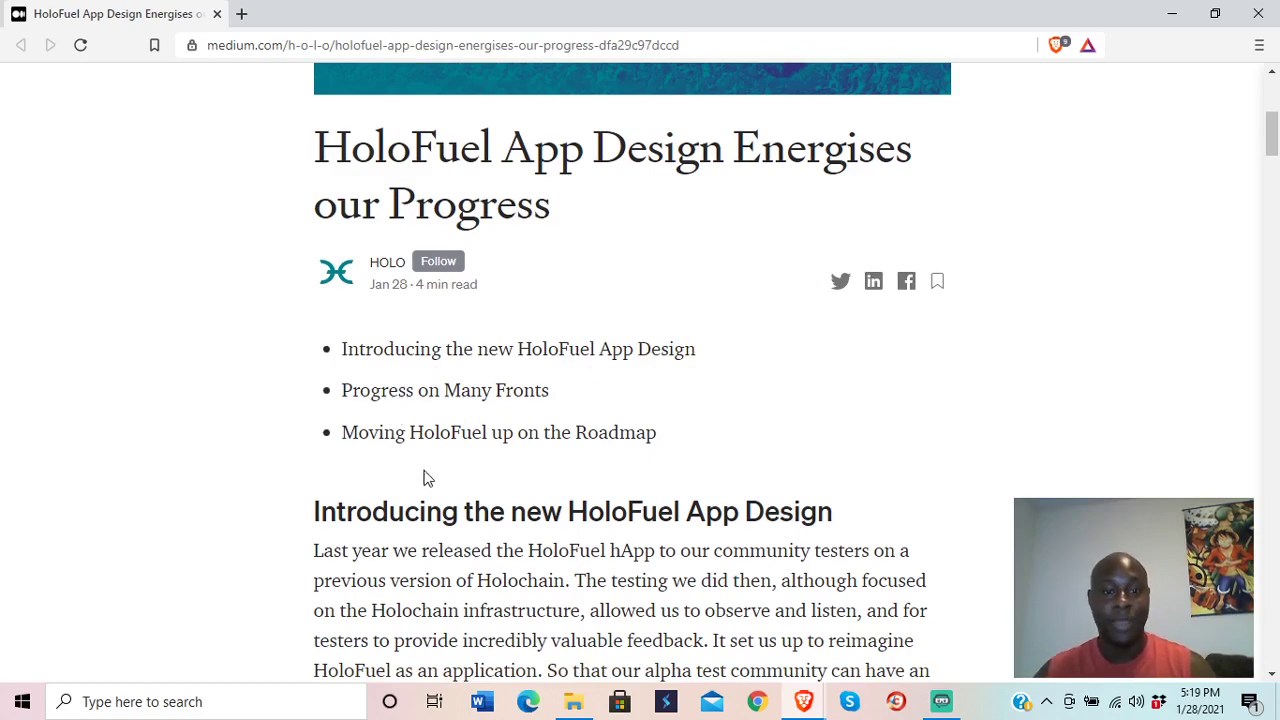
{"action": "scroll", "scroll_direction": "down", "scroll_amount": 3}
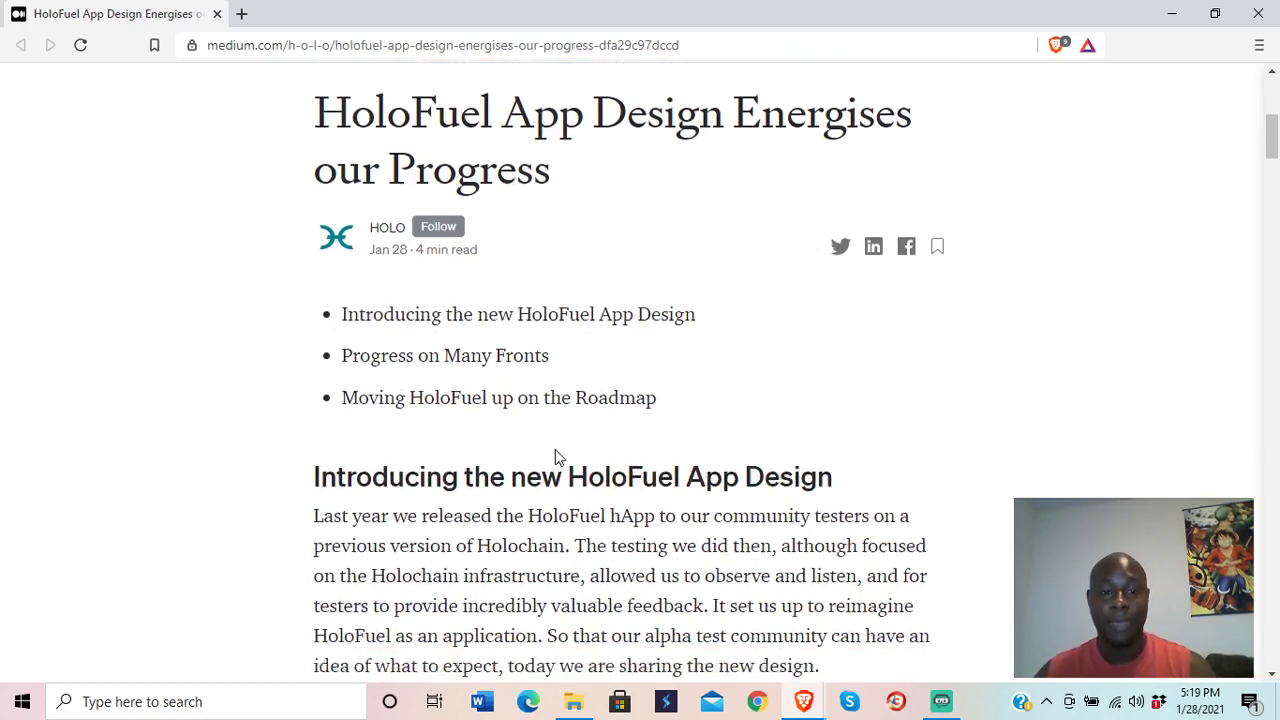
{"action": "scroll", "scroll_direction": "down", "scroll_amount": 3}
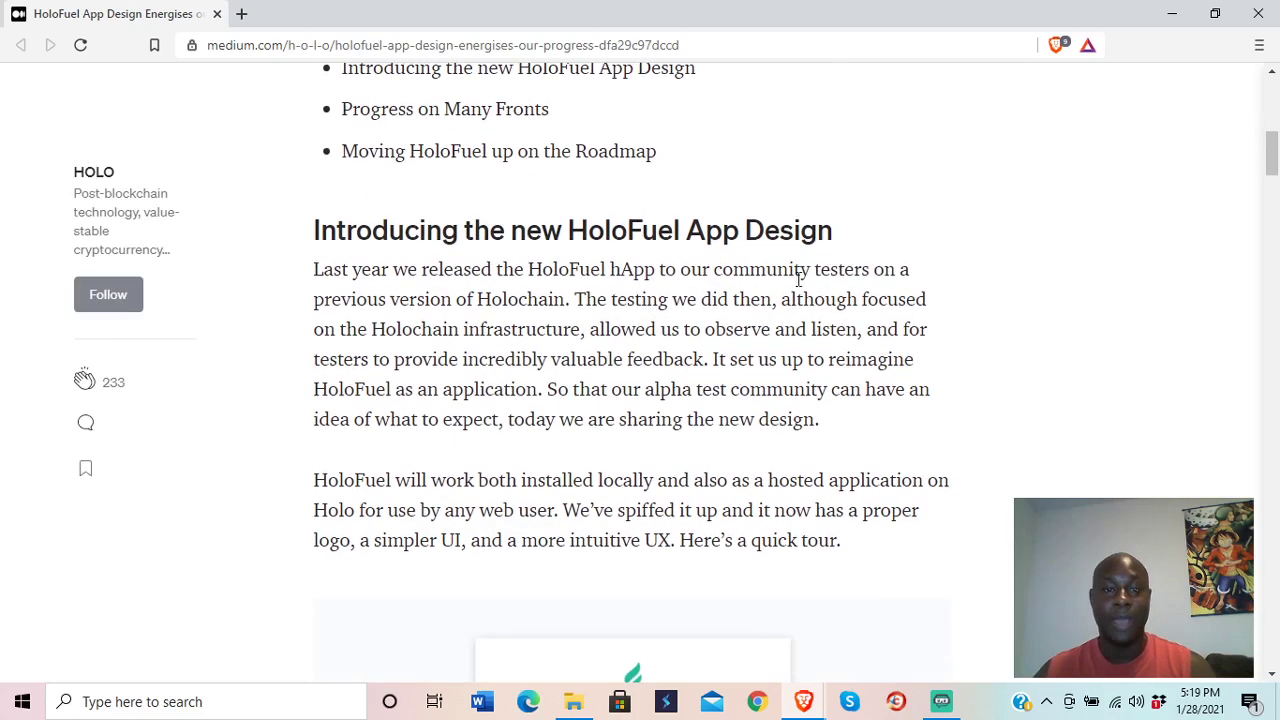
{"action": "mouse_move", "coordinate": [528, 358]}
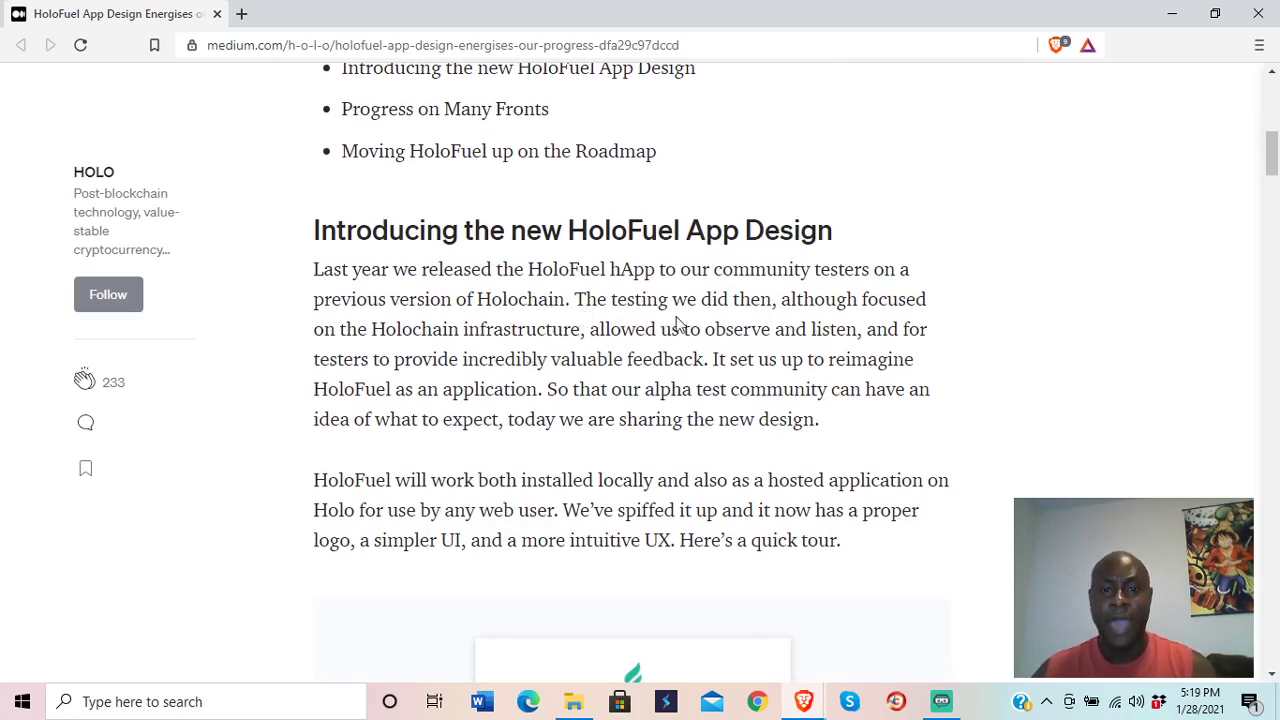
{"action": "mouse_move", "coordinate": [490, 332]}
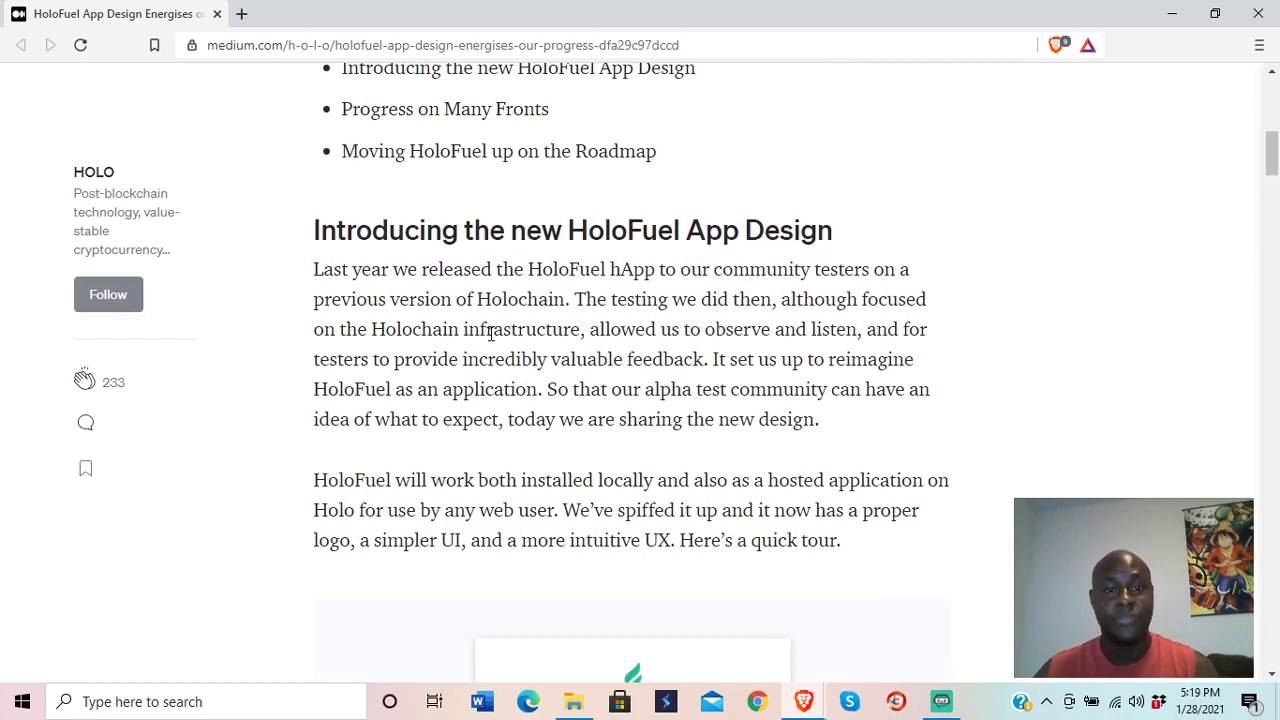
{"action": "mouse_move", "coordinate": [628, 330]}
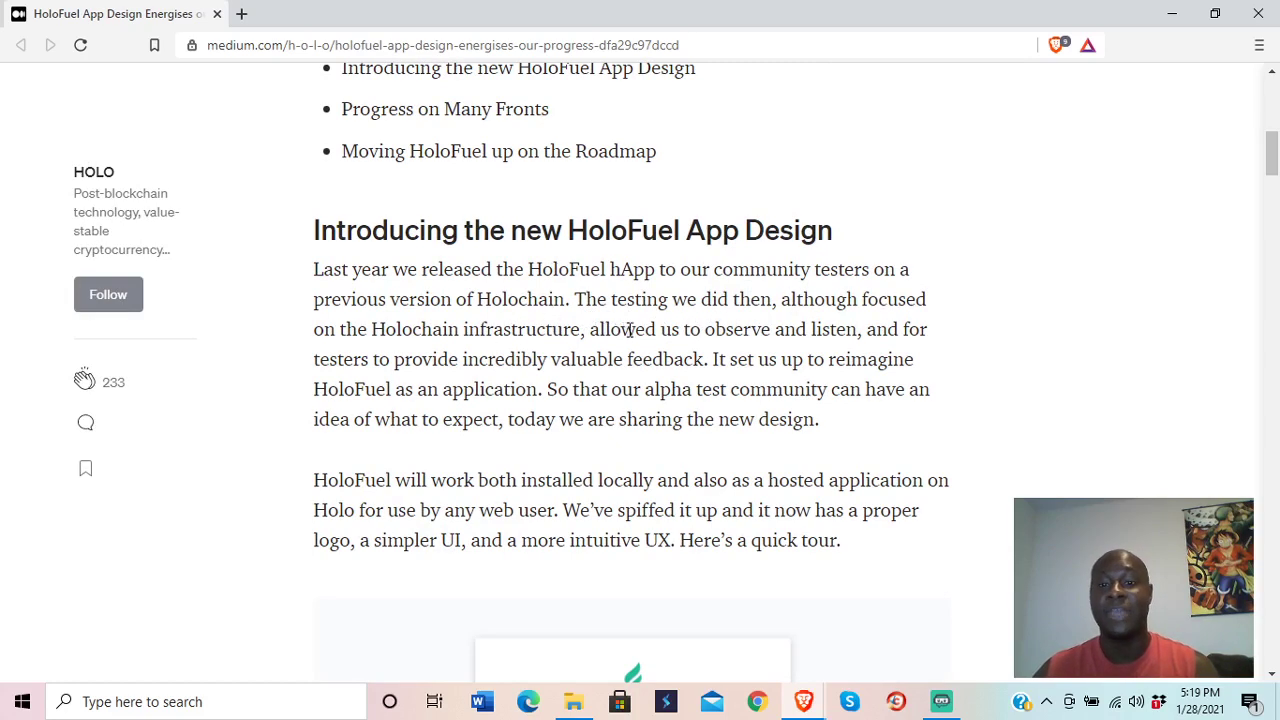
{"action": "mouse_move", "coordinate": [584, 360]}
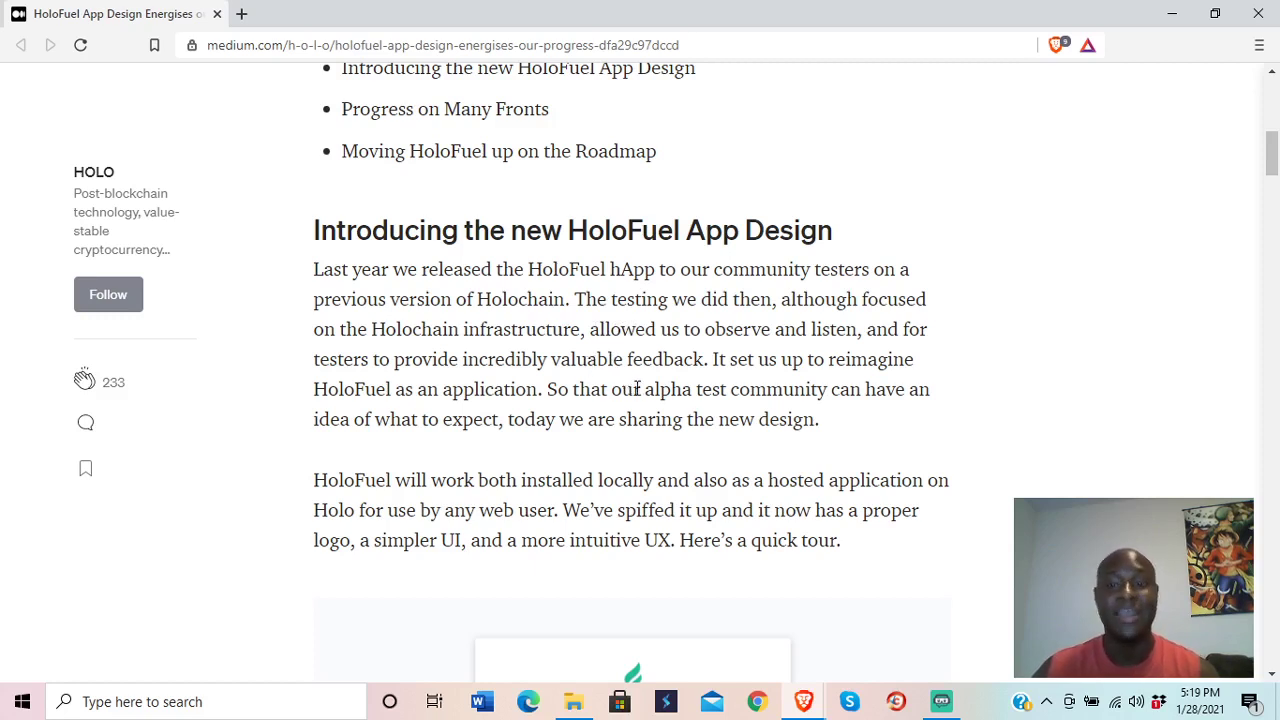
{"action": "mouse_move", "coordinate": [614, 452]}
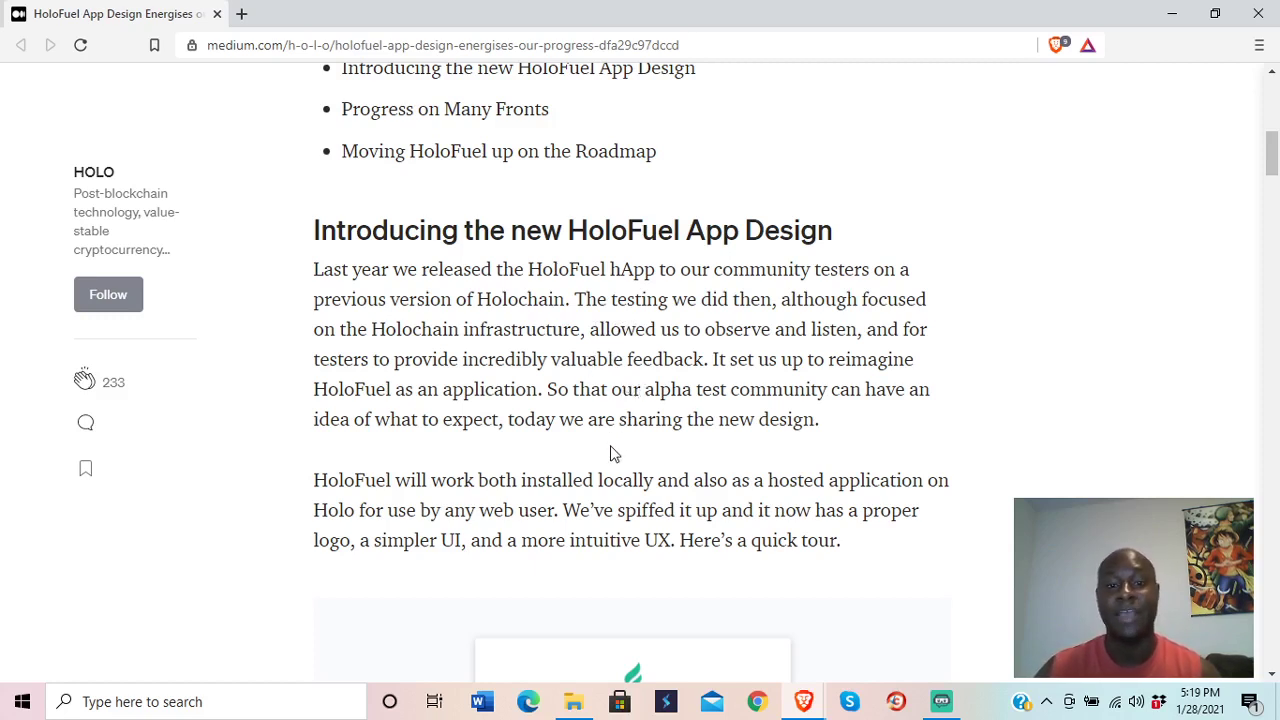
{"action": "mouse_move", "coordinate": [620, 458]}
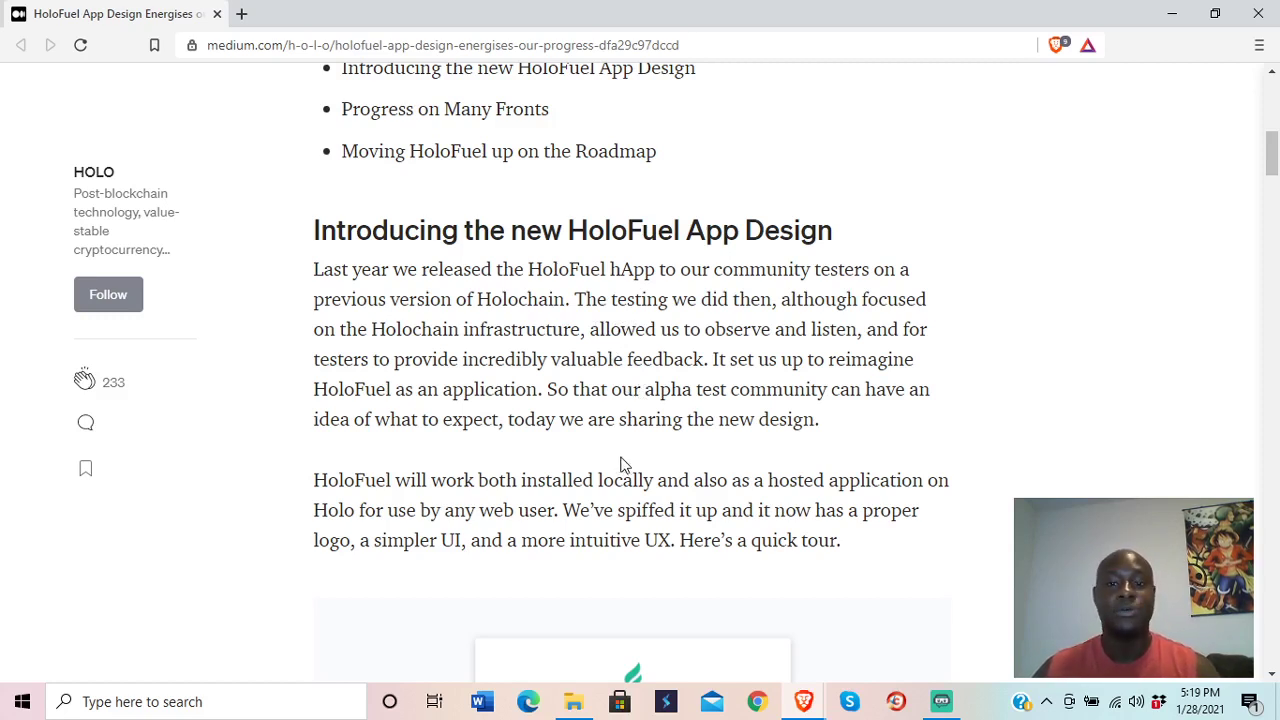
{"action": "mouse_move", "coordinate": [560, 440]}
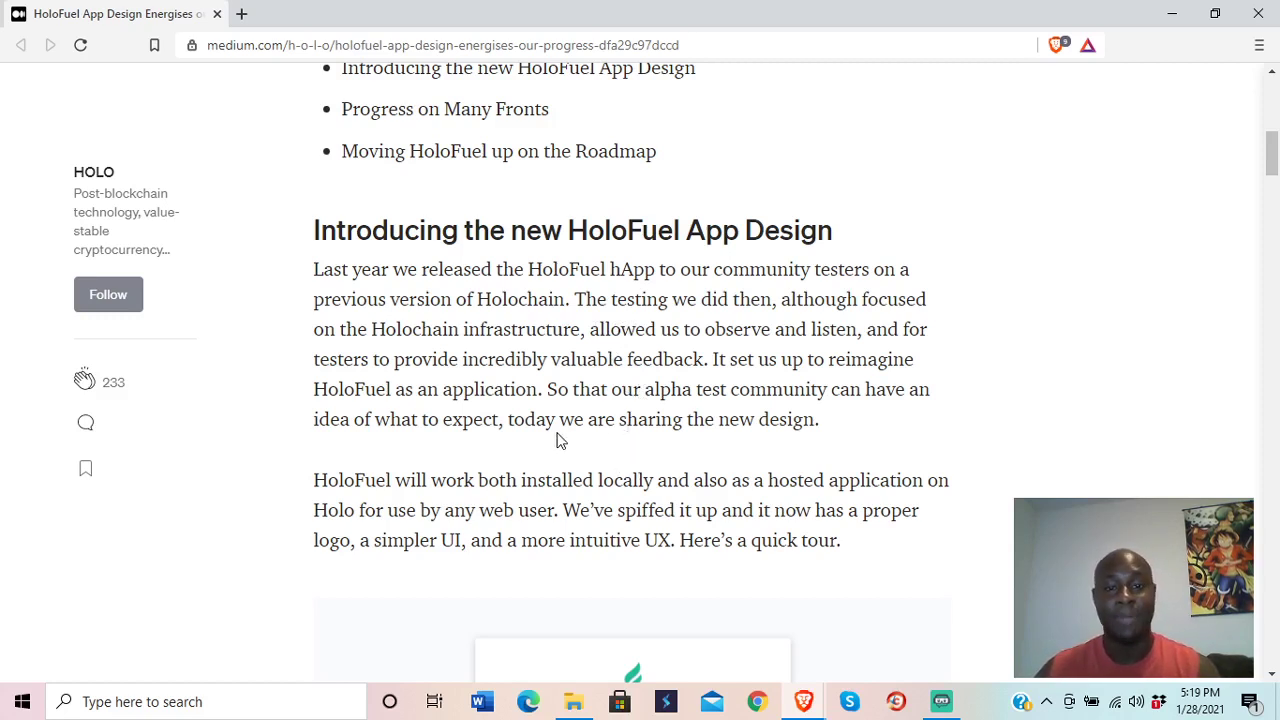
{"action": "mouse_move", "coordinate": [670, 444]}
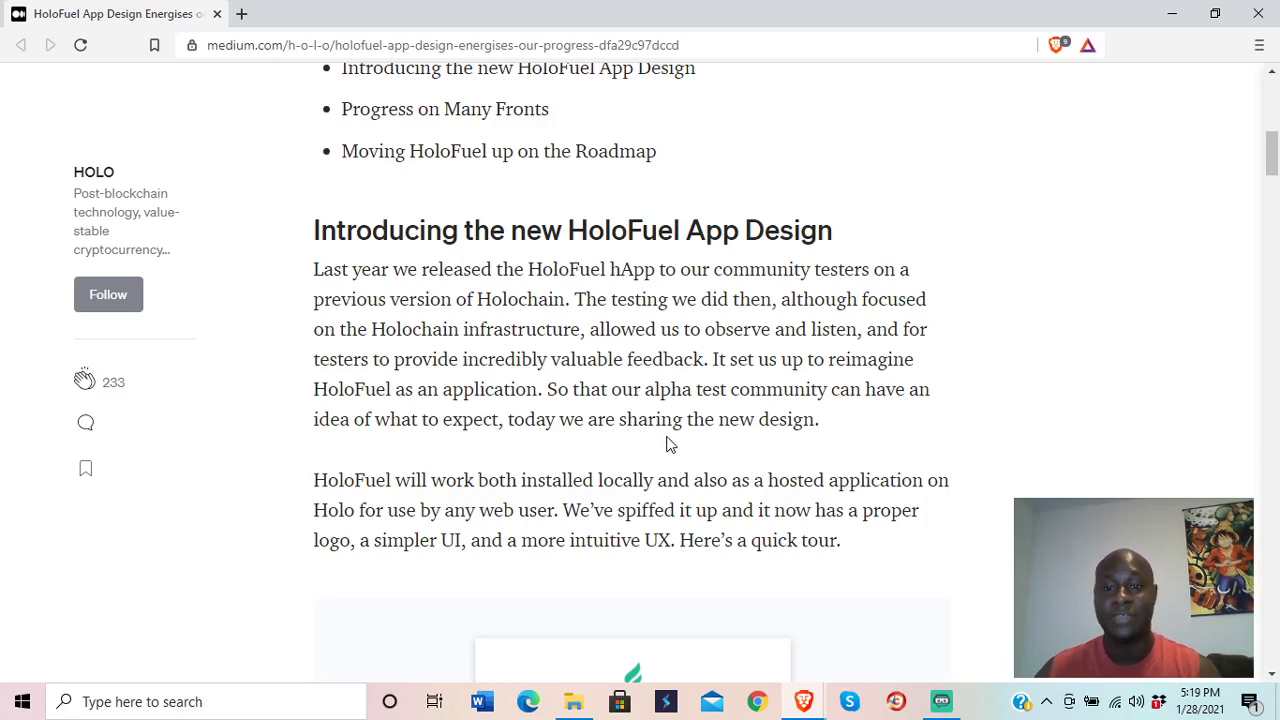
{"action": "mouse_move", "coordinate": [664, 448]}
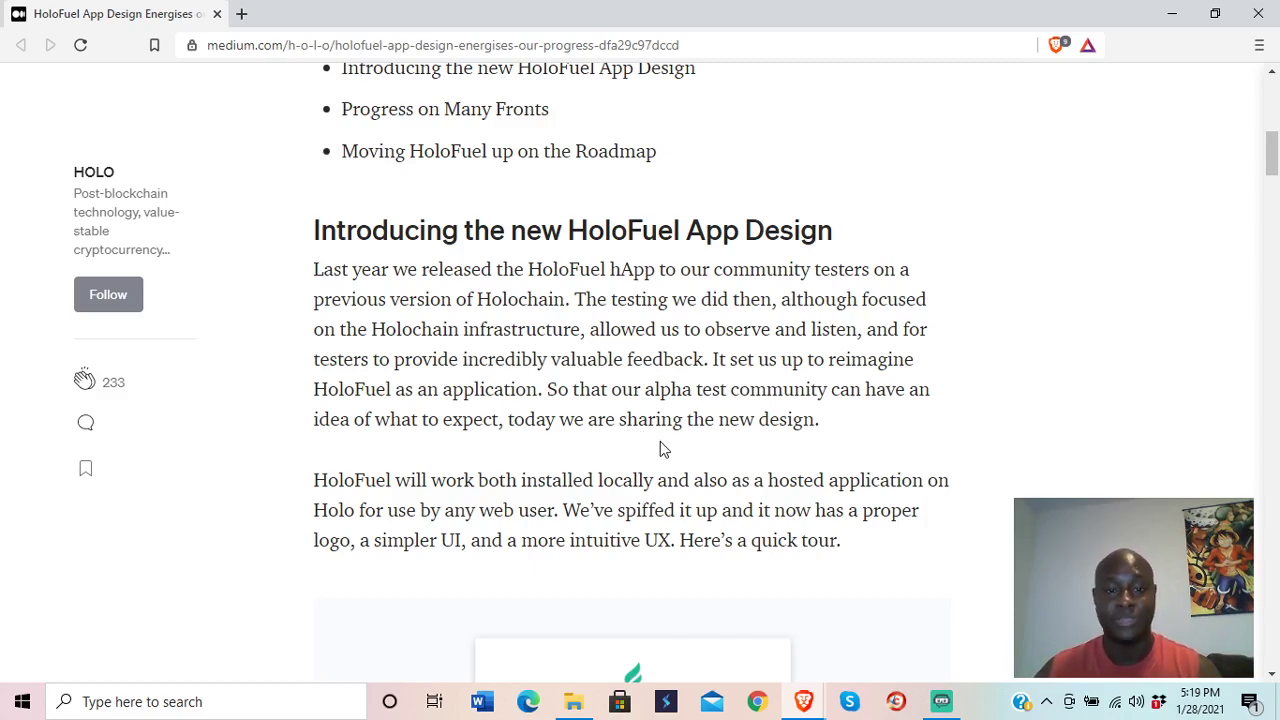
{"action": "scroll", "scroll_direction": "down", "scroll_amount": 3}
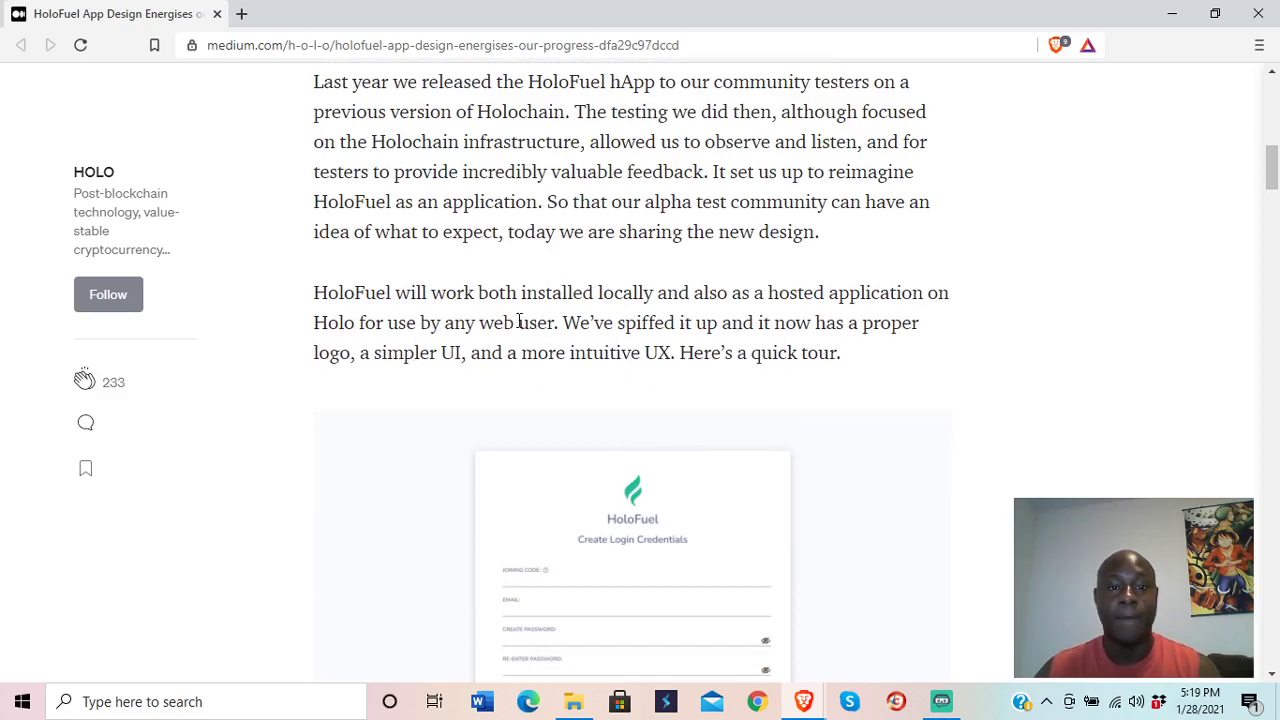
{"action": "mouse_move", "coordinate": [656, 312]}
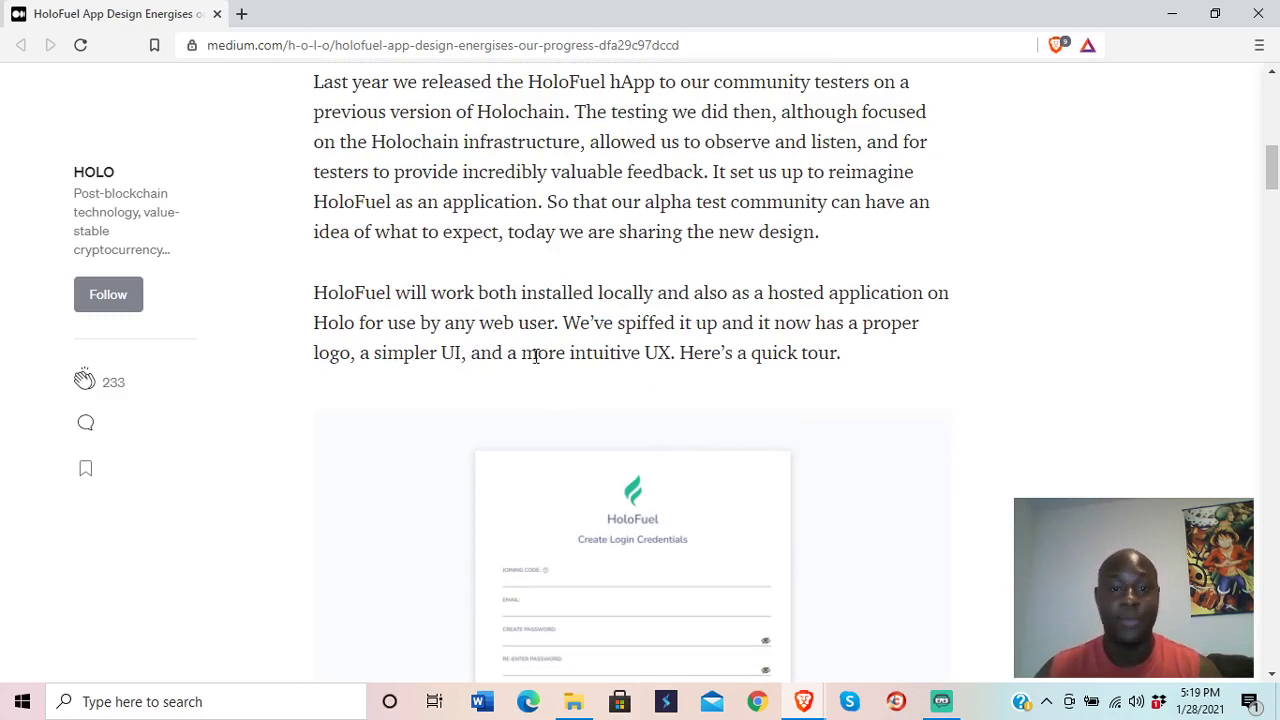
{"action": "mouse_move", "coordinate": [656, 352]}
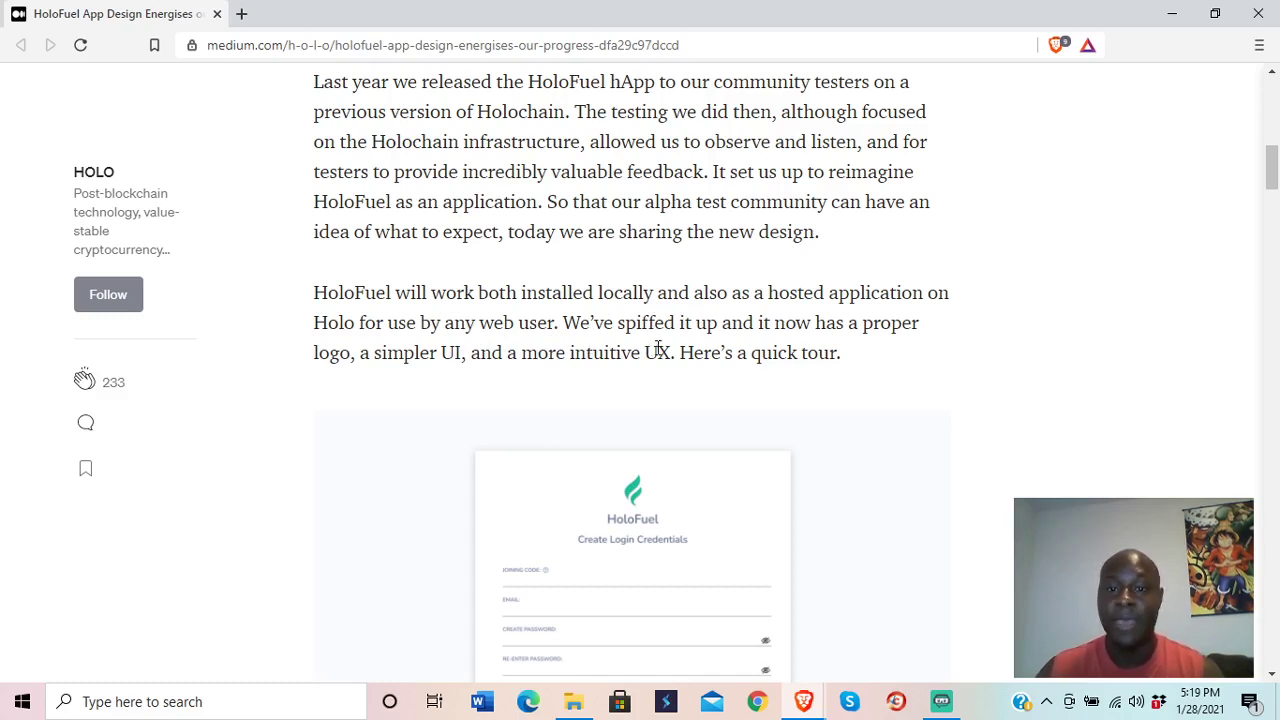
{"action": "mouse_move", "coordinate": [522, 378]}
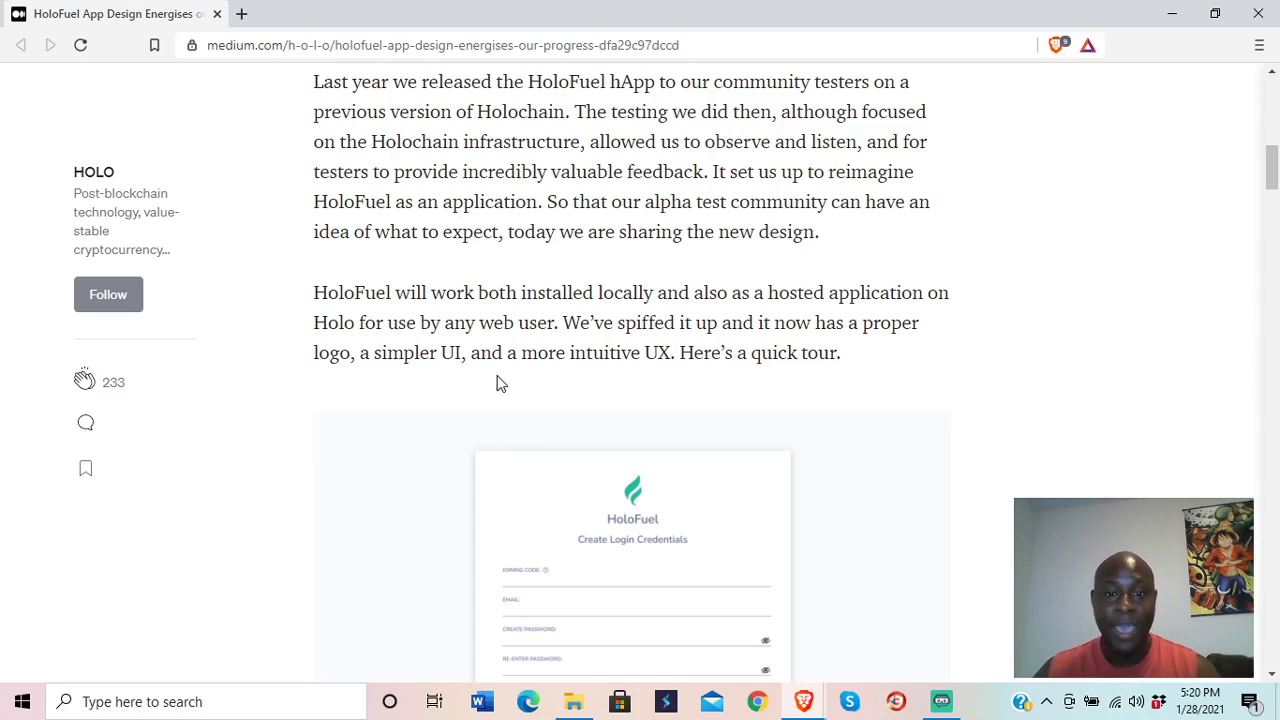
{"action": "mouse_move", "coordinate": [646, 374]}
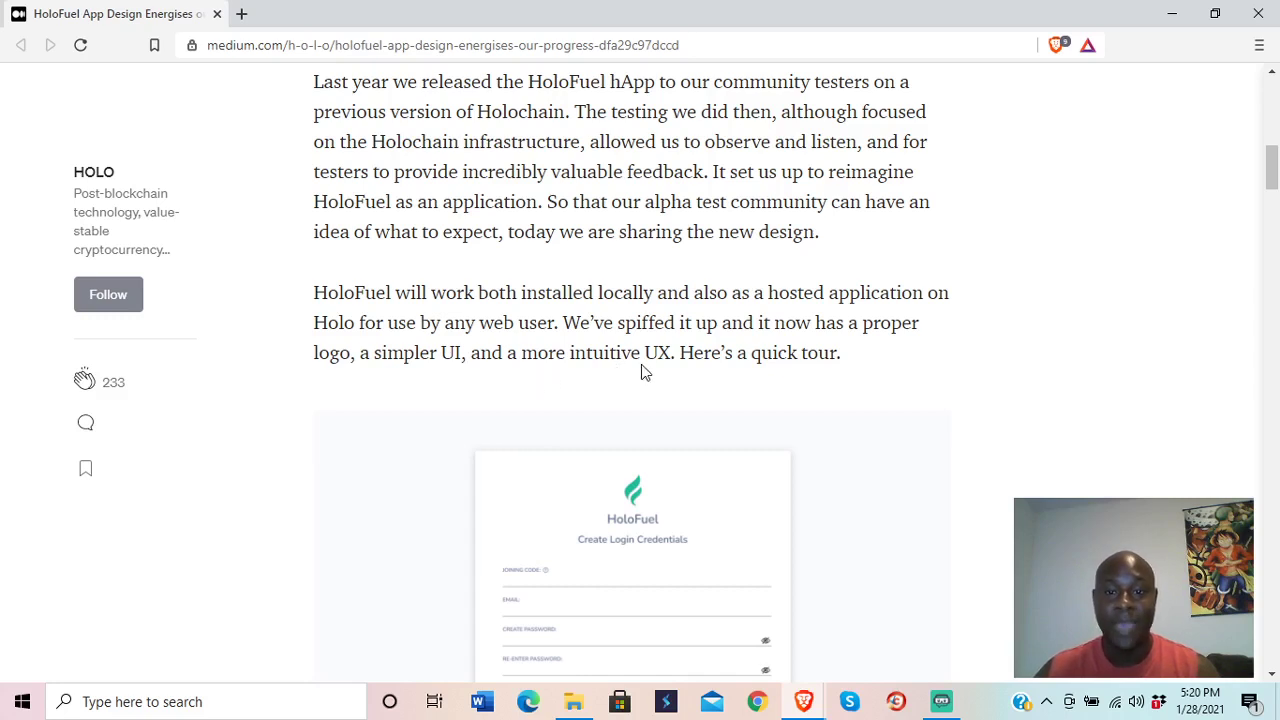
{"action": "scroll", "scroll_direction": "down", "scroll_amount": 3}
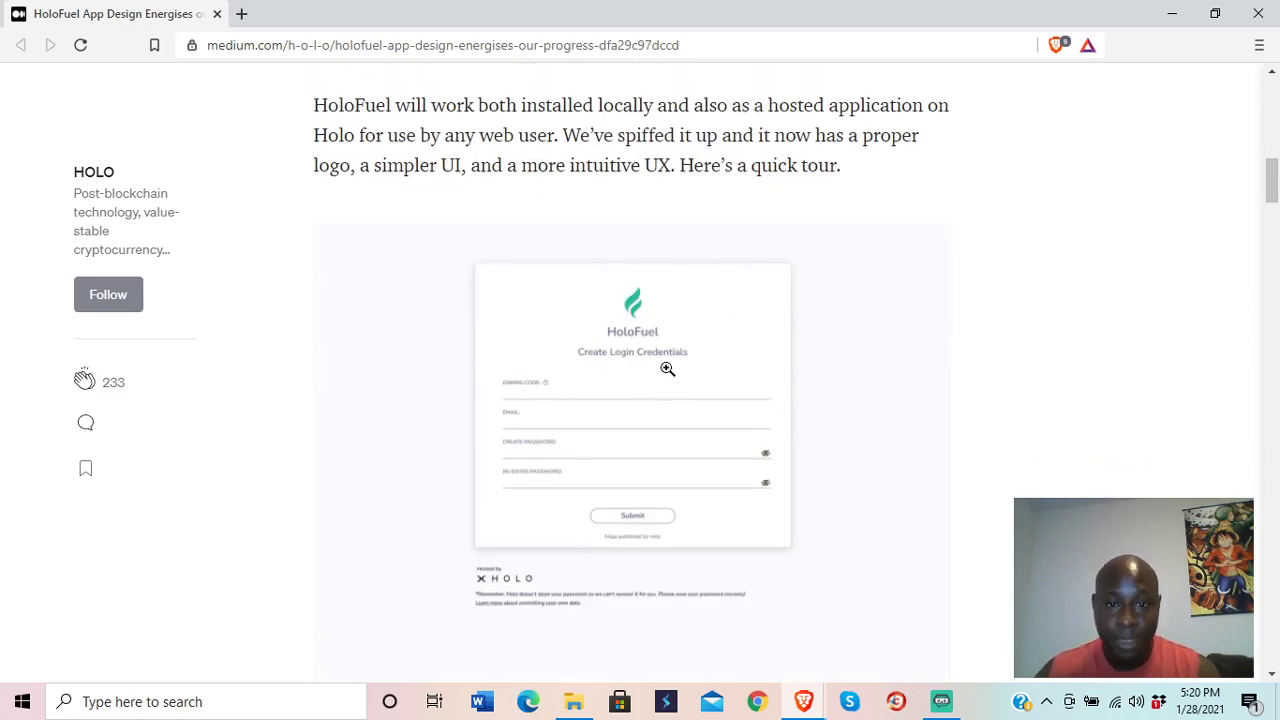
{"action": "left_click", "coordinate": [668, 368]}
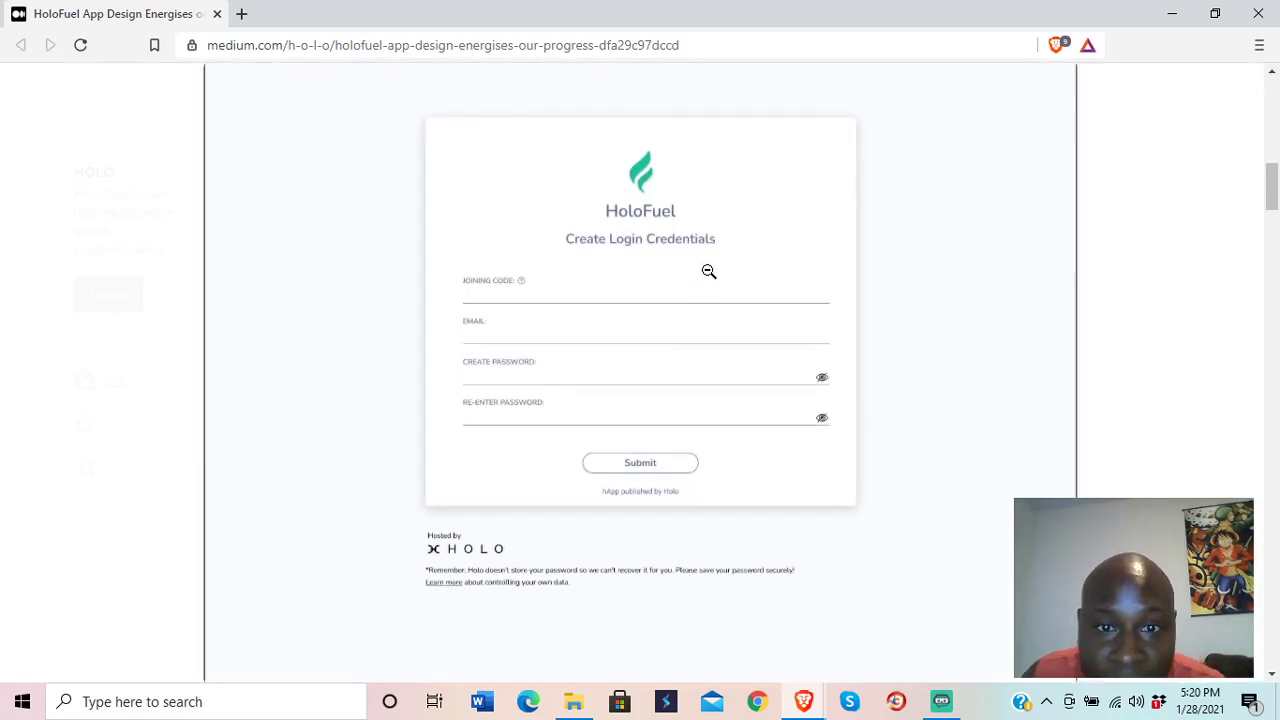
{"action": "mouse_move", "coordinate": [716, 314]}
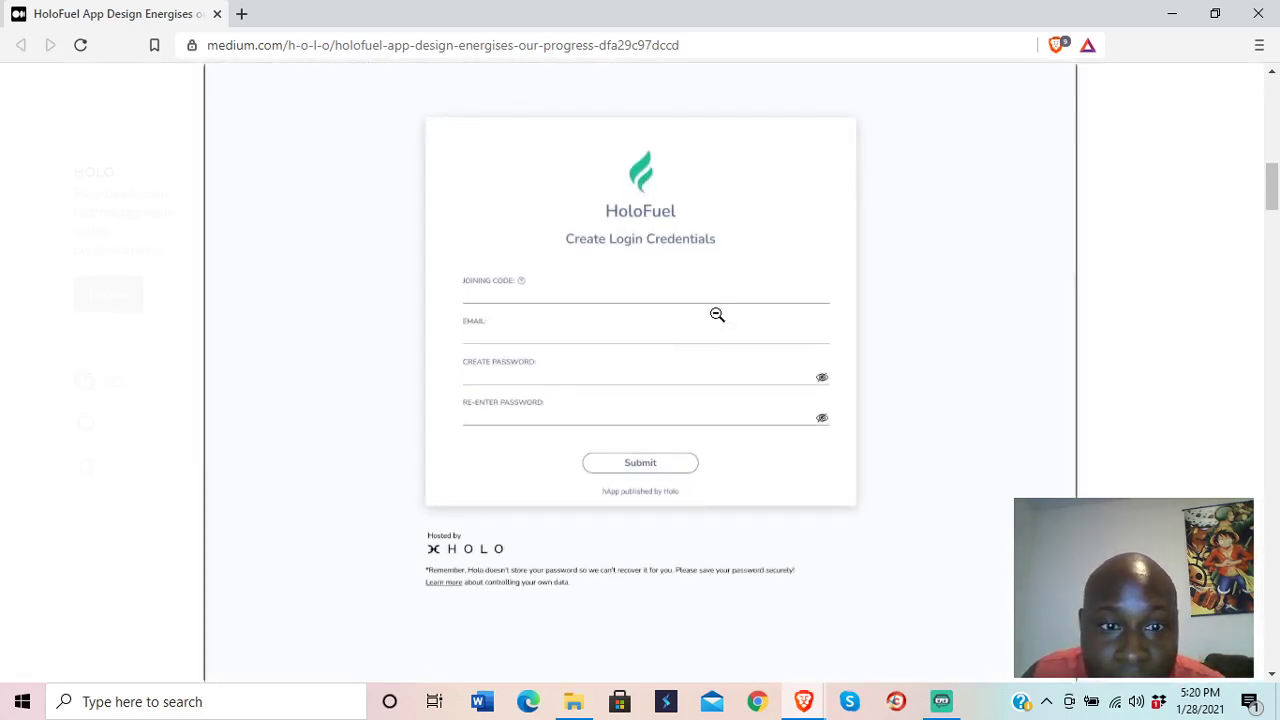
Step: Continue past the Transaction History screenshot to the sending and requesting transactions passage
{"action": "scroll", "scroll_direction": "down", "scroll_amount": 3}
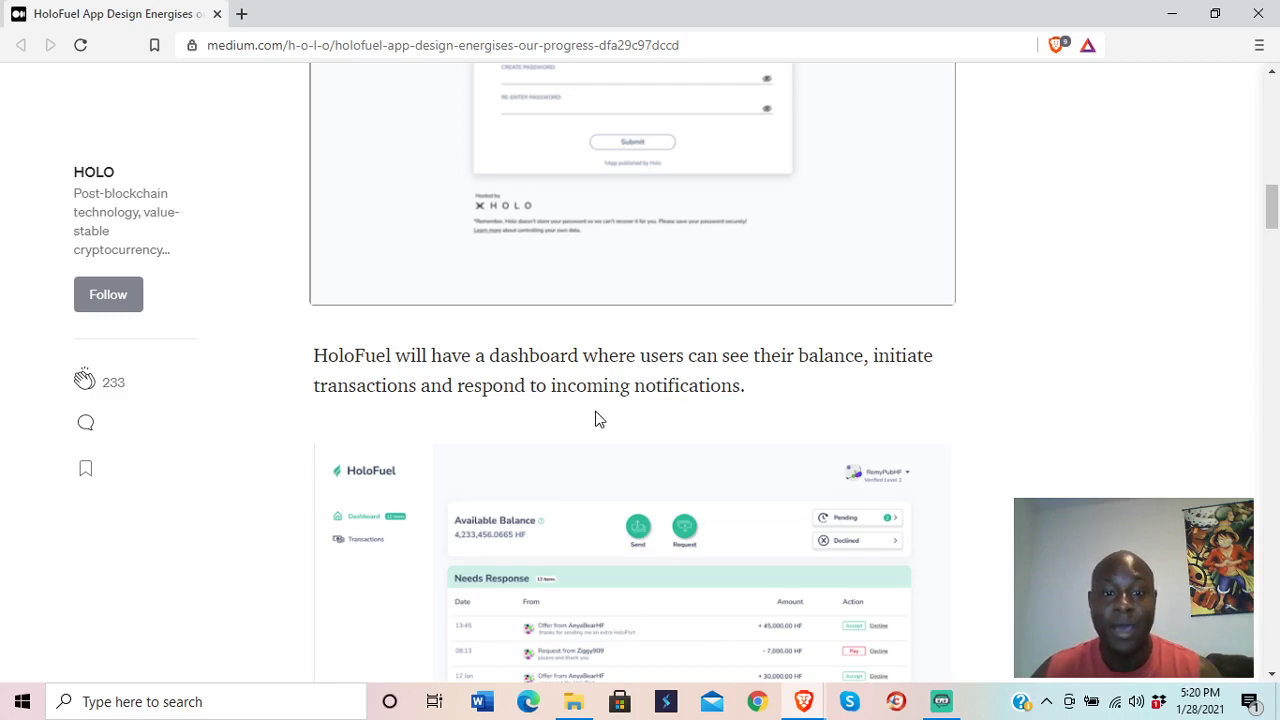
{"action": "scroll", "scroll_direction": "down", "scroll_amount": 3}
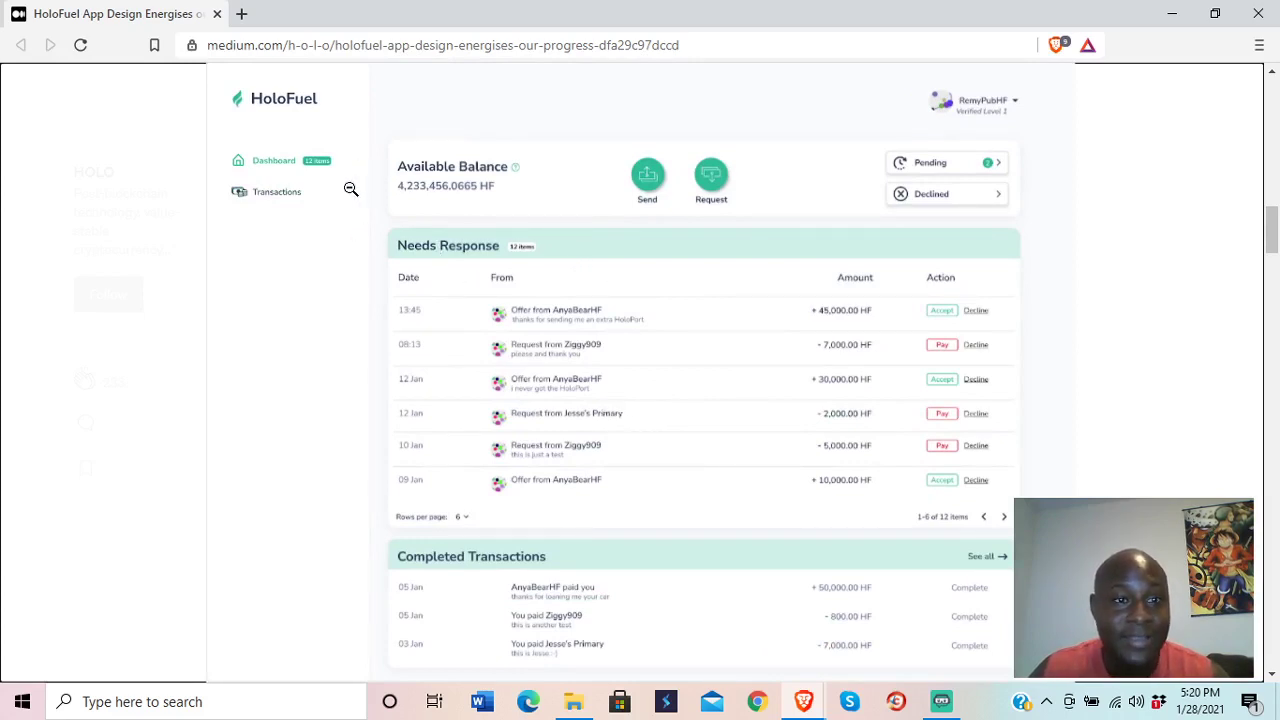
{"action": "mouse_move", "coordinate": [876, 228]}
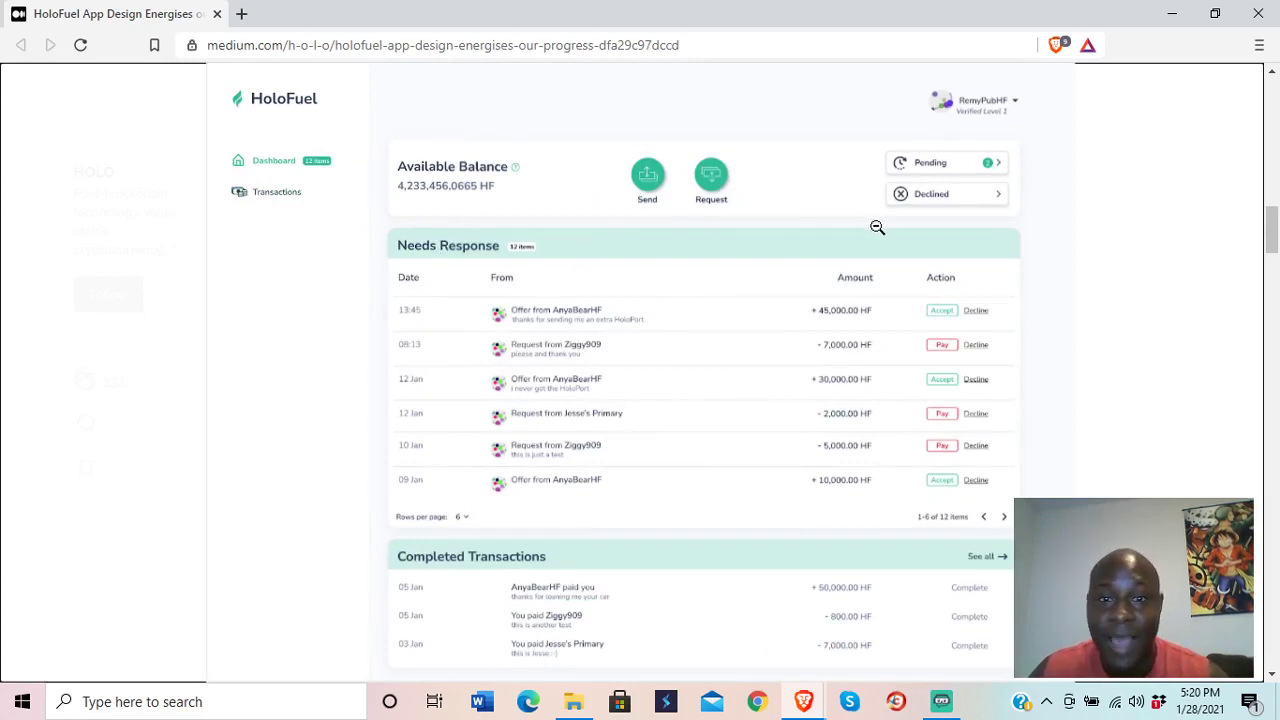
{"action": "mouse_move", "coordinate": [886, 220]}
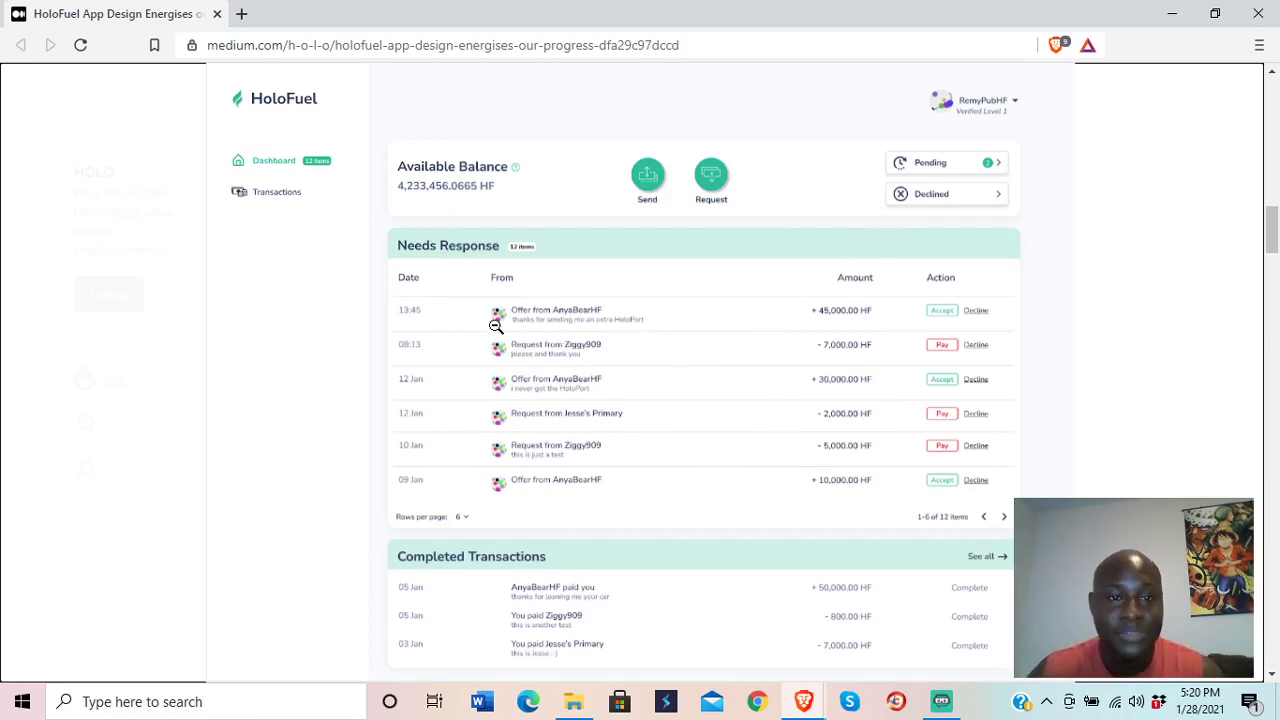
{"action": "mouse_move", "coordinate": [524, 312]}
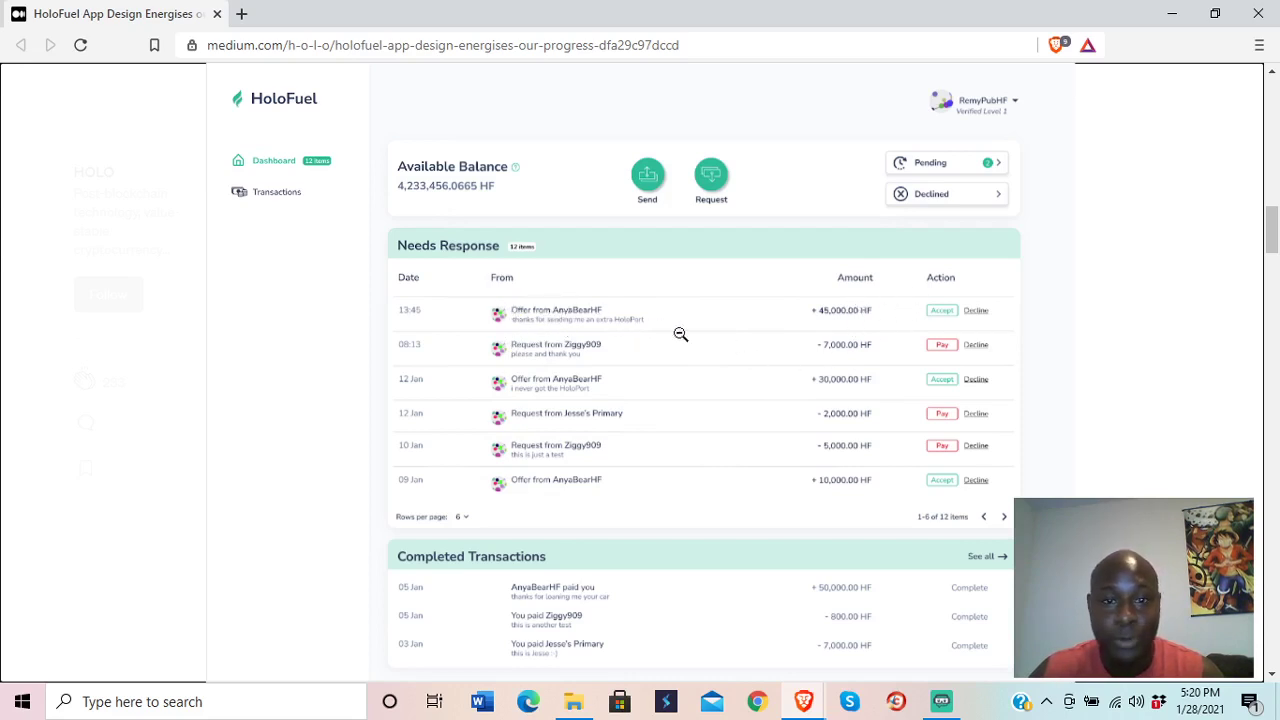
{"action": "mouse_move", "coordinate": [968, 356]}
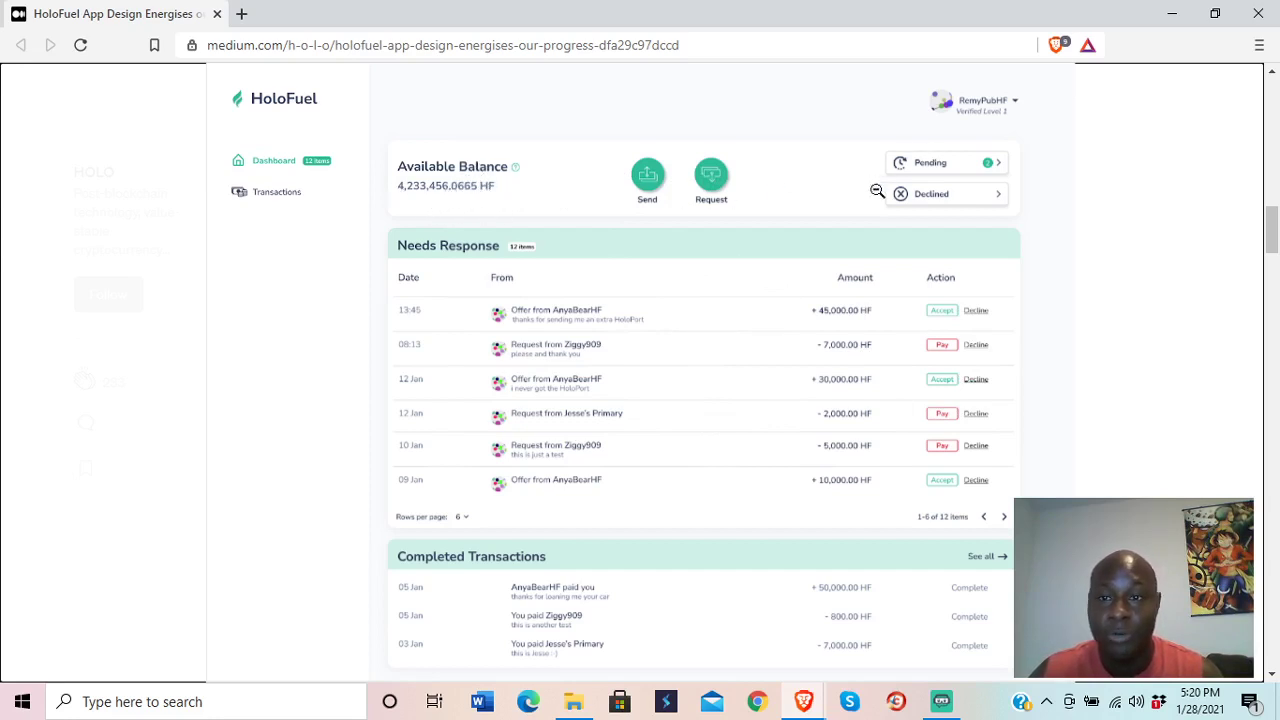
{"action": "scroll", "scroll_direction": "down", "scroll_amount": 3}
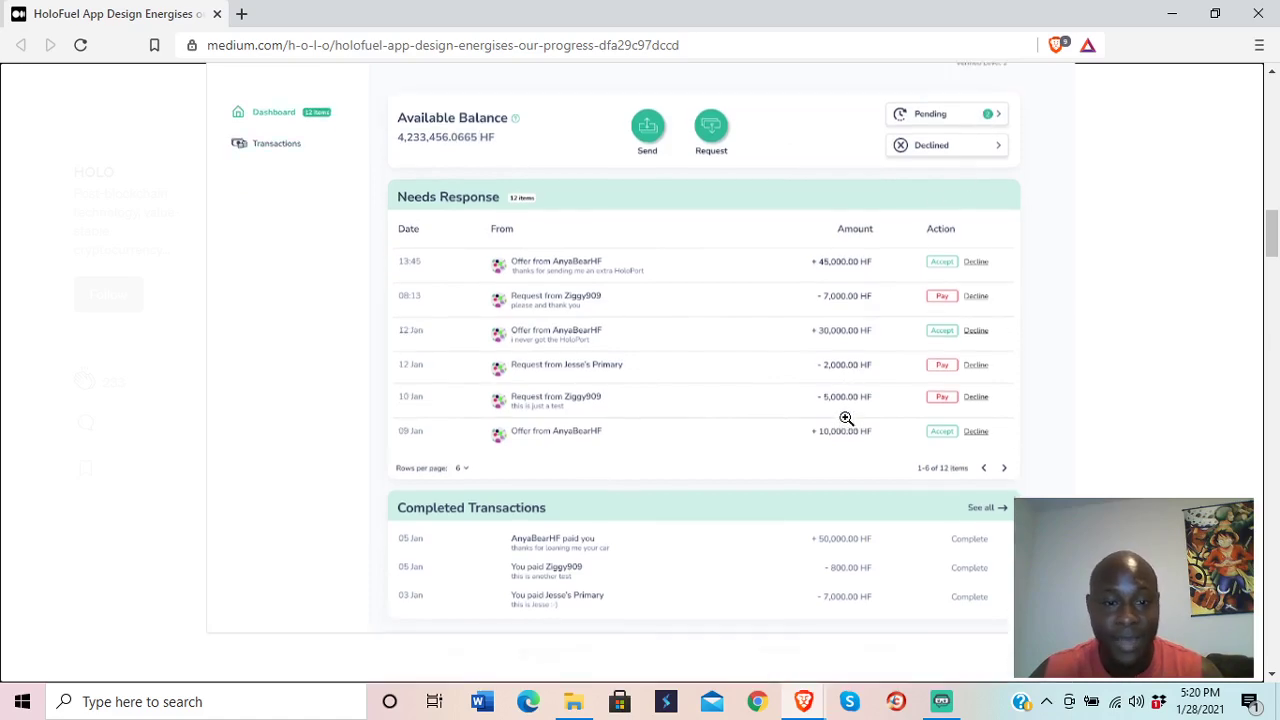
{"action": "scroll", "scroll_direction": "up", "scroll_amount": 3}
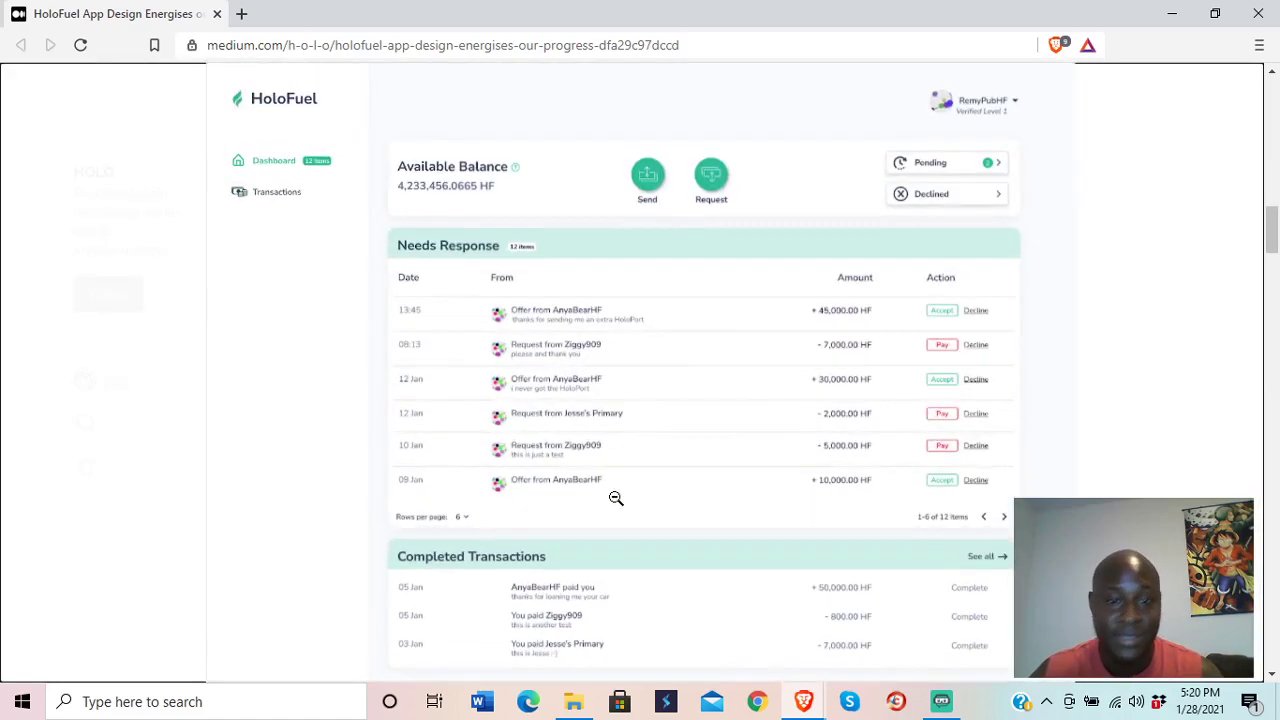
{"action": "mouse_move", "coordinate": [622, 614]}
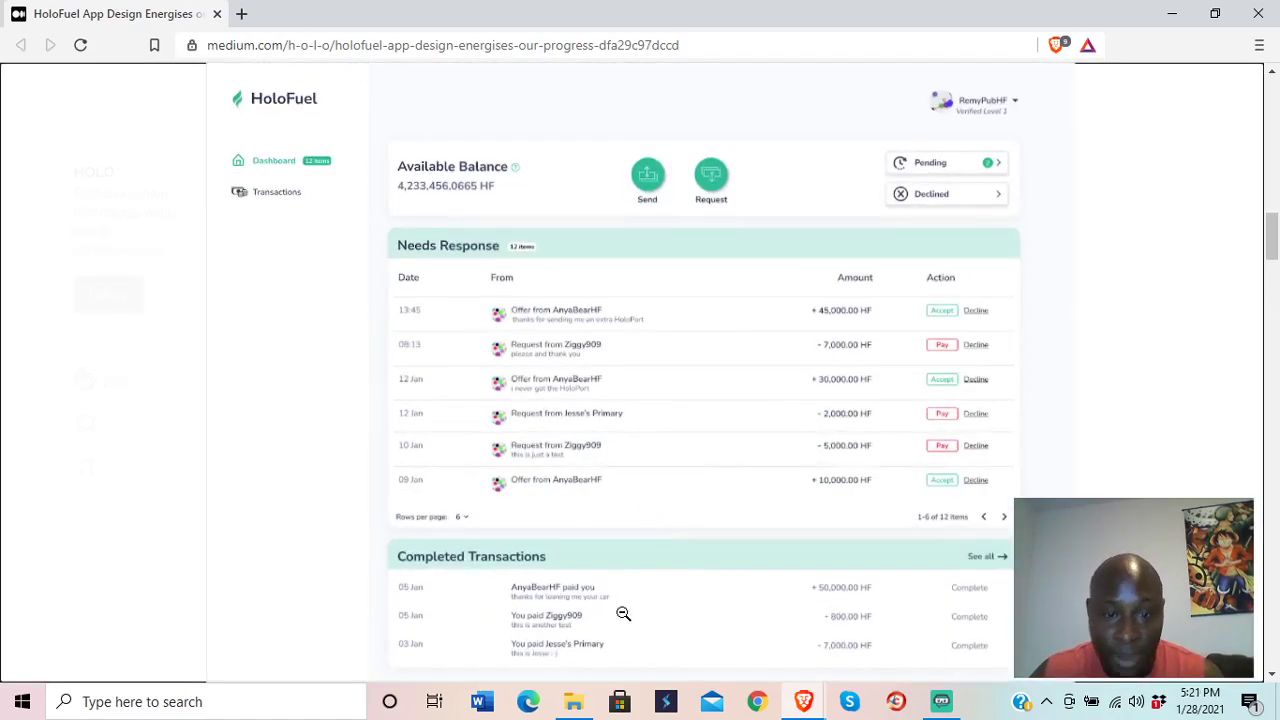
{"action": "mouse_move", "coordinate": [672, 616]}
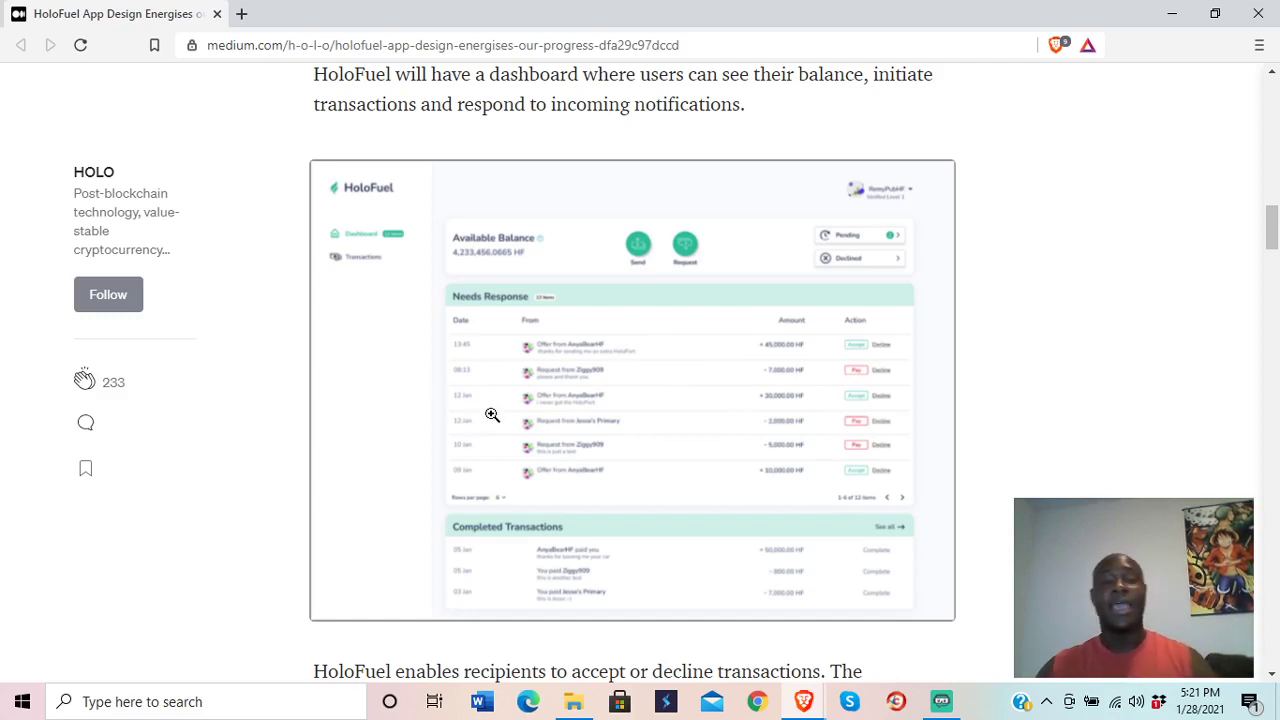
{"action": "scroll", "scroll_direction": "down", "scroll_amount": 3}
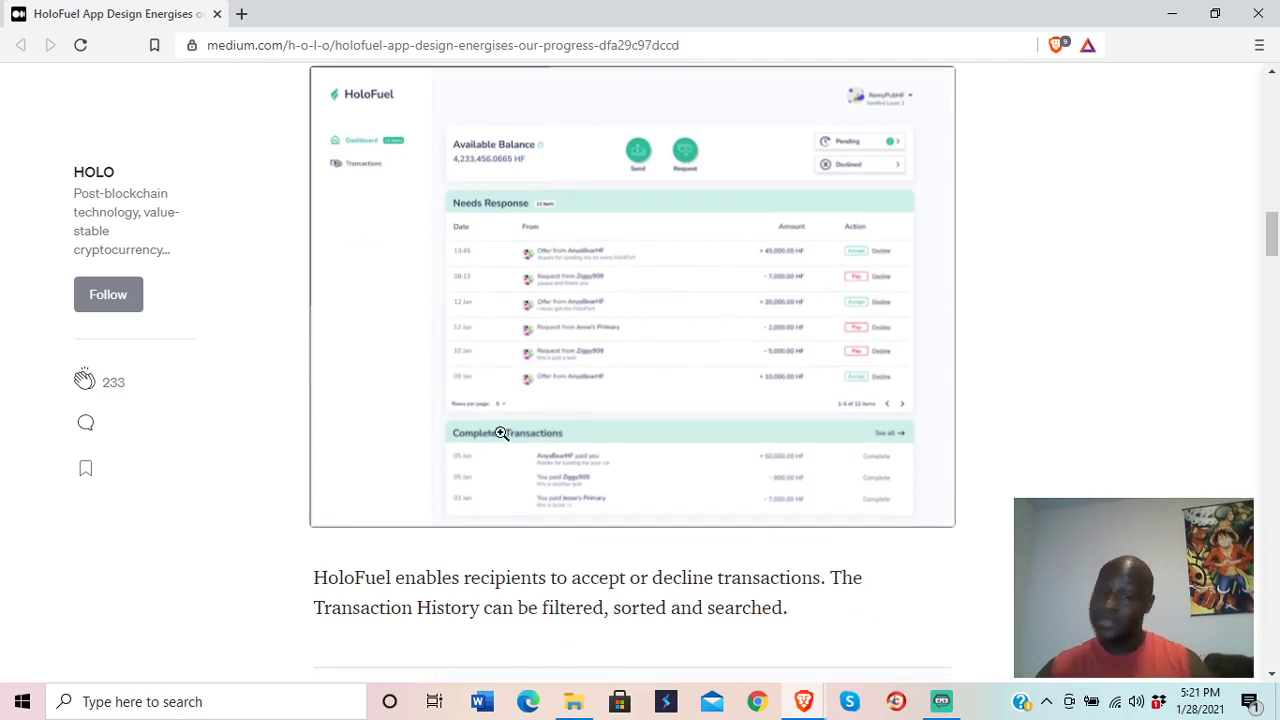
{"action": "scroll", "scroll_direction": "down", "scroll_amount": 3}
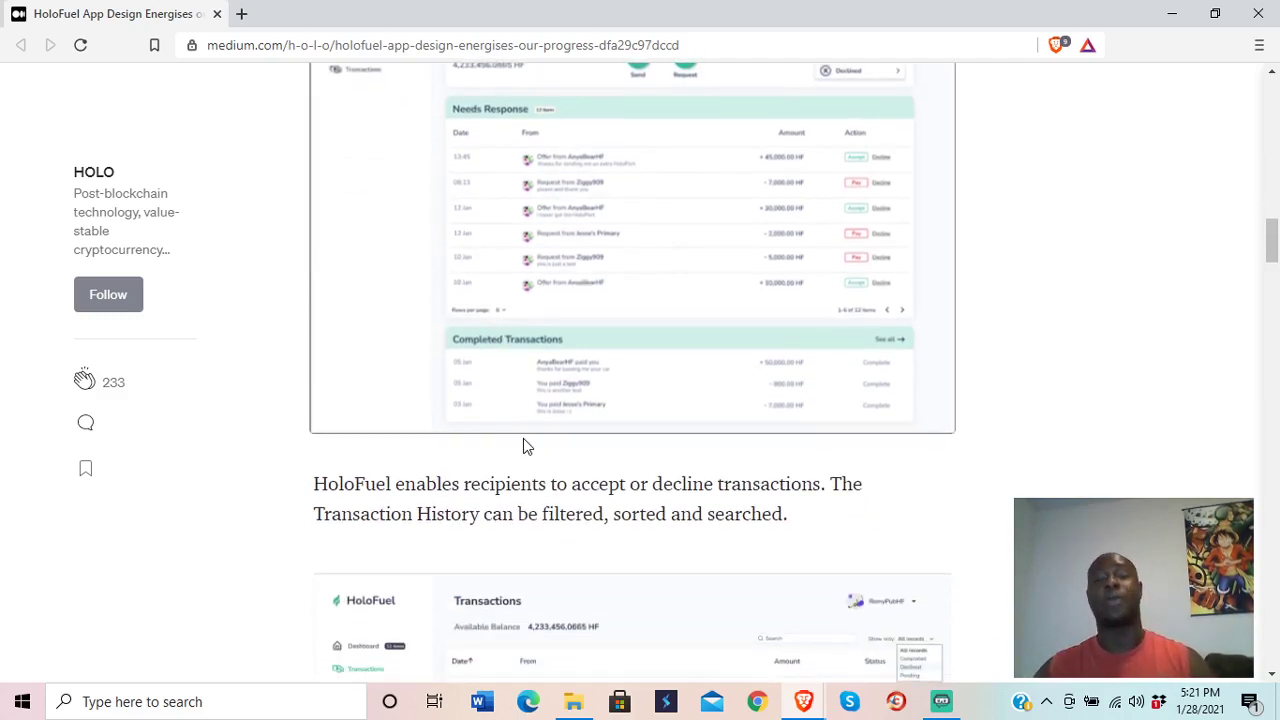
{"action": "mouse_move", "coordinate": [536, 448]}
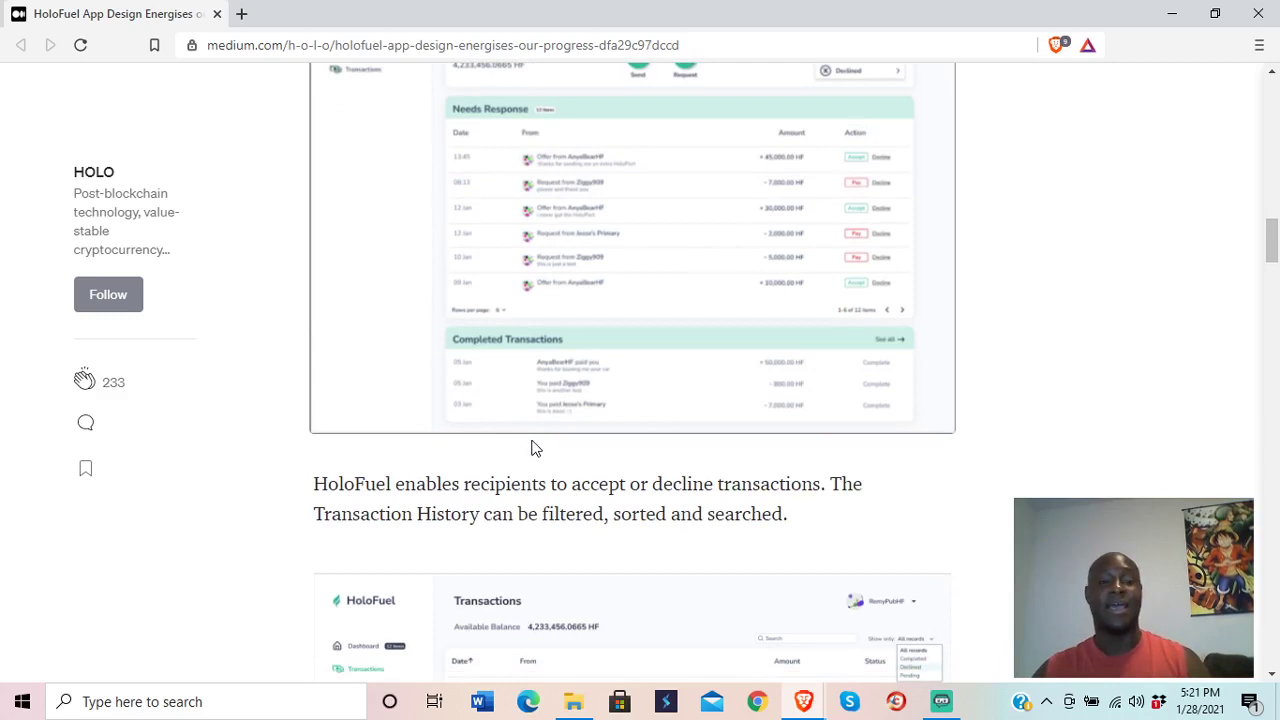
{"action": "mouse_move", "coordinate": [420, 506]}
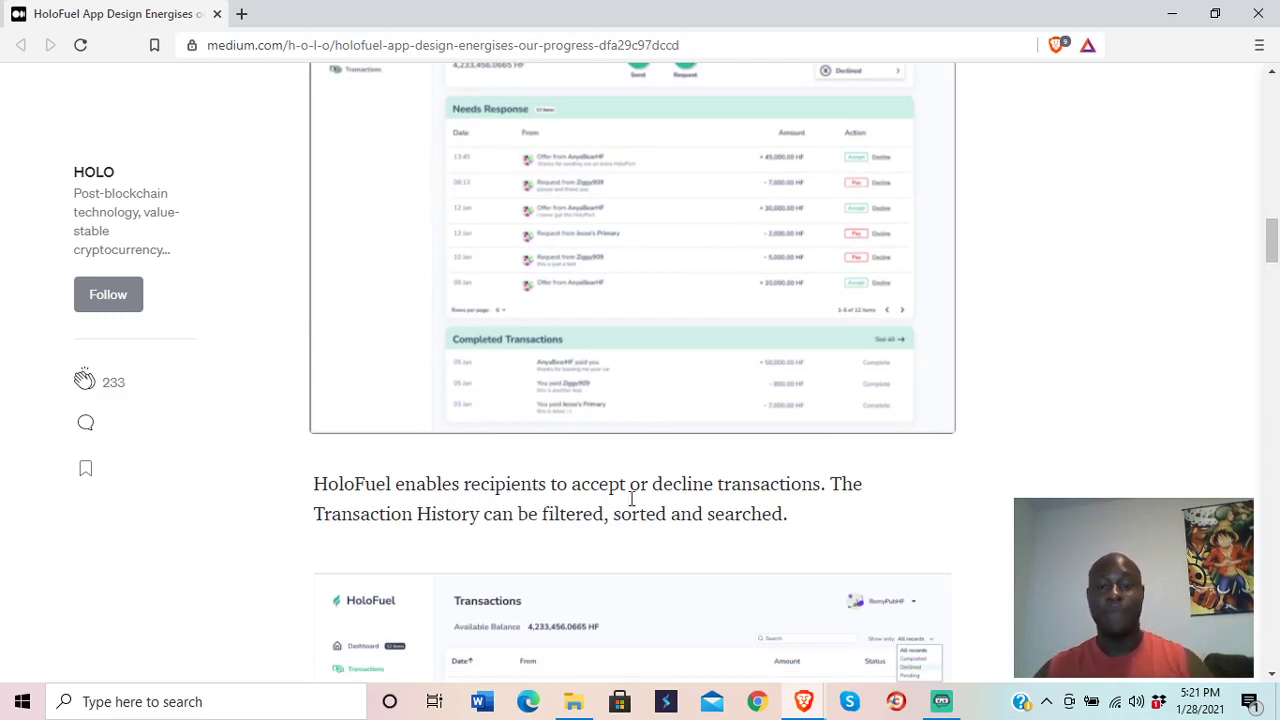
{"action": "mouse_move", "coordinate": [640, 536]}
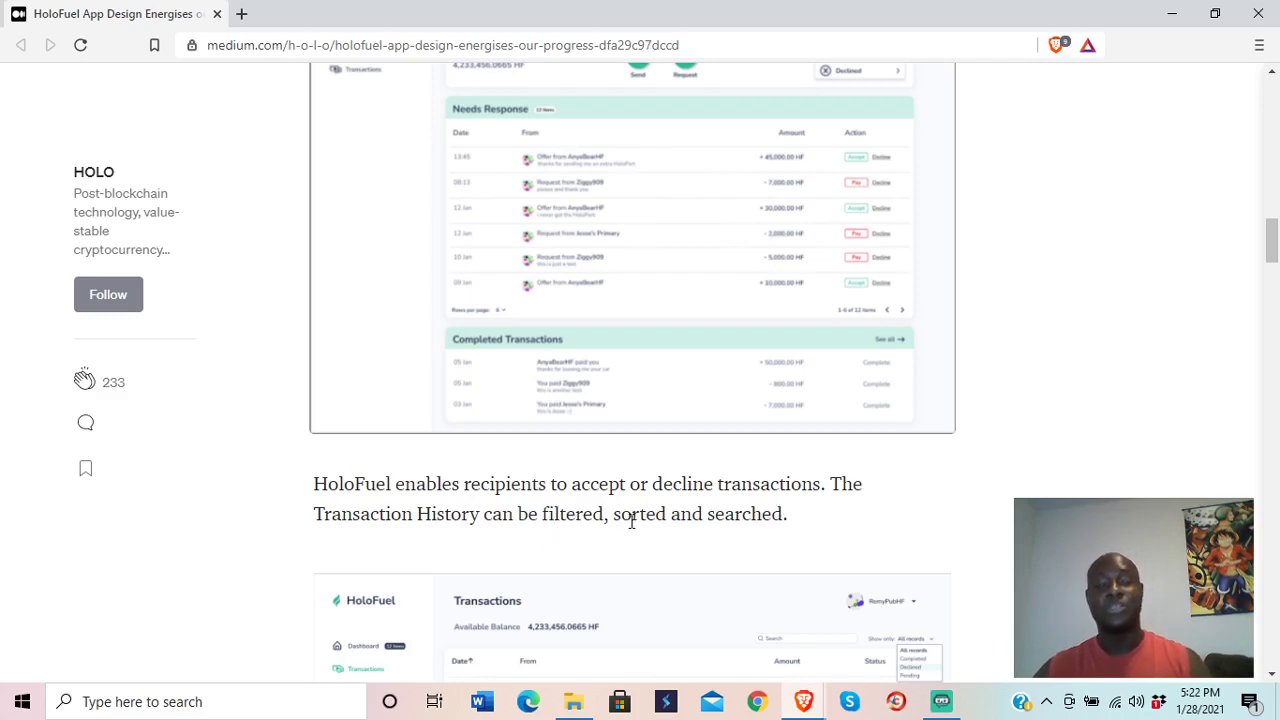
{"action": "scroll", "scroll_direction": "down", "scroll_amount": 3}
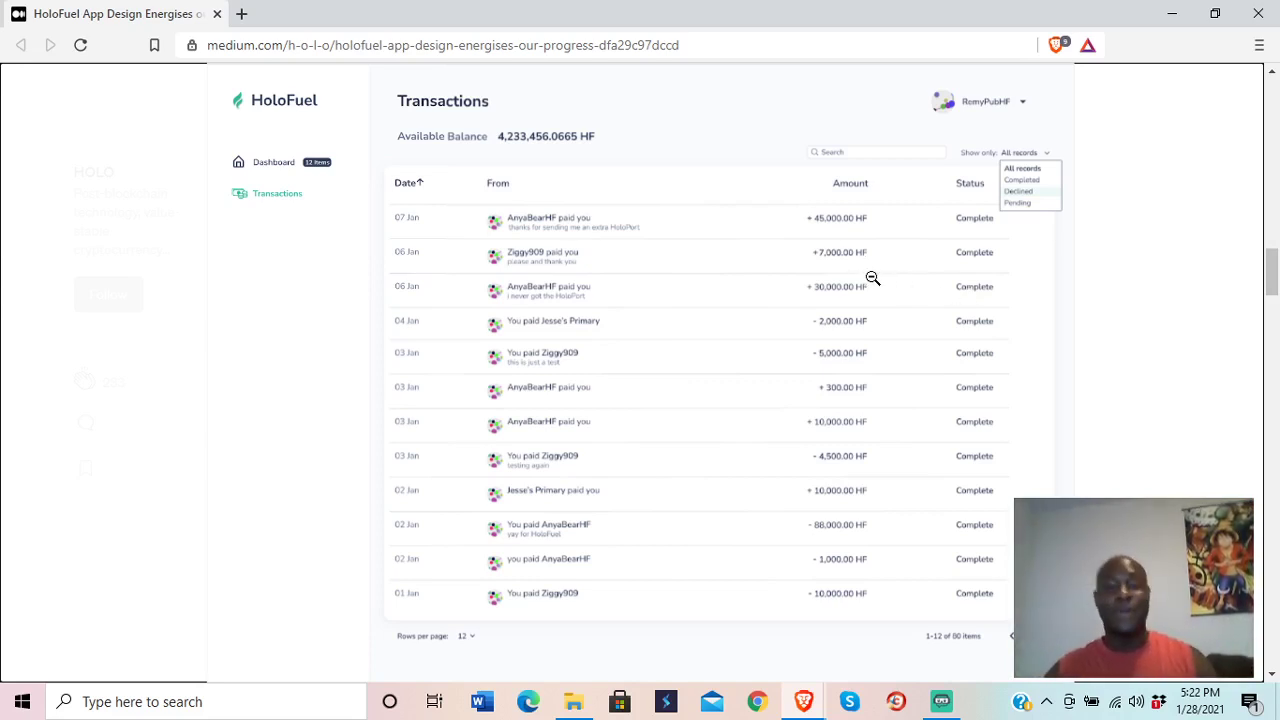
{"action": "mouse_move", "coordinate": [900, 280]}
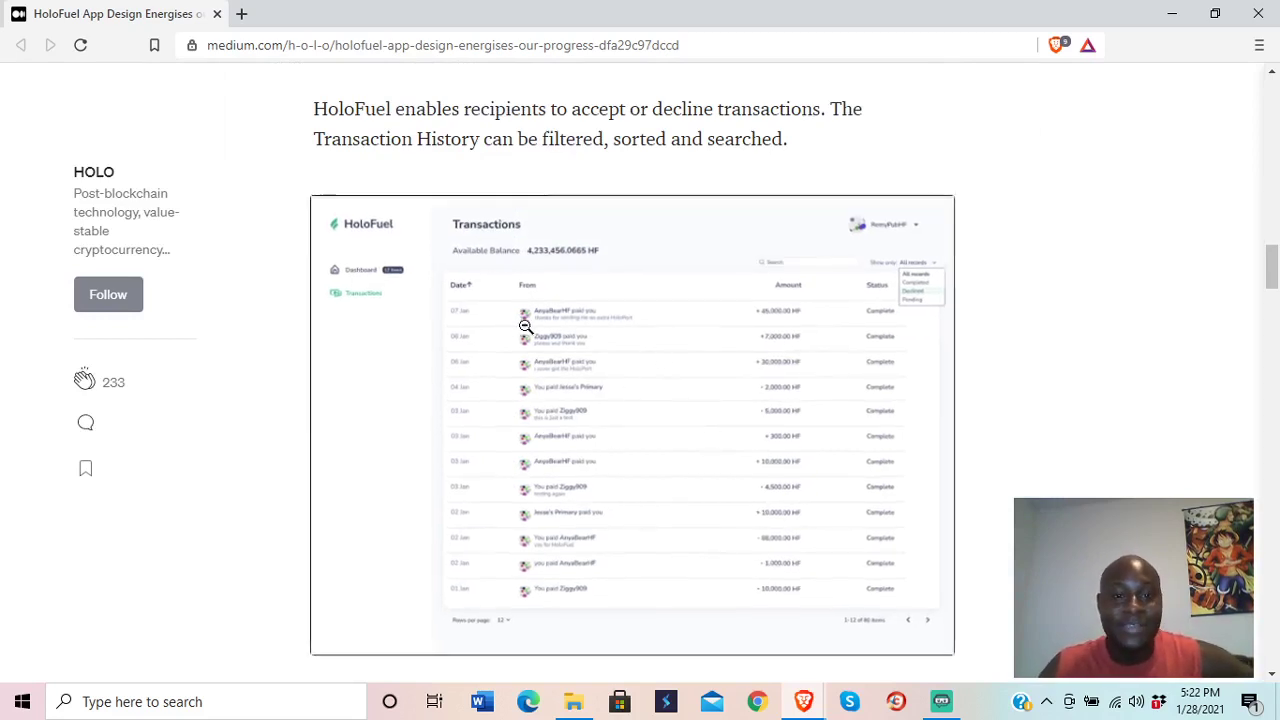
{"action": "scroll", "scroll_direction": "down", "scroll_amount": 3}
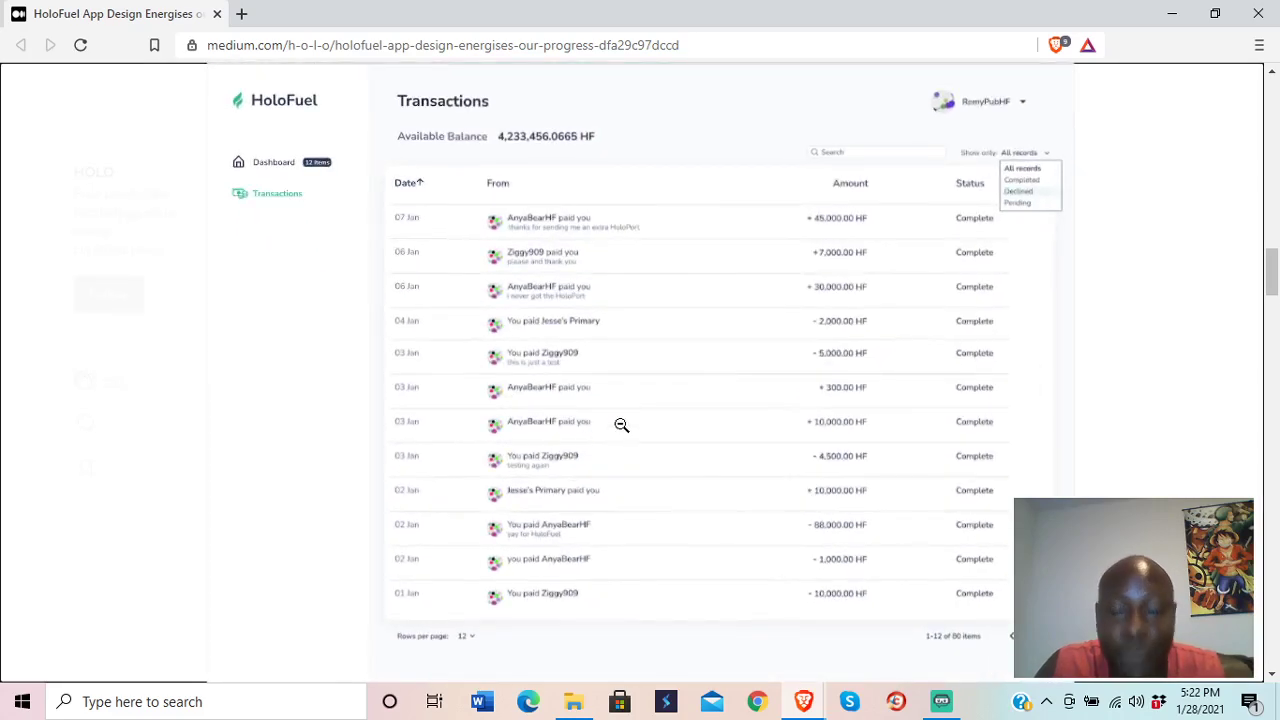
{"action": "scroll", "scroll_direction": "down", "scroll_amount": 3}
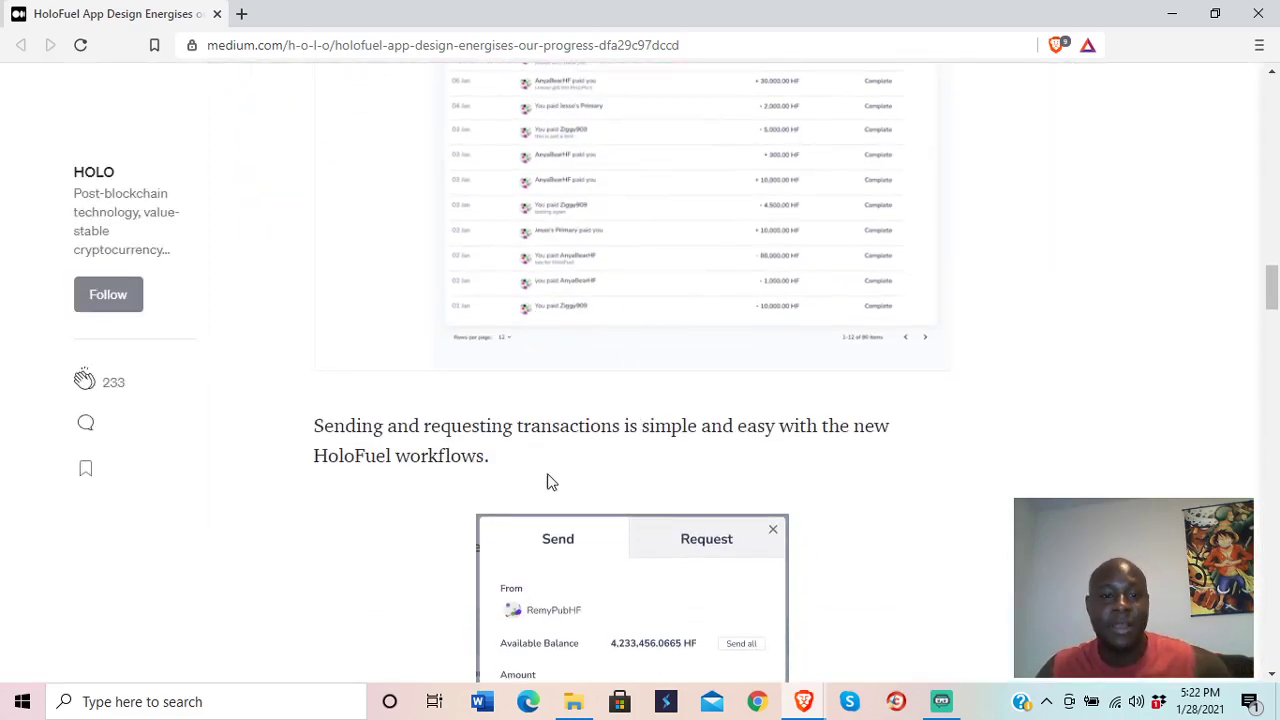
{"action": "mouse_move", "coordinate": [664, 450]}
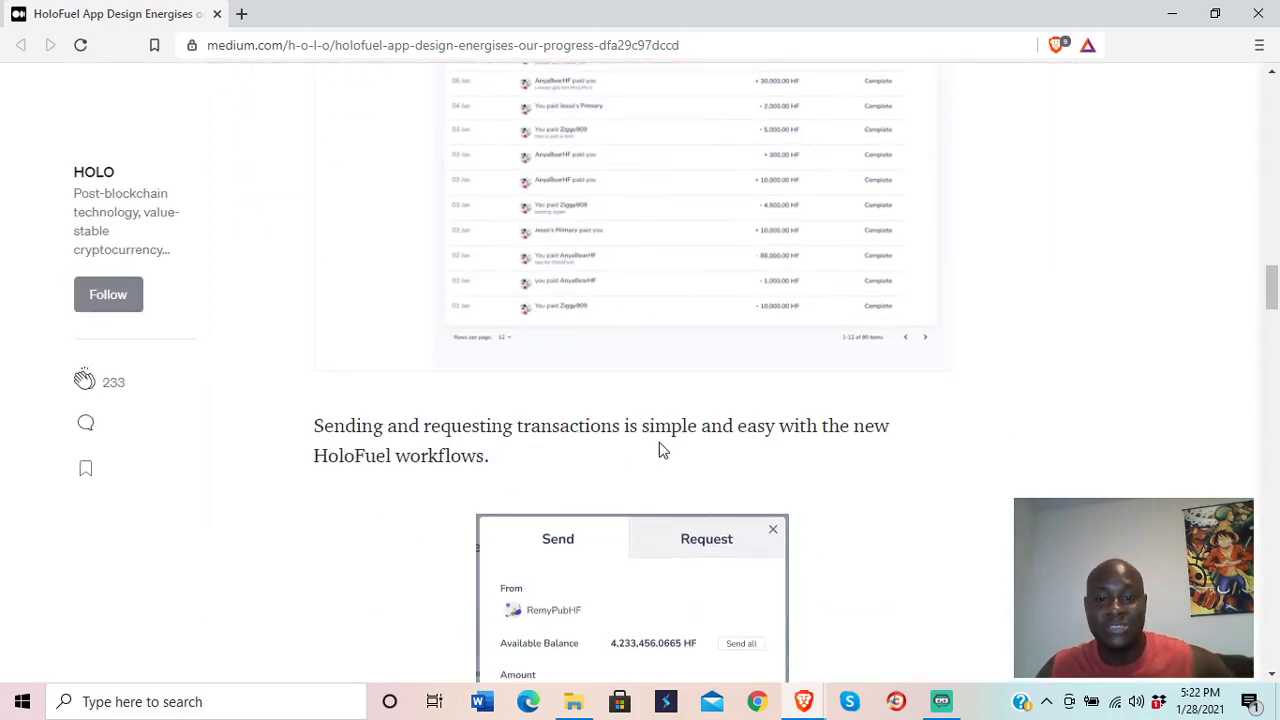
Step: Bring the Send/Request transaction form image fully into view with amount, recipient, note and total
{"action": "scroll", "scroll_direction": "down", "scroll_amount": 3}
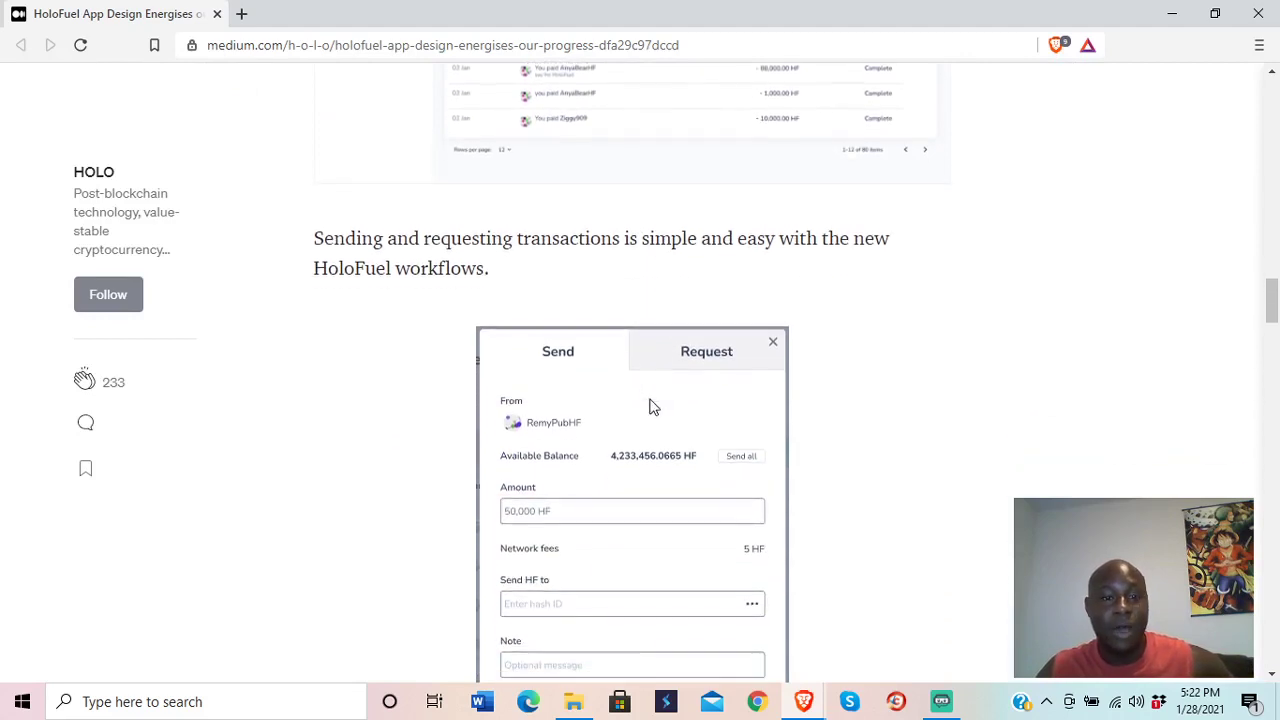
{"action": "scroll", "scroll_direction": "down", "scroll_amount": 3}
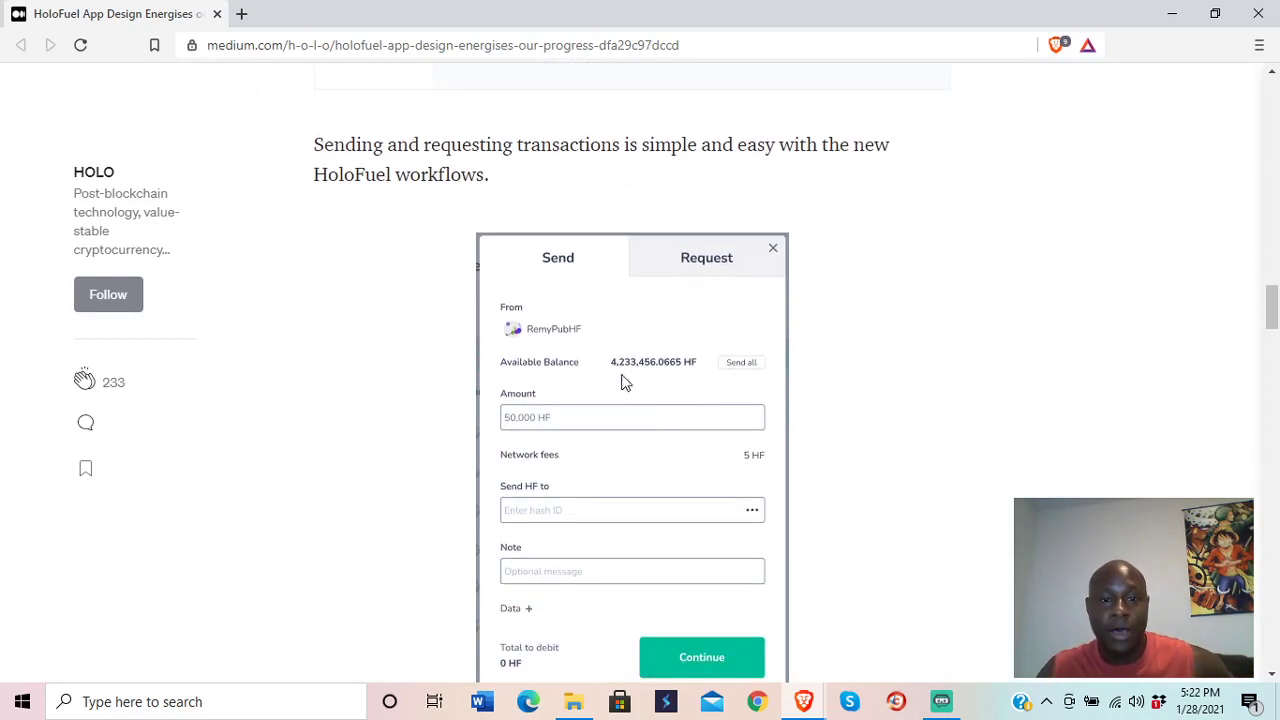
{"action": "scroll", "scroll_direction": "down", "scroll_amount": 3}
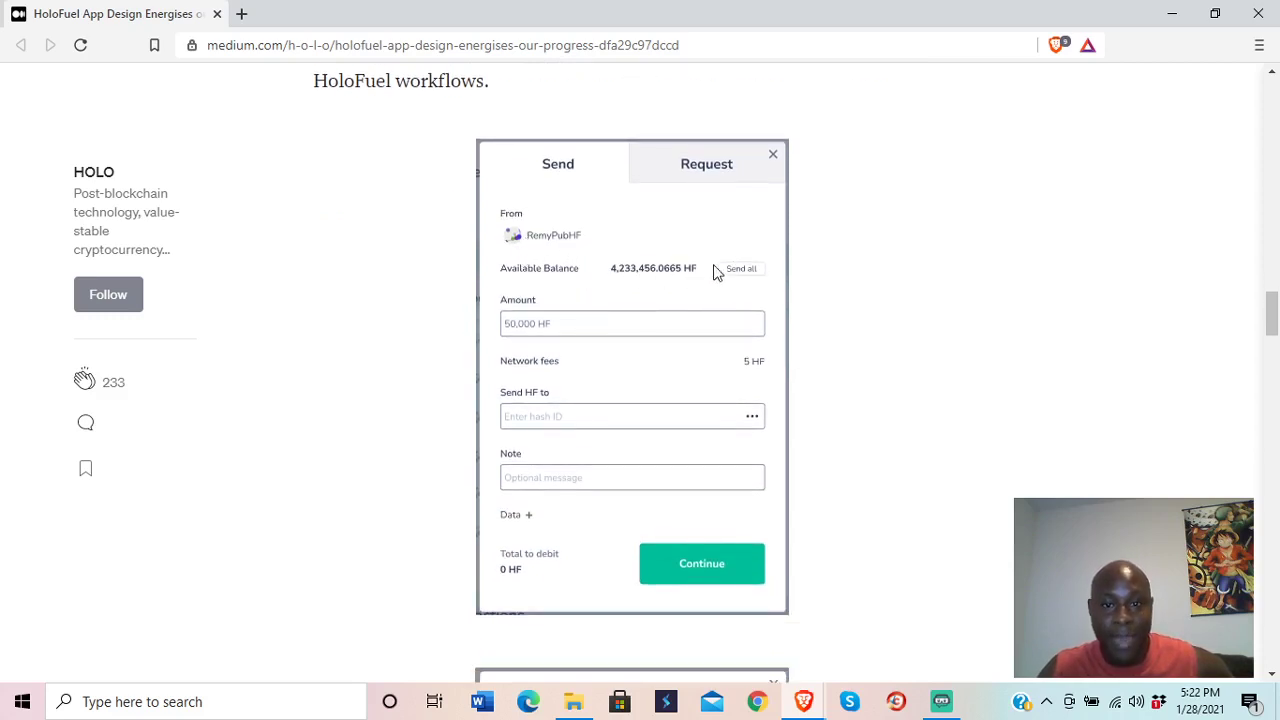
{"action": "mouse_move", "coordinate": [572, 334]}
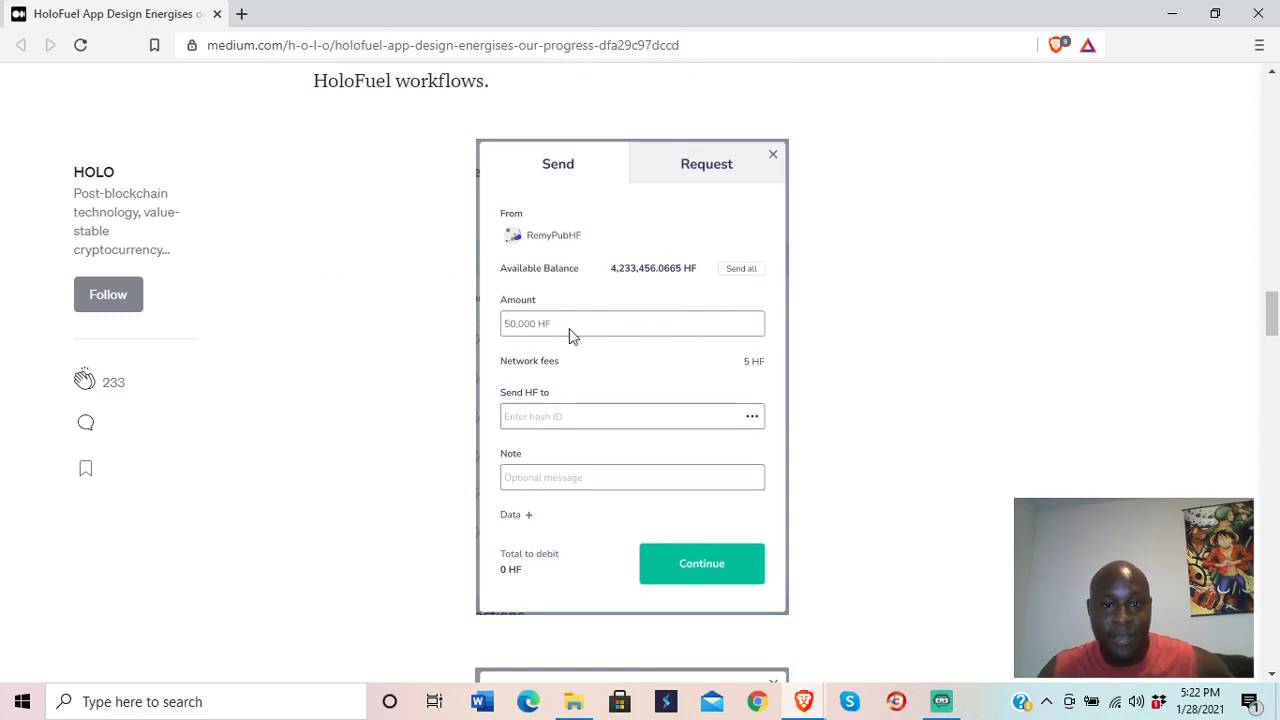
{"action": "mouse_move", "coordinate": [662, 370]}
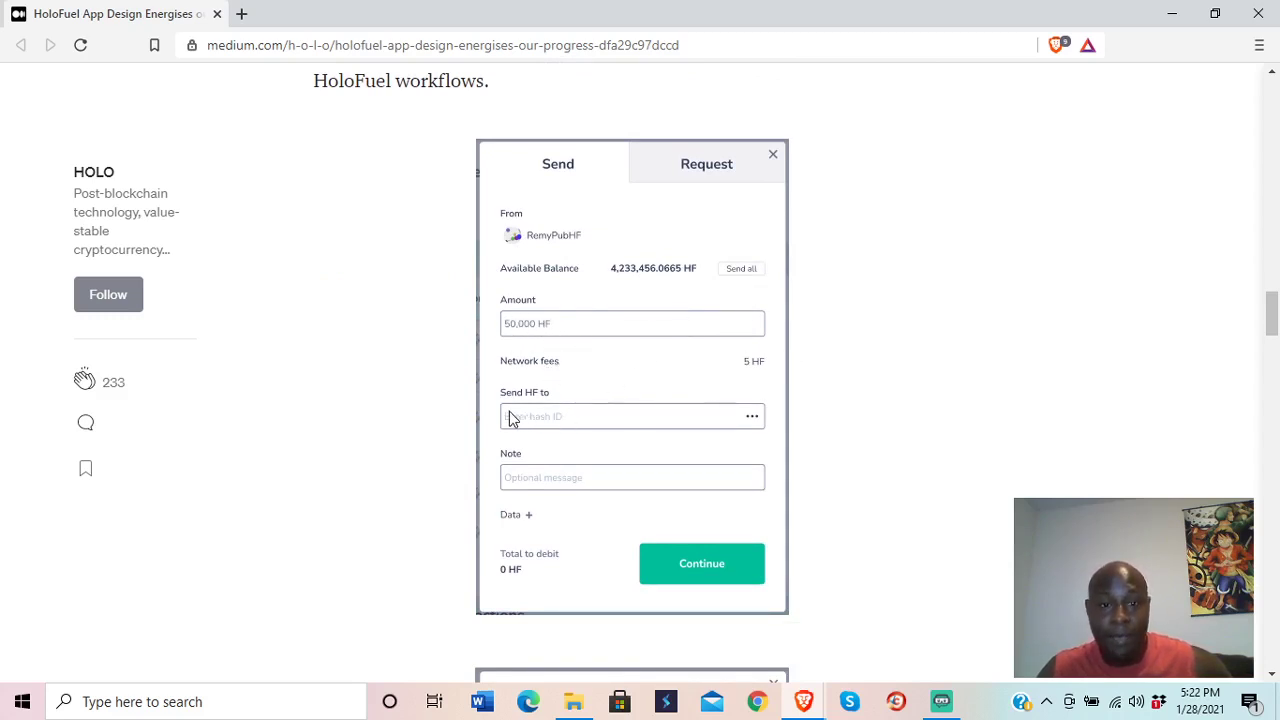
{"action": "mouse_move", "coordinate": [520, 432]}
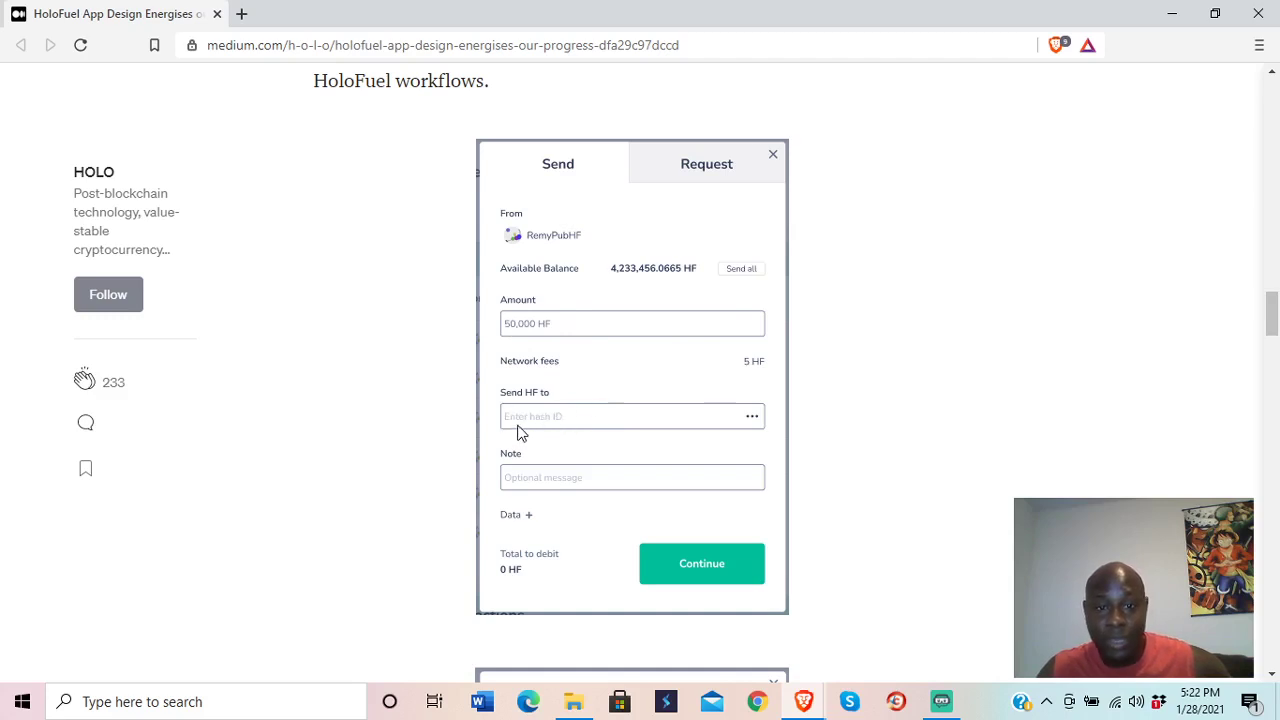
{"action": "mouse_move", "coordinate": [680, 422]}
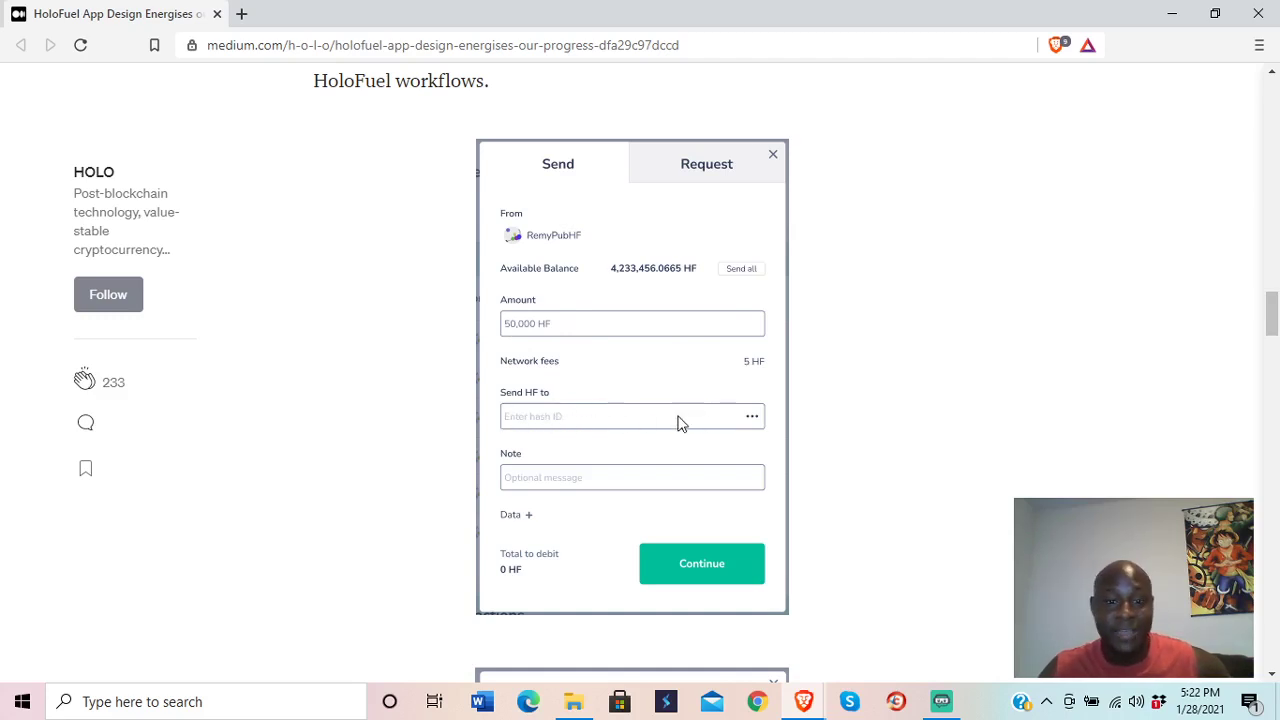
{"action": "mouse_move", "coordinate": [548, 492]}
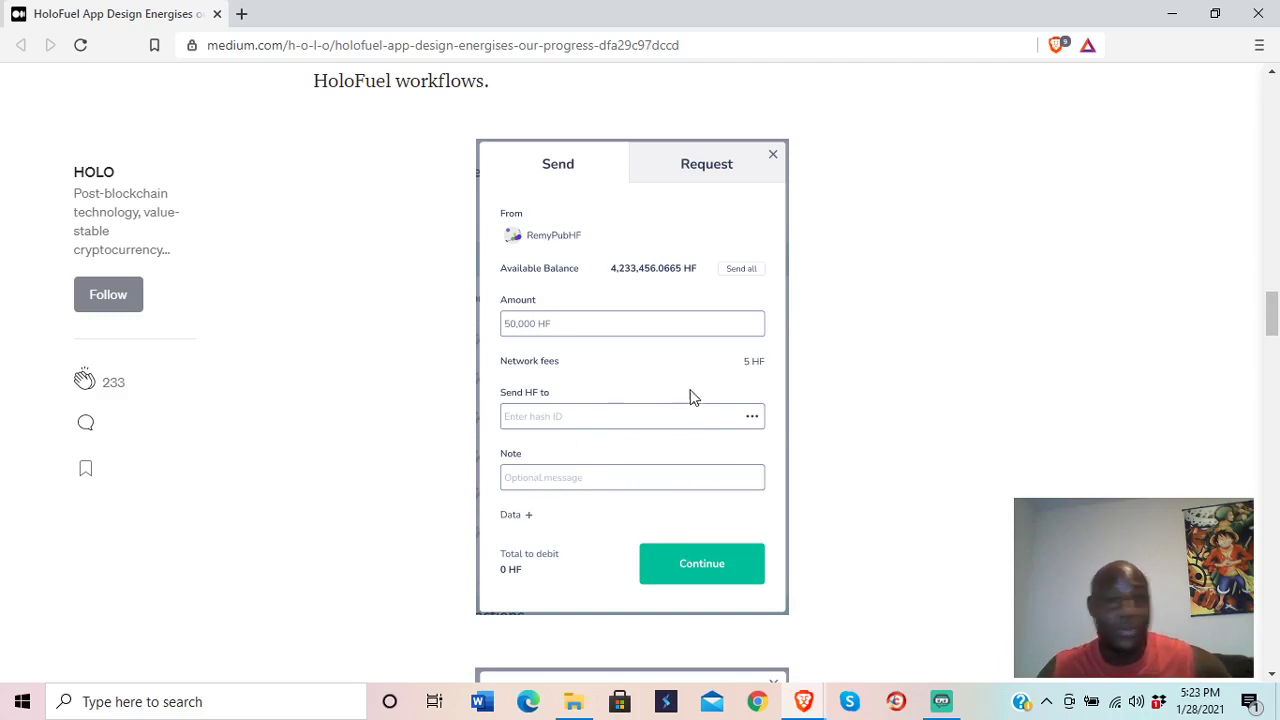
{"action": "mouse_move", "coordinate": [684, 398]}
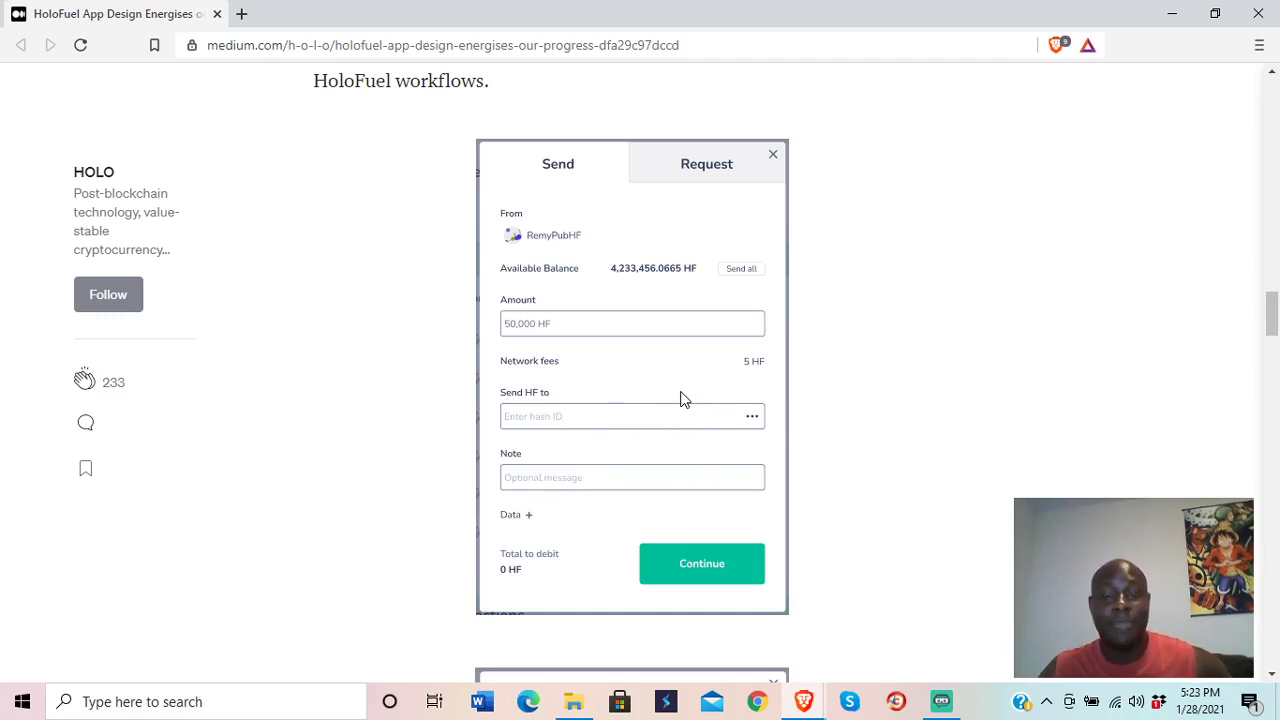
{"action": "mouse_move", "coordinate": [630, 438]}
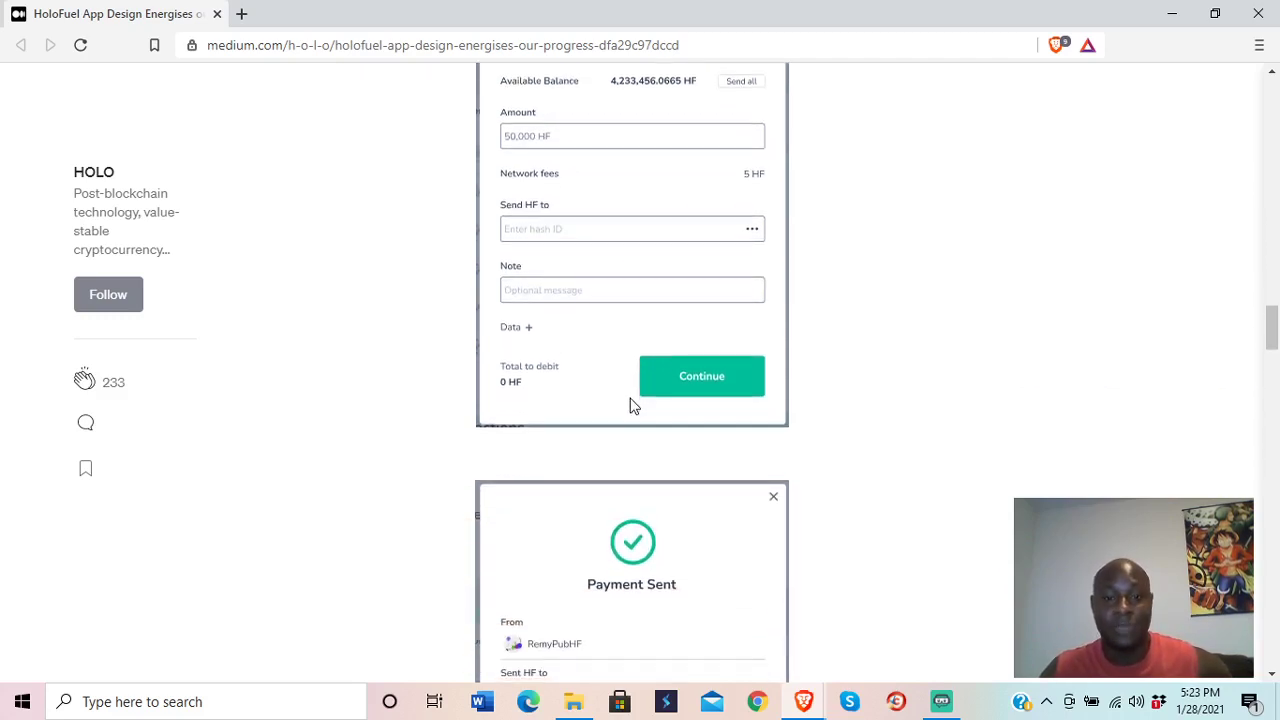
Step: Scroll past the Payment Sent confirmation screenshot to the 'Progress on Many Fronts' heading
{"action": "scroll", "scroll_direction": "down", "scroll_amount": 3}
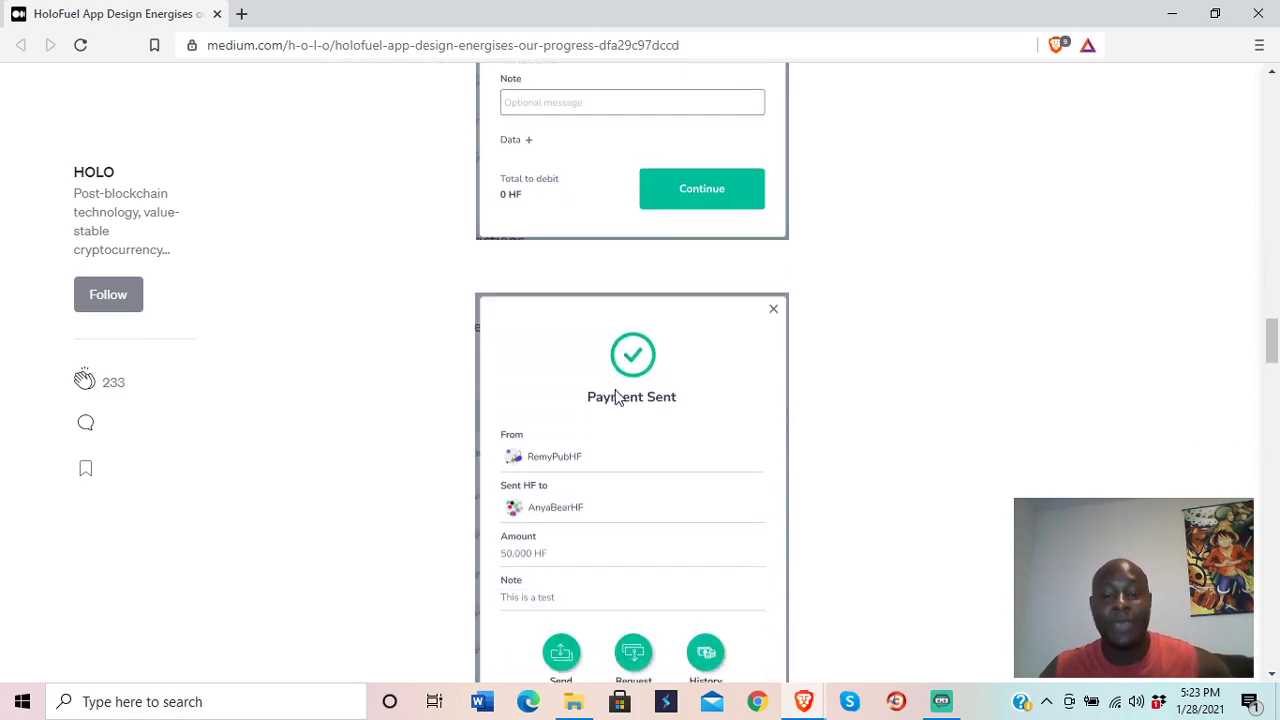
{"action": "scroll", "scroll_direction": "down", "scroll_amount": 3}
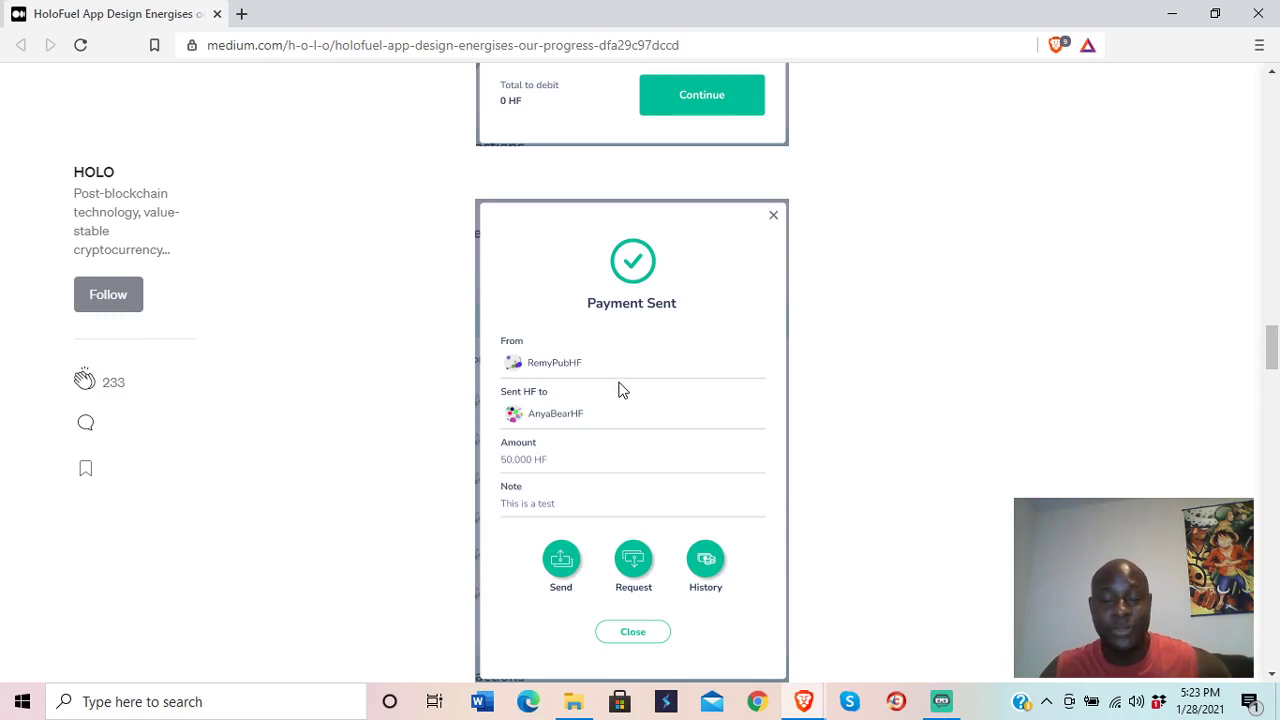
{"action": "mouse_move", "coordinate": [692, 488]}
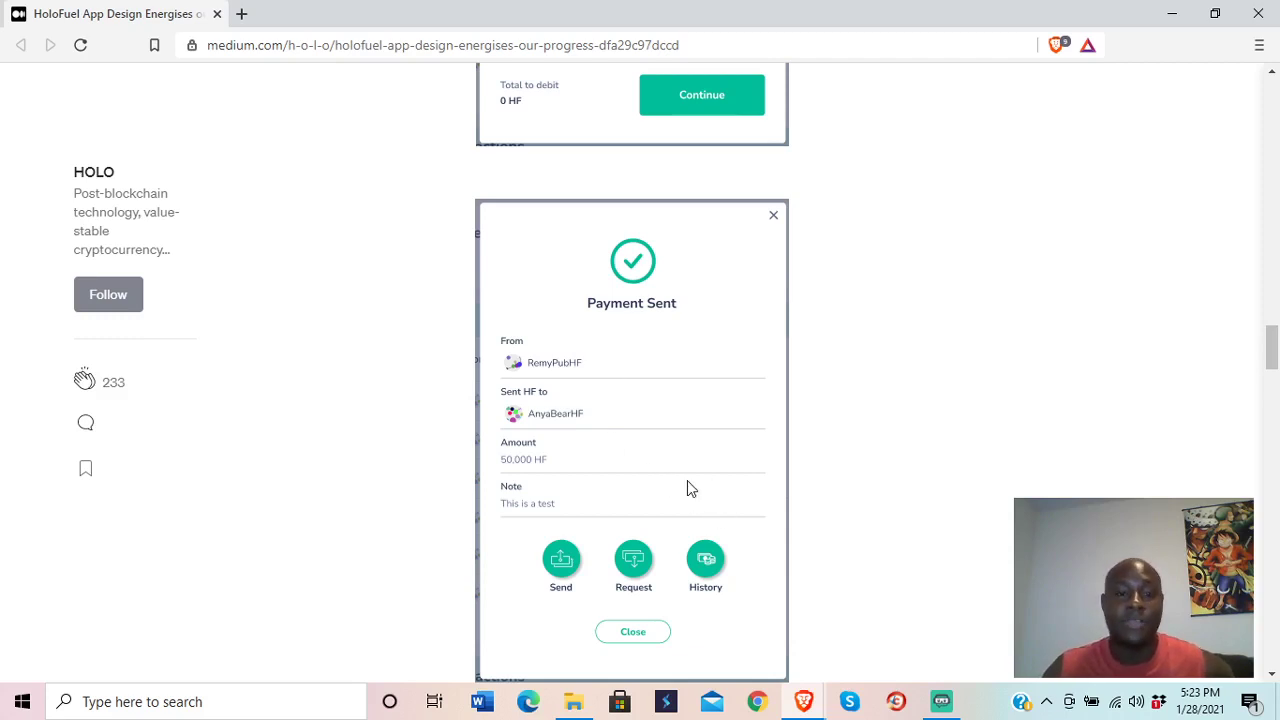
{"action": "mouse_move", "coordinate": [692, 468]}
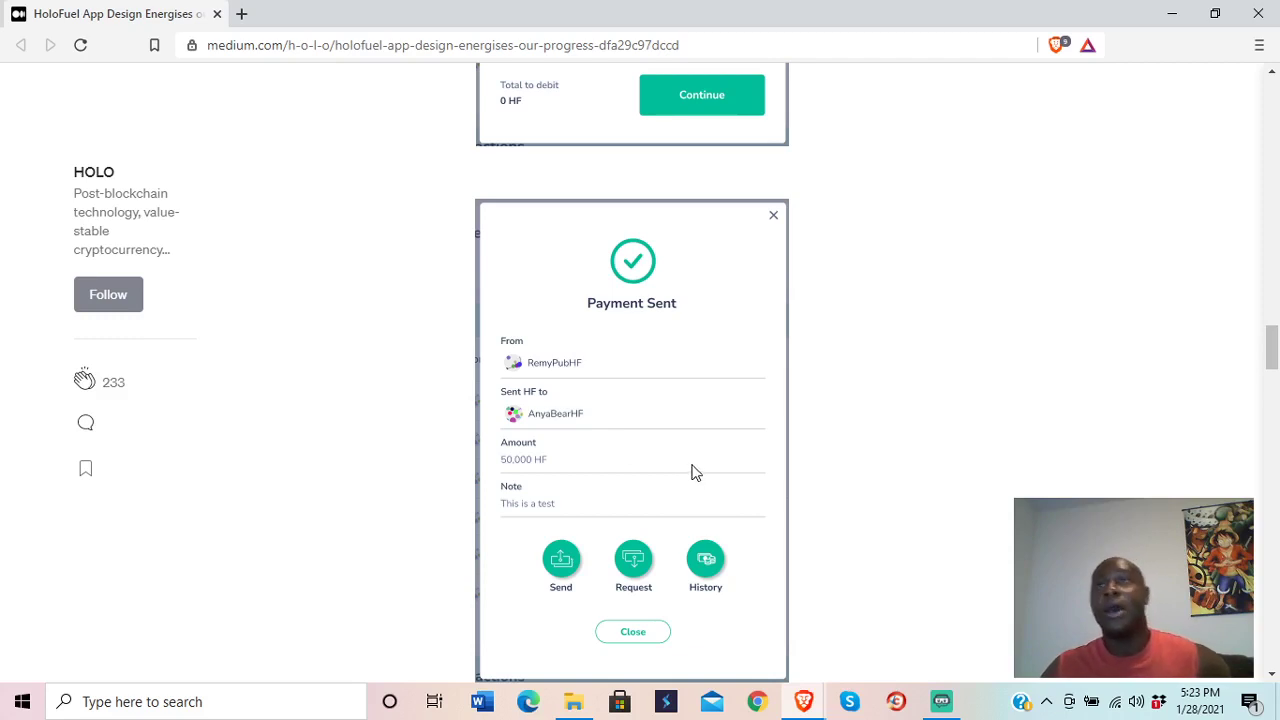
{"action": "mouse_move", "coordinate": [704, 462]}
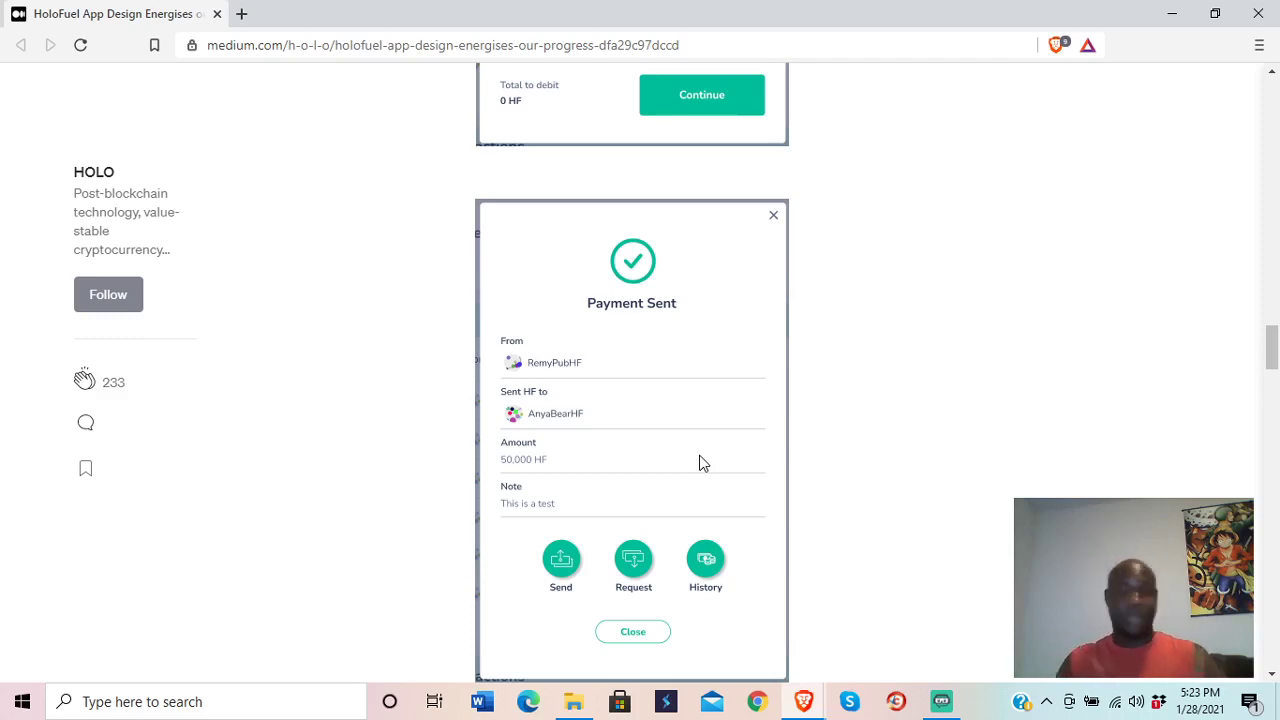
{"action": "mouse_move", "coordinate": [686, 464]}
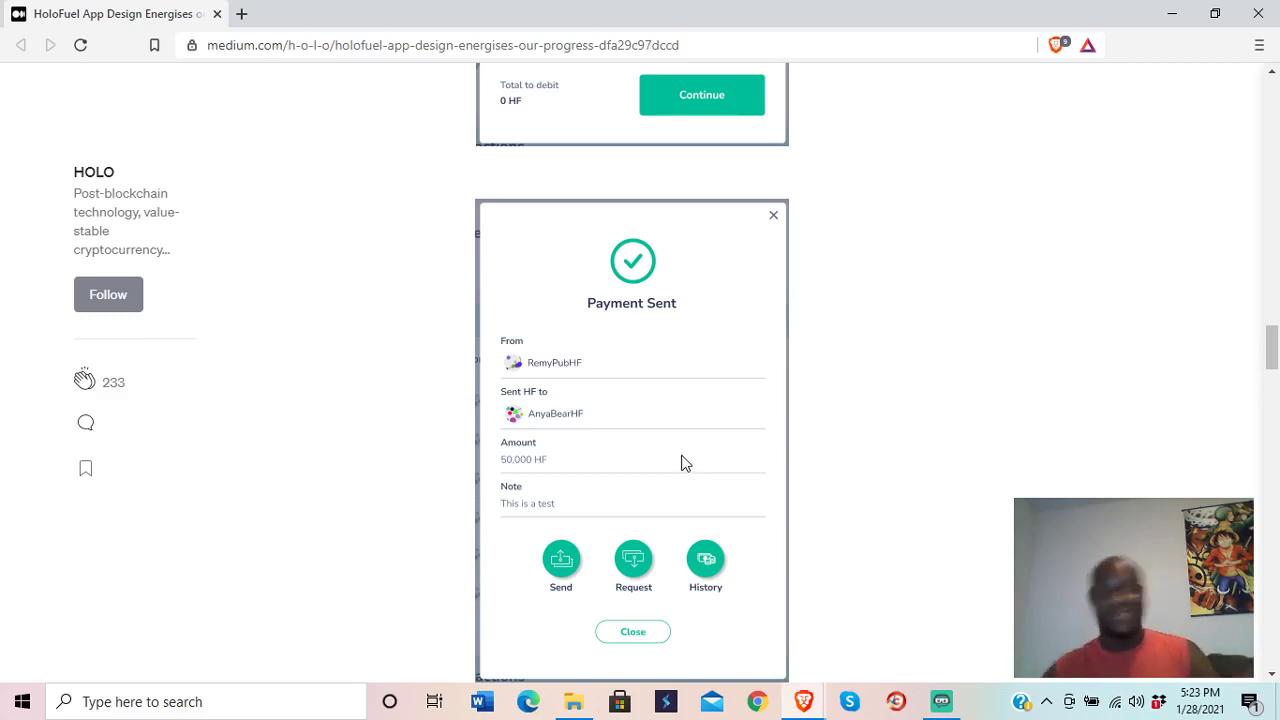
{"action": "scroll", "scroll_direction": "down", "scroll_amount": 3}
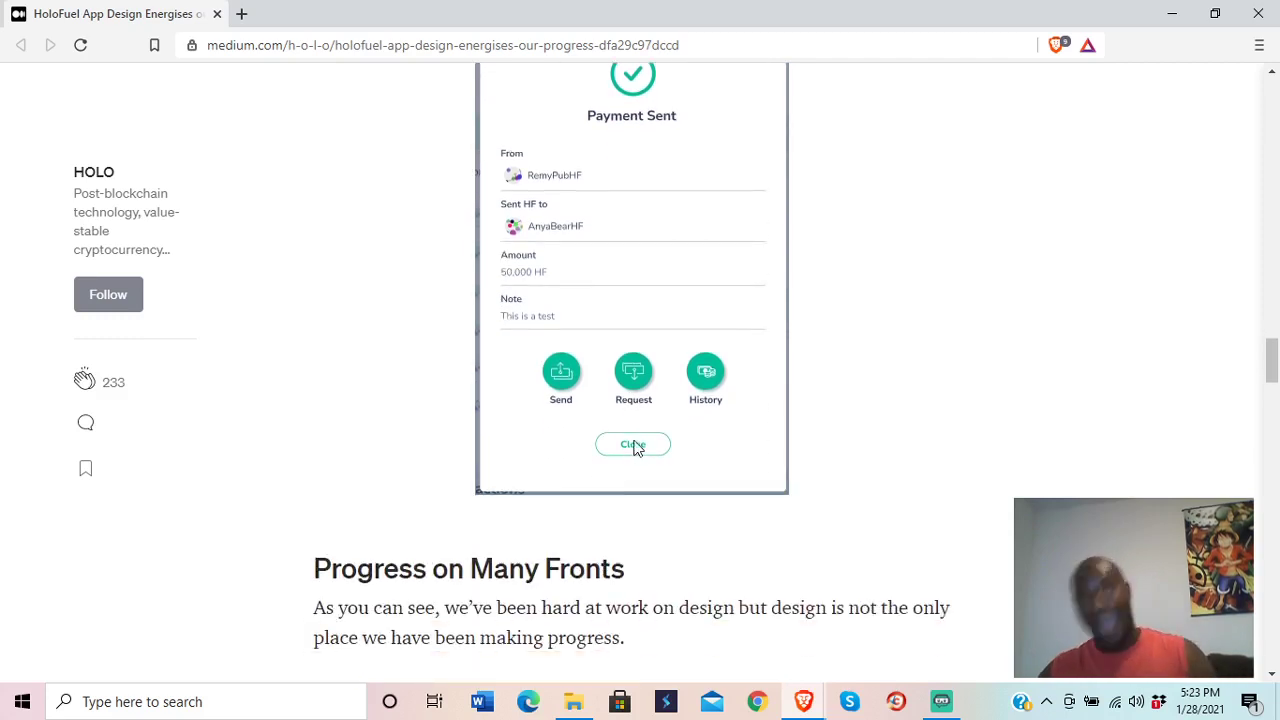
{"action": "scroll", "scroll_direction": "down", "scroll_amount": 3}
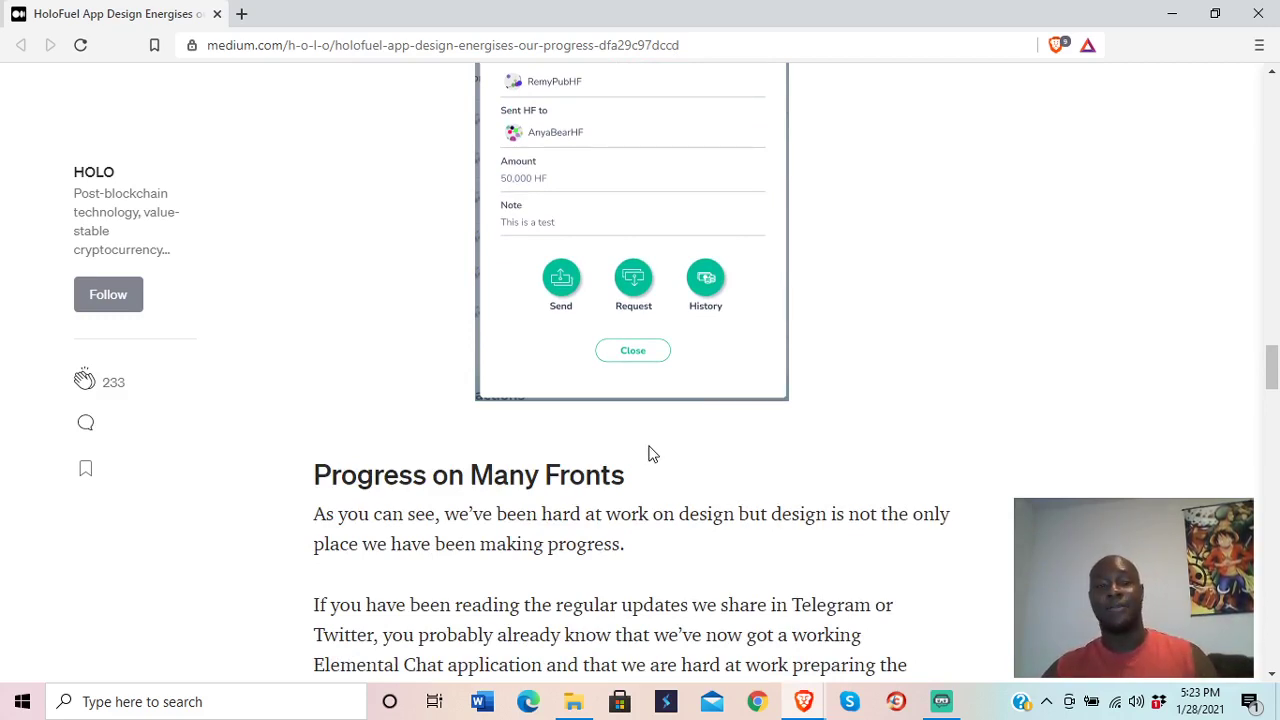
Step: Read the Progress on Many Fronts paragraphs down to the Holo Hosting DNAs bullet list
{"action": "scroll", "scroll_direction": "down", "scroll_amount": 3}
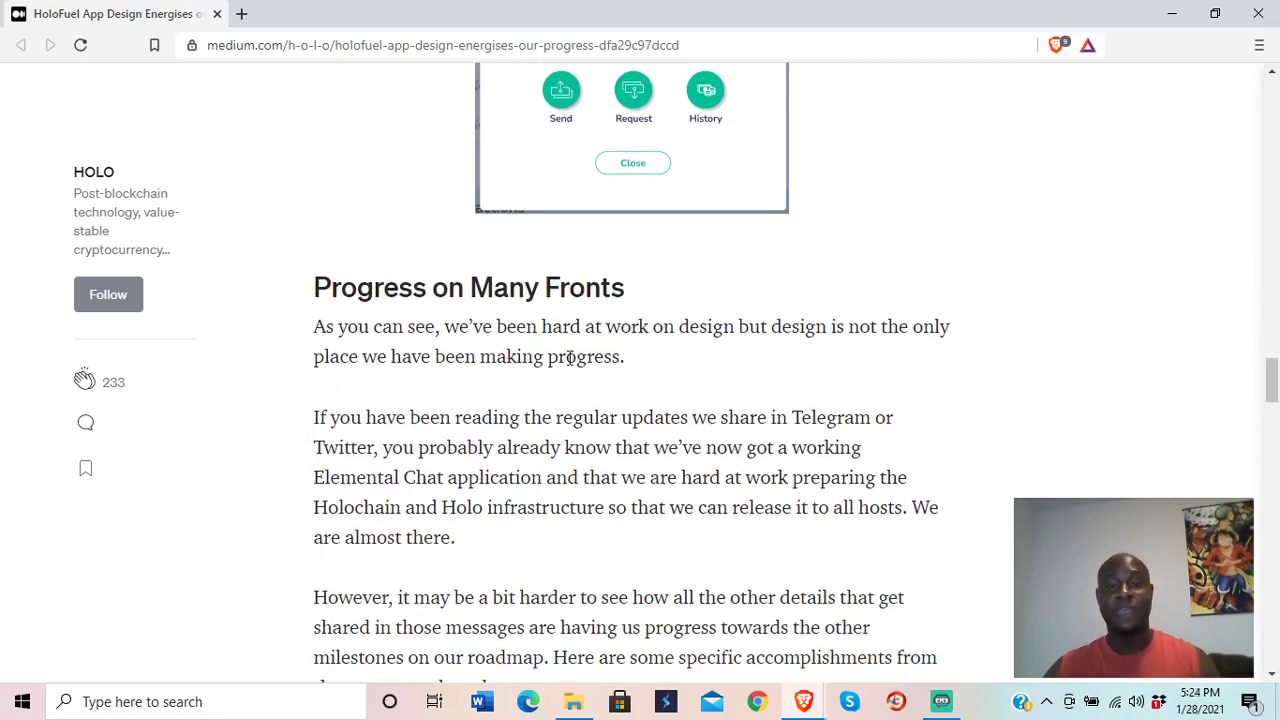
{"action": "mouse_move", "coordinate": [586, 394]}
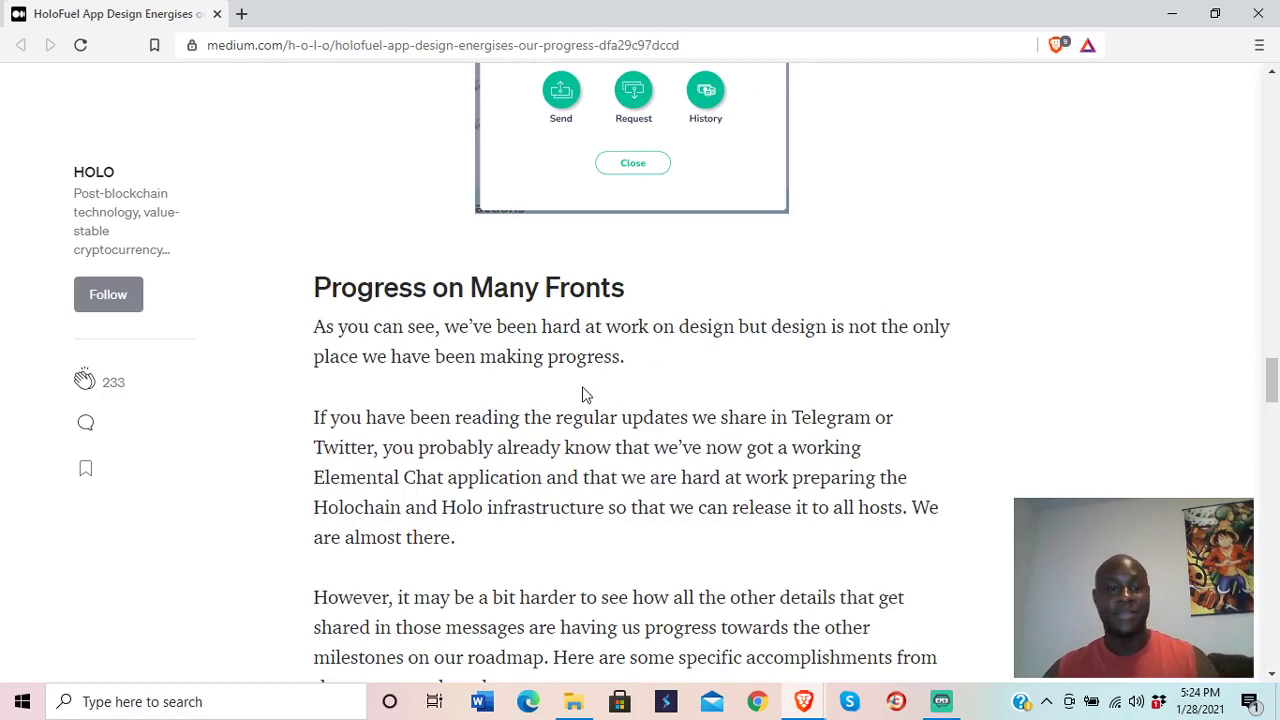
{"action": "scroll", "scroll_direction": "down", "scroll_amount": 3}
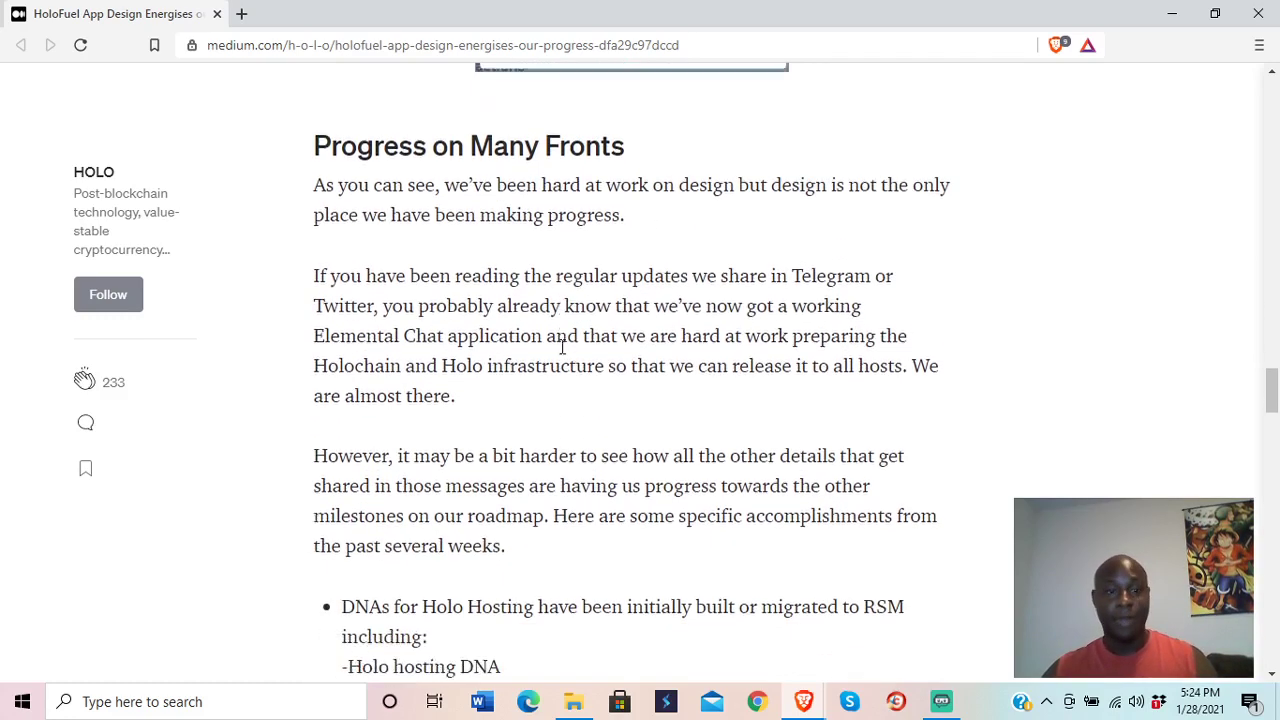
{"action": "scroll", "scroll_direction": "down", "scroll_amount": 3}
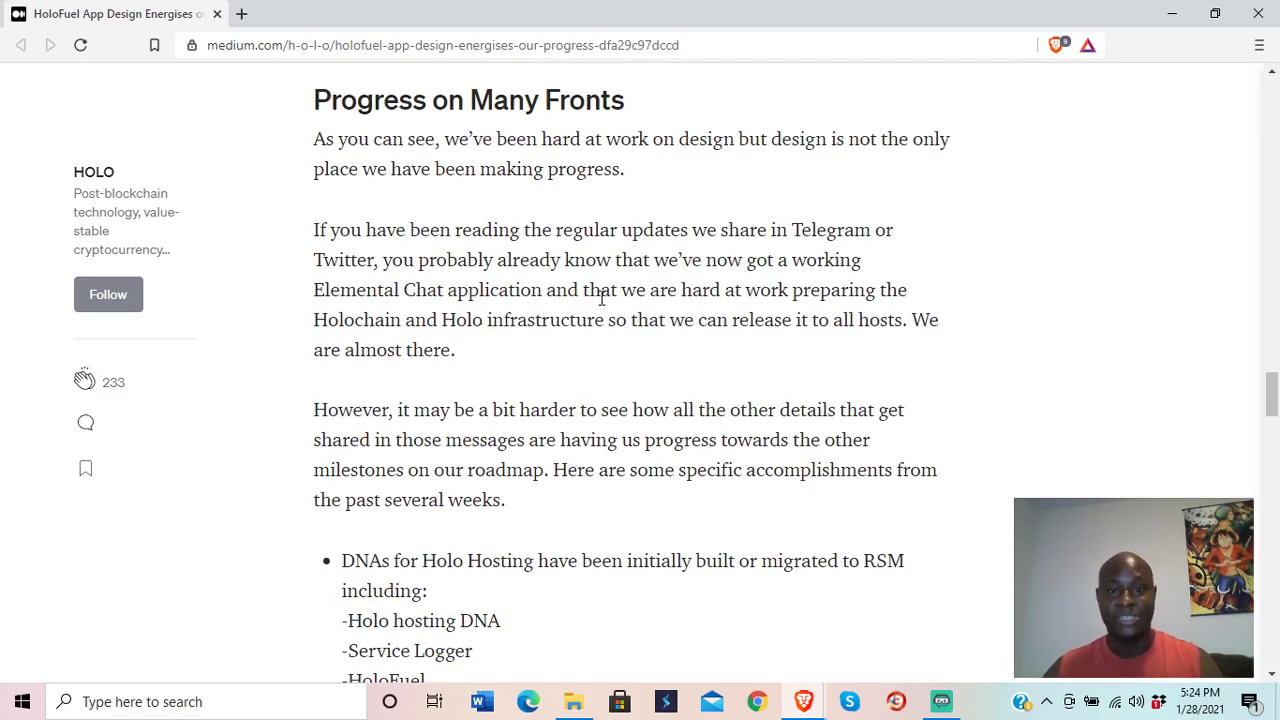
{"action": "mouse_move", "coordinate": [480, 374]}
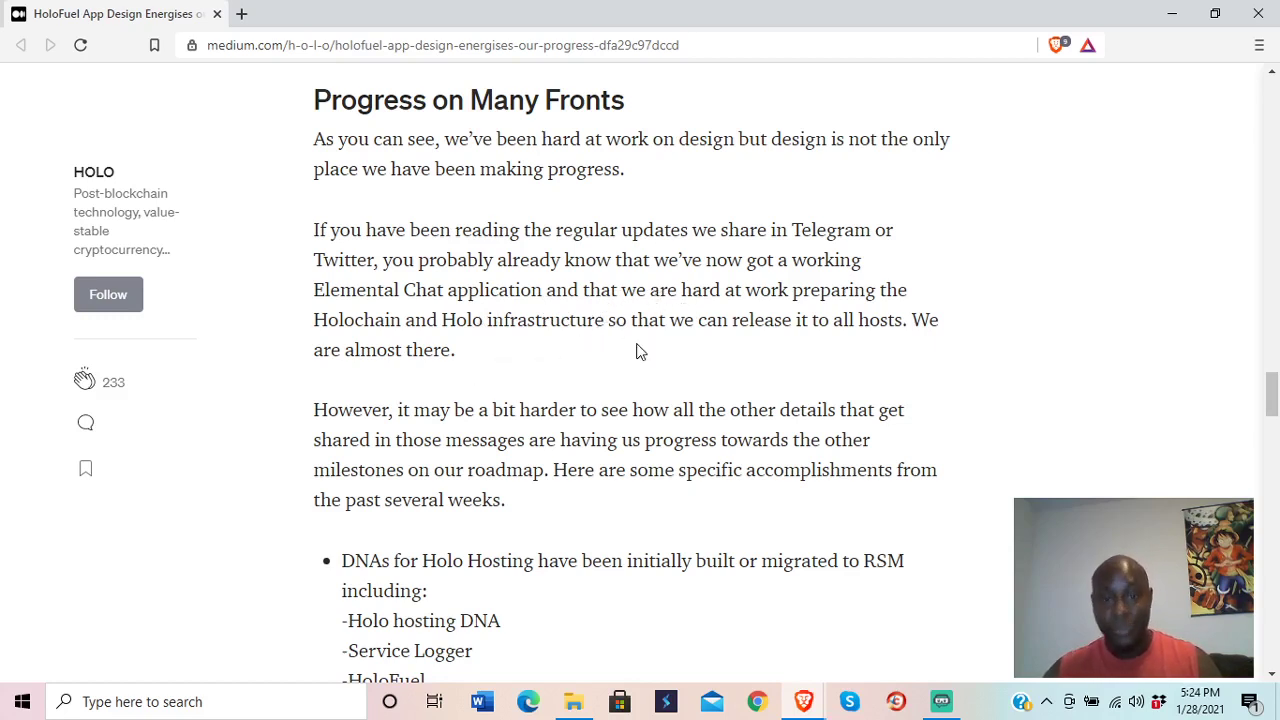
{"action": "mouse_move", "coordinate": [736, 342]}
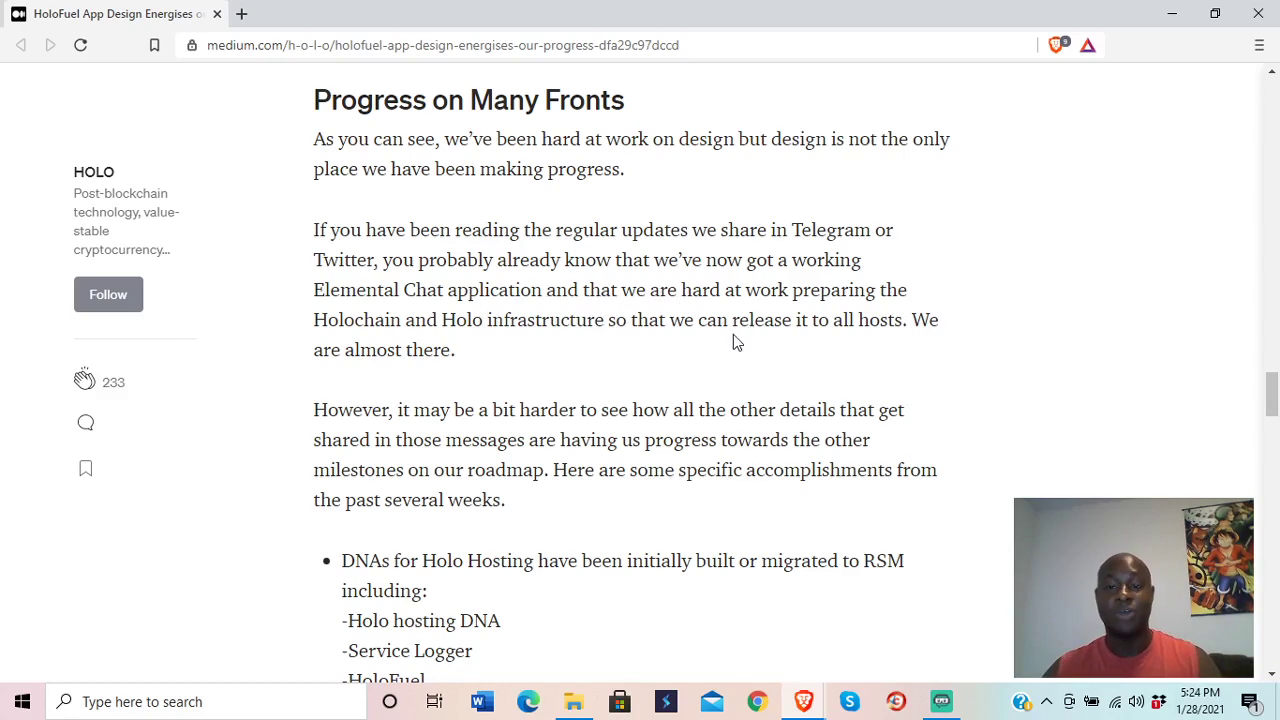
{"action": "scroll", "scroll_direction": "down", "scroll_amount": 3}
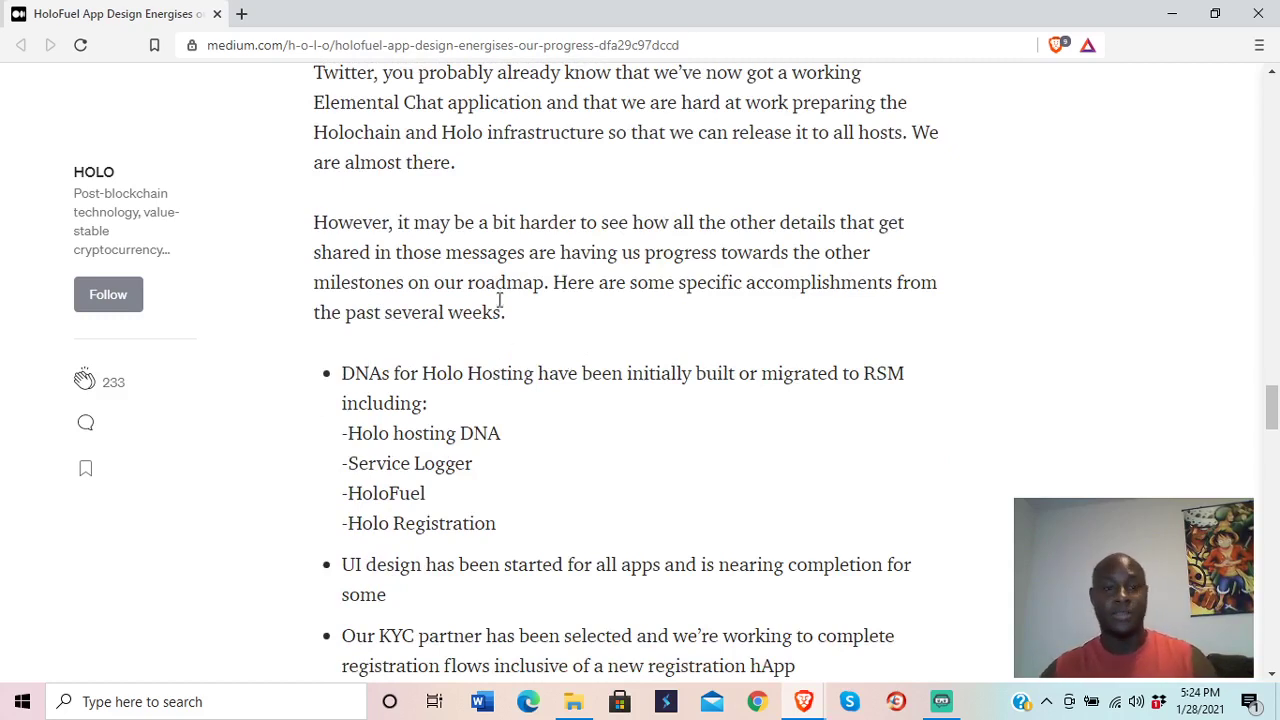
{"action": "mouse_move", "coordinate": [656, 260]}
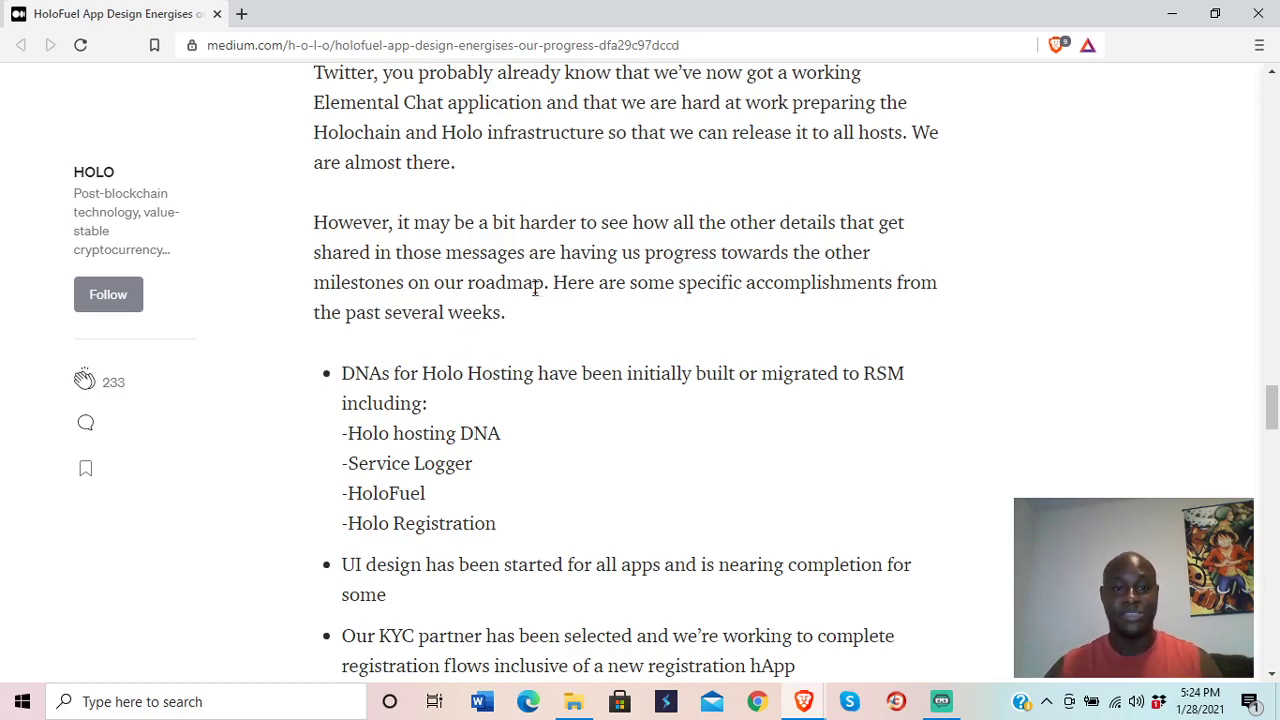
{"action": "mouse_move", "coordinate": [676, 280]}
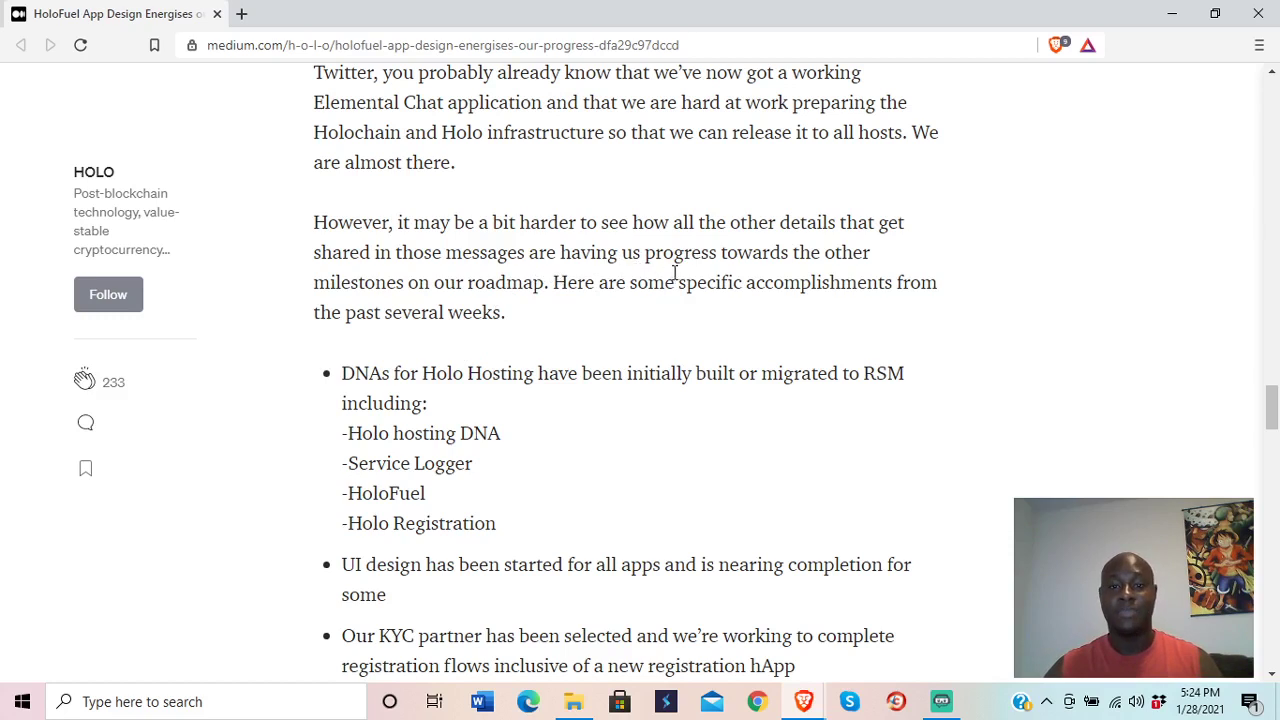
{"action": "mouse_move", "coordinate": [484, 312]}
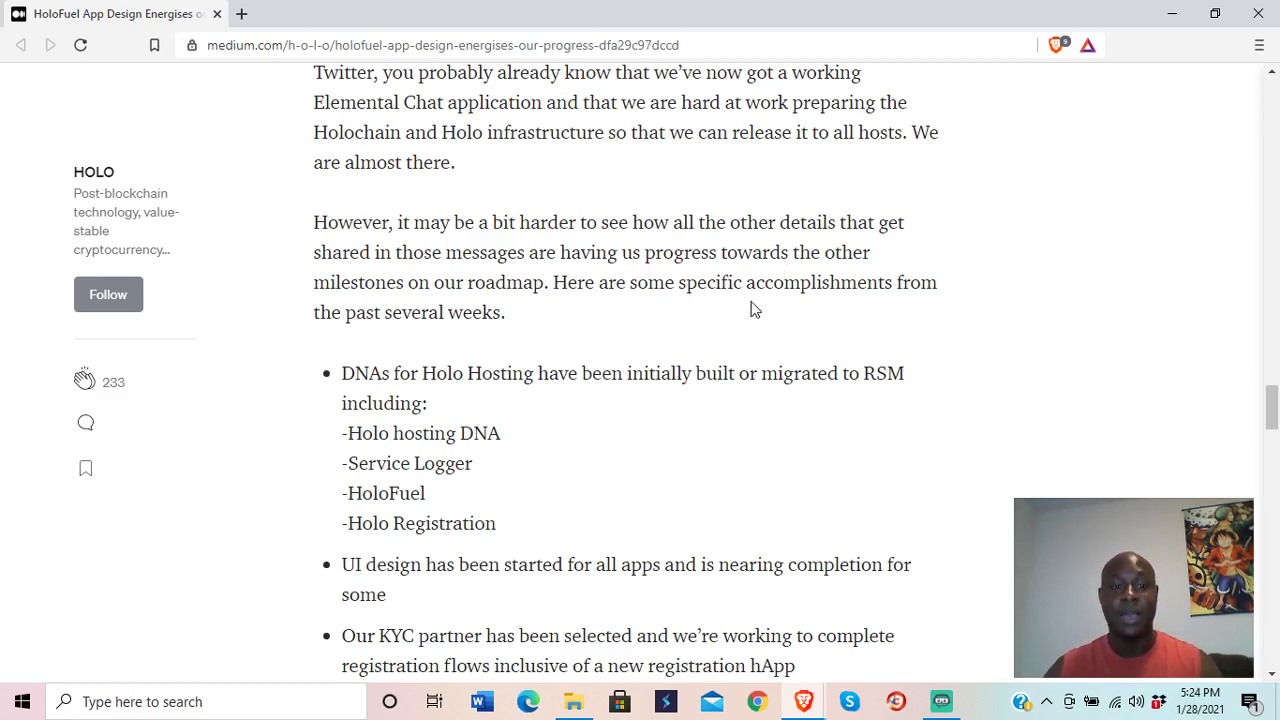
Step: Read through the accomplishments bullet list to the 'Moving HoloFuel up on the Roadmap' heading
{"action": "scroll", "scroll_direction": "down", "scroll_amount": 3}
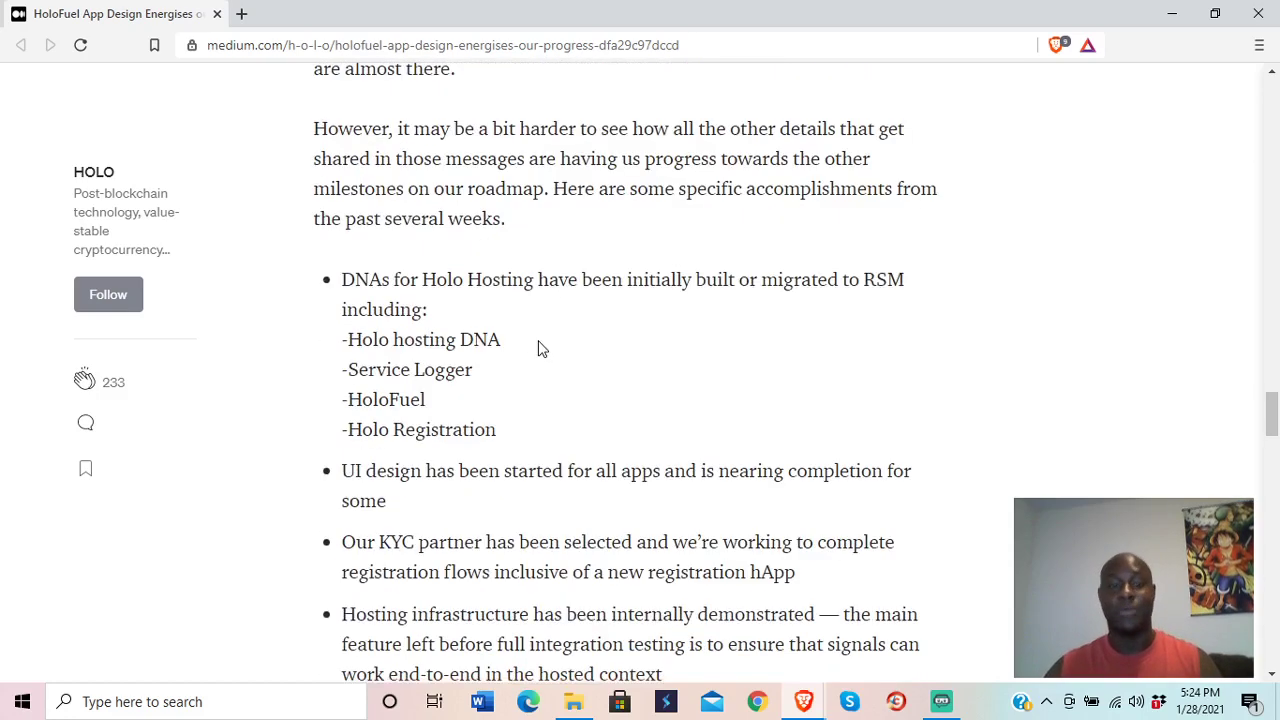
{"action": "scroll", "scroll_direction": "down", "scroll_amount": 3}
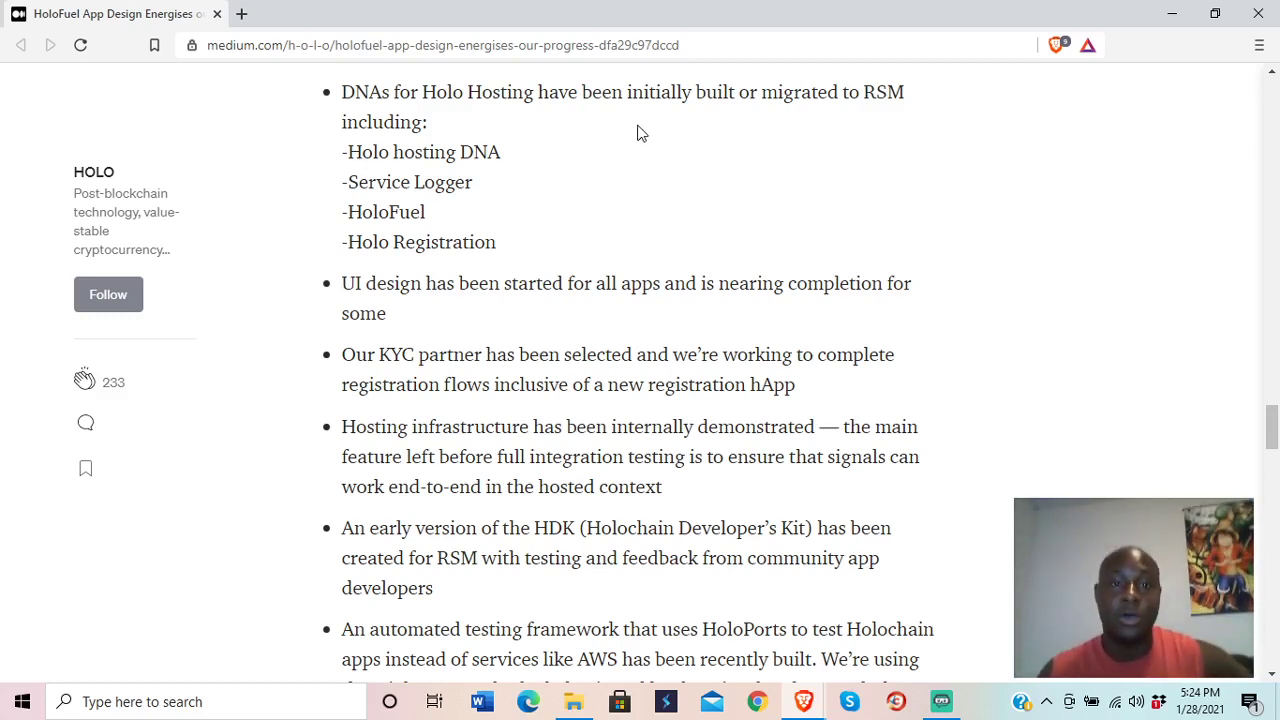
{"action": "mouse_move", "coordinate": [836, 120]}
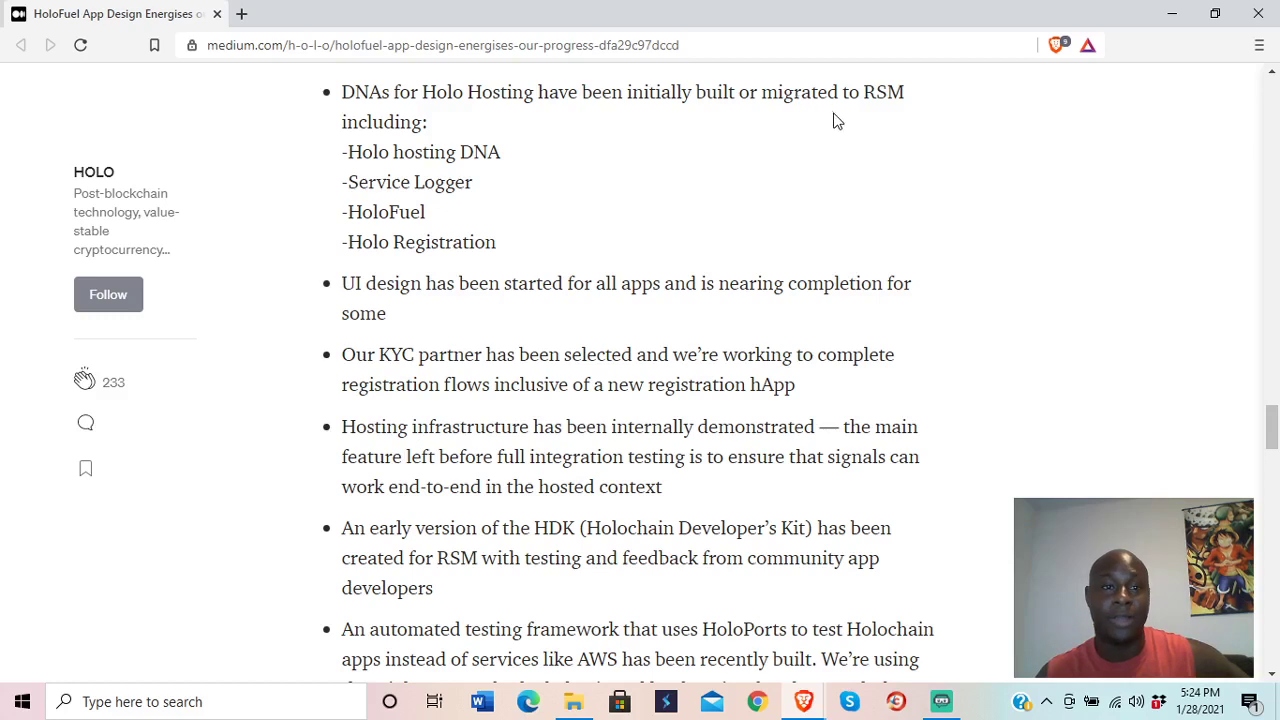
{"action": "mouse_move", "coordinate": [448, 172]}
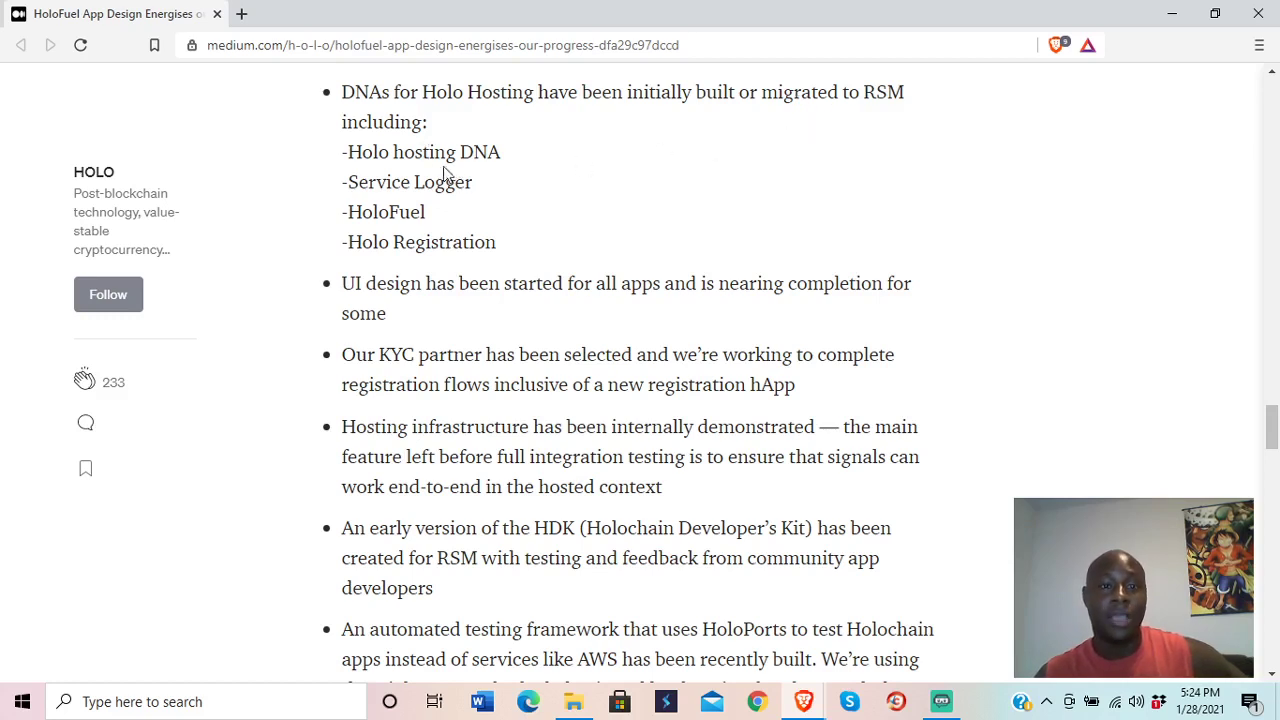
{"action": "mouse_move", "coordinate": [416, 242]}
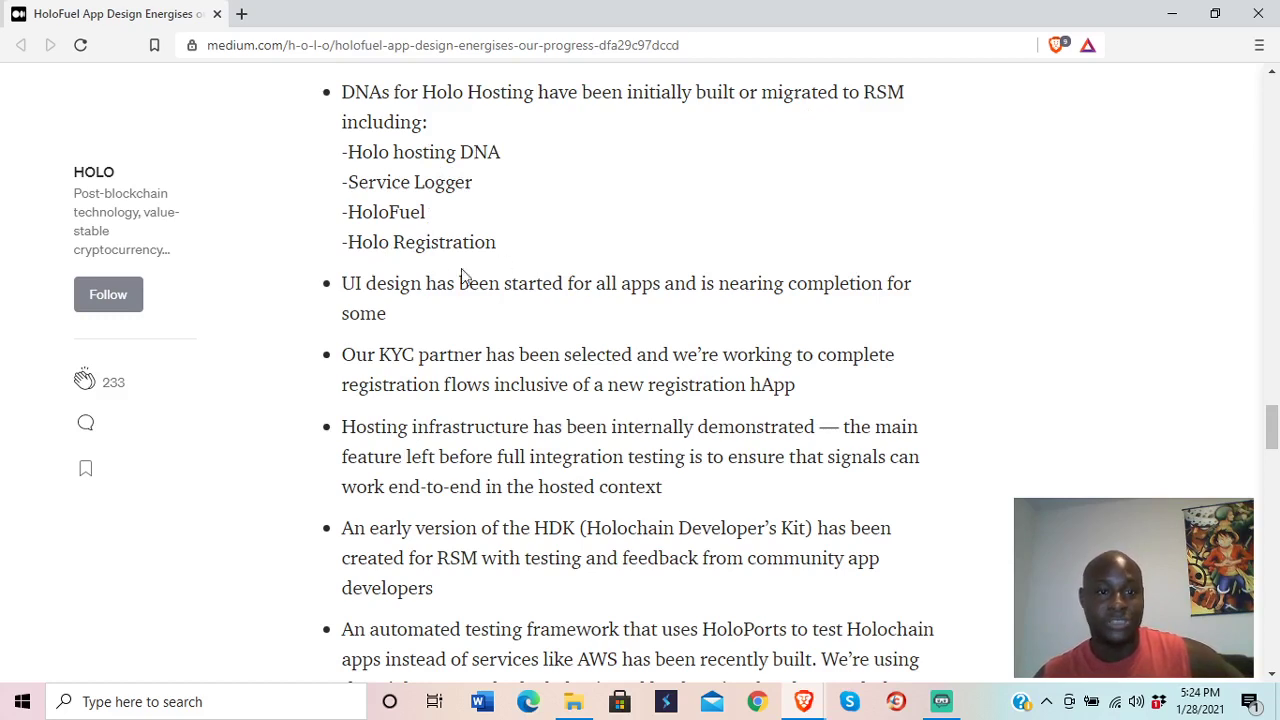
{"action": "mouse_move", "coordinate": [608, 308]}
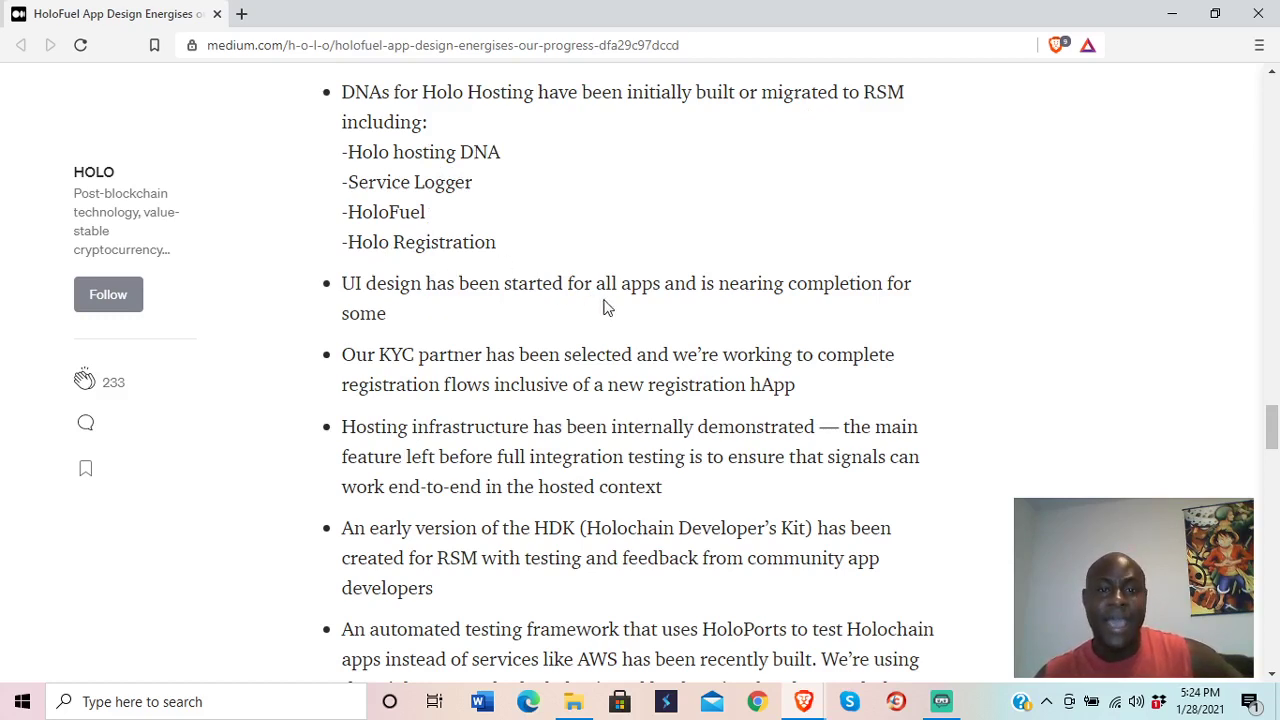
{"action": "mouse_move", "coordinate": [662, 320]}
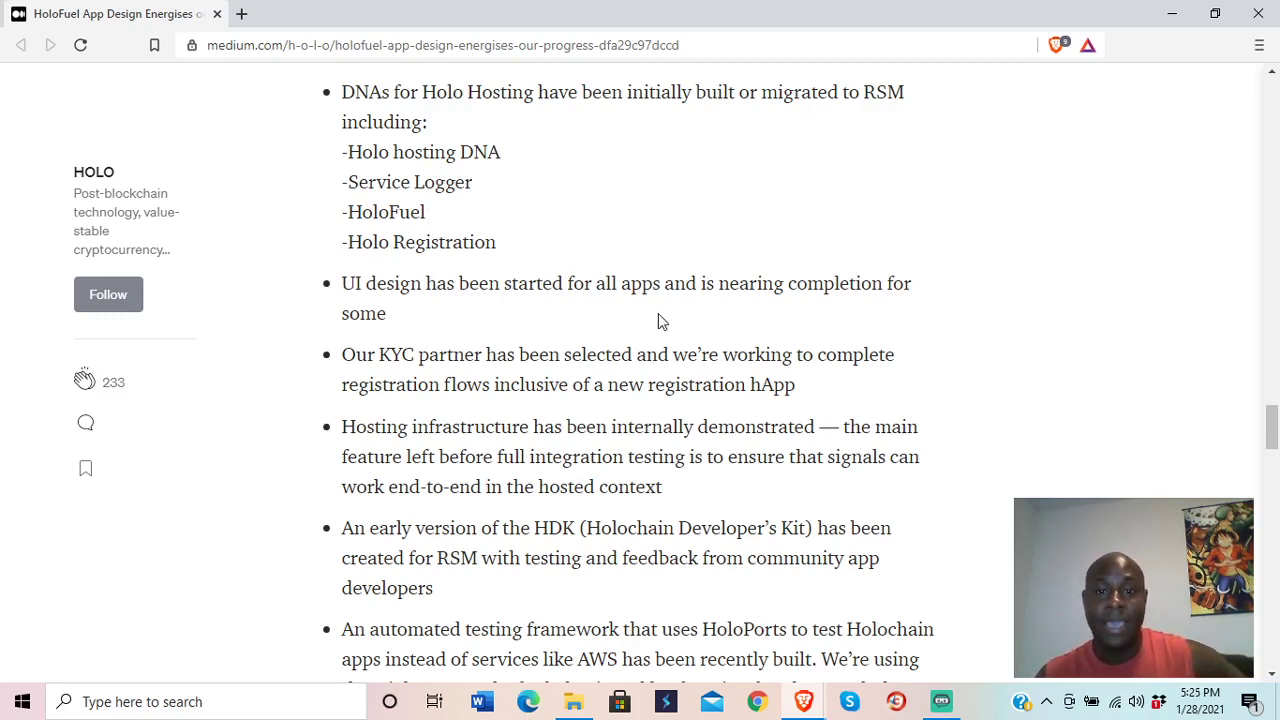
{"action": "mouse_move", "coordinate": [530, 328]}
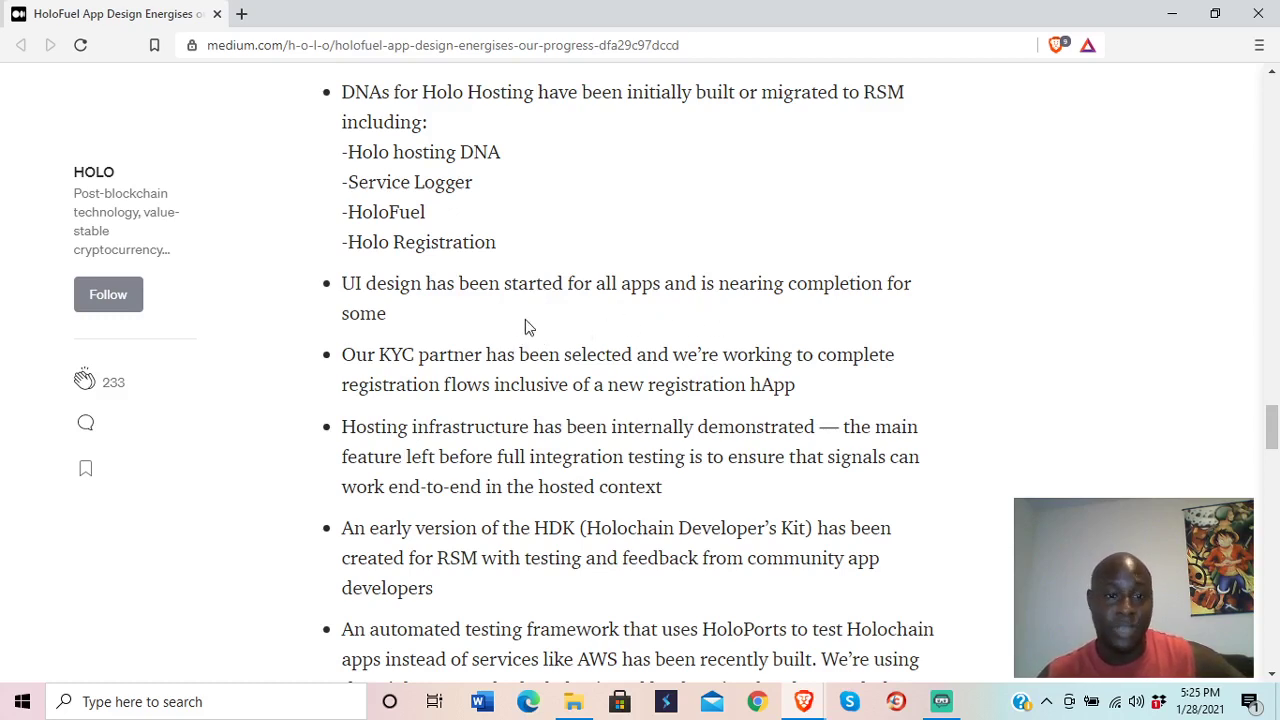
{"action": "scroll", "scroll_direction": "down", "scroll_amount": 3}
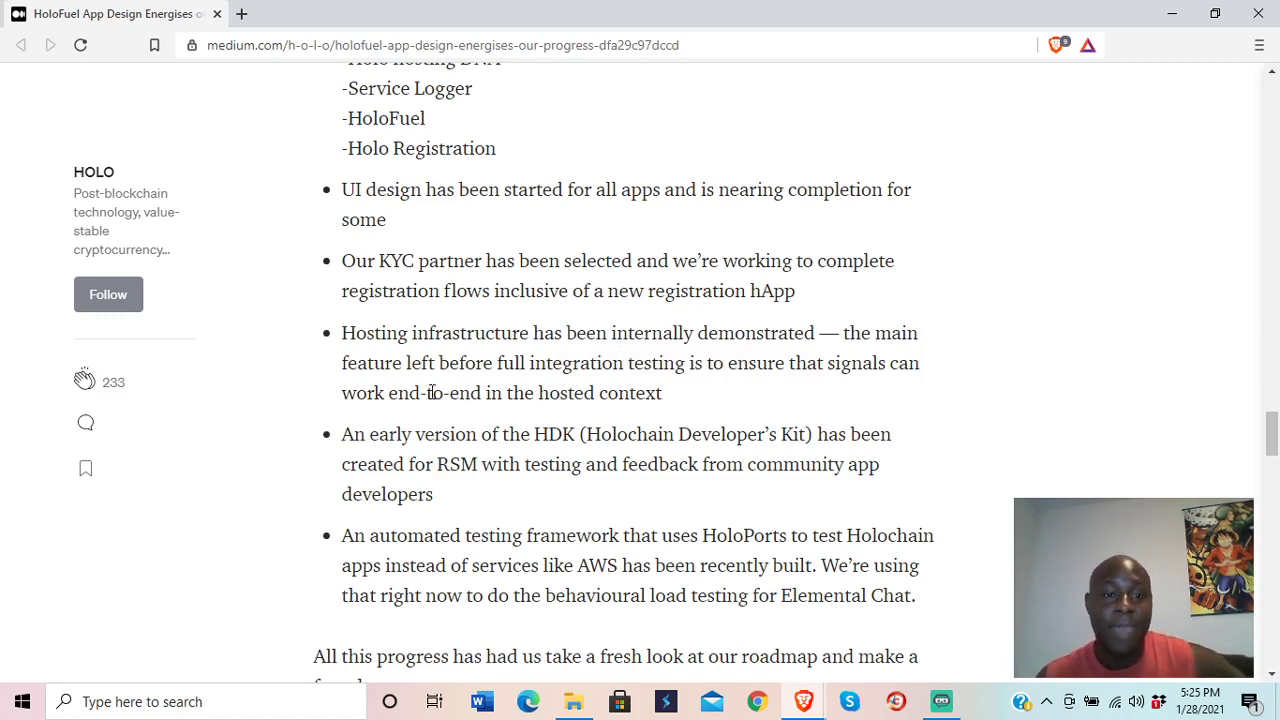
{"action": "mouse_move", "coordinate": [636, 388]}
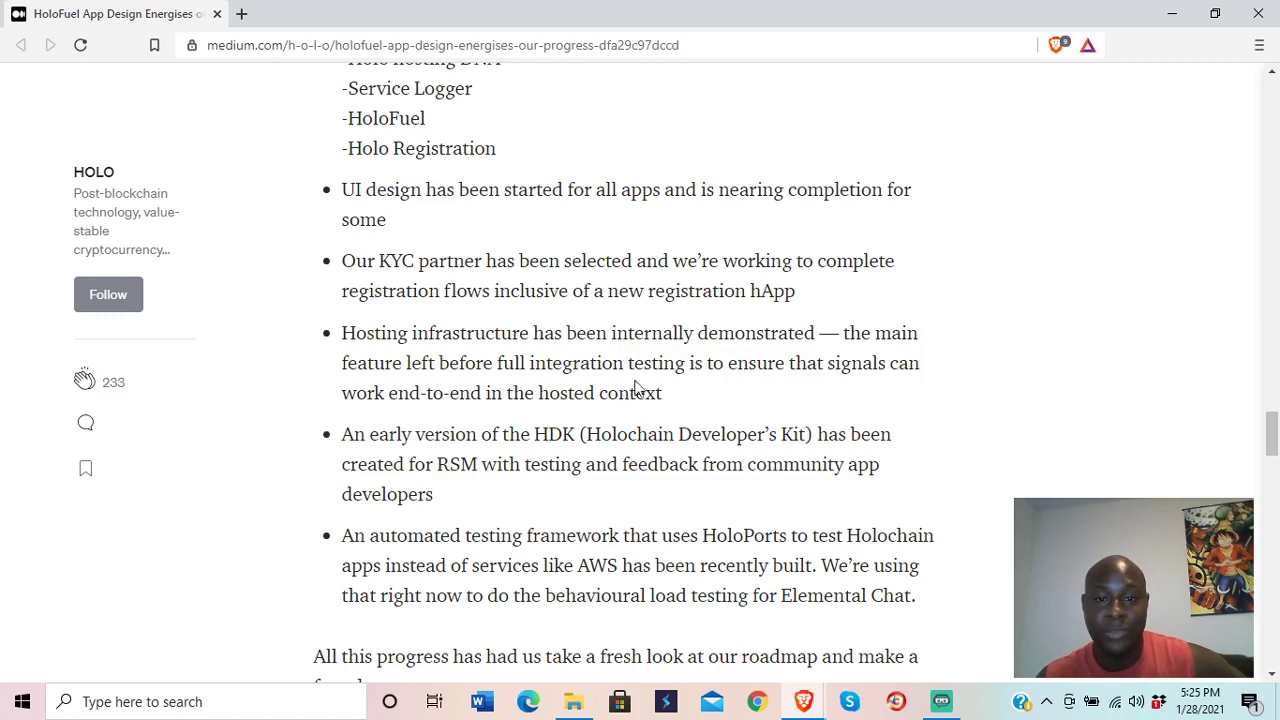
{"action": "mouse_move", "coordinate": [728, 390]}
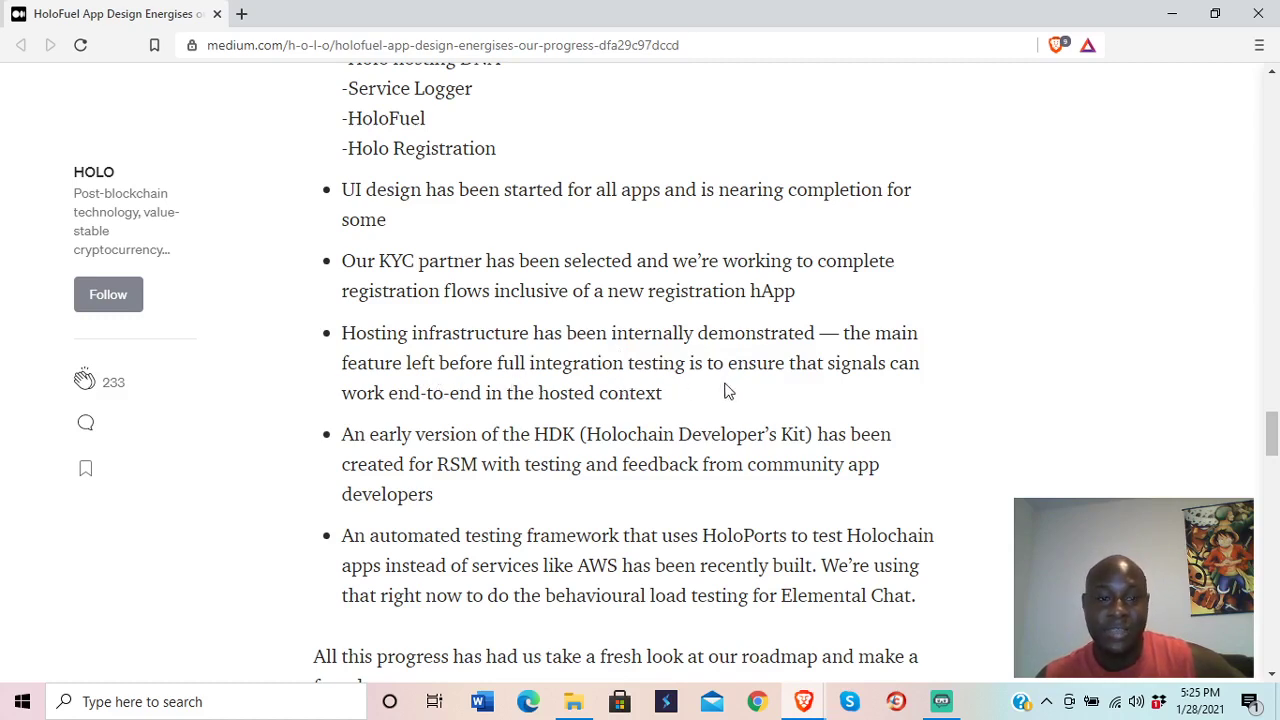
{"action": "mouse_move", "coordinate": [536, 424]}
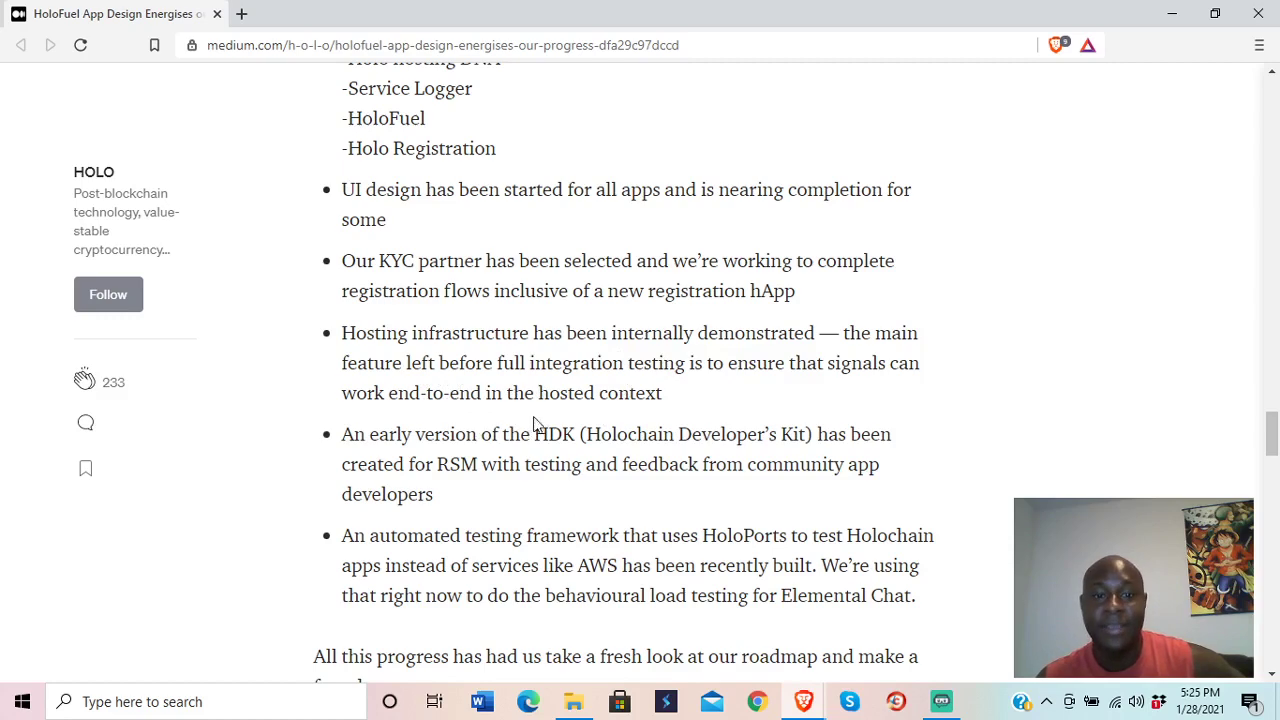
{"action": "scroll", "scroll_direction": "down", "scroll_amount": 3}
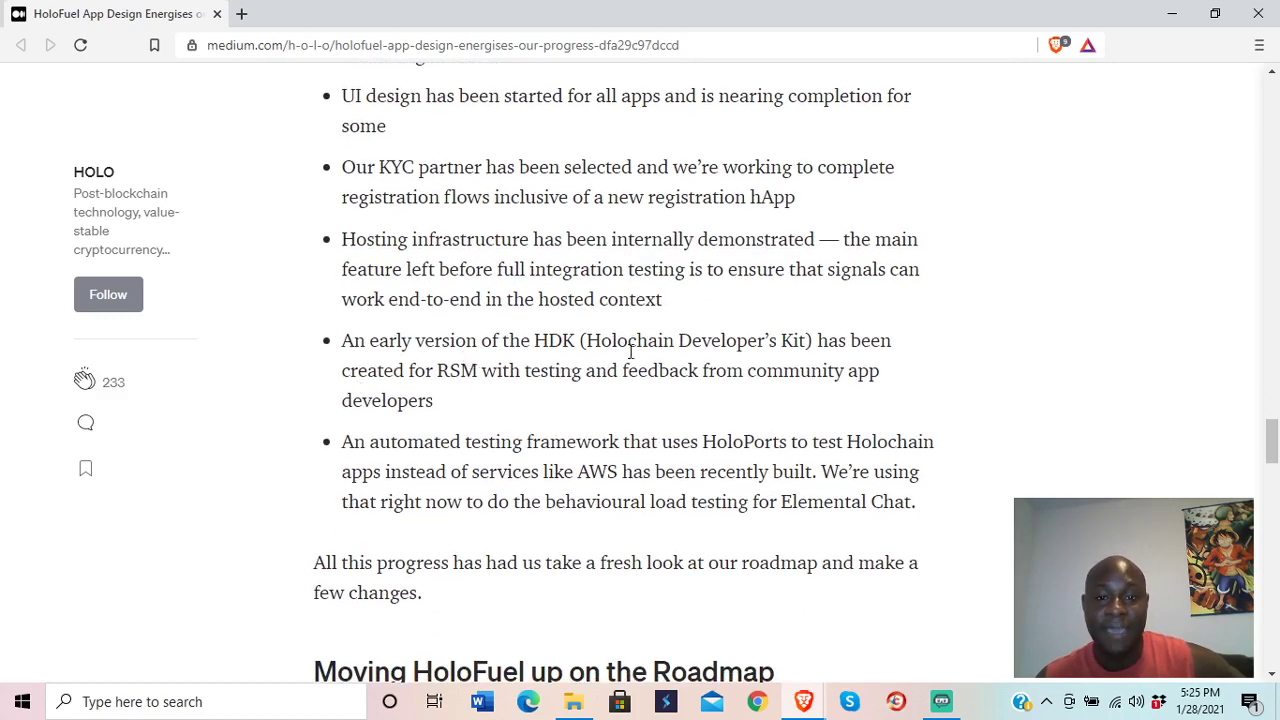
{"action": "mouse_move", "coordinate": [444, 404]}
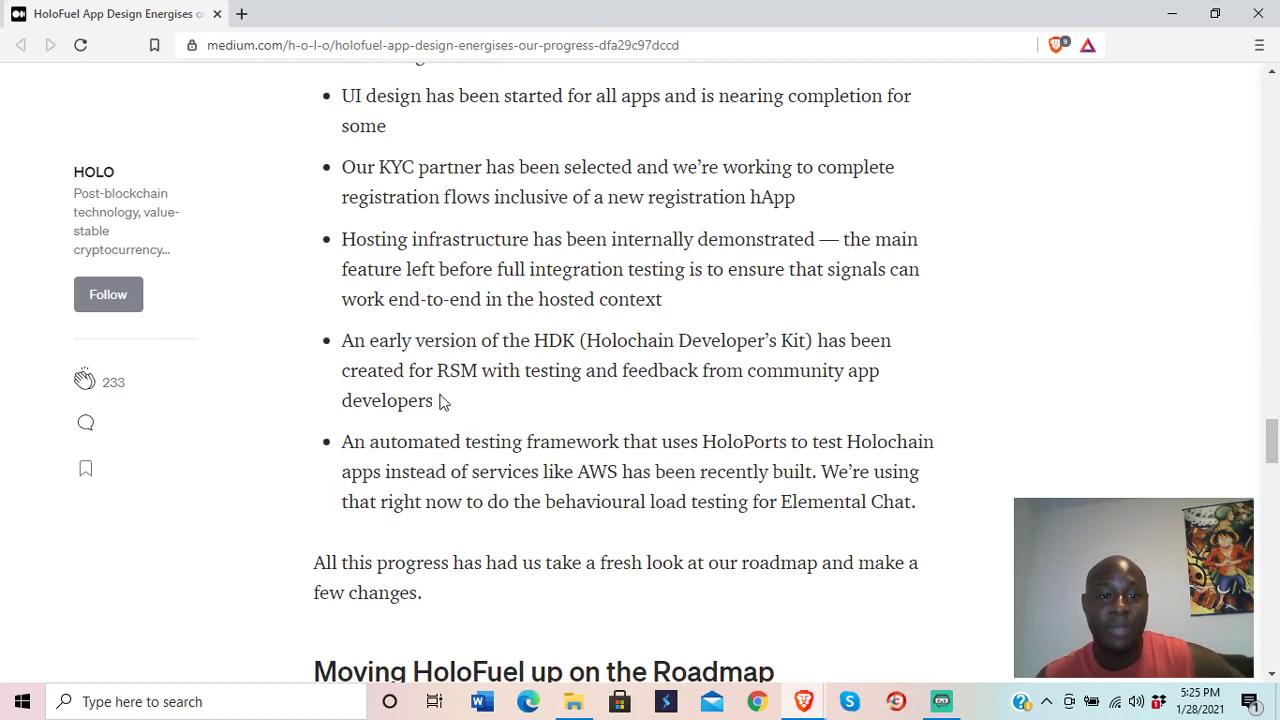
{"action": "mouse_move", "coordinate": [680, 392]}
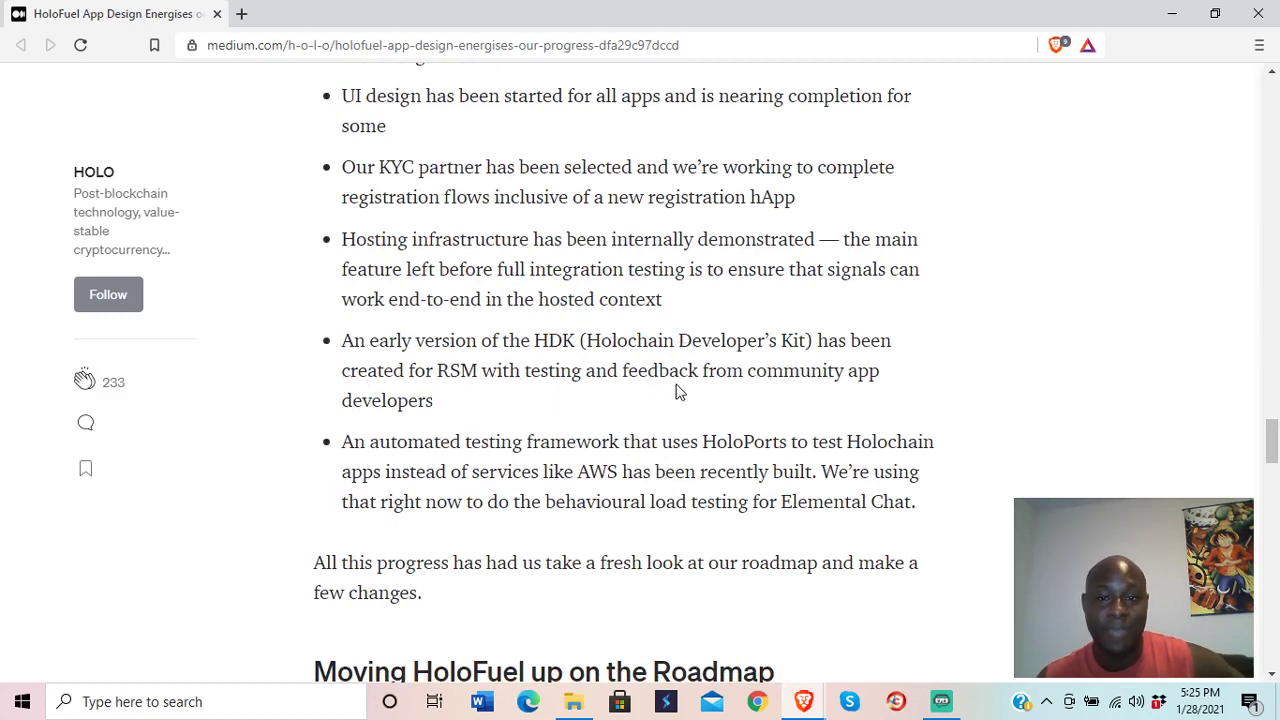
{"action": "scroll", "scroll_direction": "down", "scroll_amount": 3}
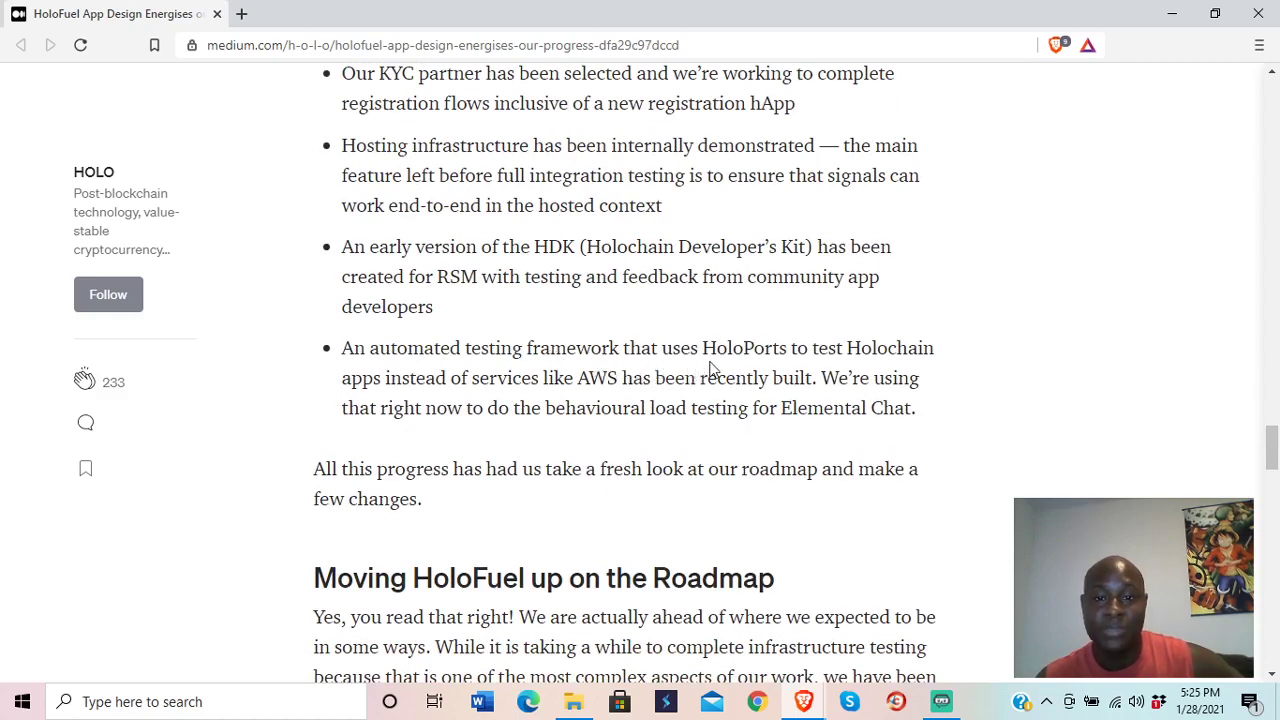
{"action": "mouse_move", "coordinate": [422, 404]}
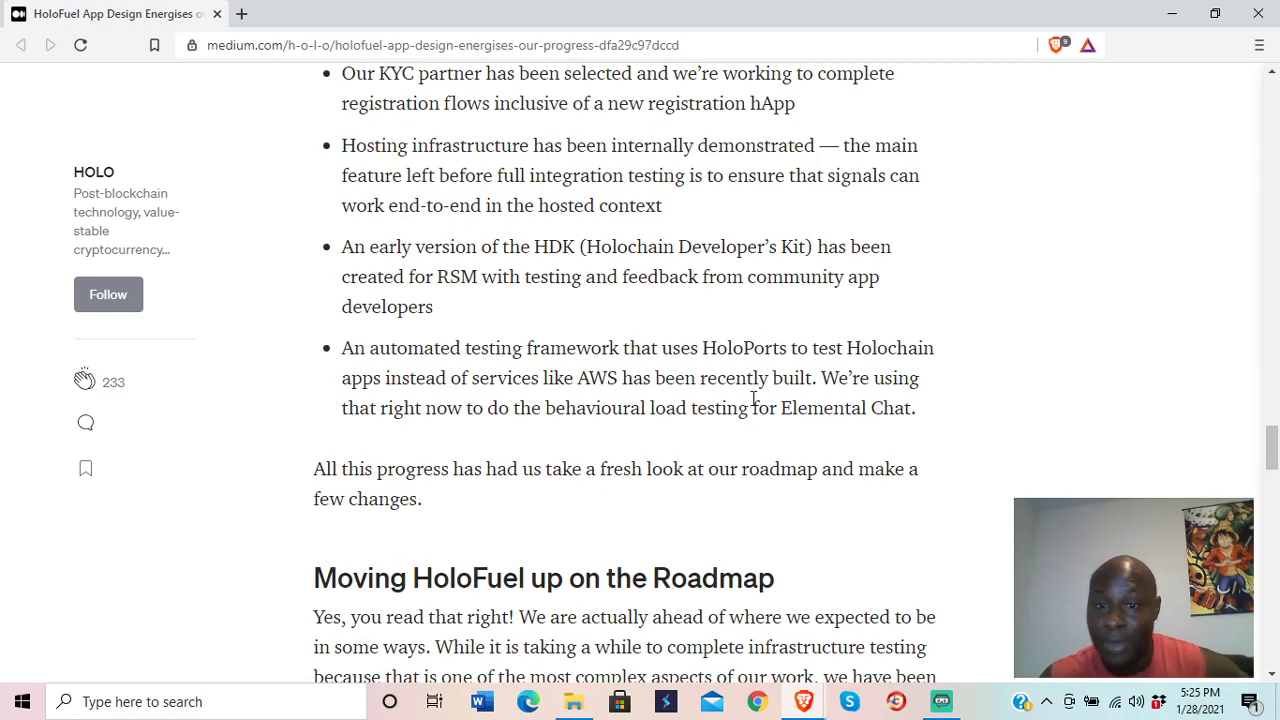
{"action": "mouse_move", "coordinate": [438, 430]}
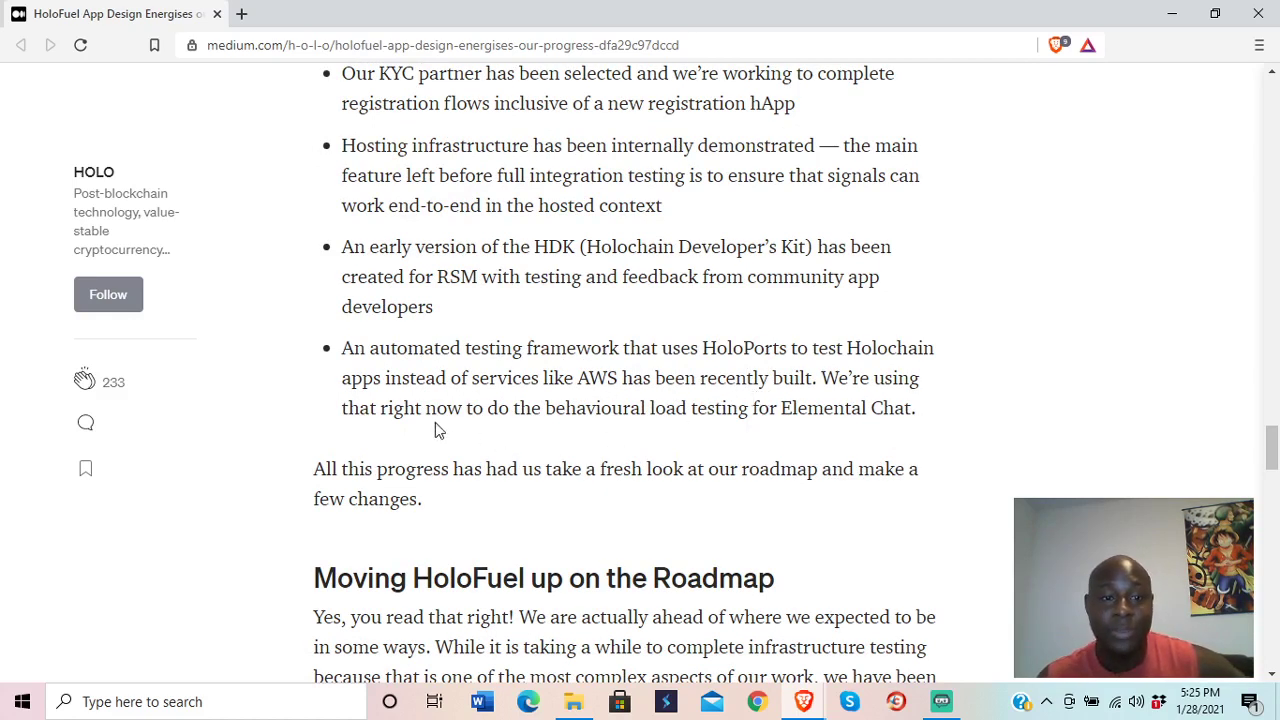
{"action": "mouse_move", "coordinate": [640, 428]}
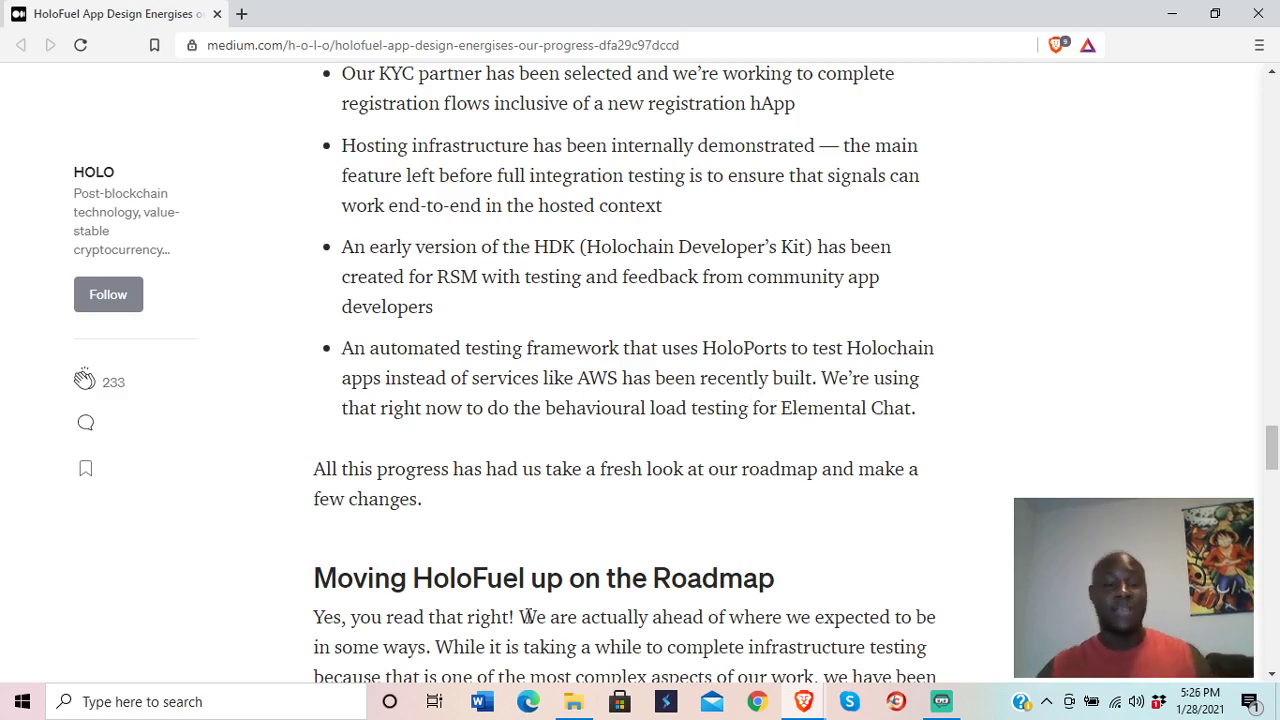
Step: Read the roadmap paragraph and reveal the top of the updated roadmap graphic
{"action": "scroll", "scroll_direction": "down", "scroll_amount": 3}
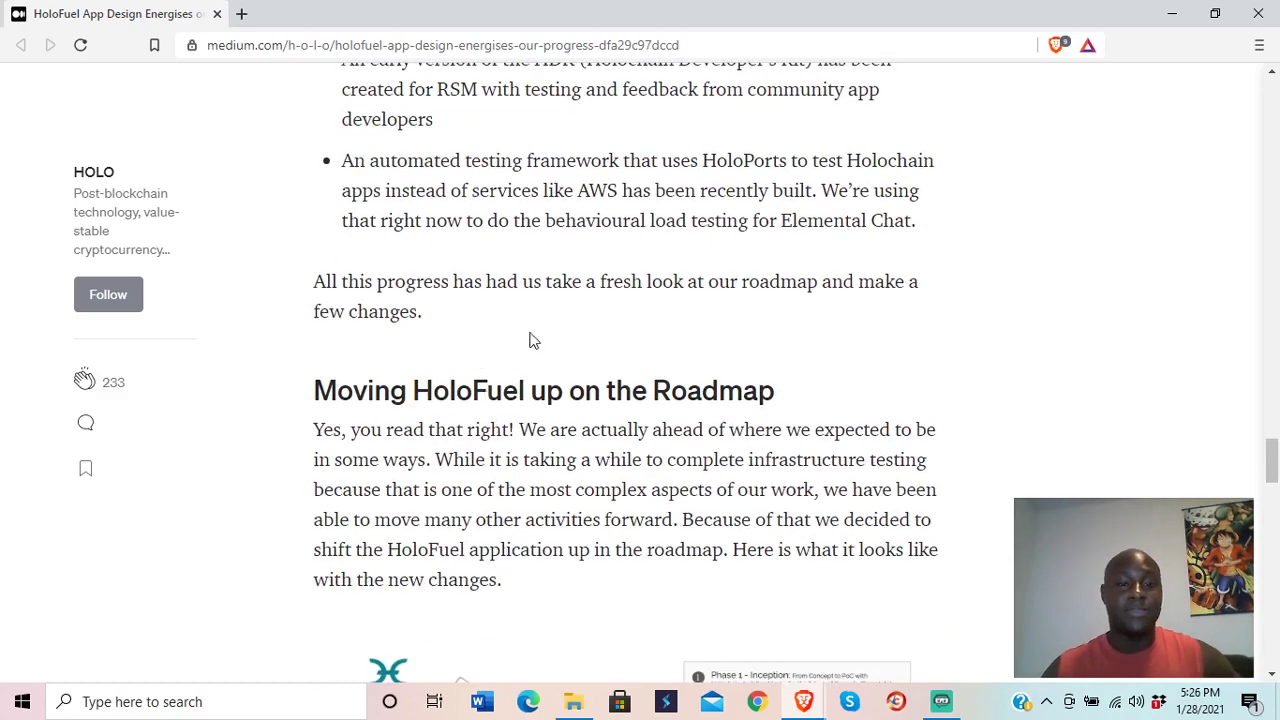
{"action": "mouse_move", "coordinate": [692, 348]}
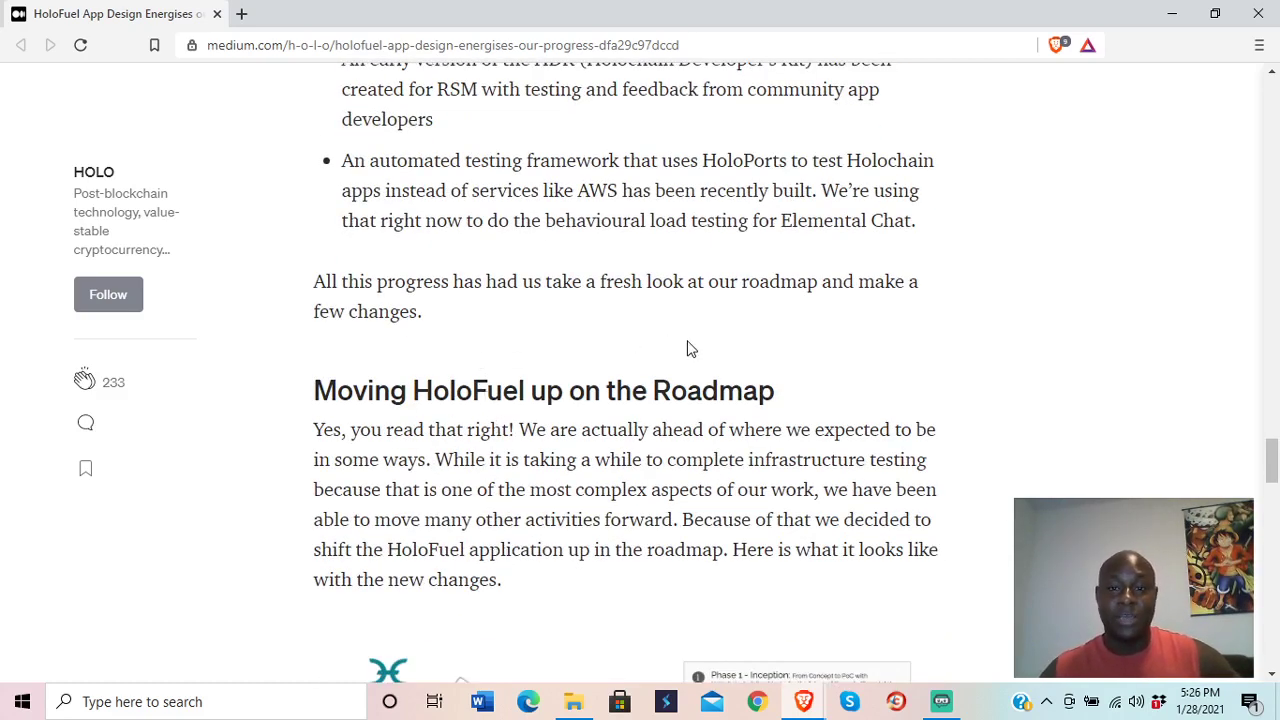
{"action": "scroll", "scroll_direction": "down", "scroll_amount": 3}
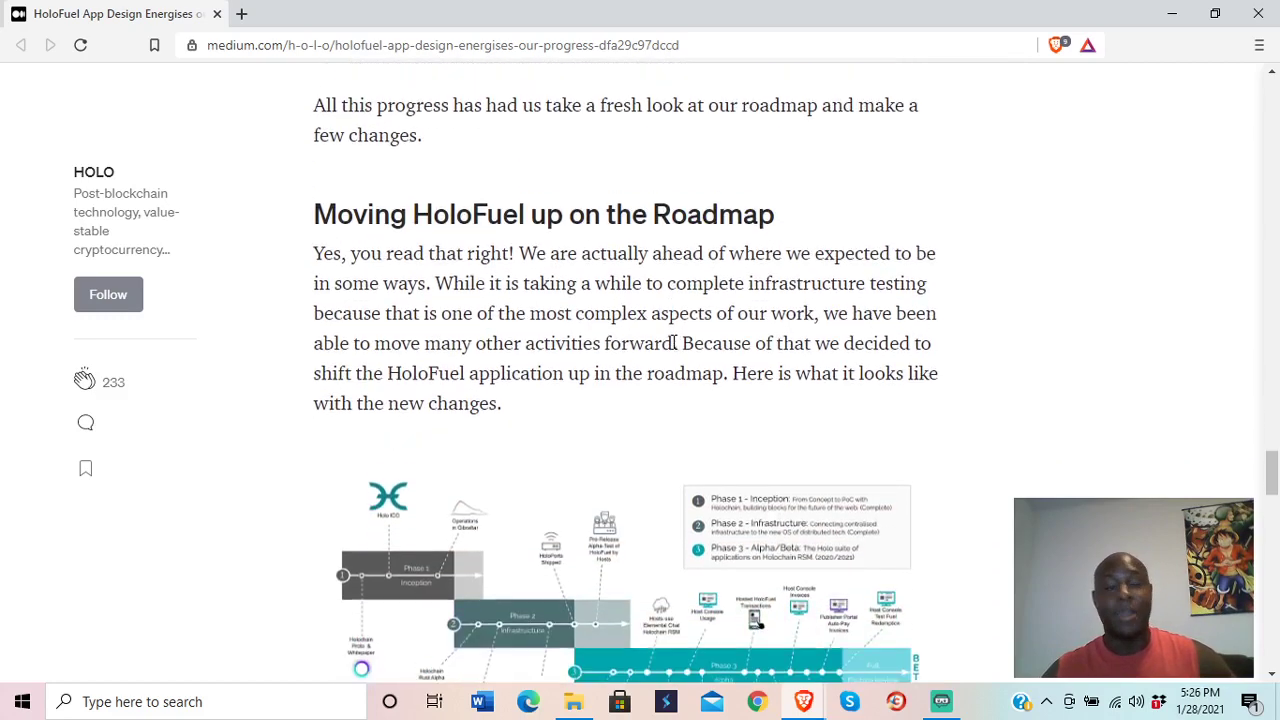
{"action": "scroll", "scroll_direction": "down", "scroll_amount": 3}
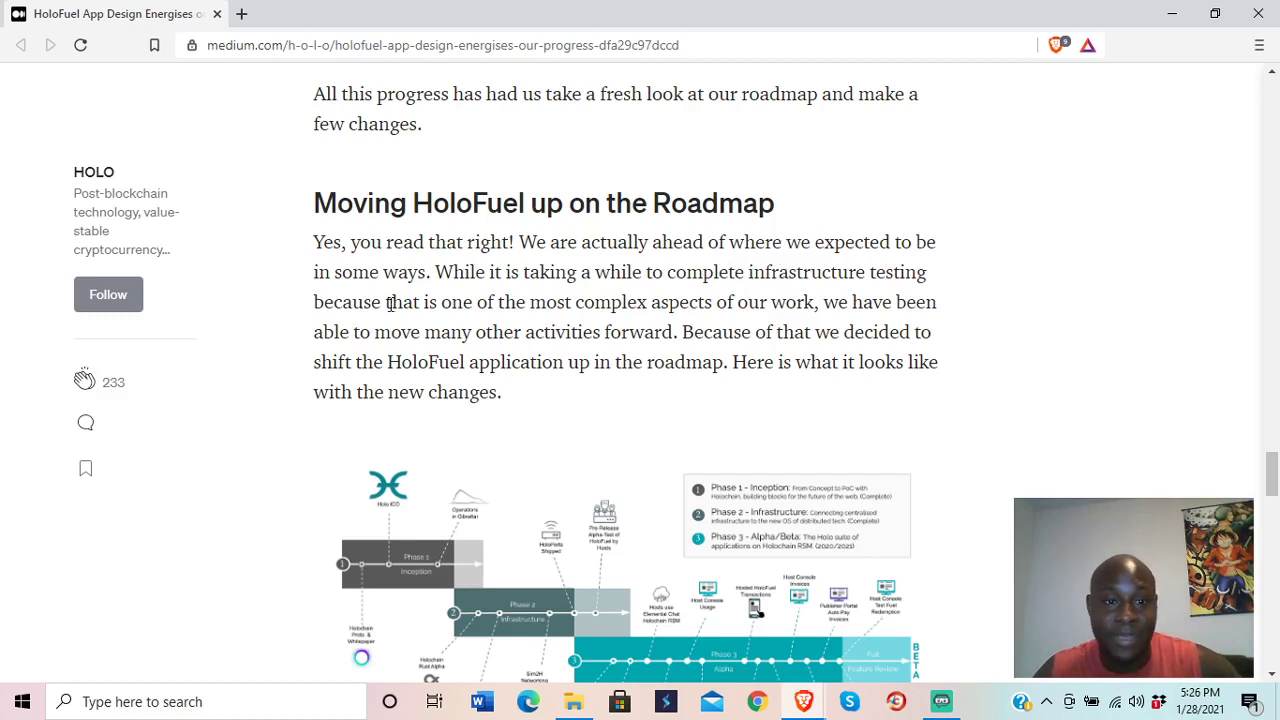
{"action": "mouse_move", "coordinate": [608, 296]}
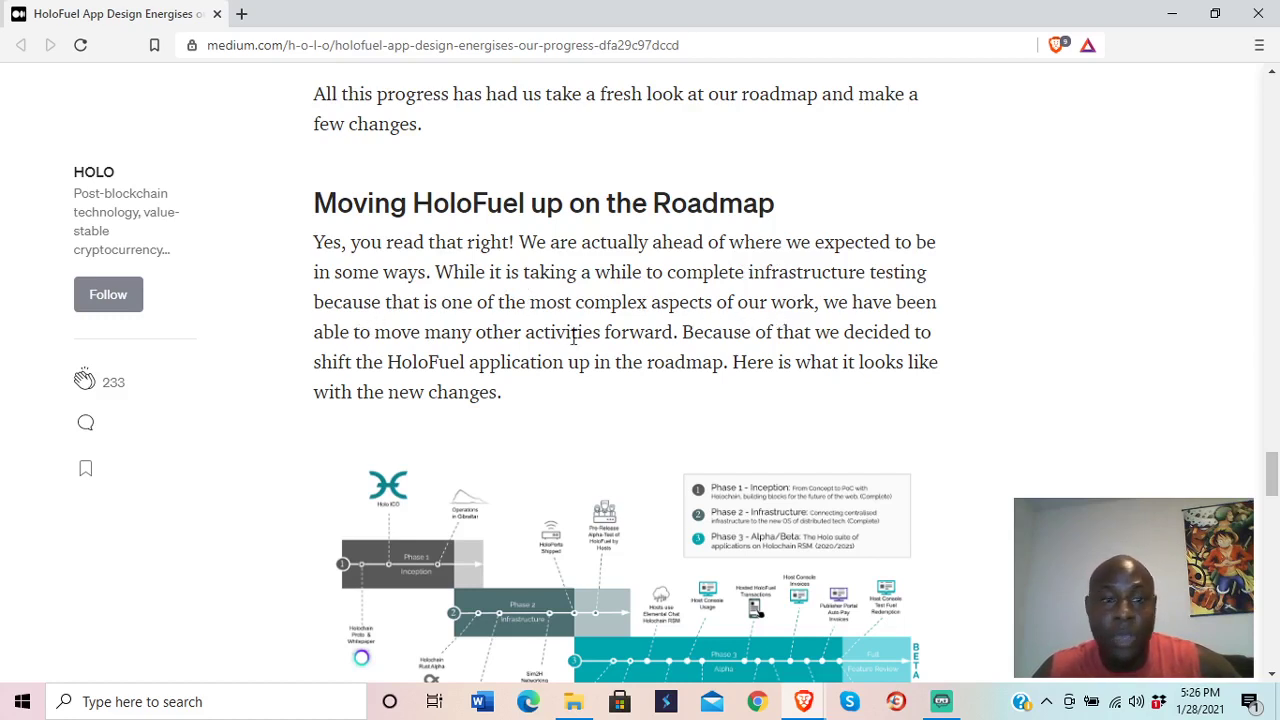
{"action": "mouse_move", "coordinate": [652, 342]}
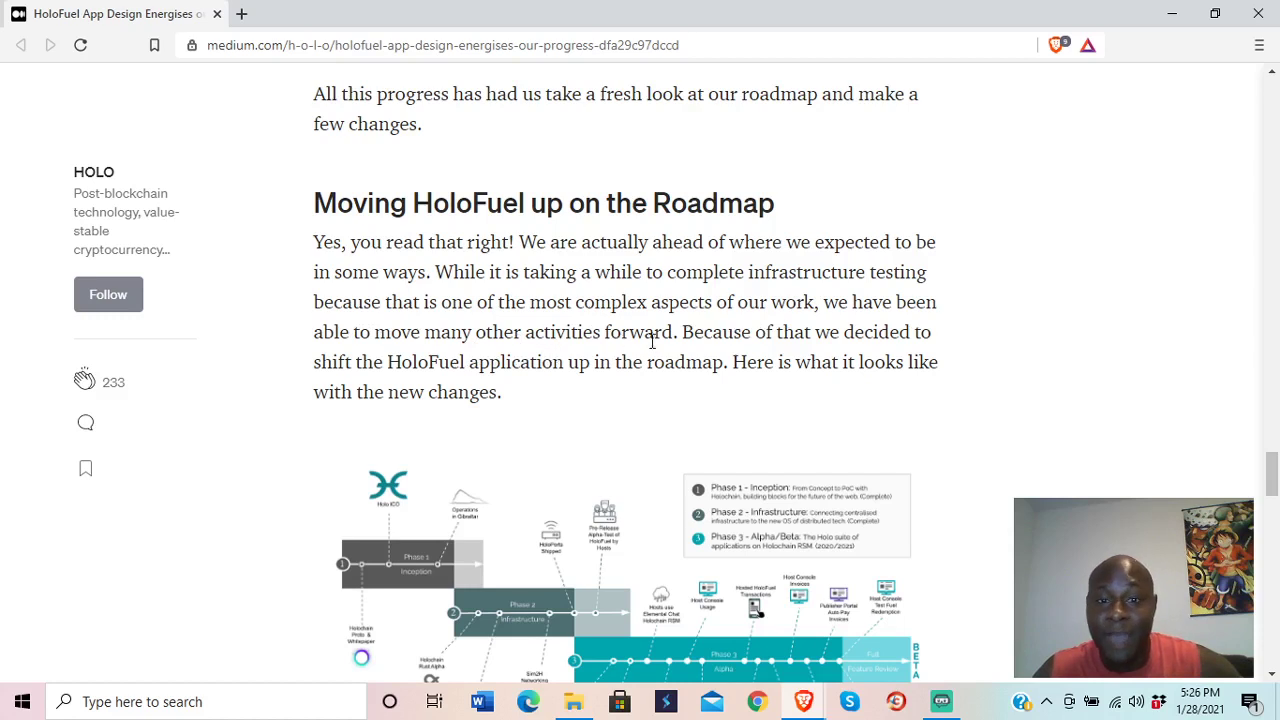
{"action": "mouse_move", "coordinate": [804, 354]}
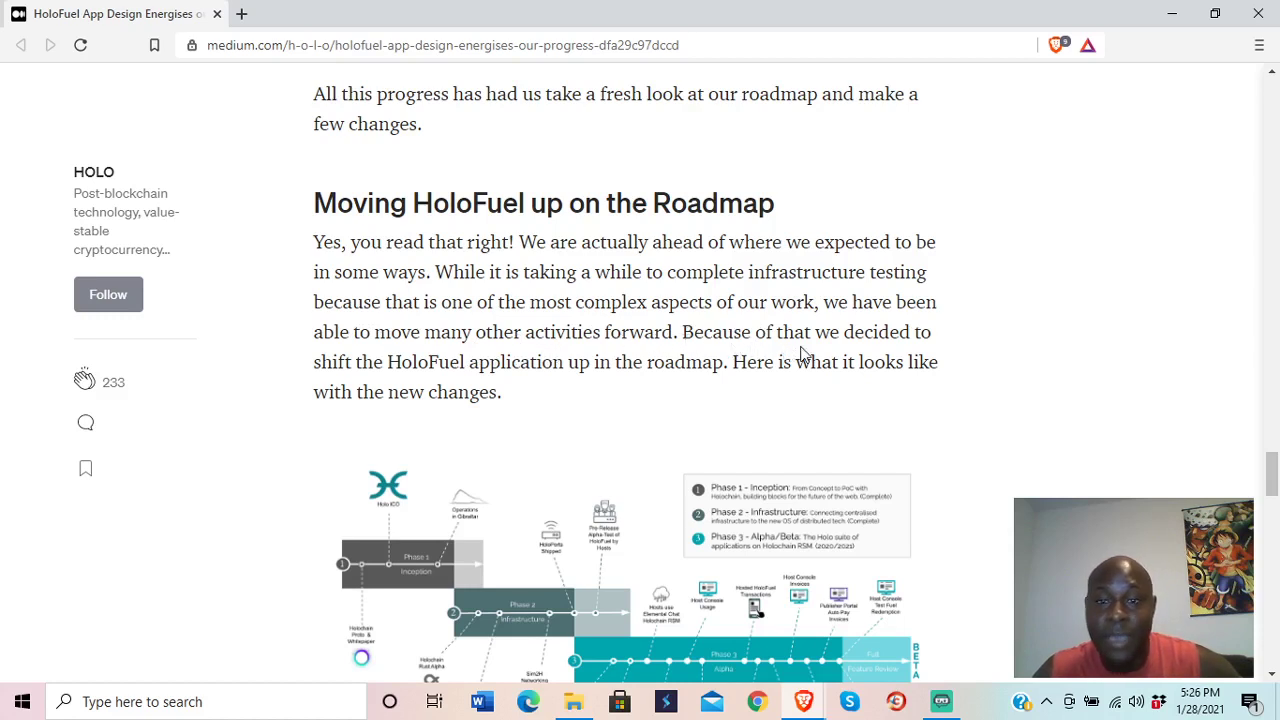
{"action": "mouse_move", "coordinate": [588, 412]}
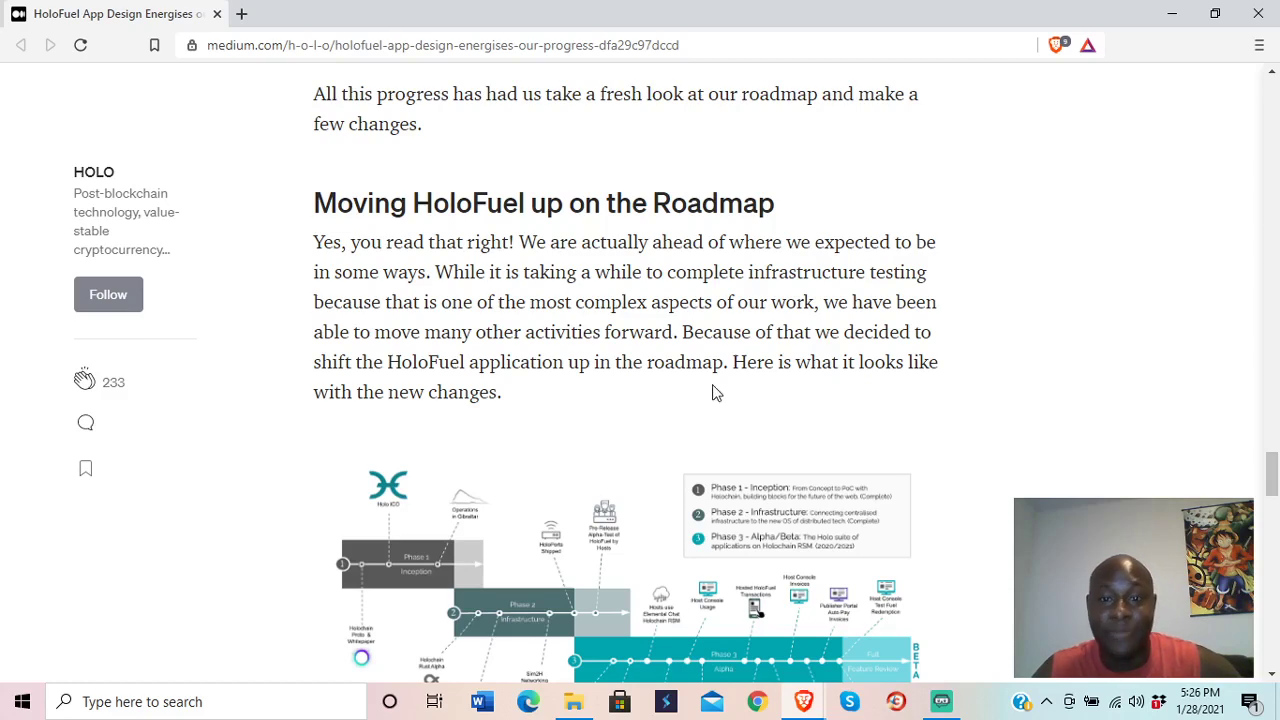
{"action": "mouse_move", "coordinate": [624, 456]}
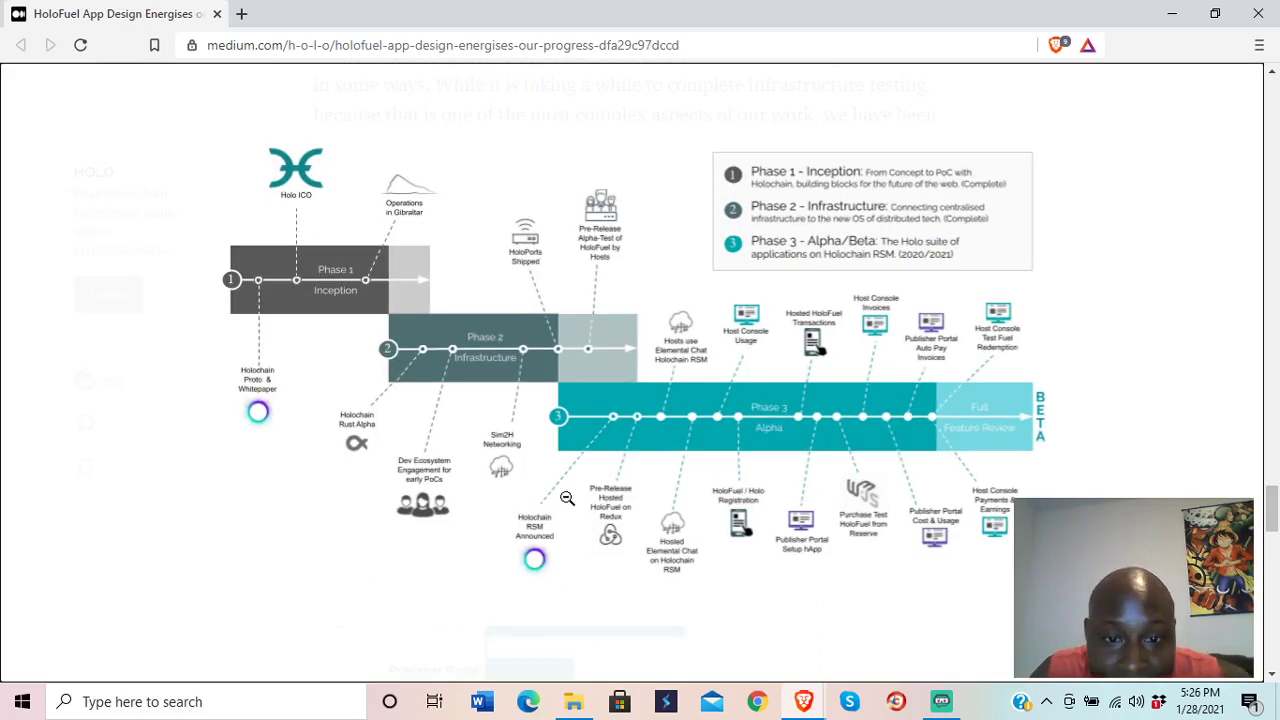
{"action": "mouse_move", "coordinate": [668, 468]}
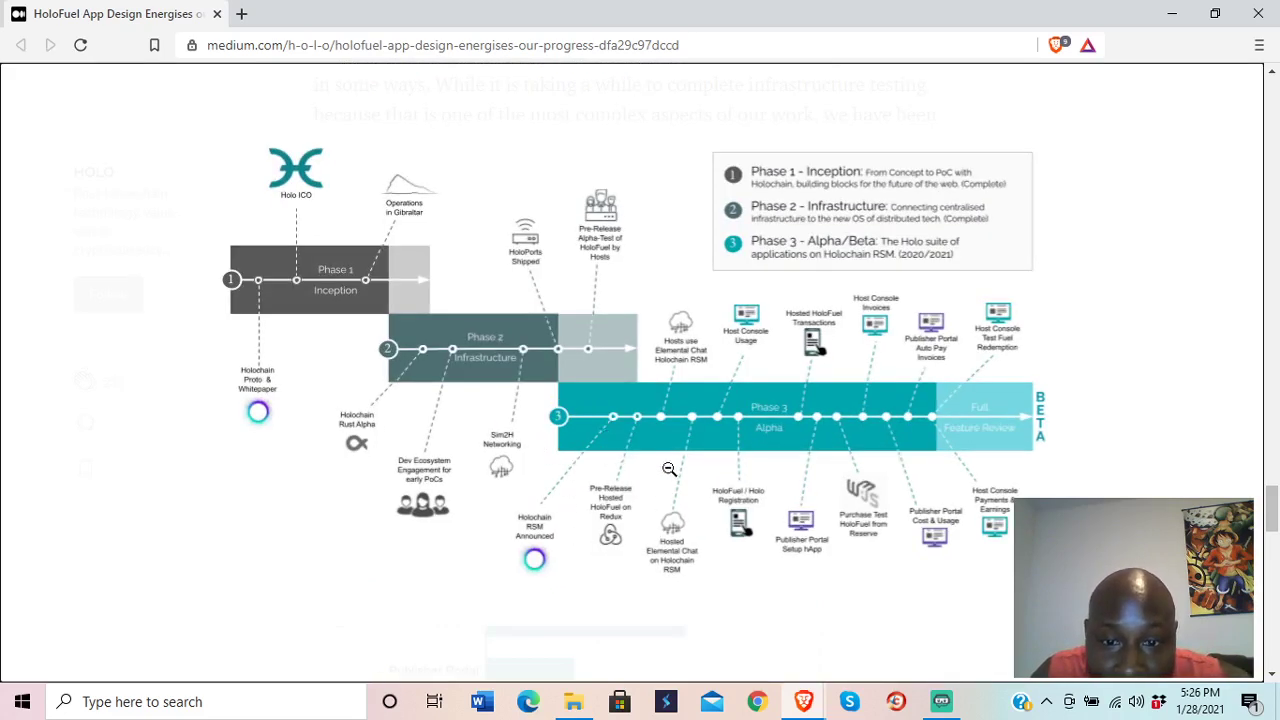
{"action": "mouse_move", "coordinate": [748, 510]}
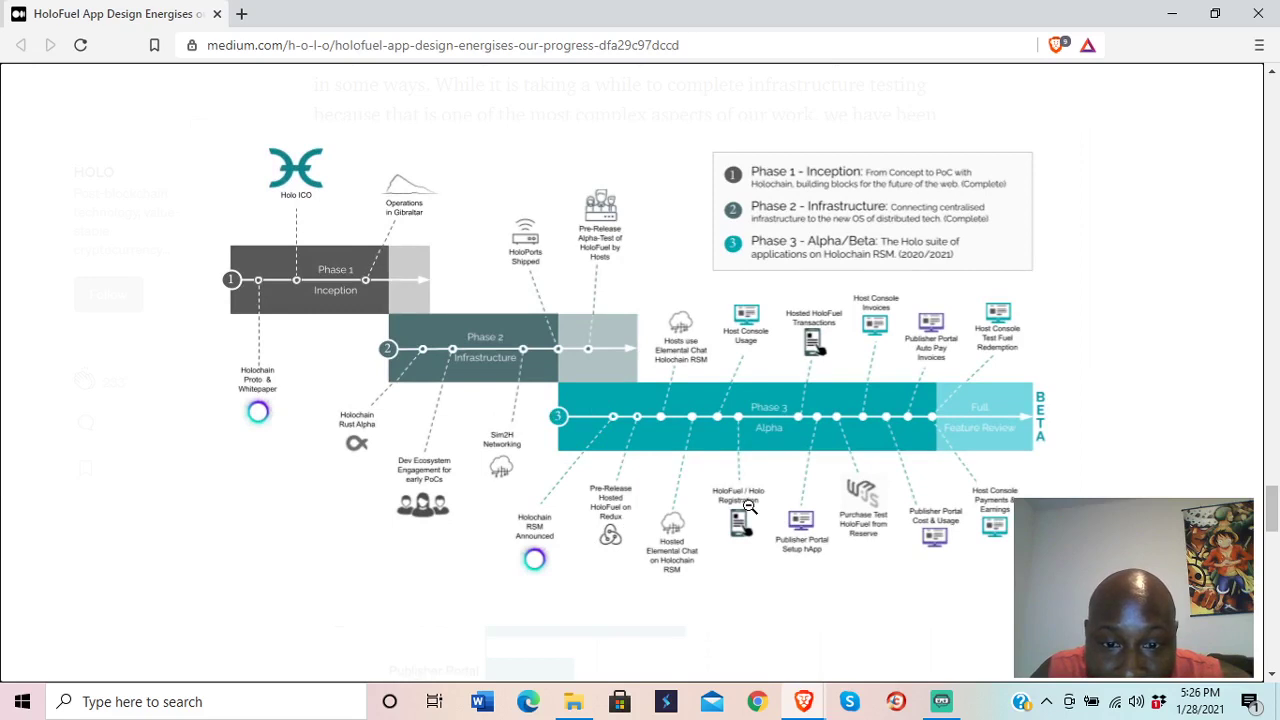
{"action": "mouse_move", "coordinate": [688, 448]}
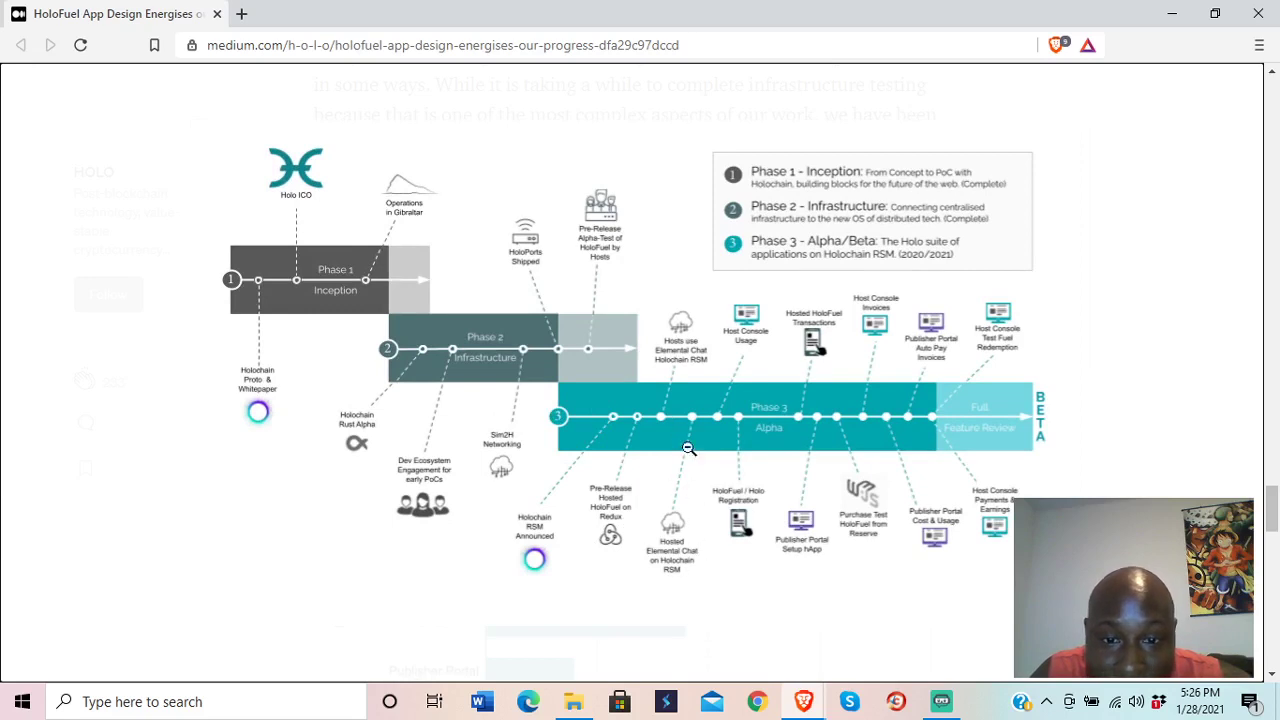
{"action": "mouse_move", "coordinate": [632, 540]}
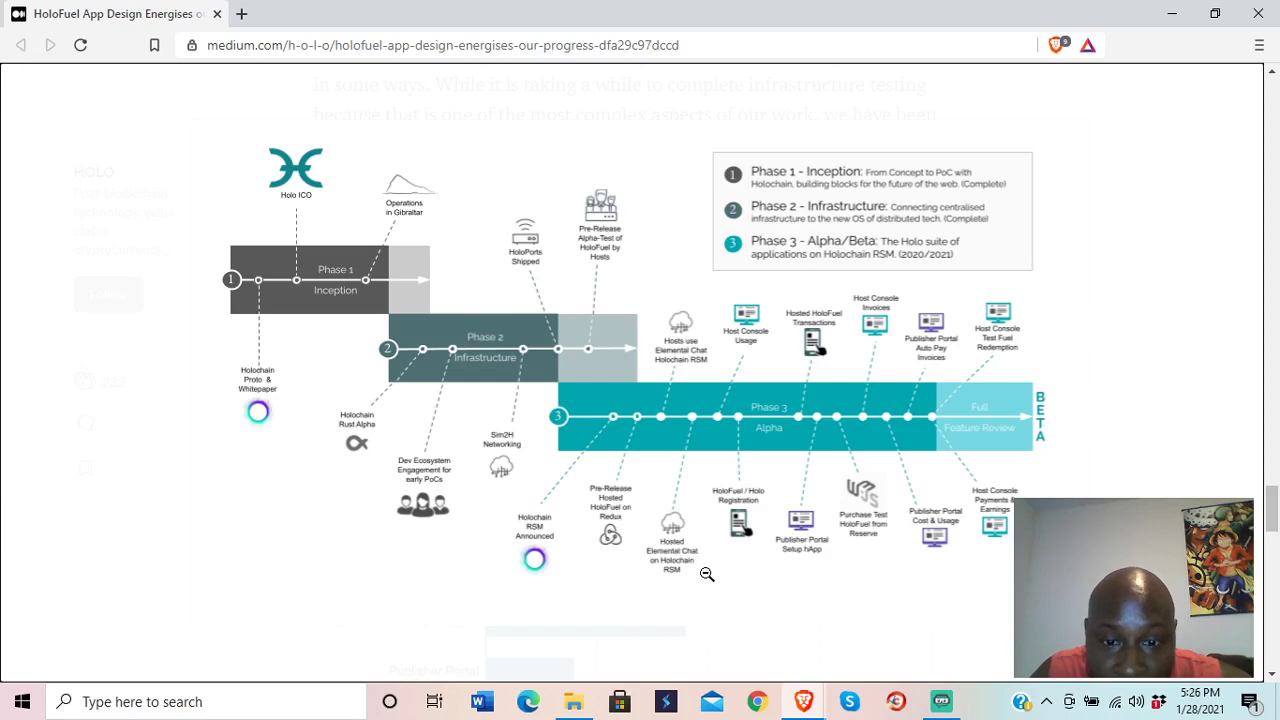
{"action": "mouse_move", "coordinate": [672, 584]}
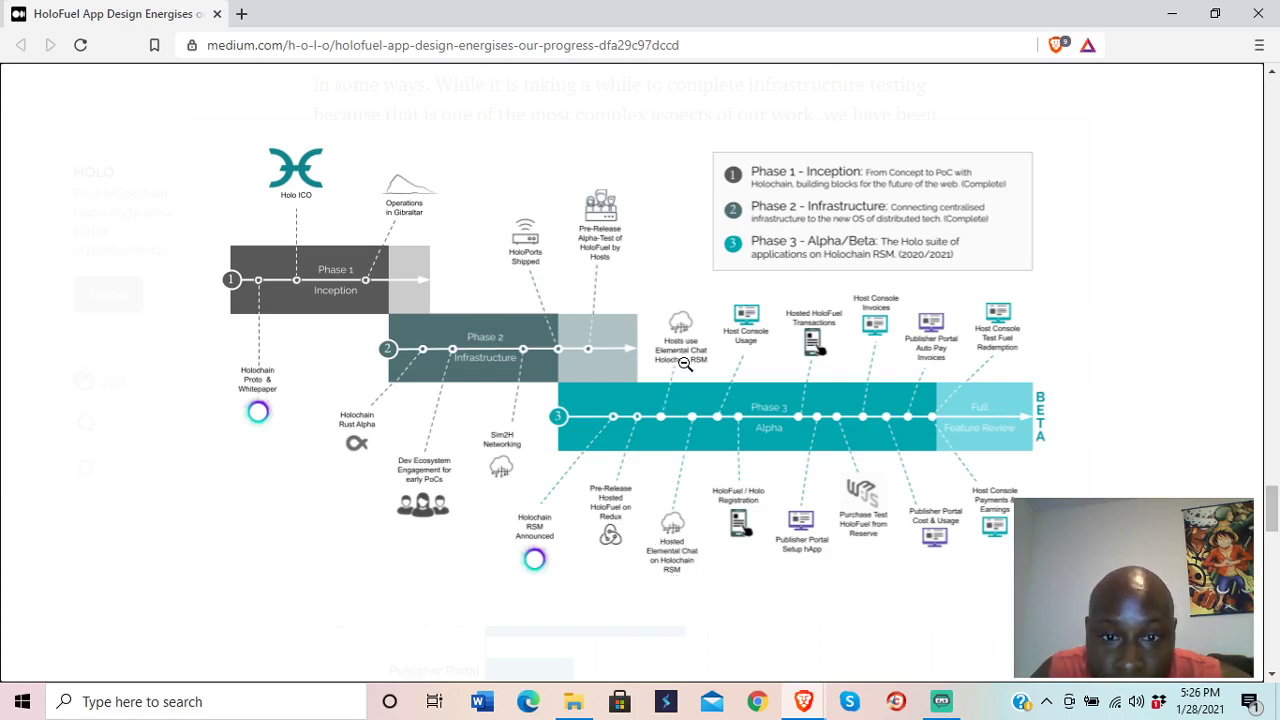
{"action": "mouse_move", "coordinate": [696, 408]}
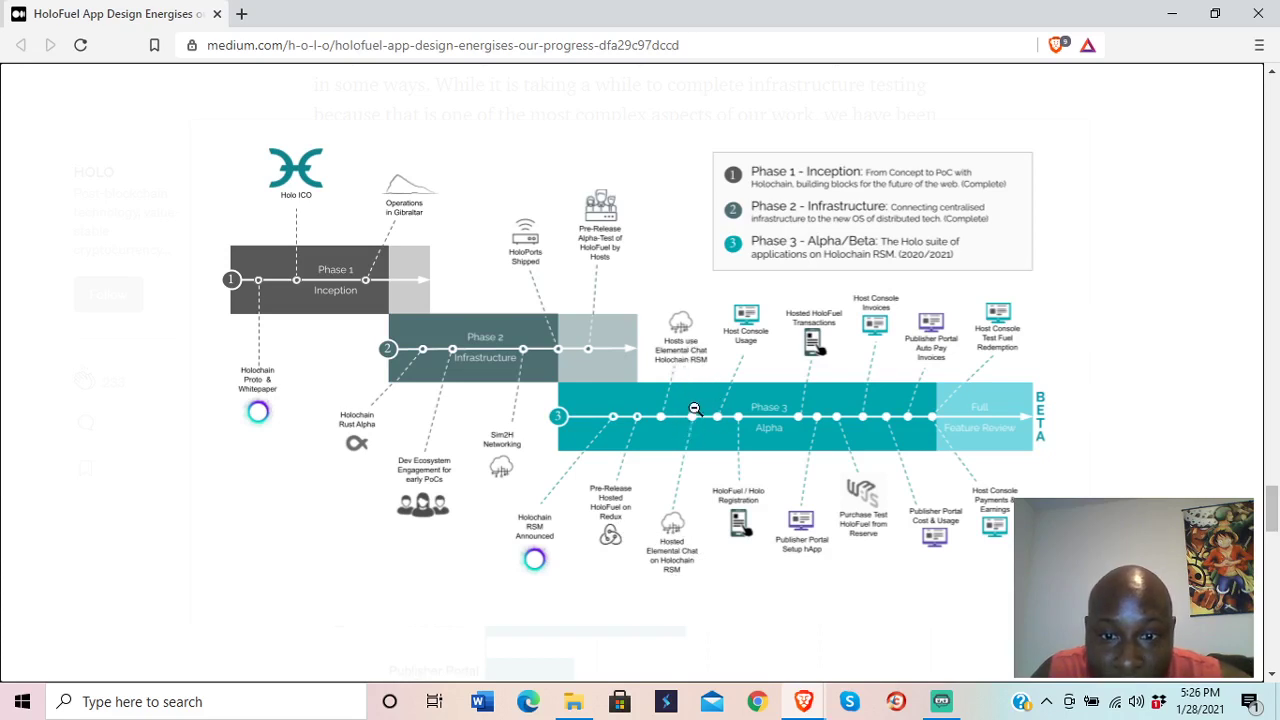
{"action": "mouse_move", "coordinate": [706, 416]}
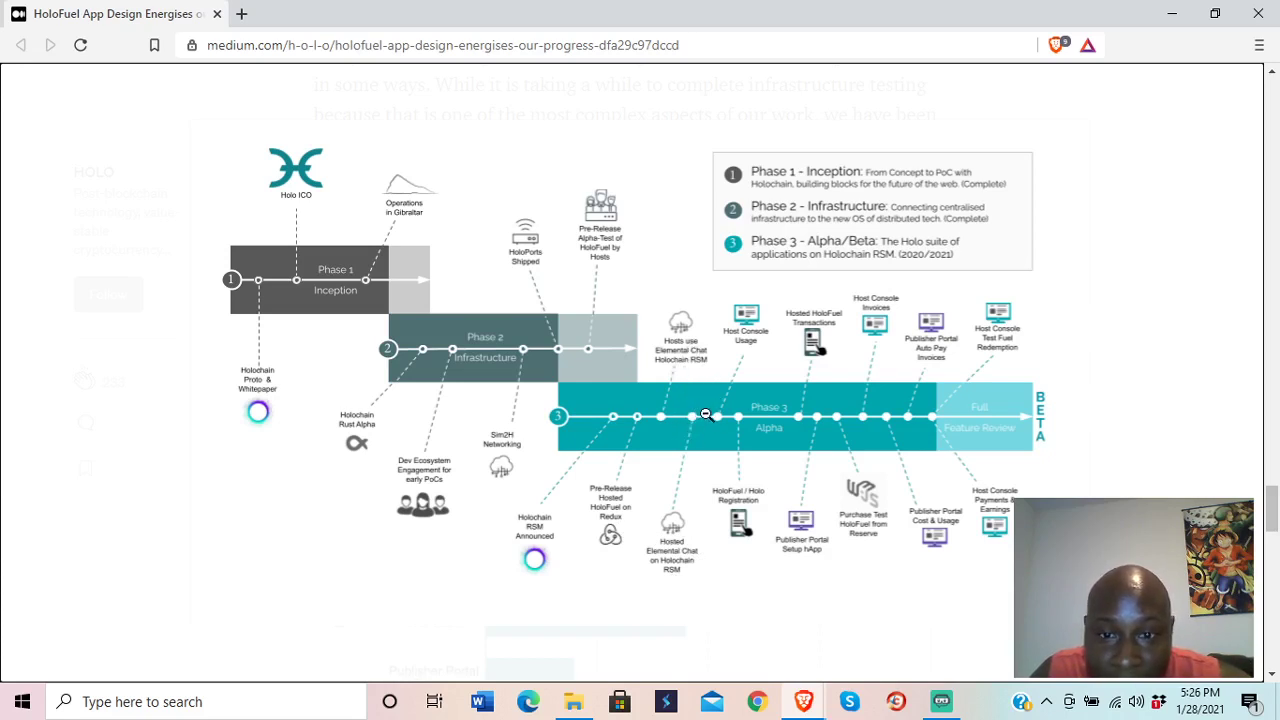
{"action": "mouse_move", "coordinate": [712, 410]}
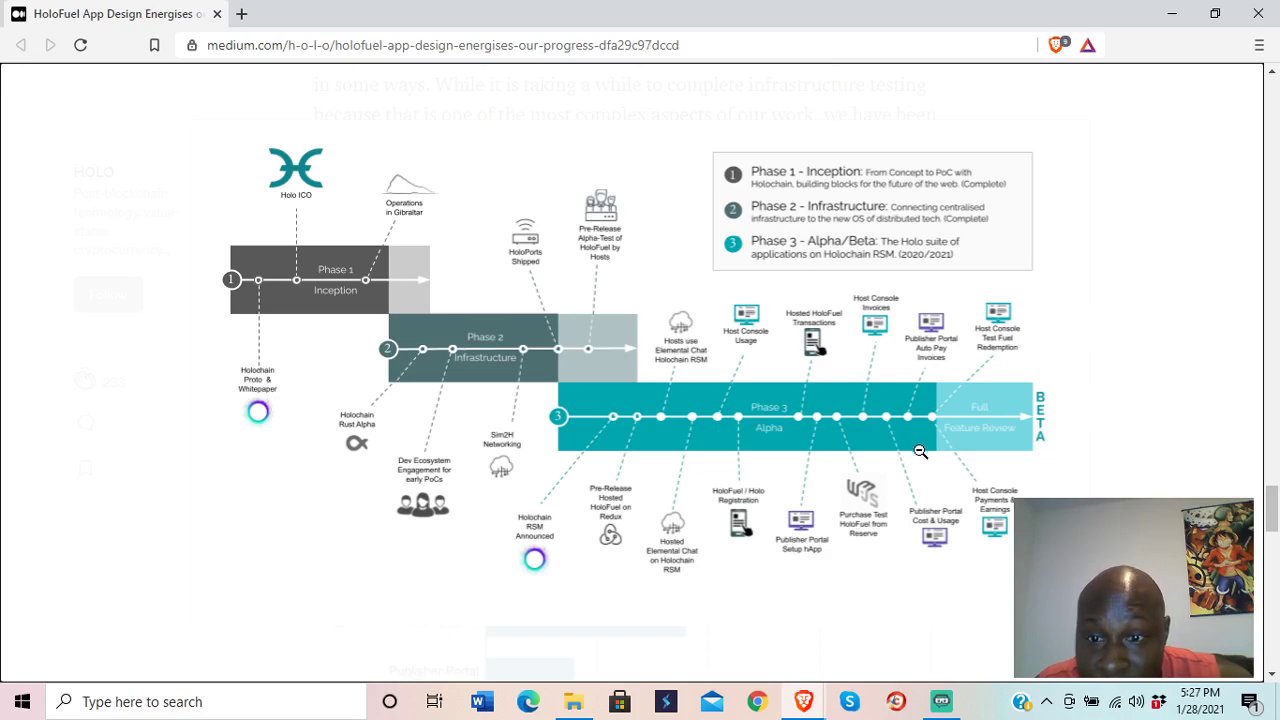
{"action": "mouse_move", "coordinate": [940, 442]}
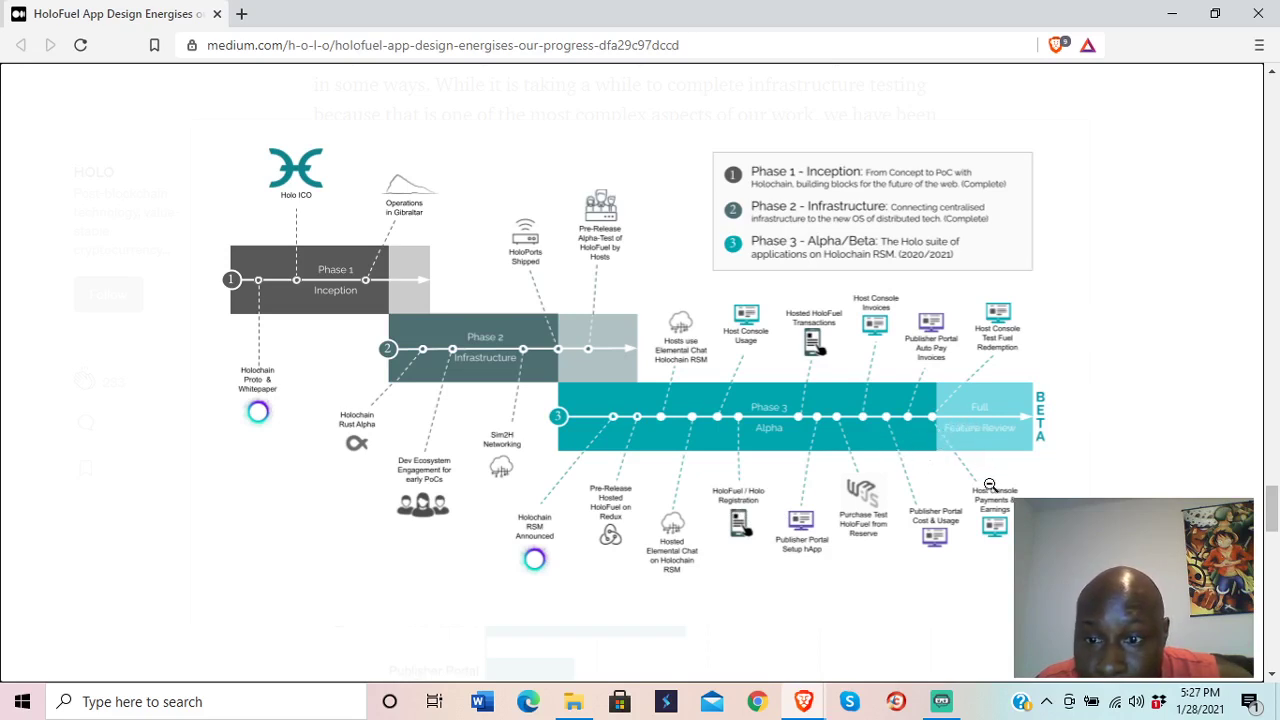
{"action": "mouse_move", "coordinate": [904, 374]}
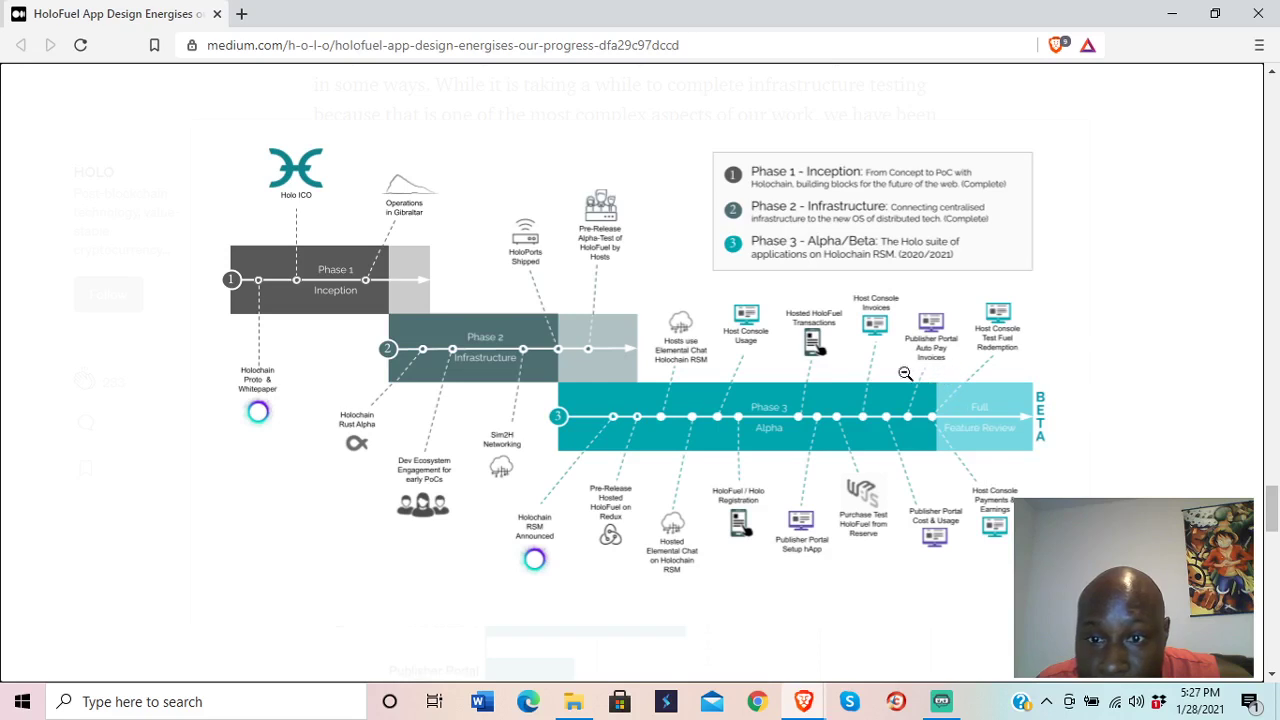
{"action": "mouse_move", "coordinate": [876, 362]}
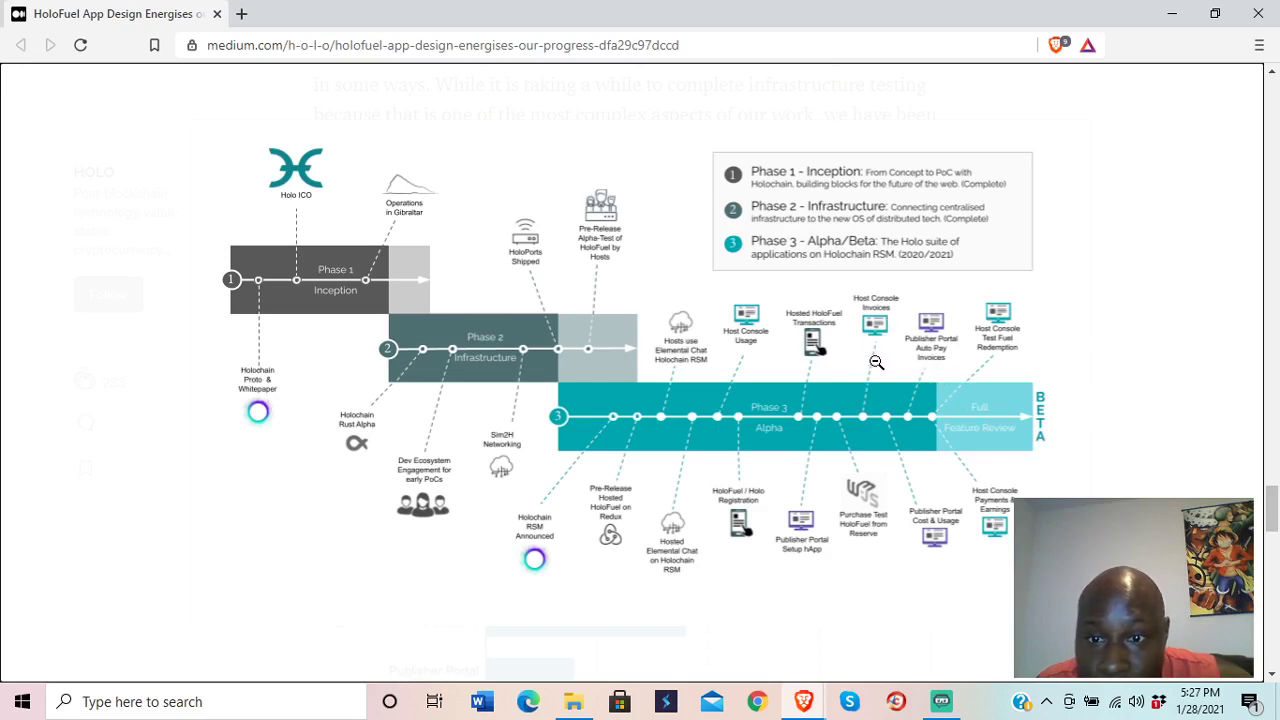
{"action": "mouse_move", "coordinate": [908, 520]}
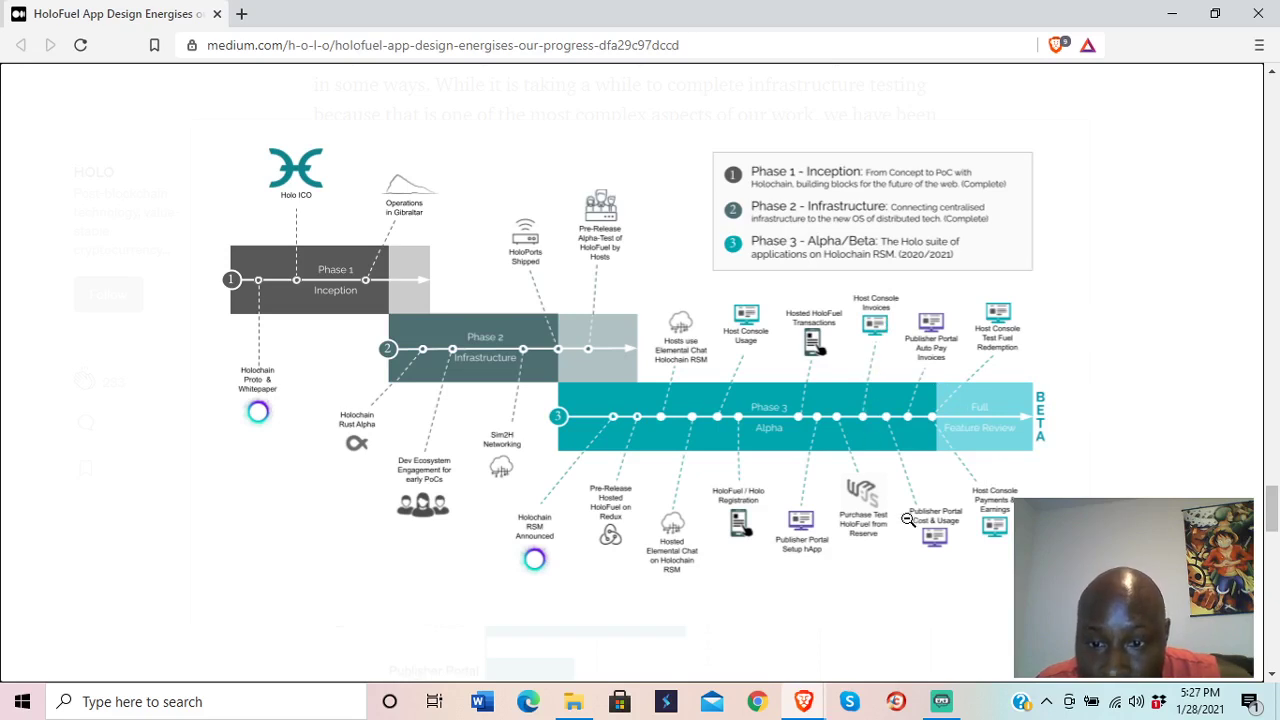
{"action": "mouse_move", "coordinate": [864, 542]}
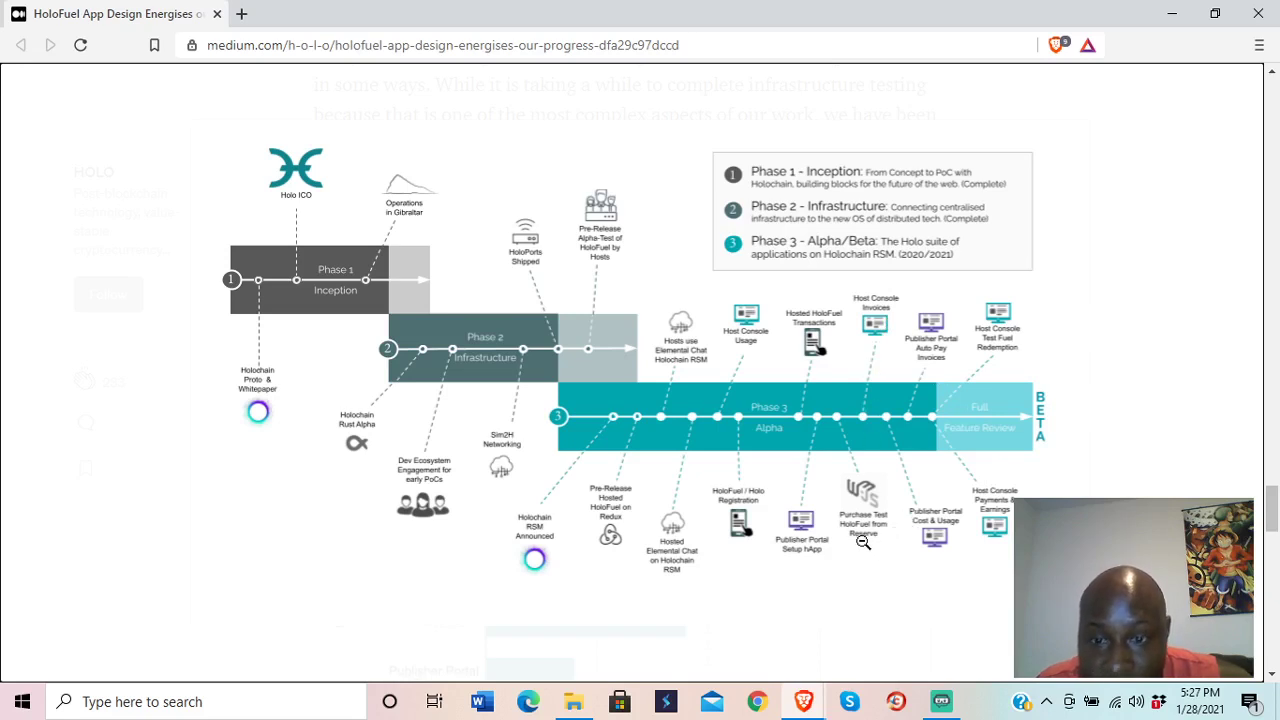
{"action": "mouse_move", "coordinate": [840, 488]}
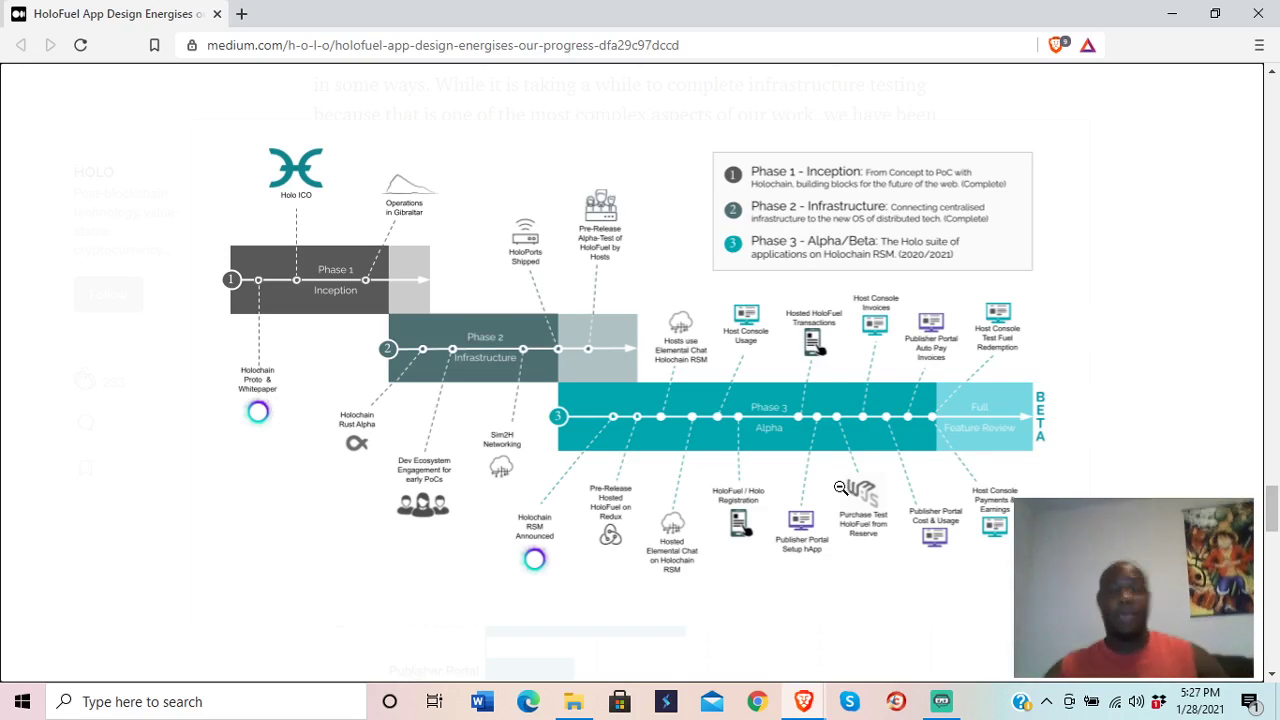
{"action": "mouse_move", "coordinate": [830, 488]}
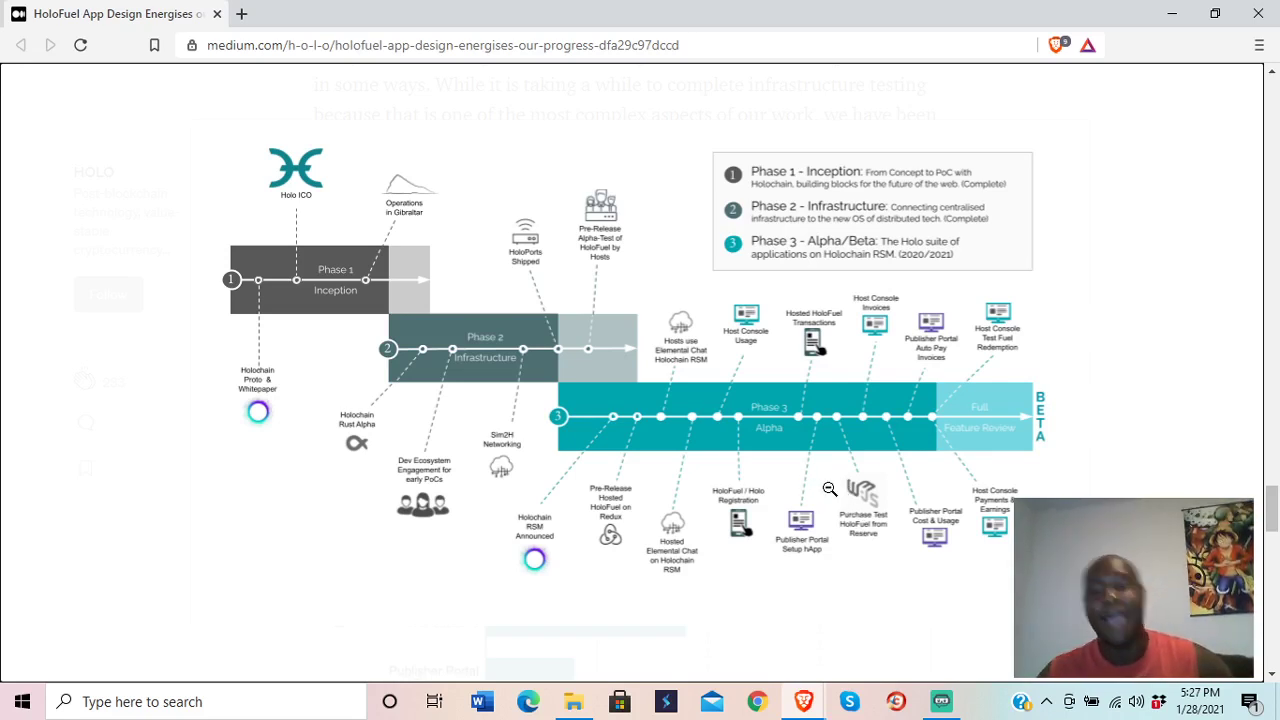
{"action": "mouse_move", "coordinate": [768, 478]}
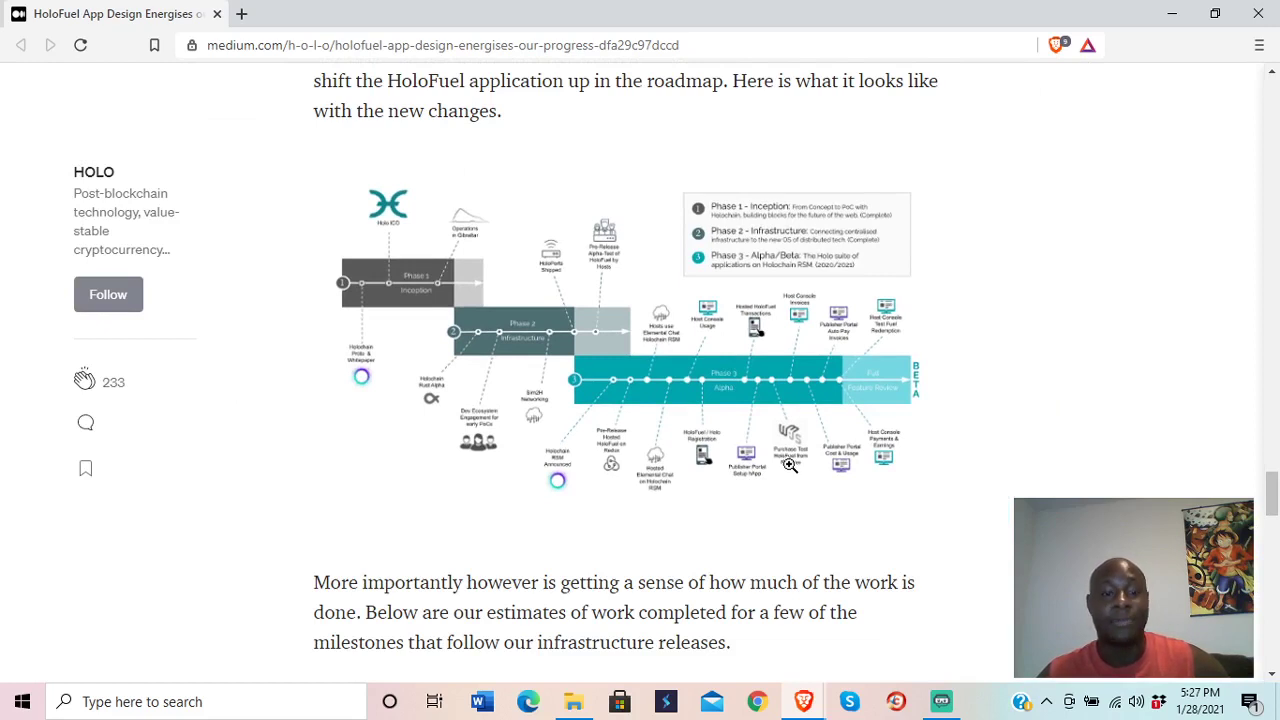
{"action": "mouse_move", "coordinate": [746, 464]}
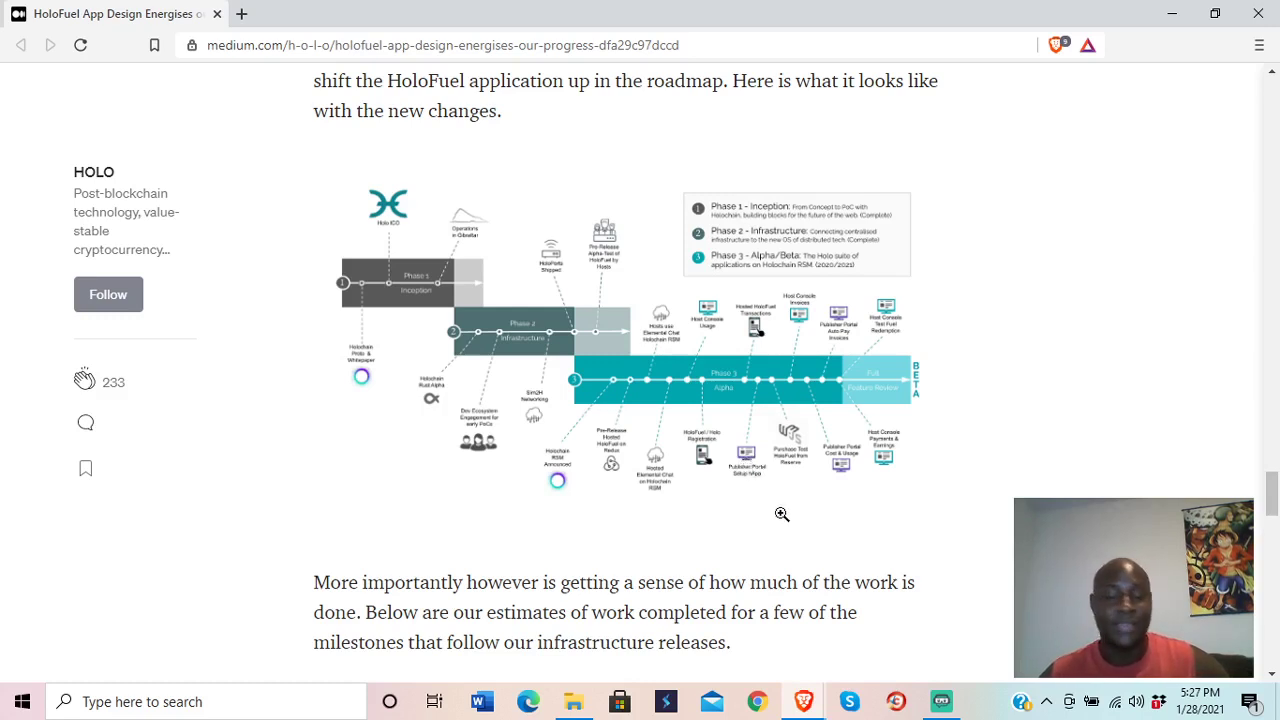
Step: Scroll past the Approximate Progress on Upcoming Milestones chart to the social unrest paragraph
{"action": "scroll", "scroll_direction": "down", "scroll_amount": 3}
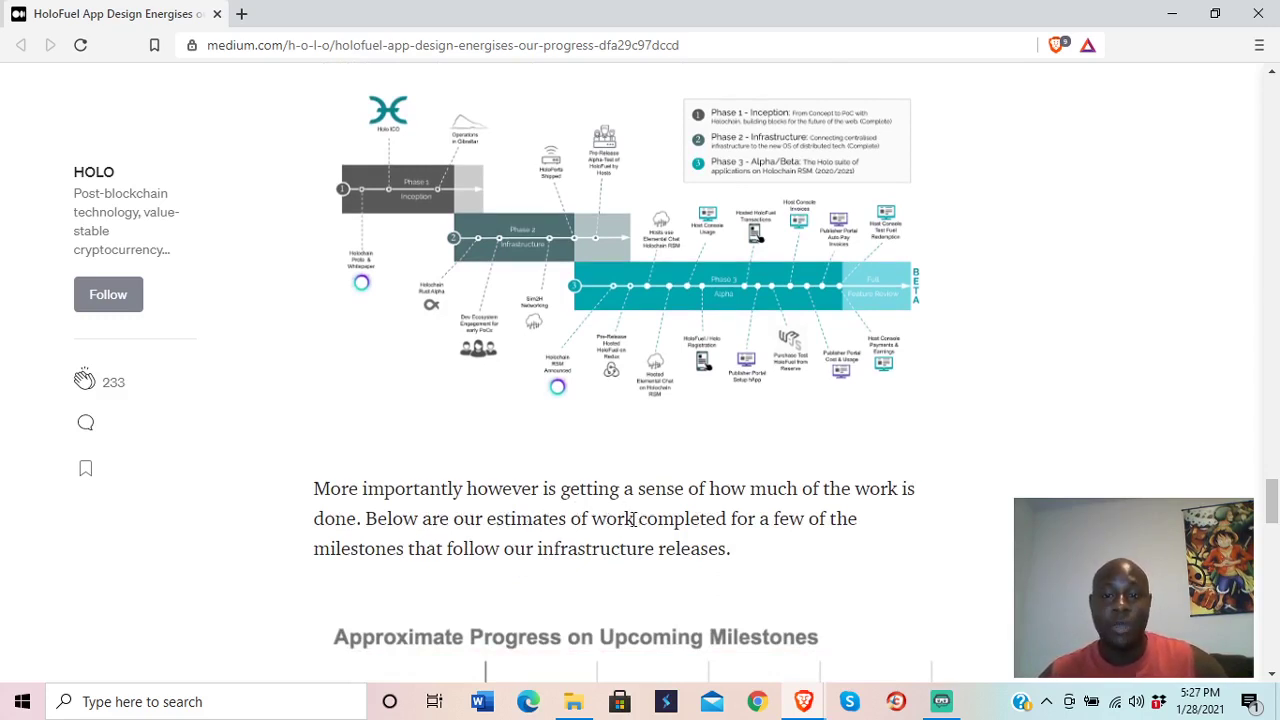
{"action": "mouse_move", "coordinate": [550, 542]}
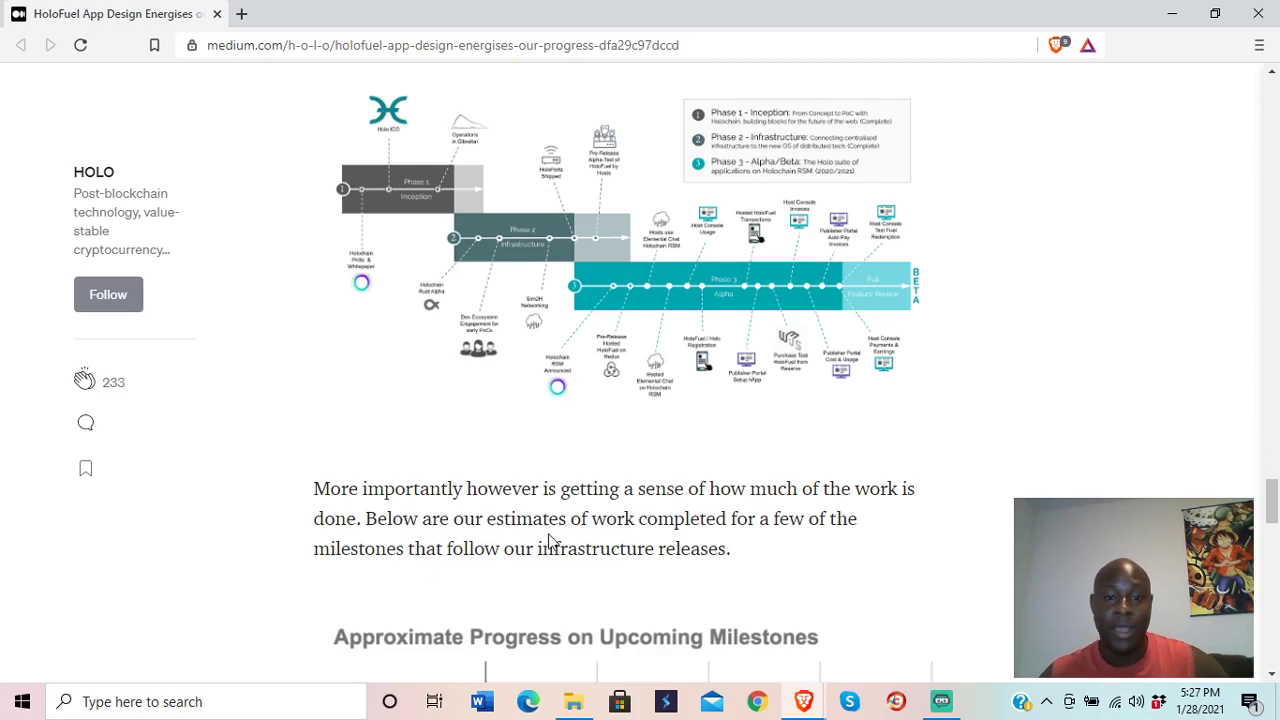
{"action": "scroll", "scroll_direction": "down", "scroll_amount": 3}
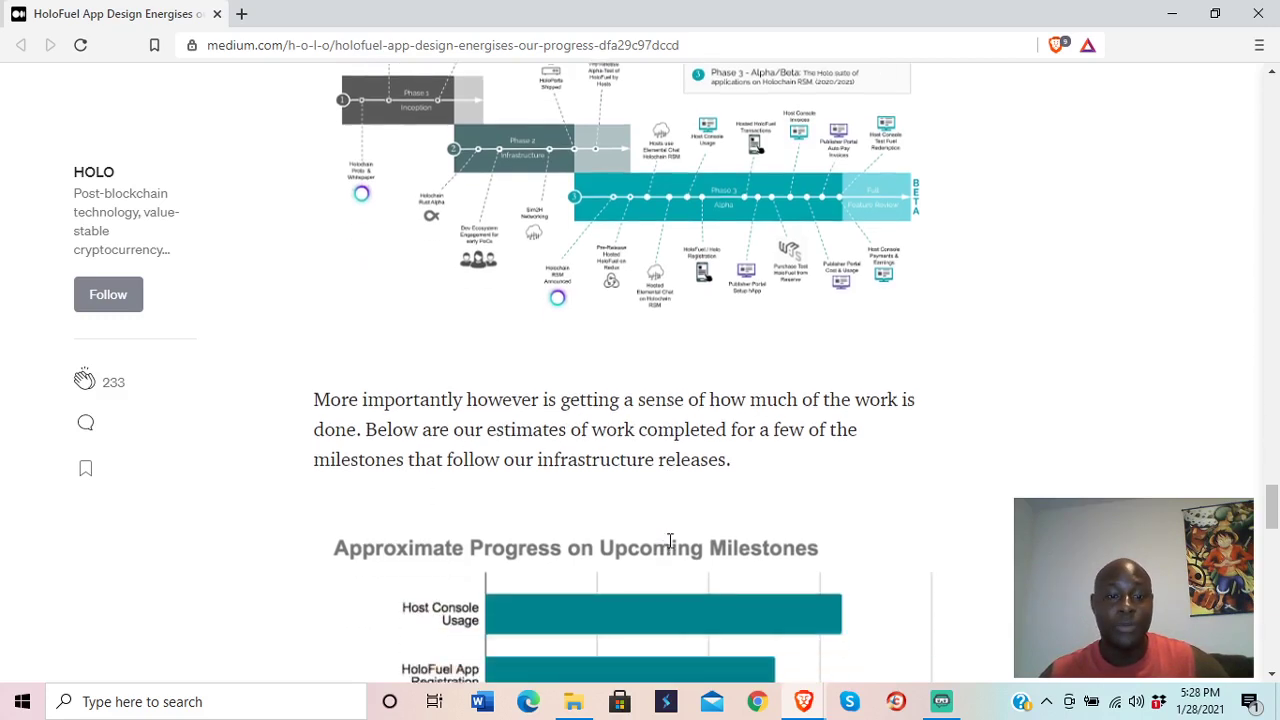
{"action": "scroll", "scroll_direction": "down", "scroll_amount": 3}
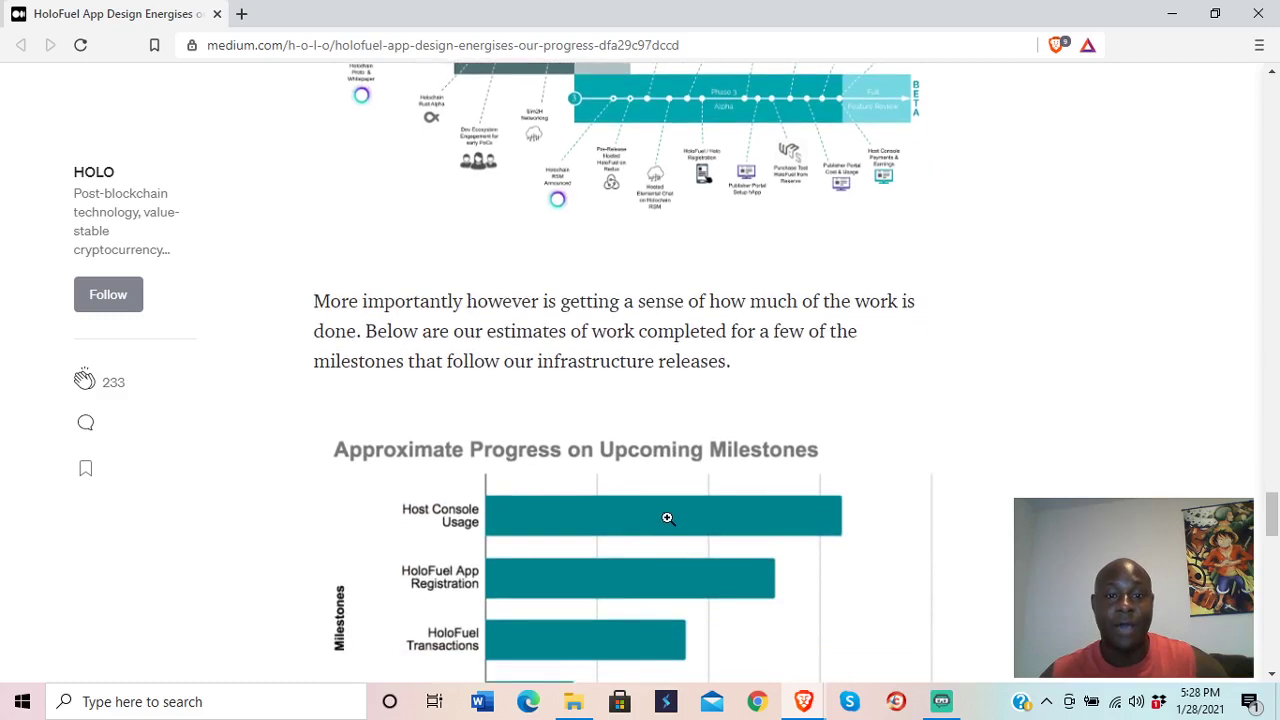
{"action": "scroll", "scroll_direction": "down", "scroll_amount": 3}
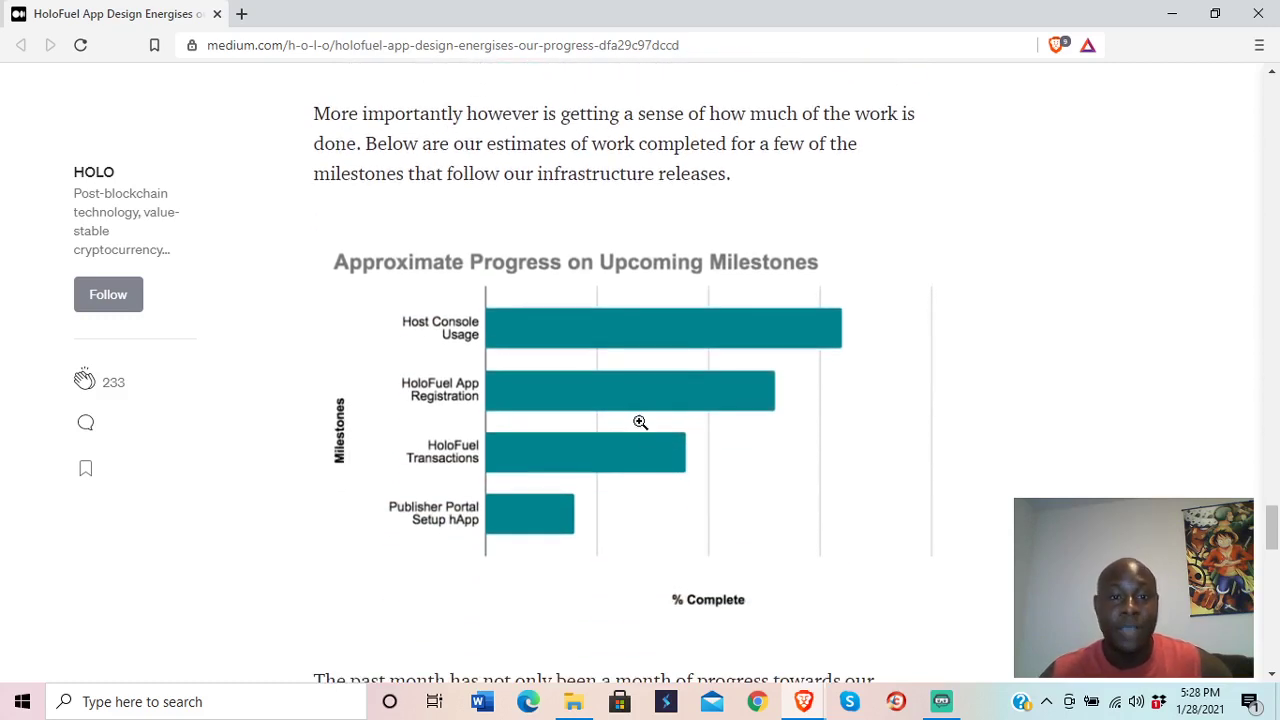
{"action": "mouse_move", "coordinate": [780, 292]}
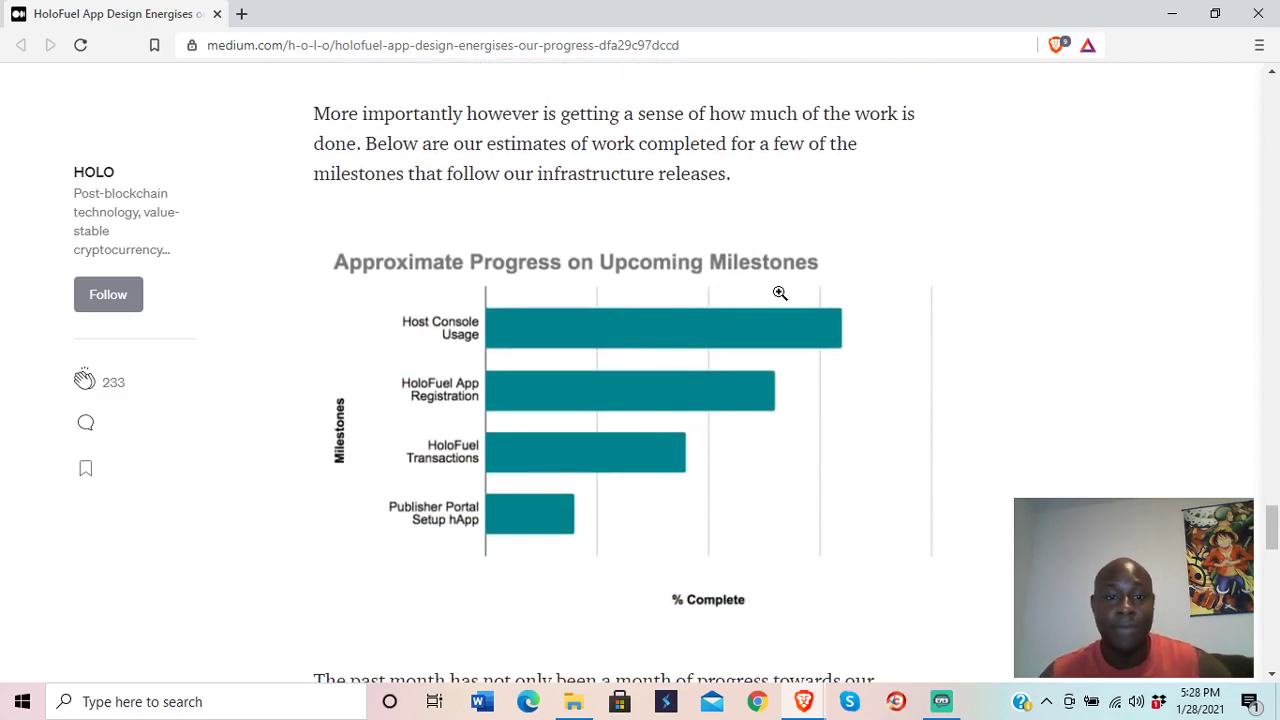
{"action": "mouse_move", "coordinate": [480, 334]}
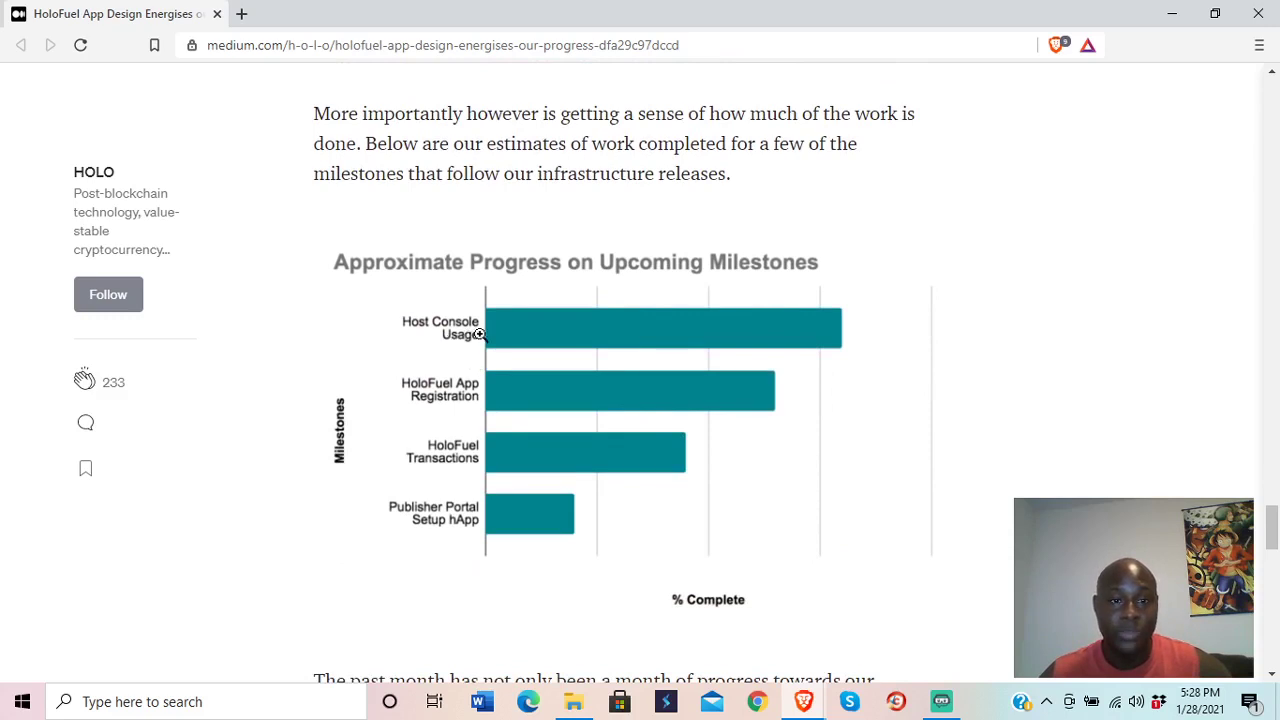
{"action": "mouse_move", "coordinate": [512, 404]}
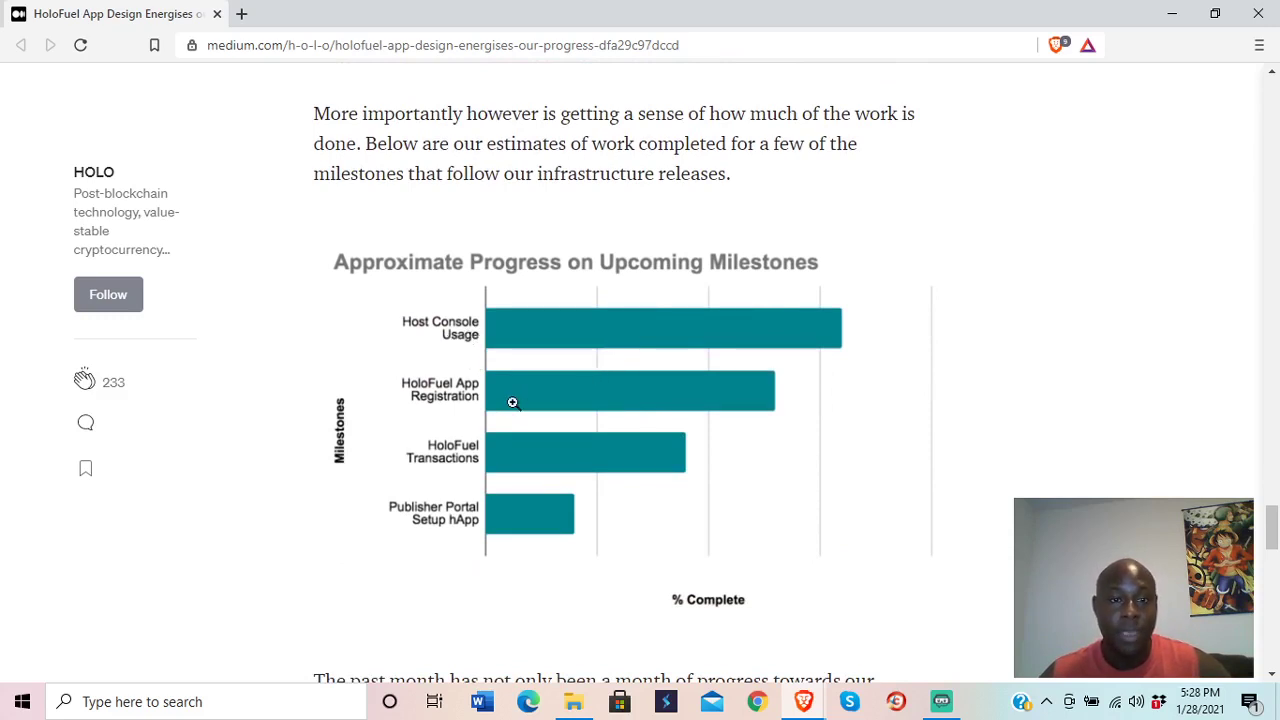
{"action": "mouse_move", "coordinate": [532, 464]}
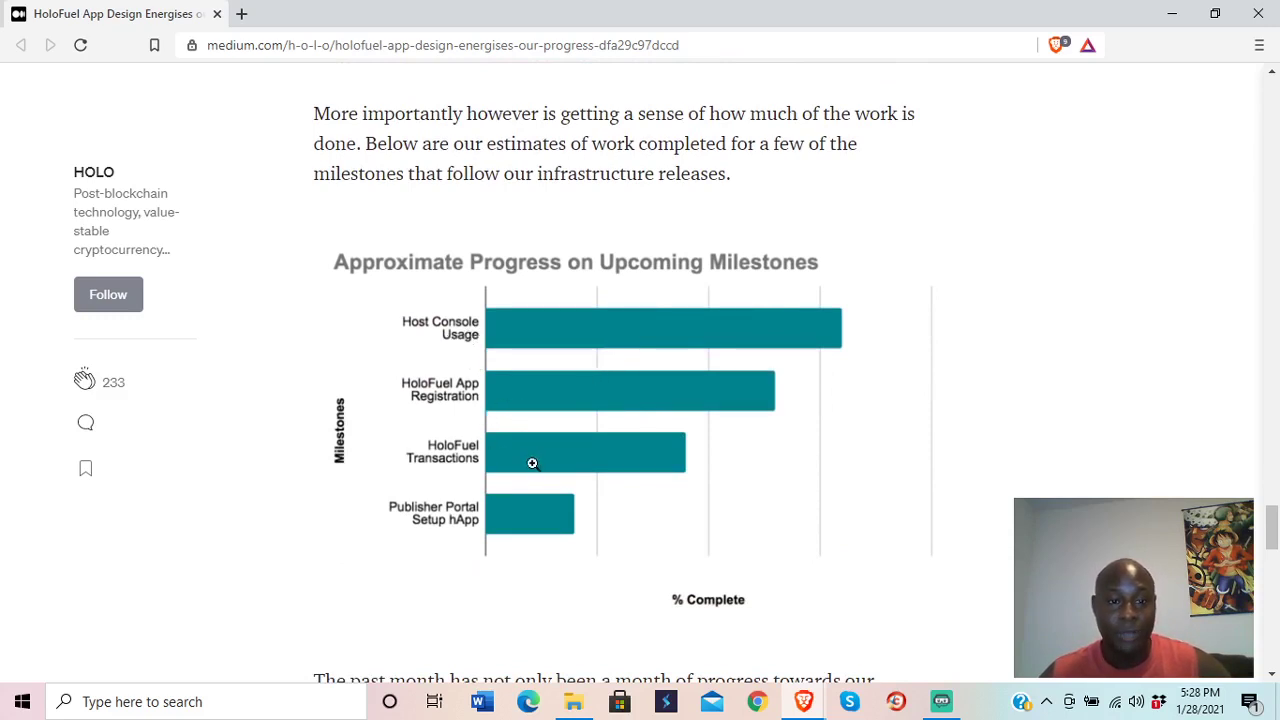
{"action": "mouse_move", "coordinate": [506, 524]}
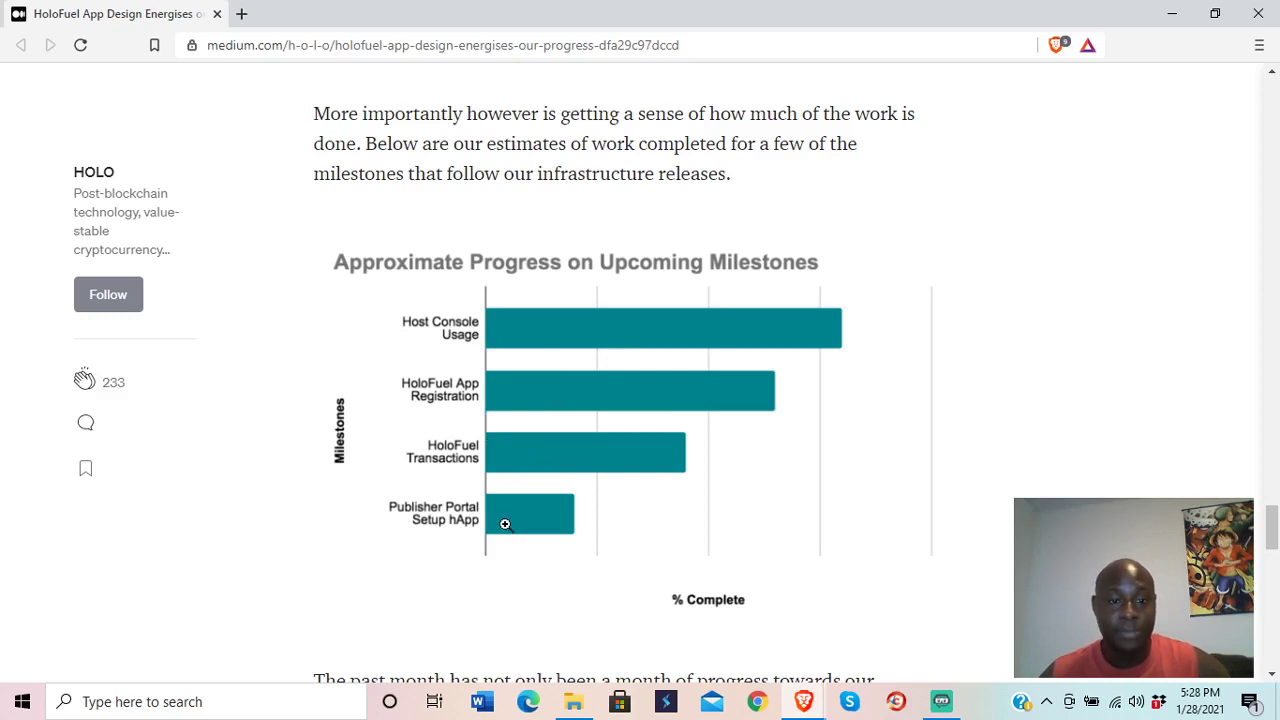
{"action": "scroll", "scroll_direction": "down", "scroll_amount": 3}
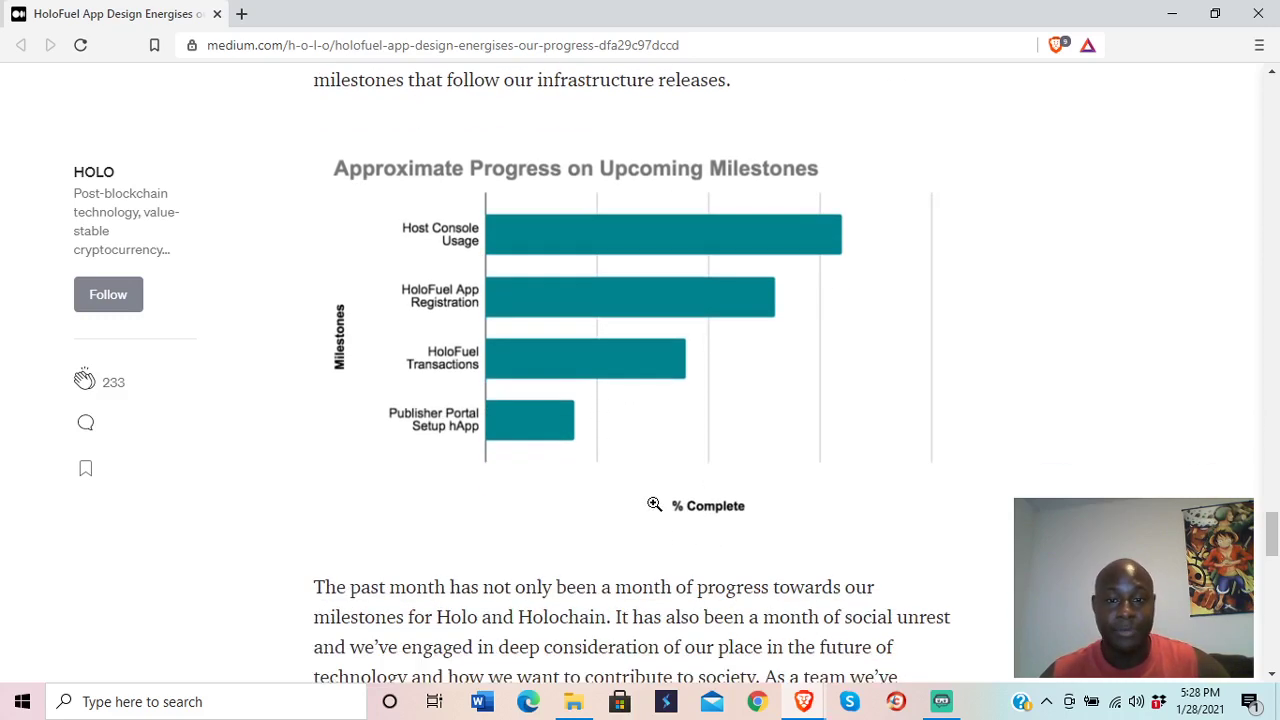
{"action": "mouse_move", "coordinate": [682, 272]}
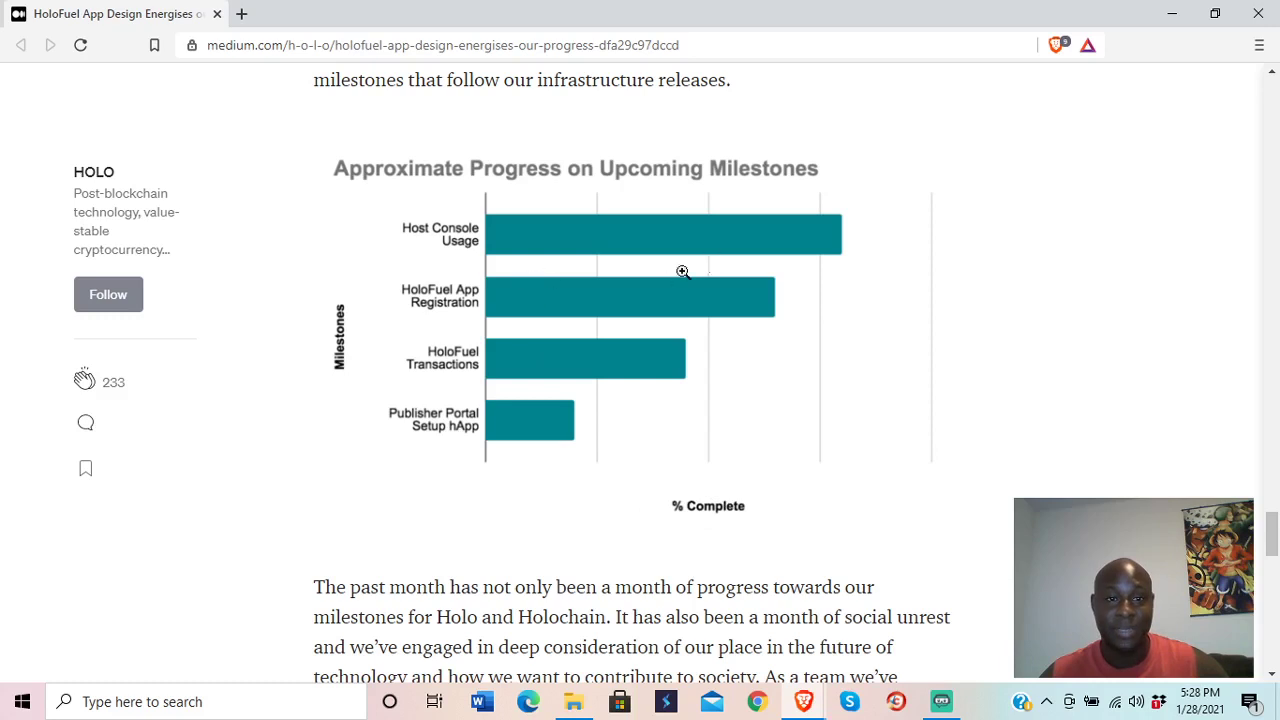
{"action": "mouse_move", "coordinate": [648, 510]}
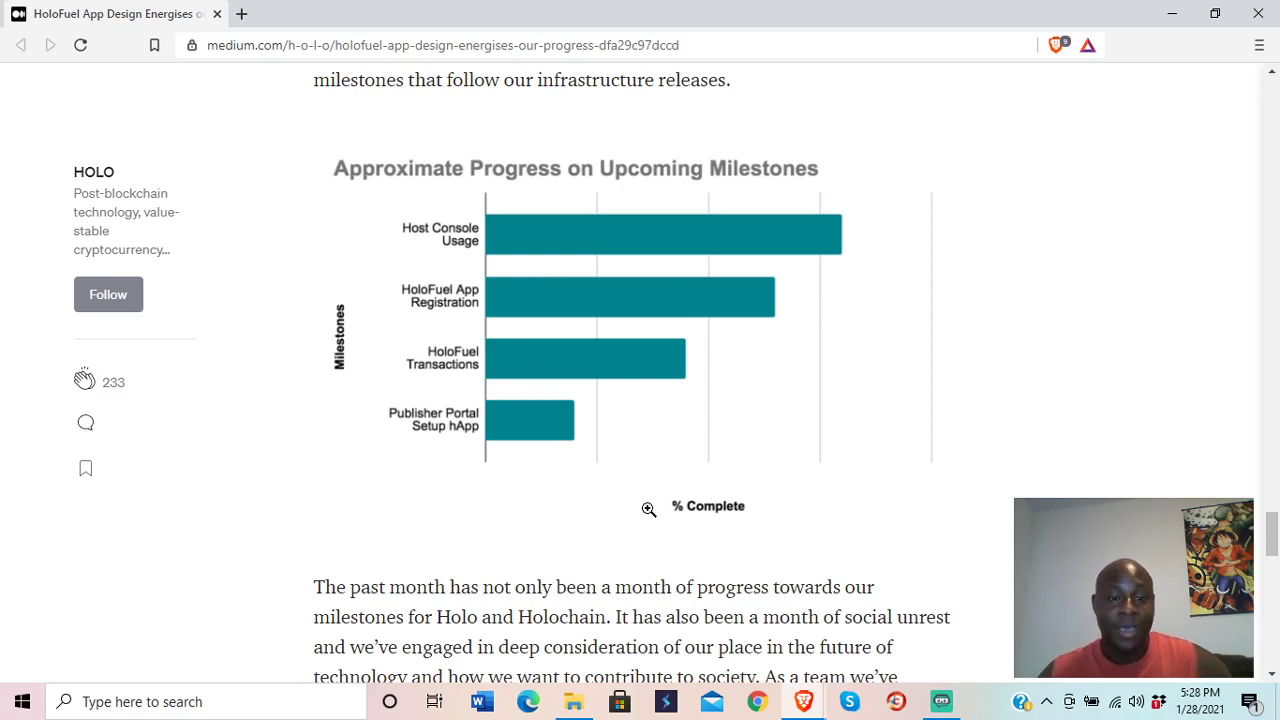
{"action": "scroll", "scroll_direction": "down", "scroll_amount": 3}
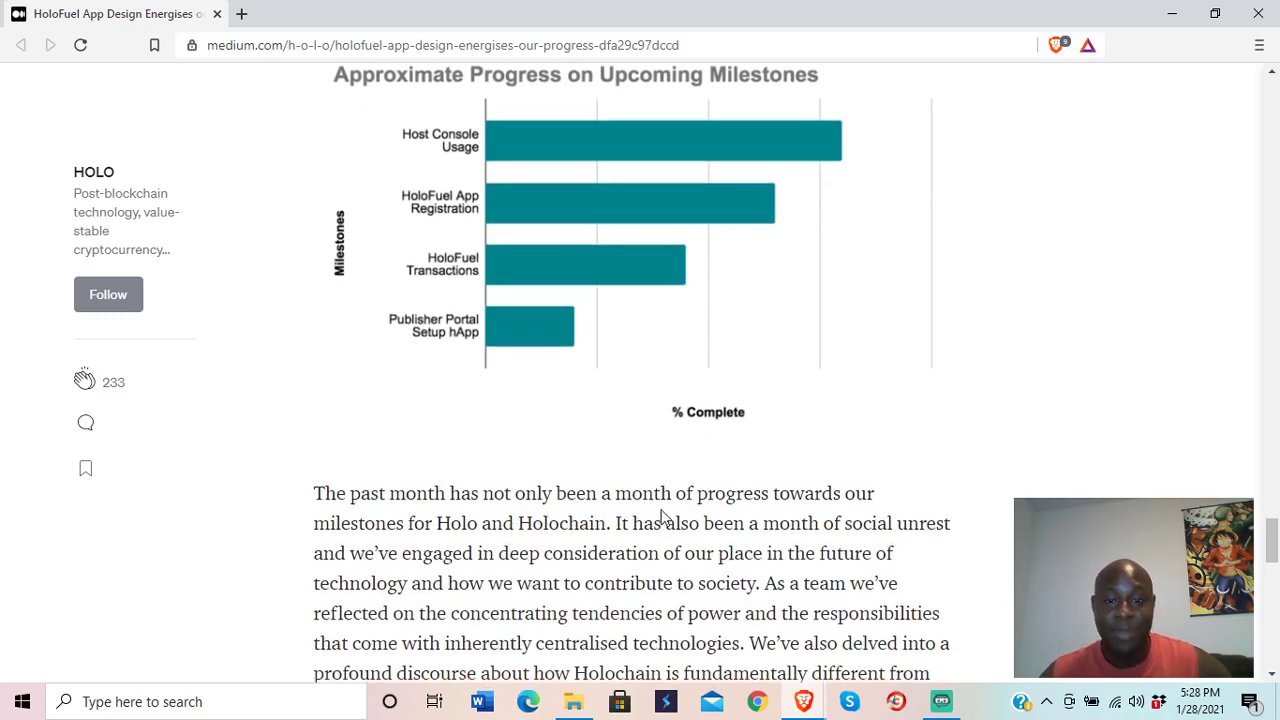
{"action": "mouse_move", "coordinate": [580, 544]}
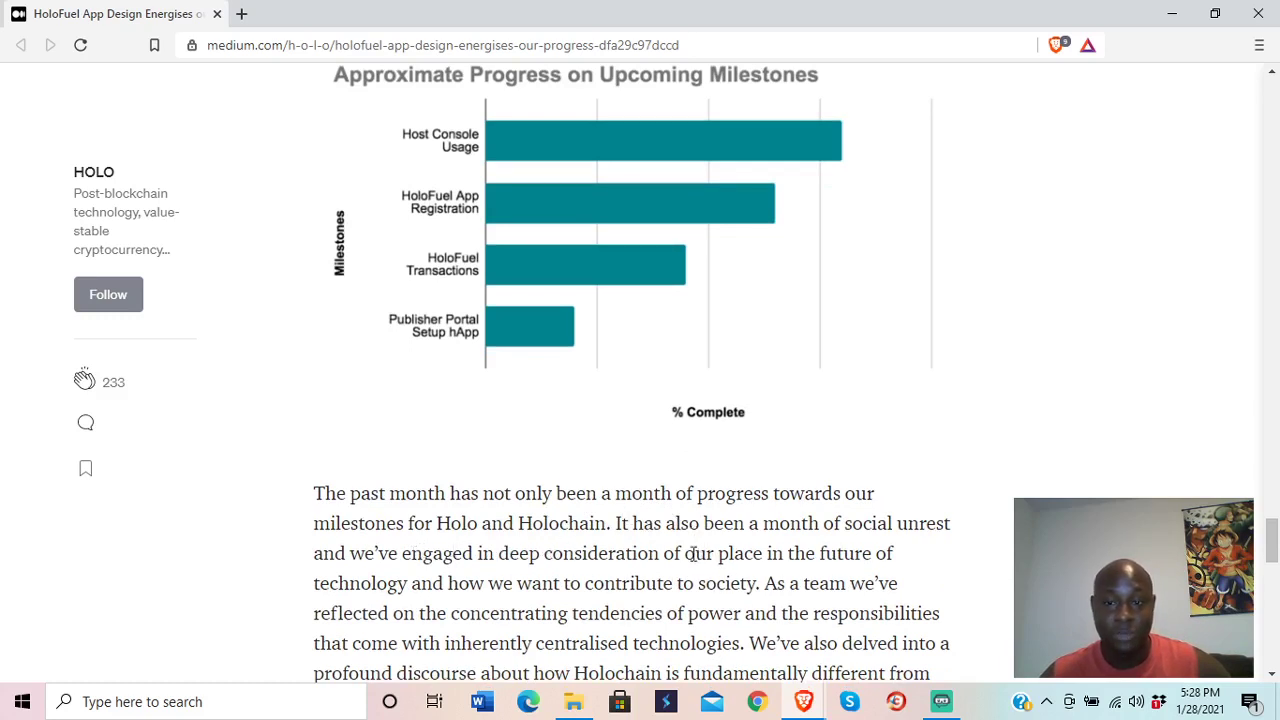
{"action": "scroll", "scroll_direction": "down", "scroll_amount": 3}
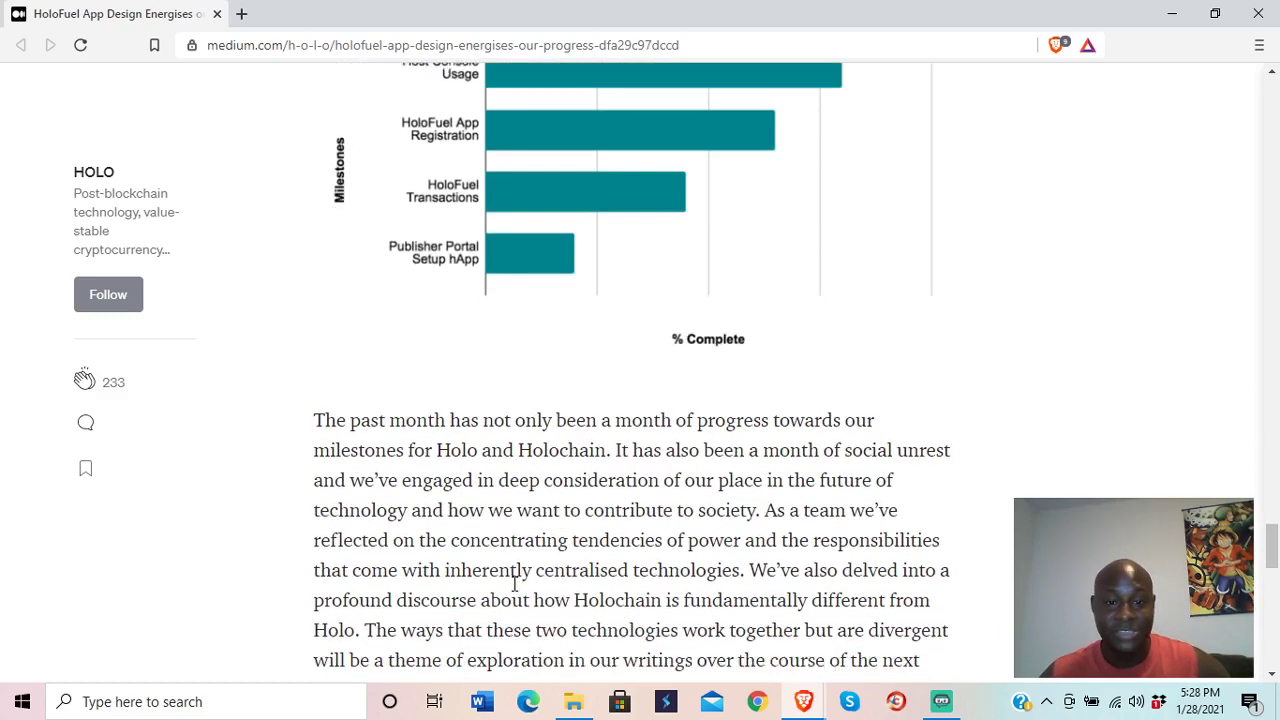
{"action": "scroll", "scroll_direction": "down", "scroll_amount": 3}
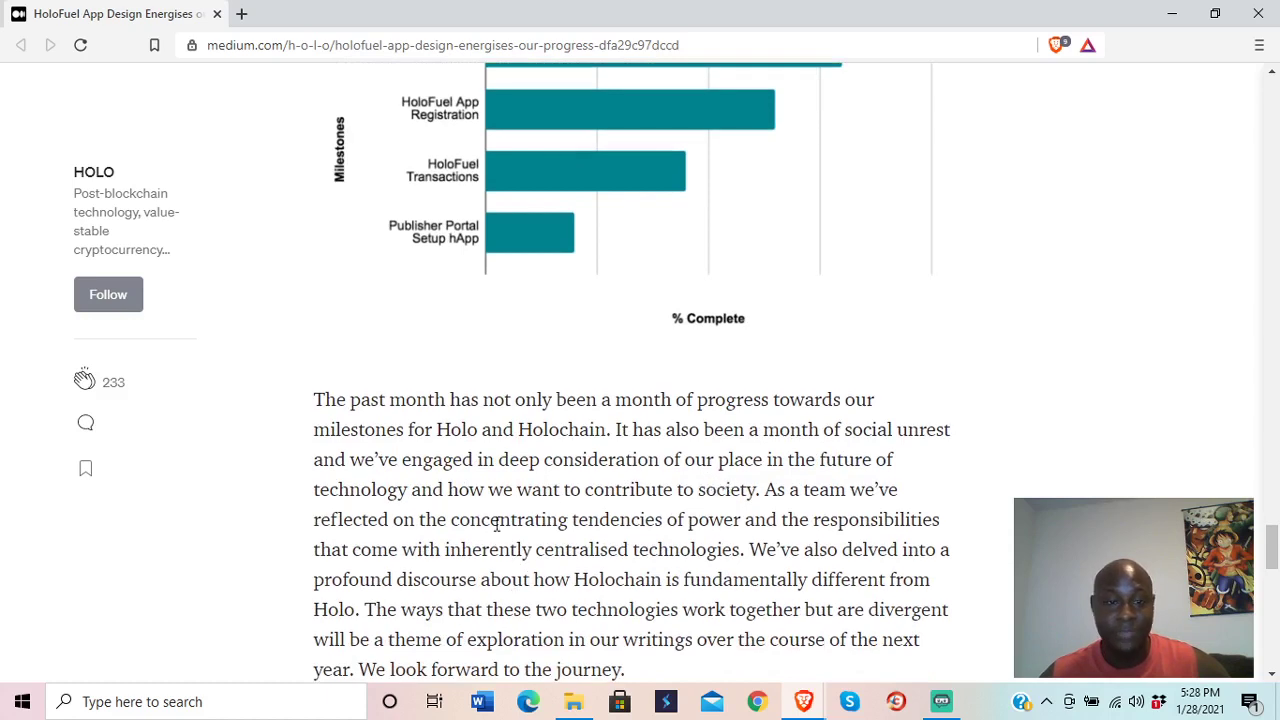
{"action": "mouse_move", "coordinate": [742, 516]}
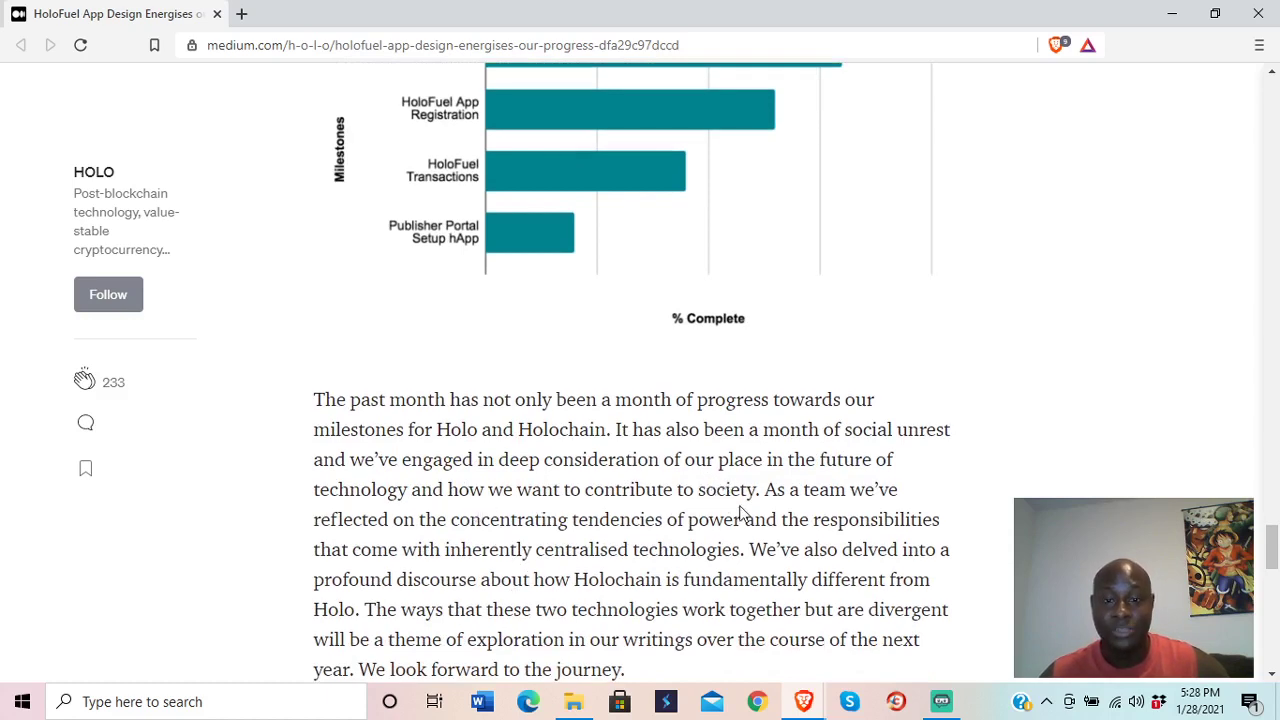
{"action": "mouse_move", "coordinate": [470, 540]}
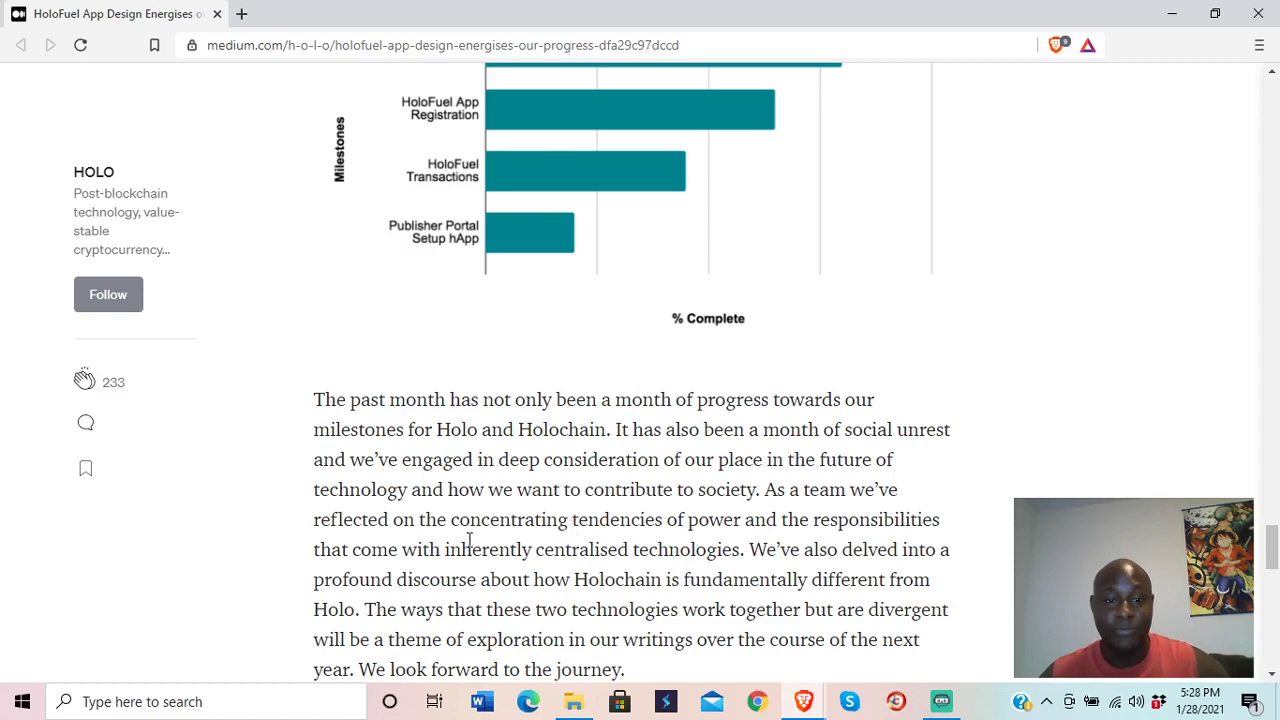
{"action": "mouse_move", "coordinate": [758, 540]}
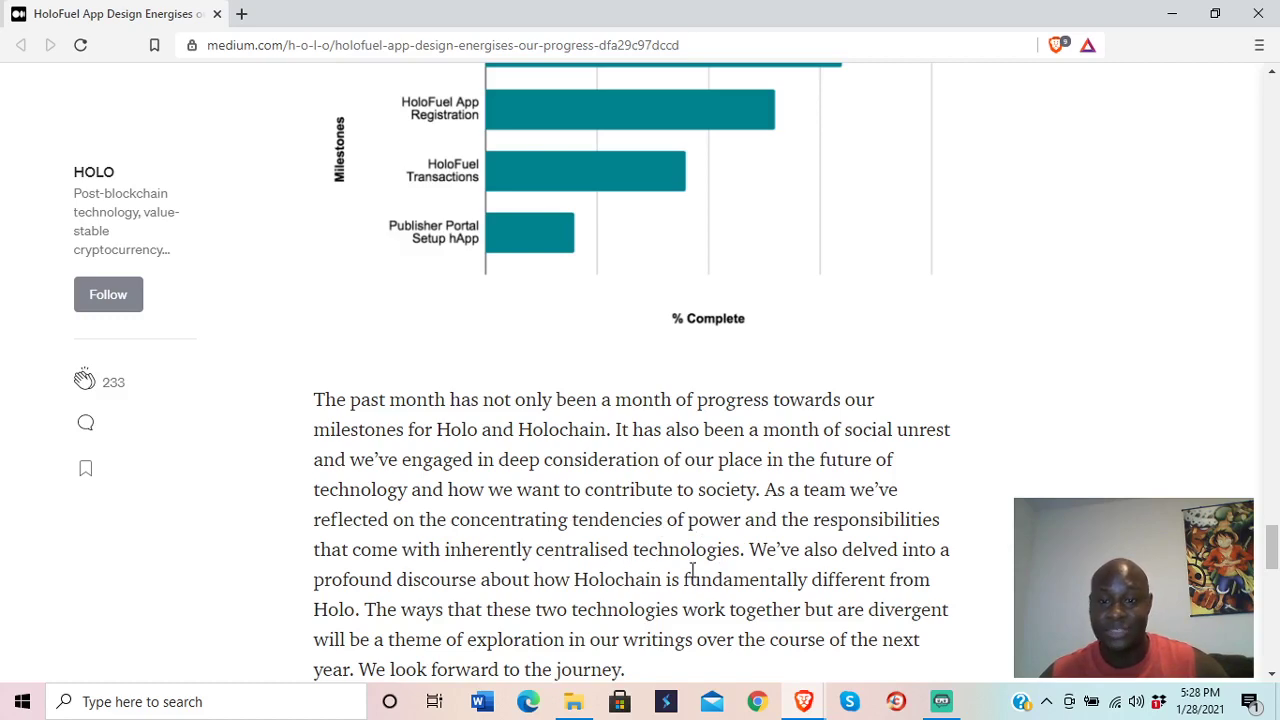
{"action": "scroll", "scroll_direction": "down", "scroll_amount": 3}
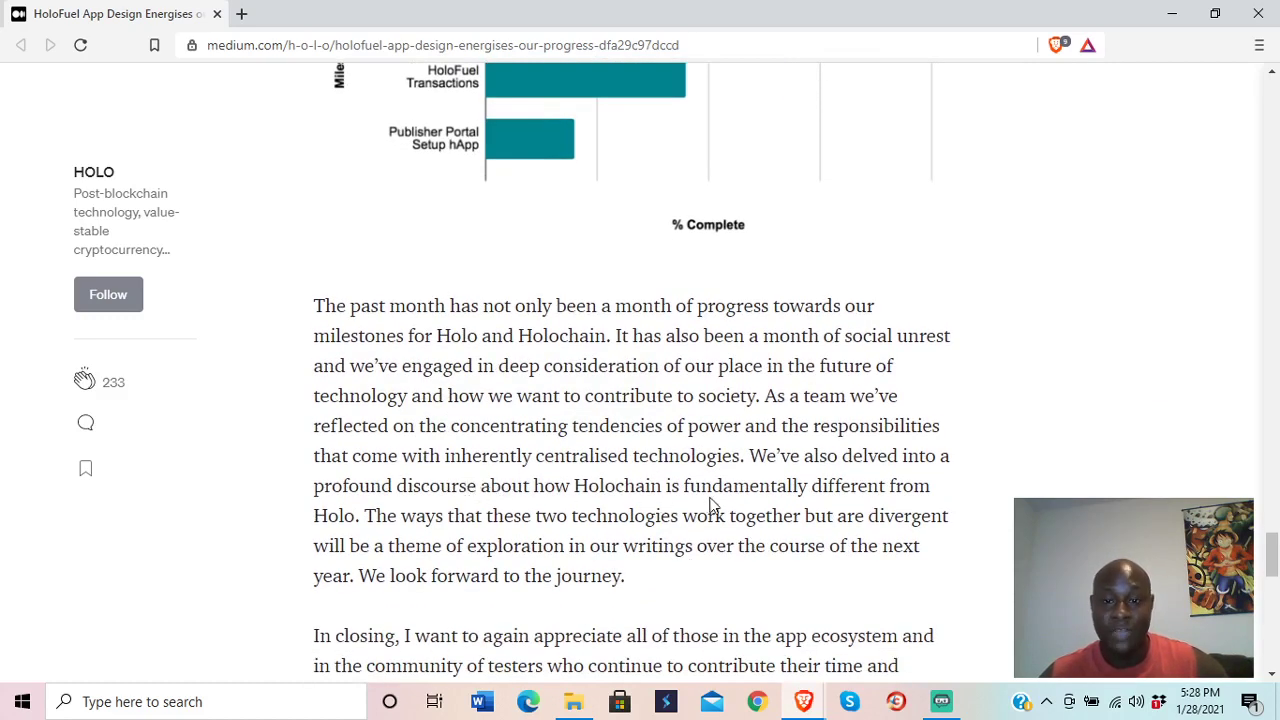
{"action": "mouse_move", "coordinate": [410, 568]}
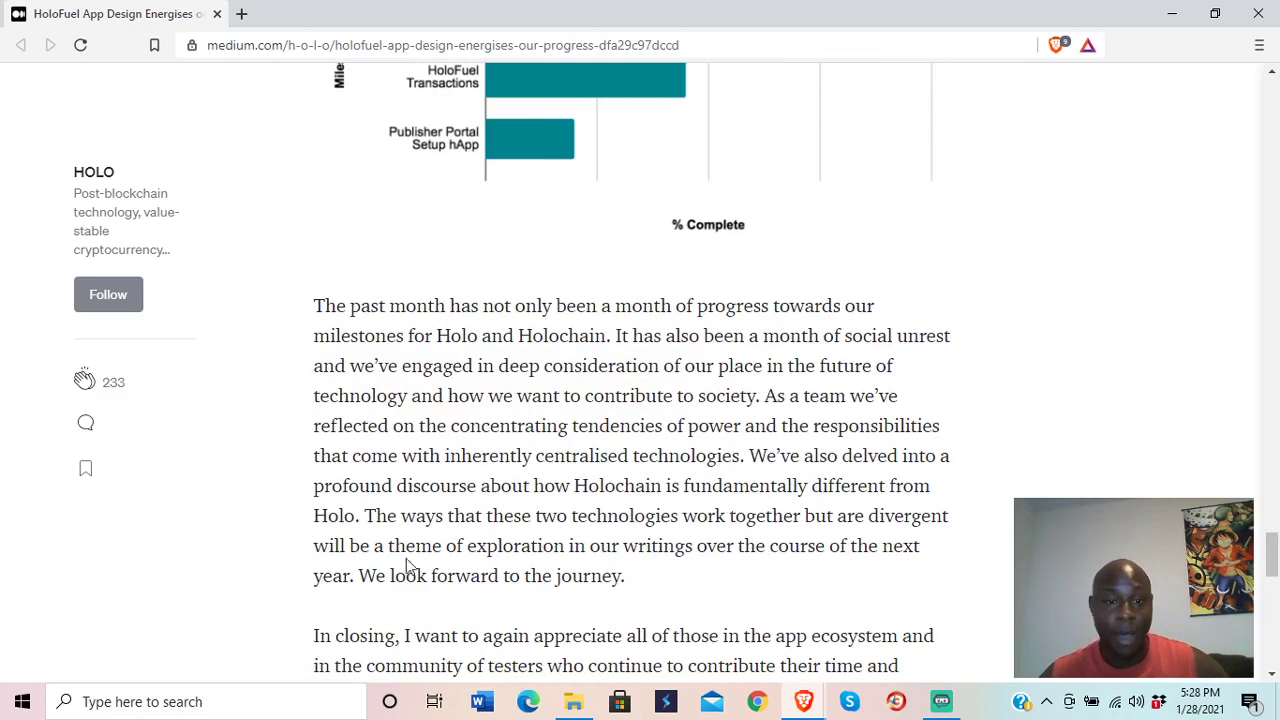
{"action": "mouse_move", "coordinate": [556, 536]}
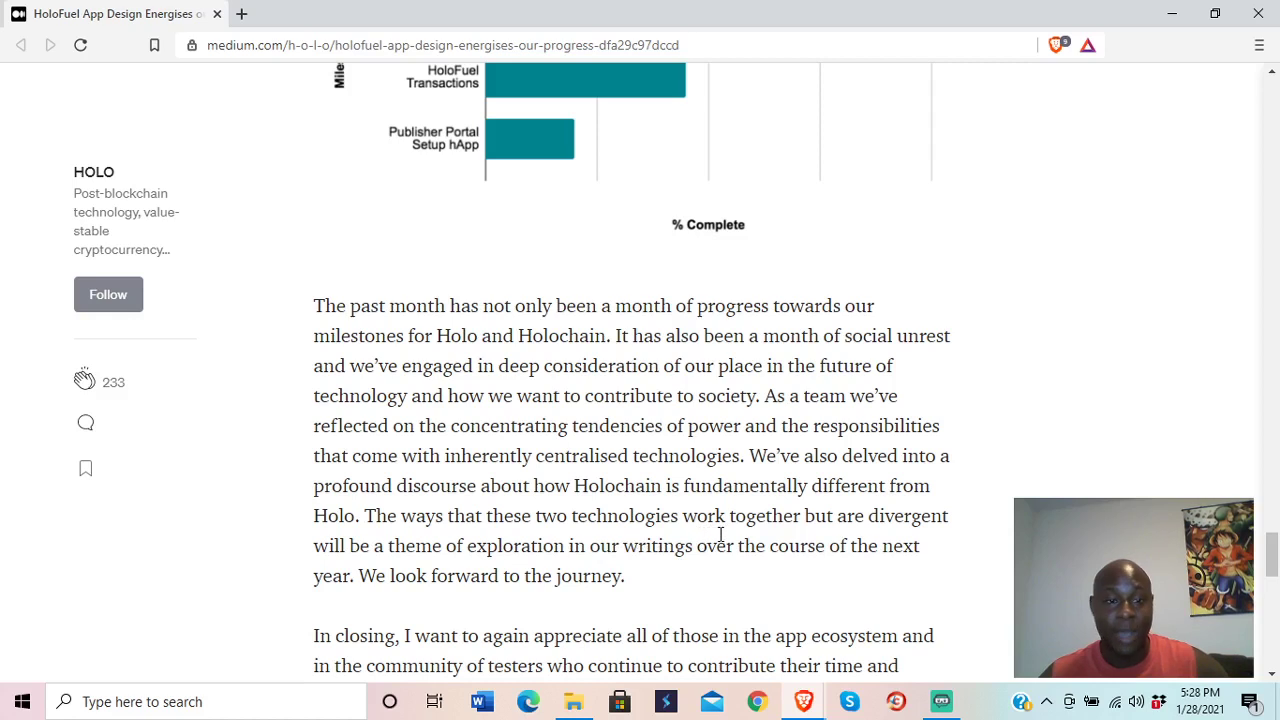
{"action": "mouse_move", "coordinate": [514, 570]}
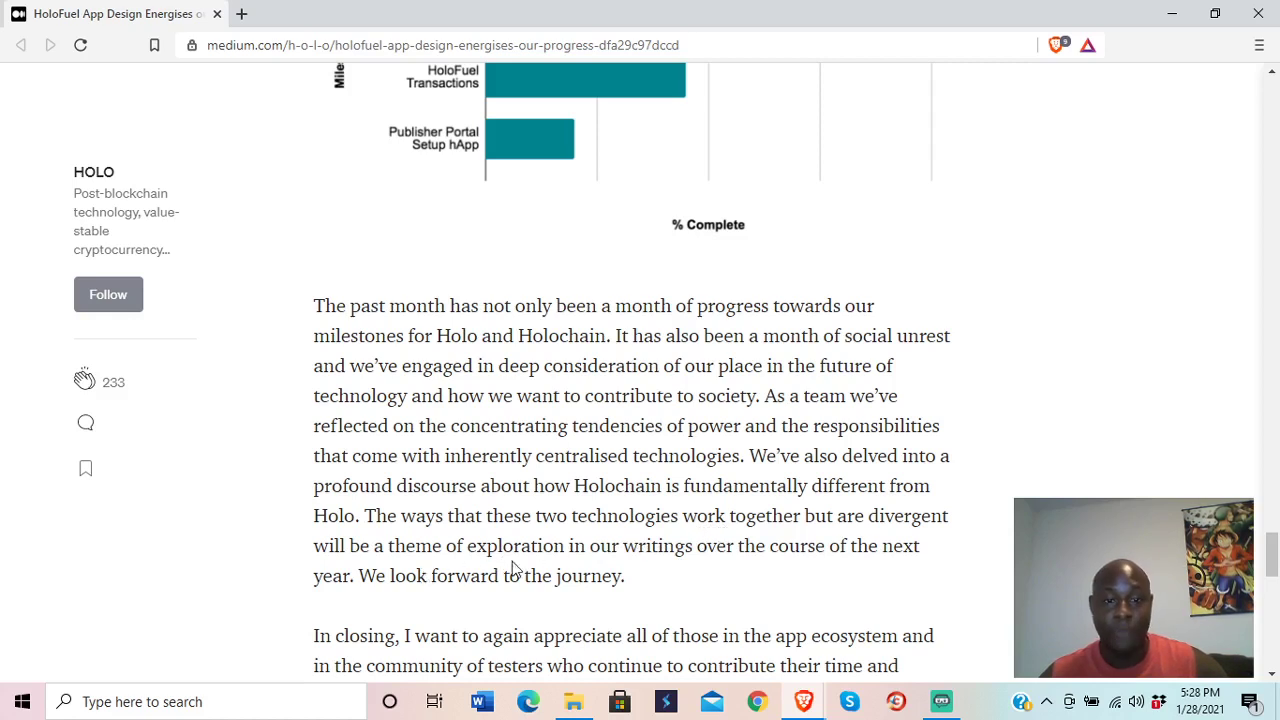
{"action": "mouse_move", "coordinate": [646, 576]}
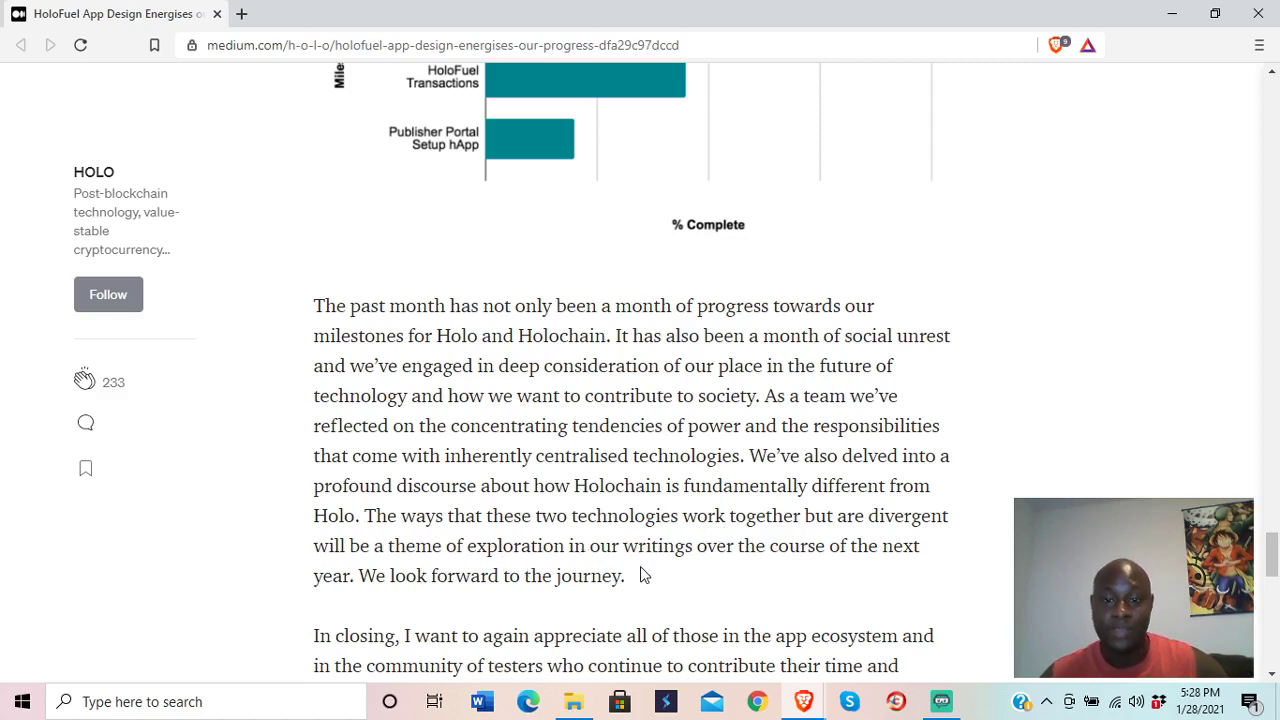
{"action": "mouse_move", "coordinate": [722, 588]}
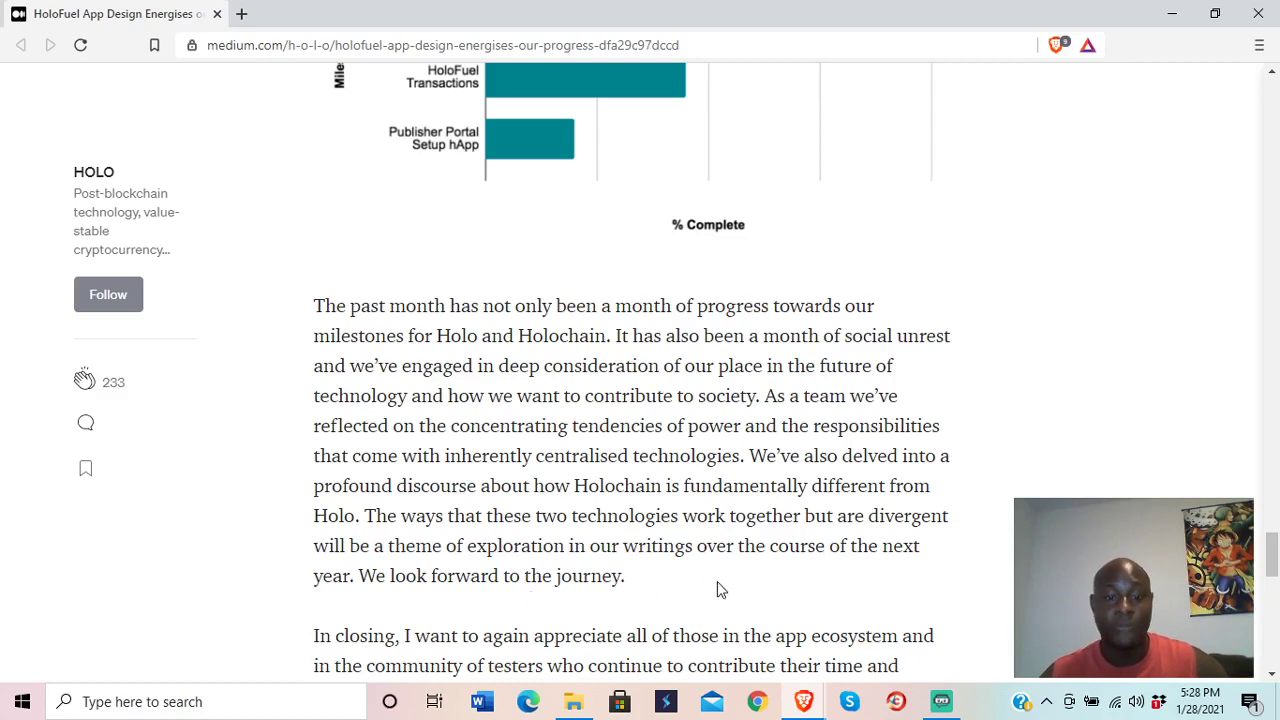
Step: Reach the closing sign-off and tags, then return to the article title and summary bullets
{"action": "scroll", "scroll_direction": "down", "scroll_amount": 3}
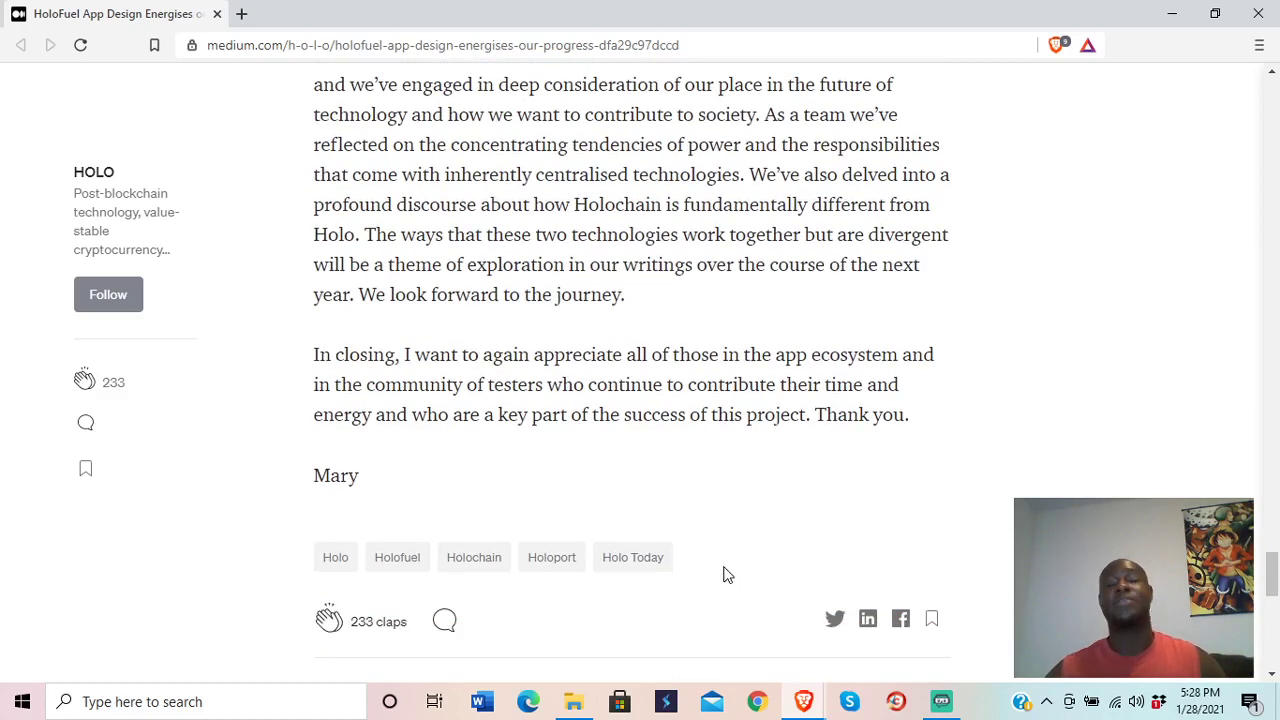
{"action": "mouse_move", "coordinate": [608, 528]}
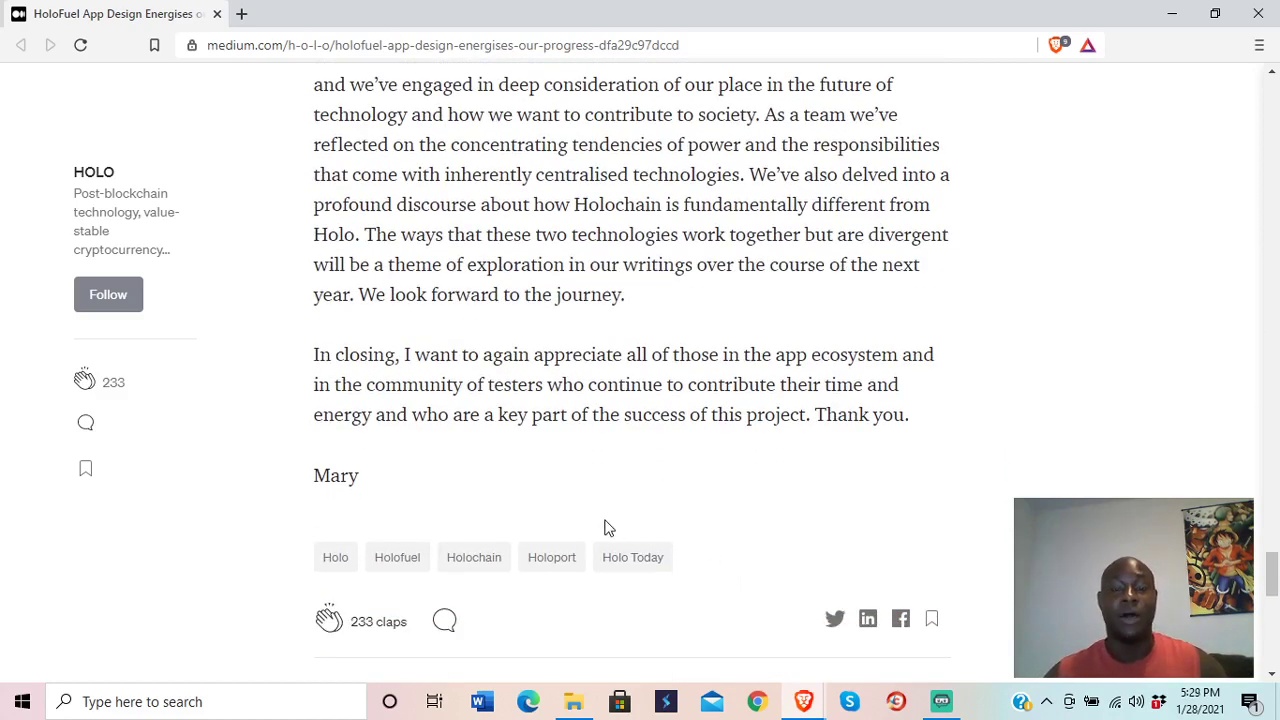
{"action": "mouse_move", "coordinate": [790, 276]}
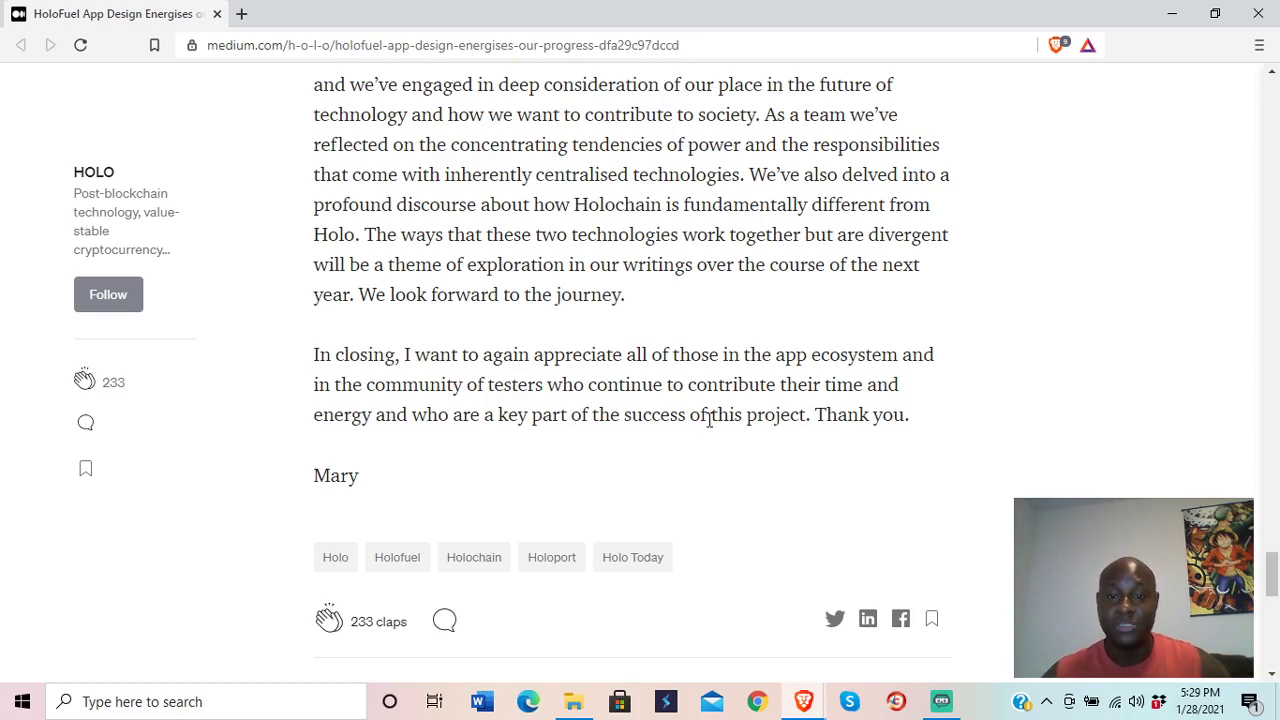
{"action": "mouse_move", "coordinate": [614, 456]}
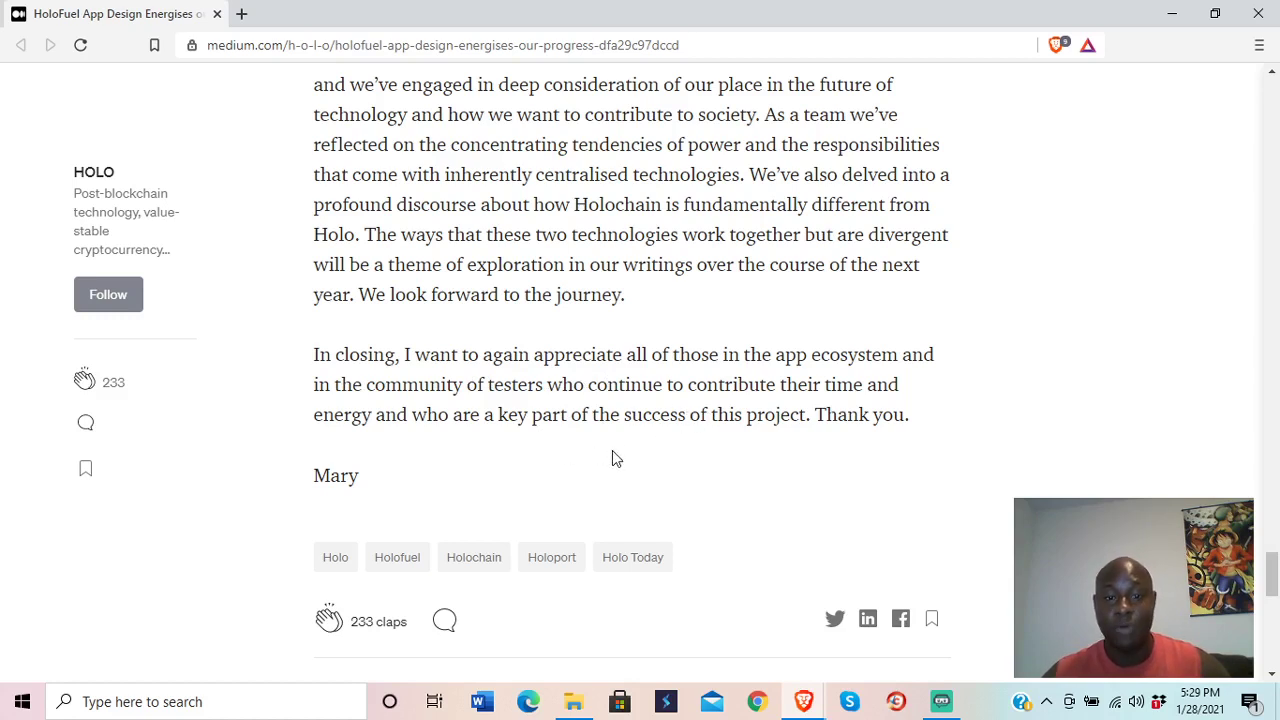
{"action": "mouse_move", "coordinate": [664, 456]}
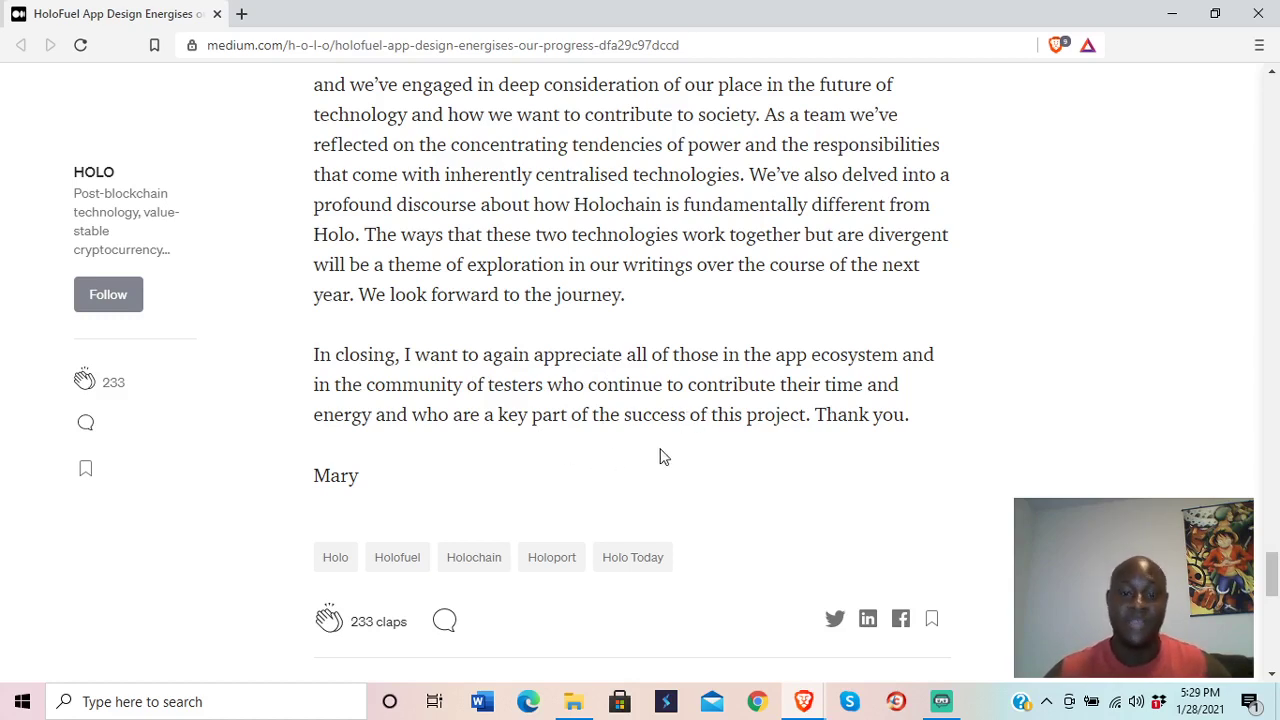
{"action": "mouse_move", "coordinate": [324, 500]}
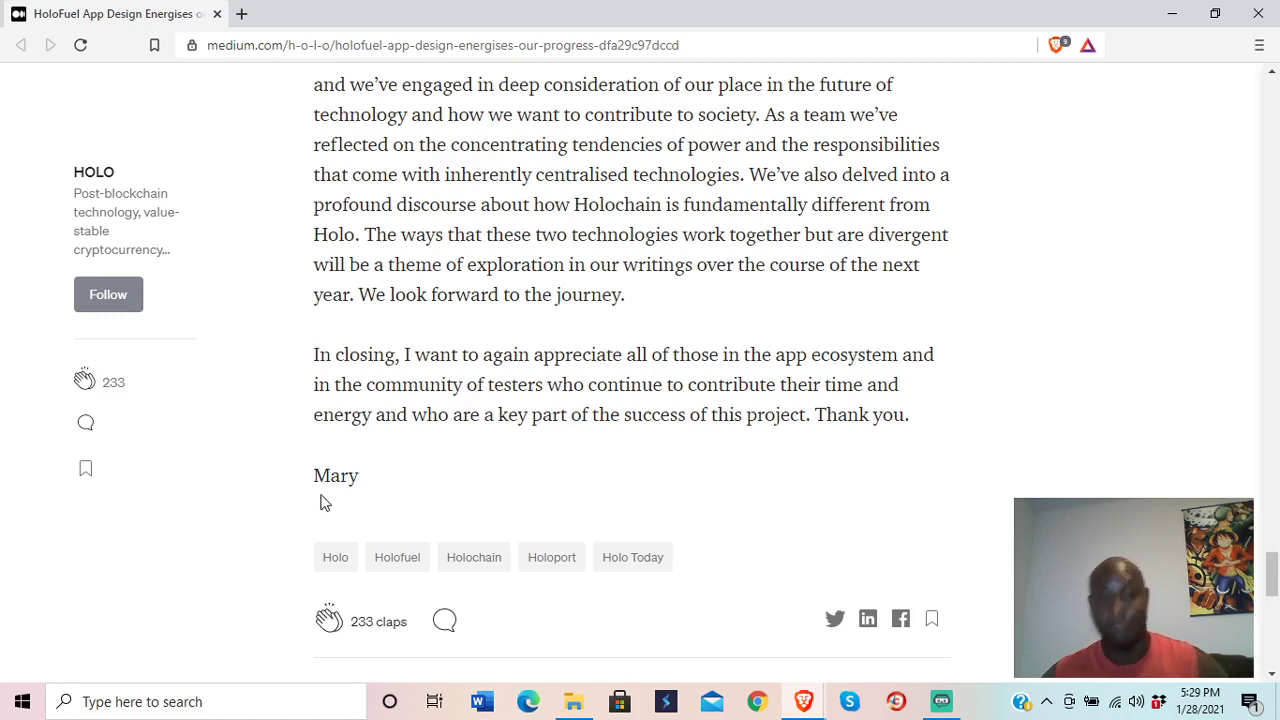
{"action": "mouse_move", "coordinate": [312, 492]}
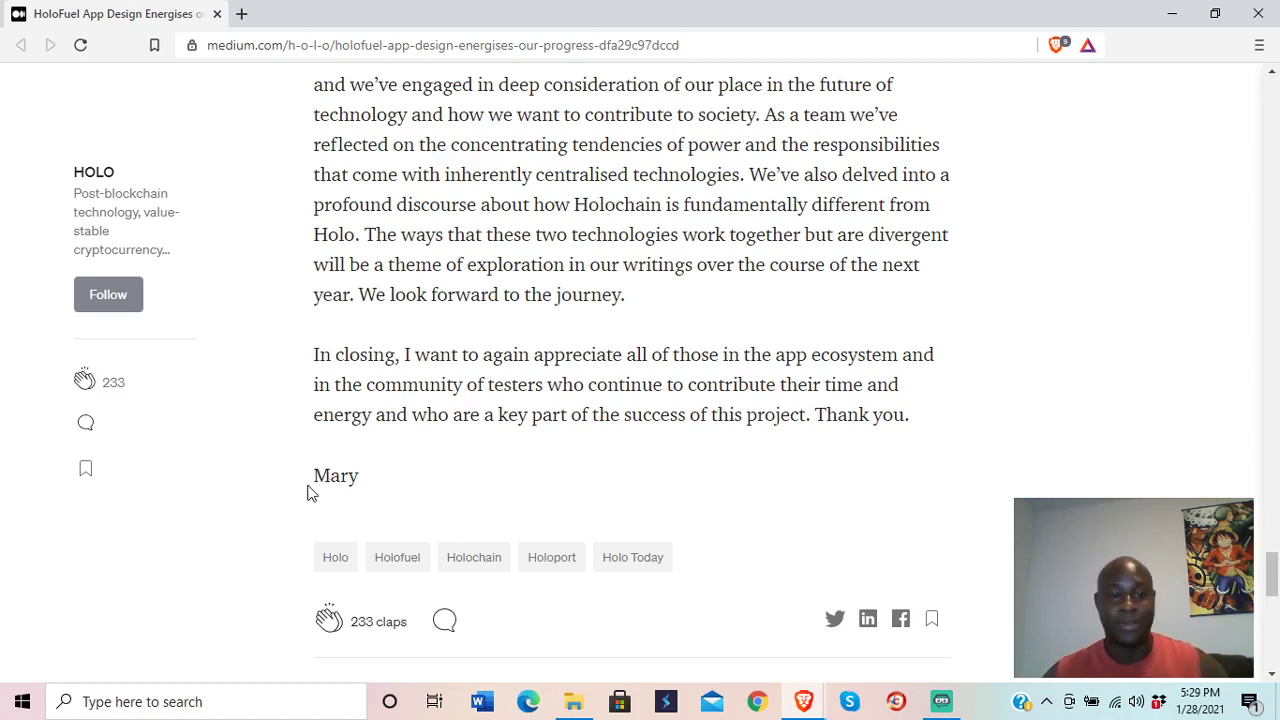
{"action": "scroll", "scroll_direction": "up", "scroll_amount": 3}
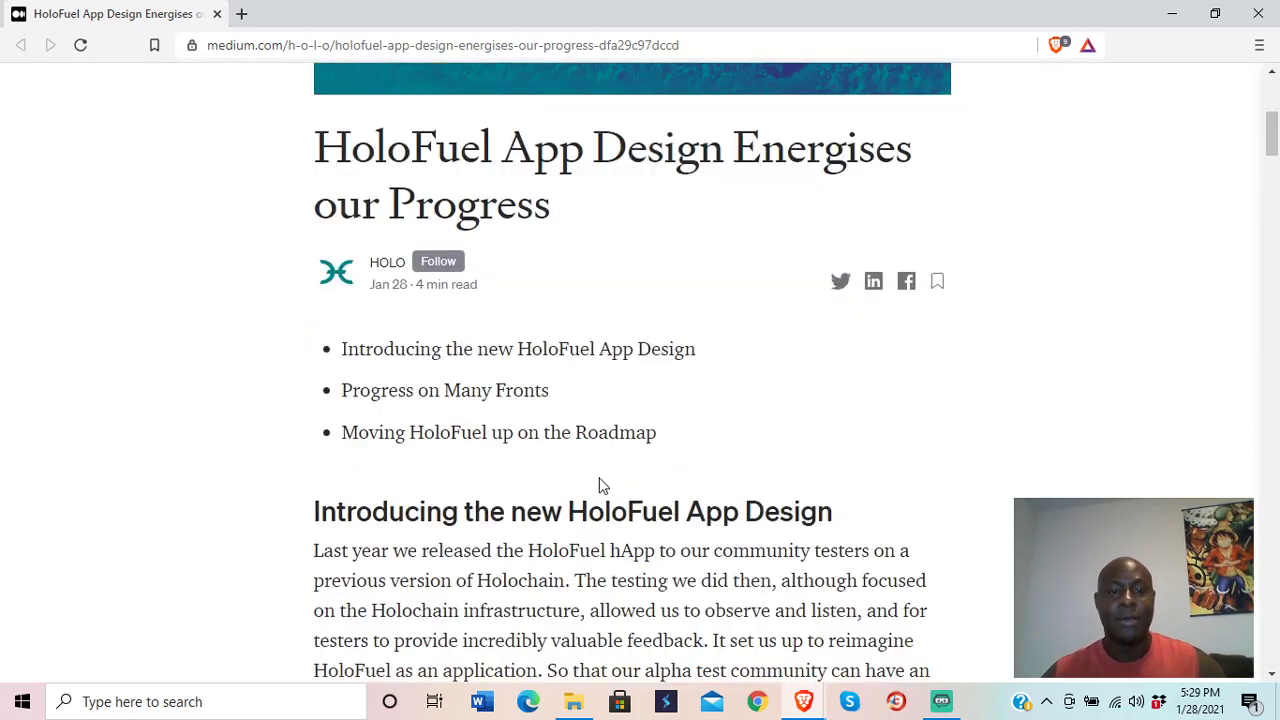
Step: Scroll through the introduction section to the HoloFuel Create Login Credentials screenshot
{"action": "scroll", "scroll_direction": "down", "scroll_amount": 3}
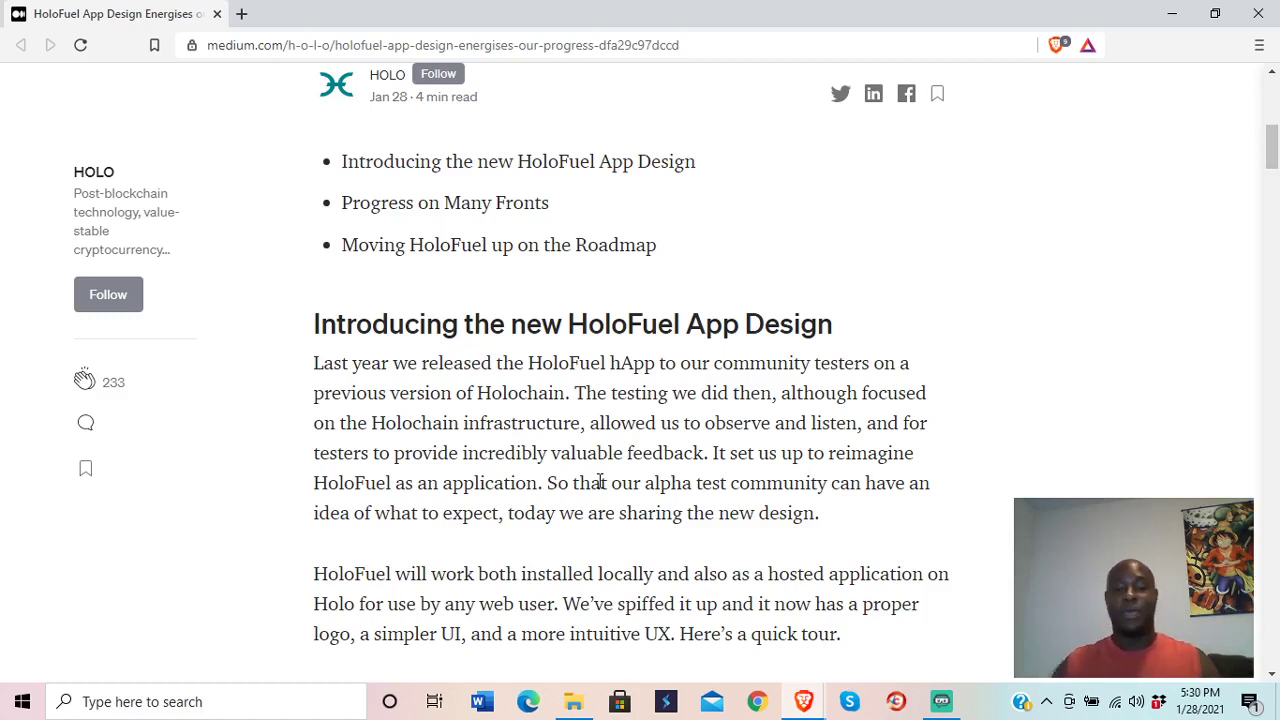
{"action": "scroll", "scroll_direction": "down", "scroll_amount": 3}
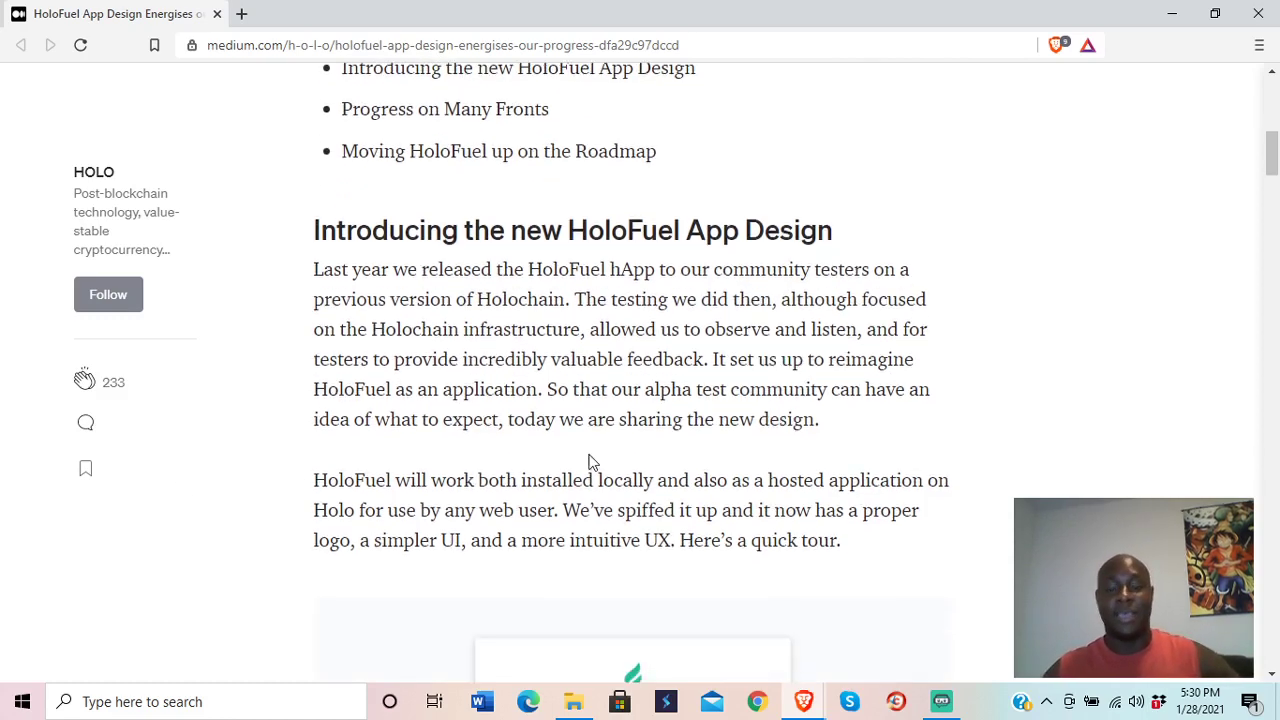
{"action": "scroll", "scroll_direction": "down", "scroll_amount": 3}
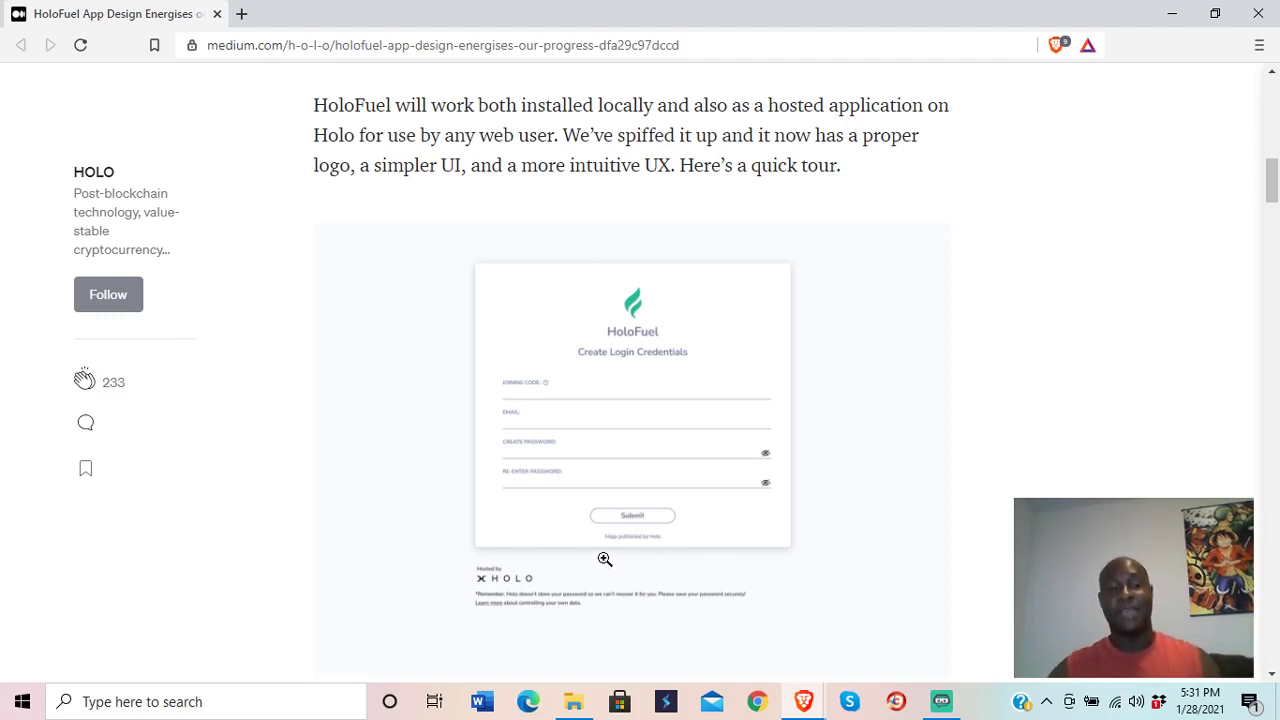
{"action": "mouse_move", "coordinate": [634, 552]}
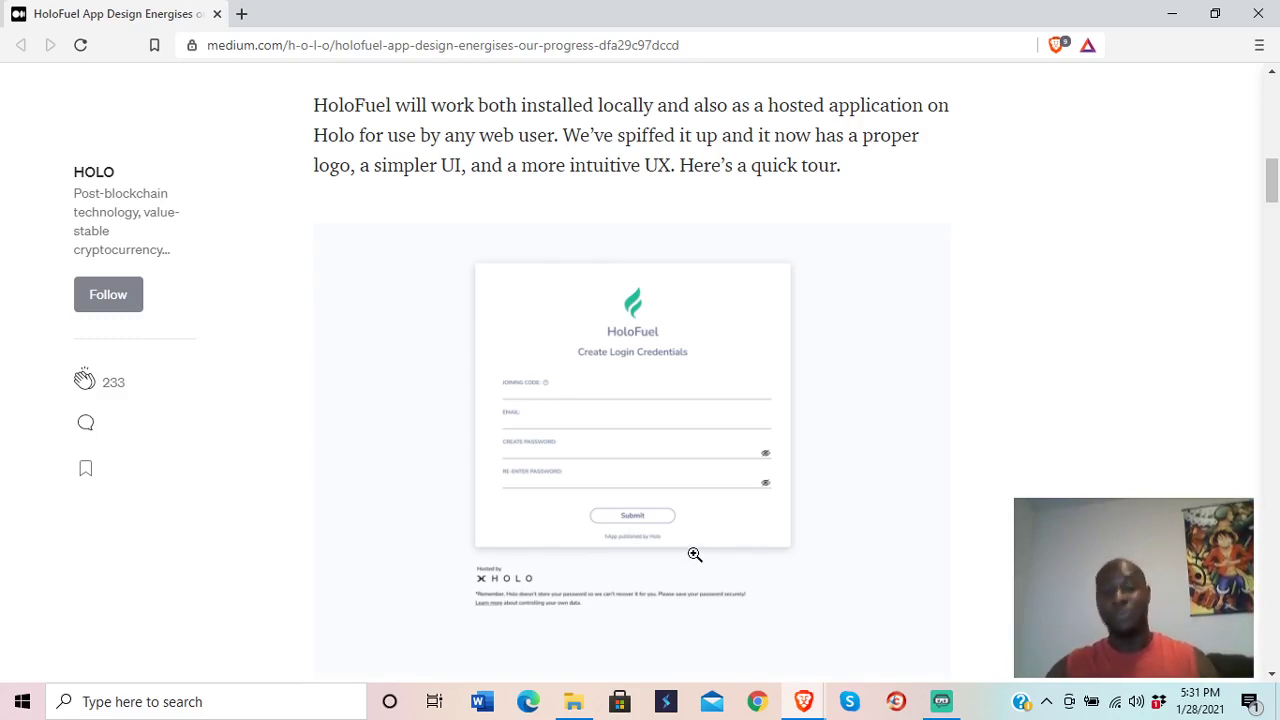
Step: Revisit Progress on Many Fronts, then return to the Holo Today banner at the page top
{"action": "scroll", "scroll_direction": "down", "scroll_amount": 3}
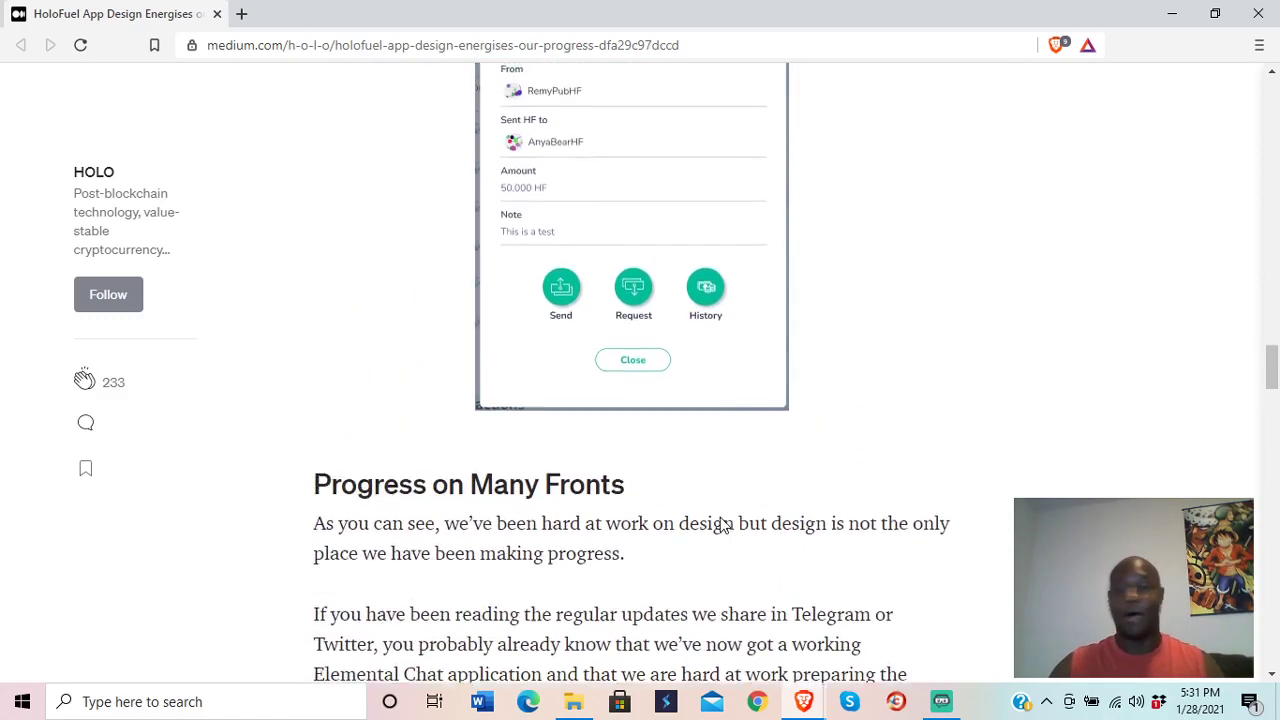
{"action": "scroll", "scroll_direction": "up", "scroll_amount": 3}
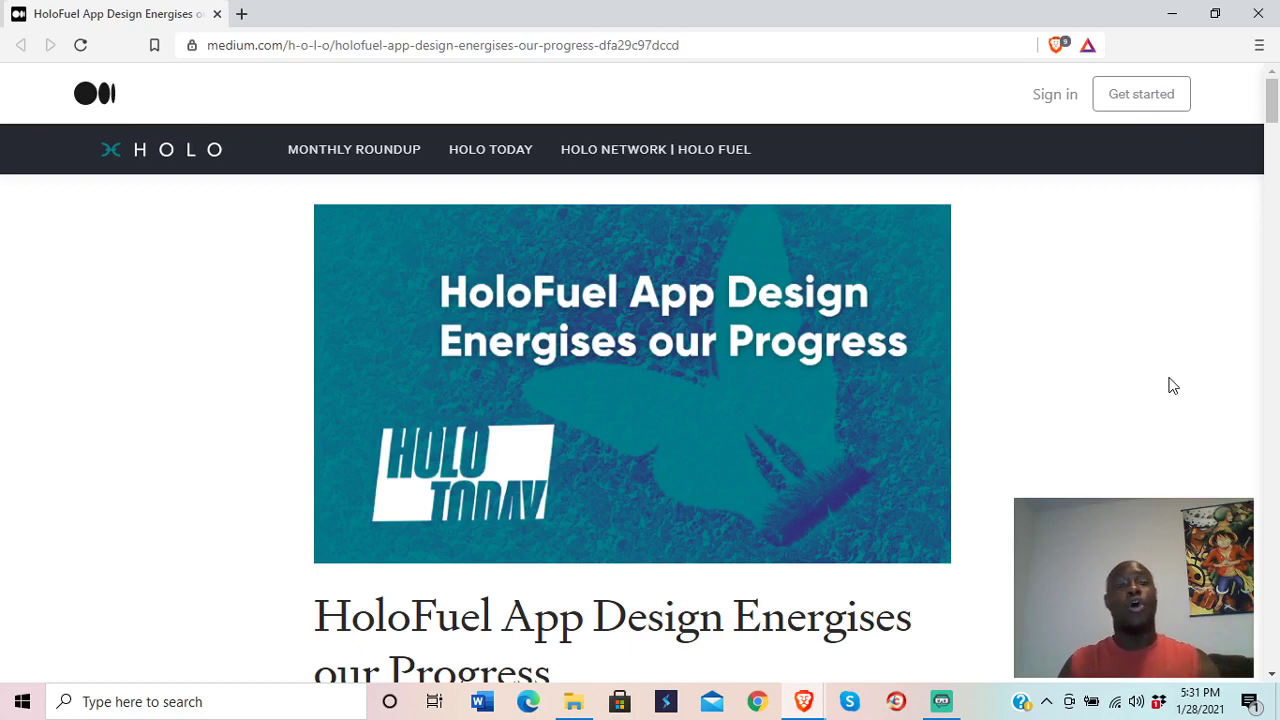
{"action": "mouse_move", "coordinate": [522, 148]}
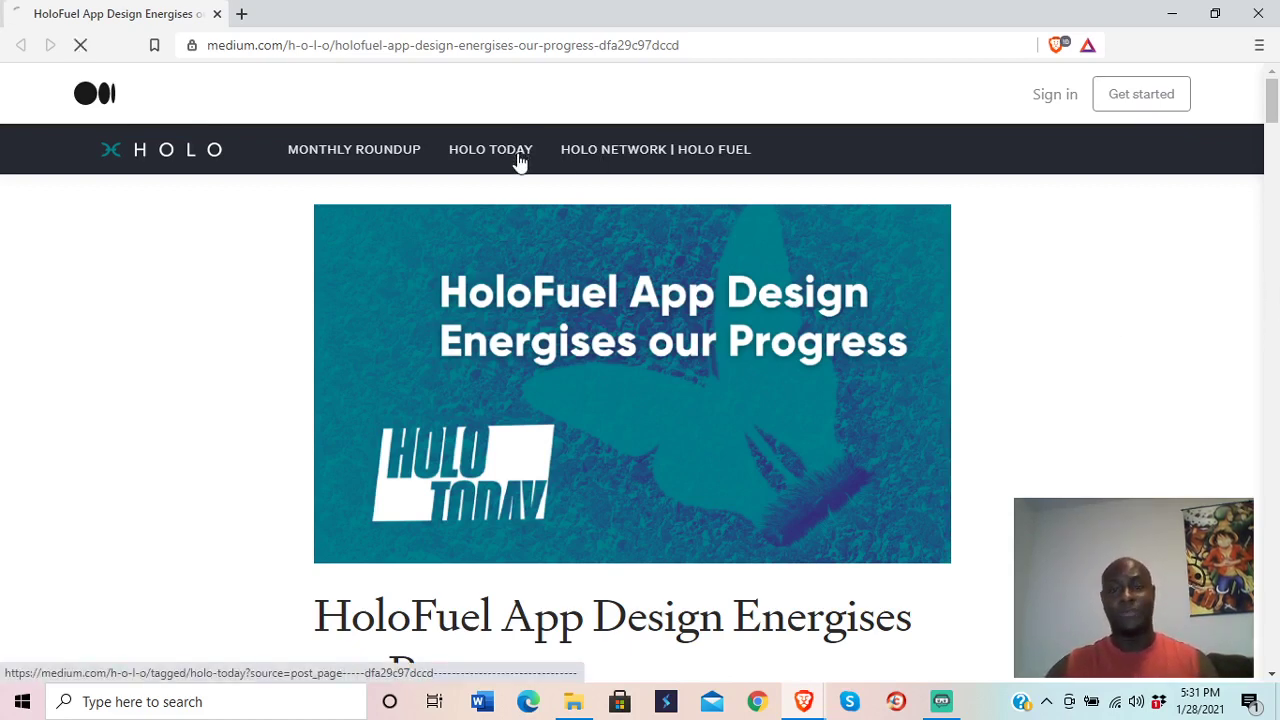
Step: Open the HOLO publication's Holo Today tag page, which lists the HoloFuel App Design article first
{"action": "left_click", "coordinate": [490, 148]}
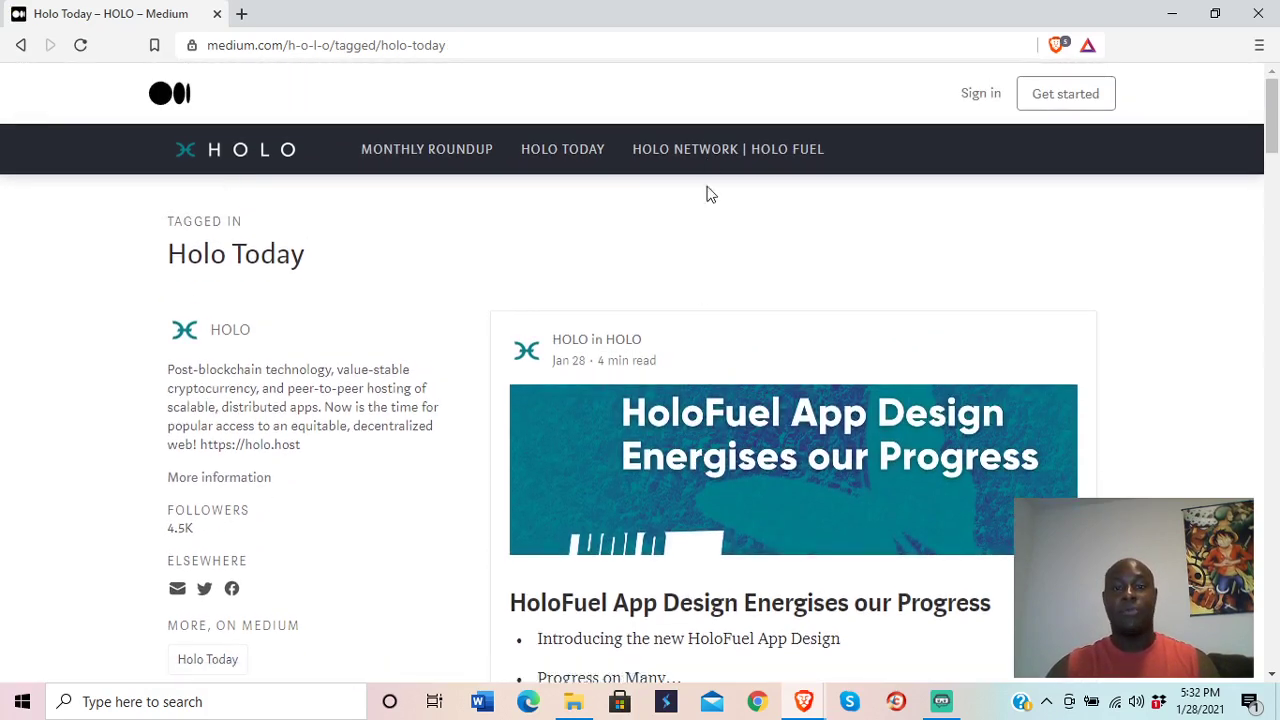
Step: Open the Holo Network tag page, led by the 'Holo Network: 780+ HoloPorts Strong' post
{"action": "left_click", "coordinate": [728, 148]}
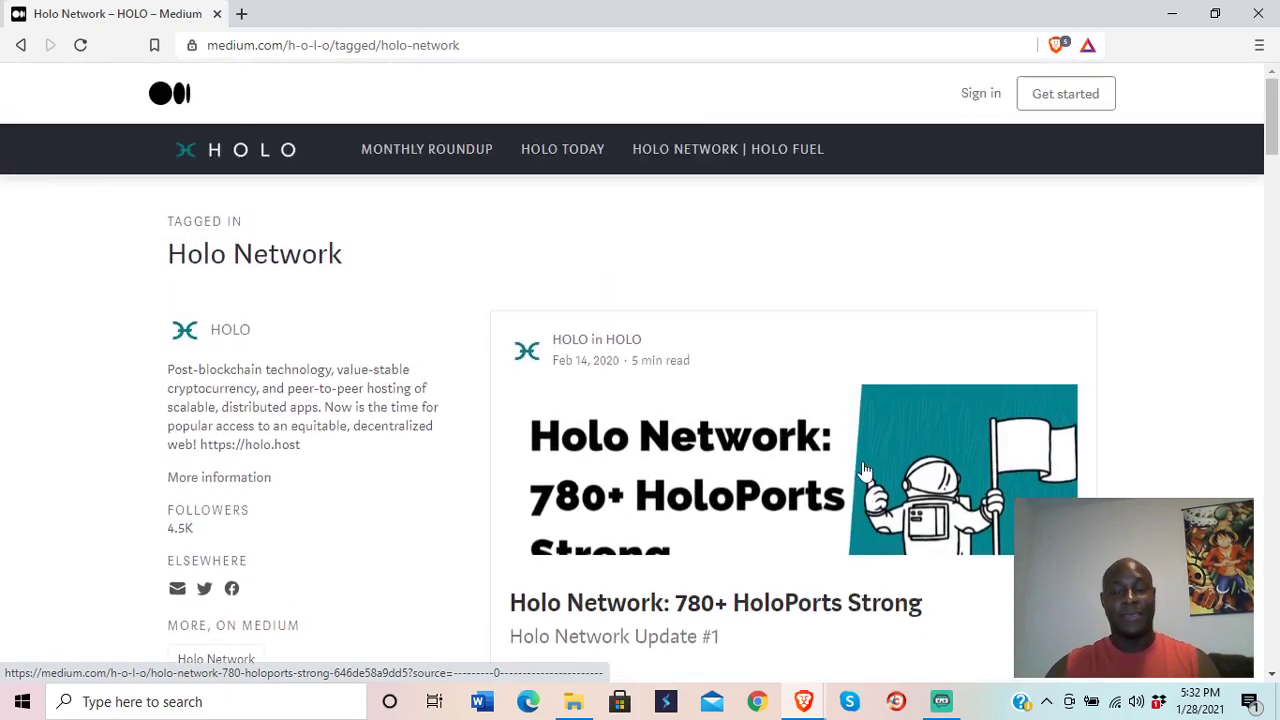
{"action": "mouse_move", "coordinate": [468, 356]}
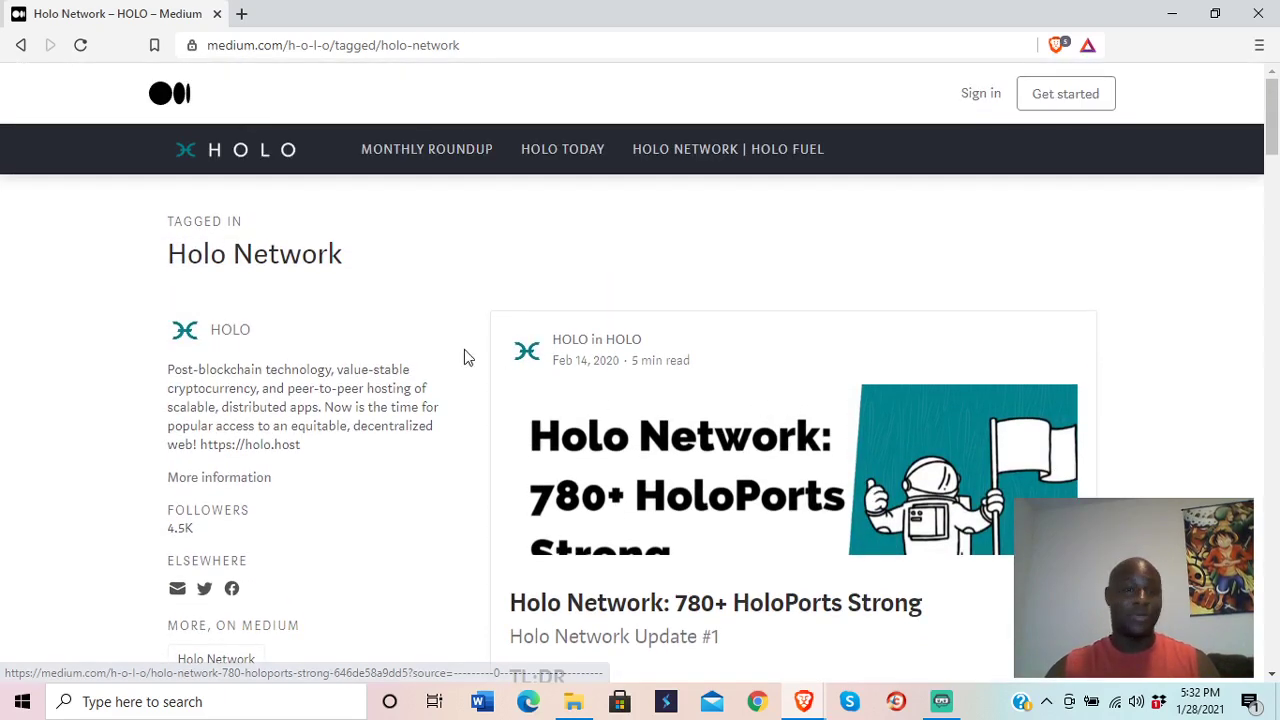